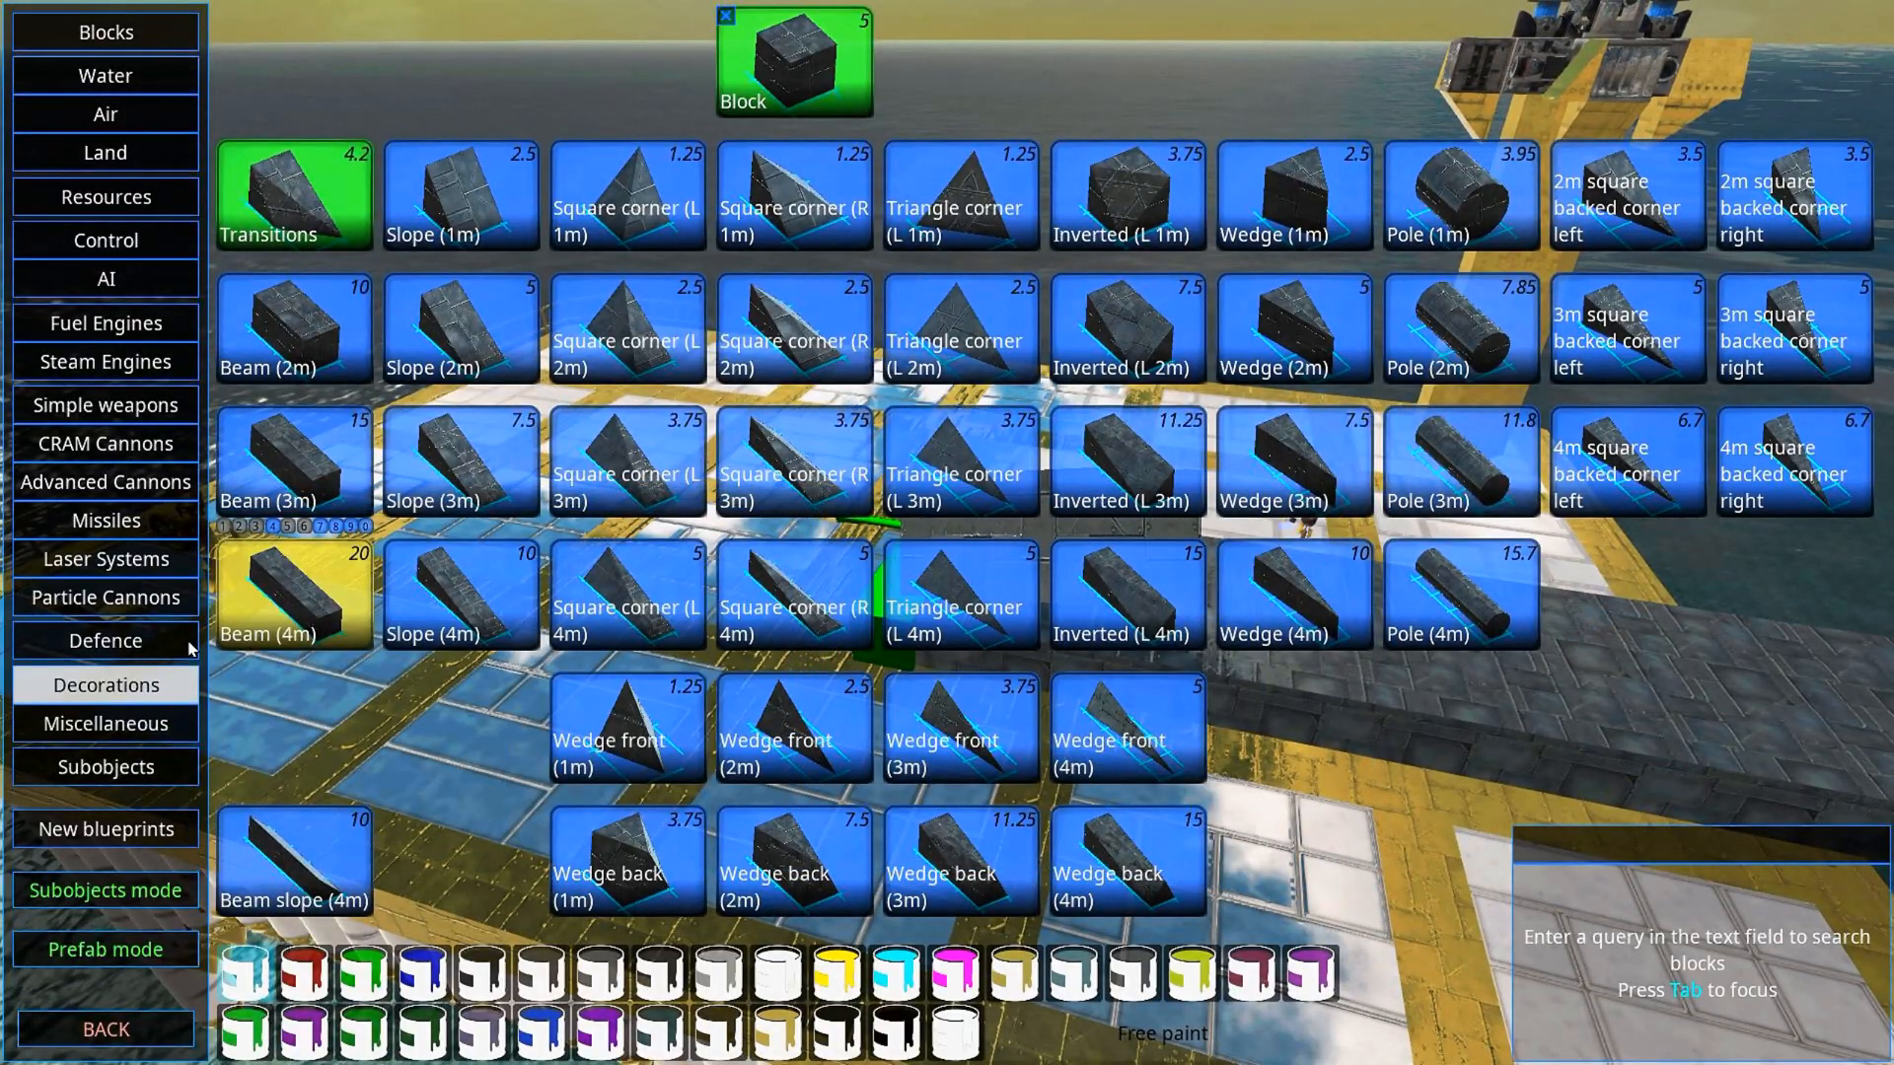
# Step: Browse the Missiles and AI build categories to place a Local Weapon Controller by the launcher
pyautogui.click(106, 521)
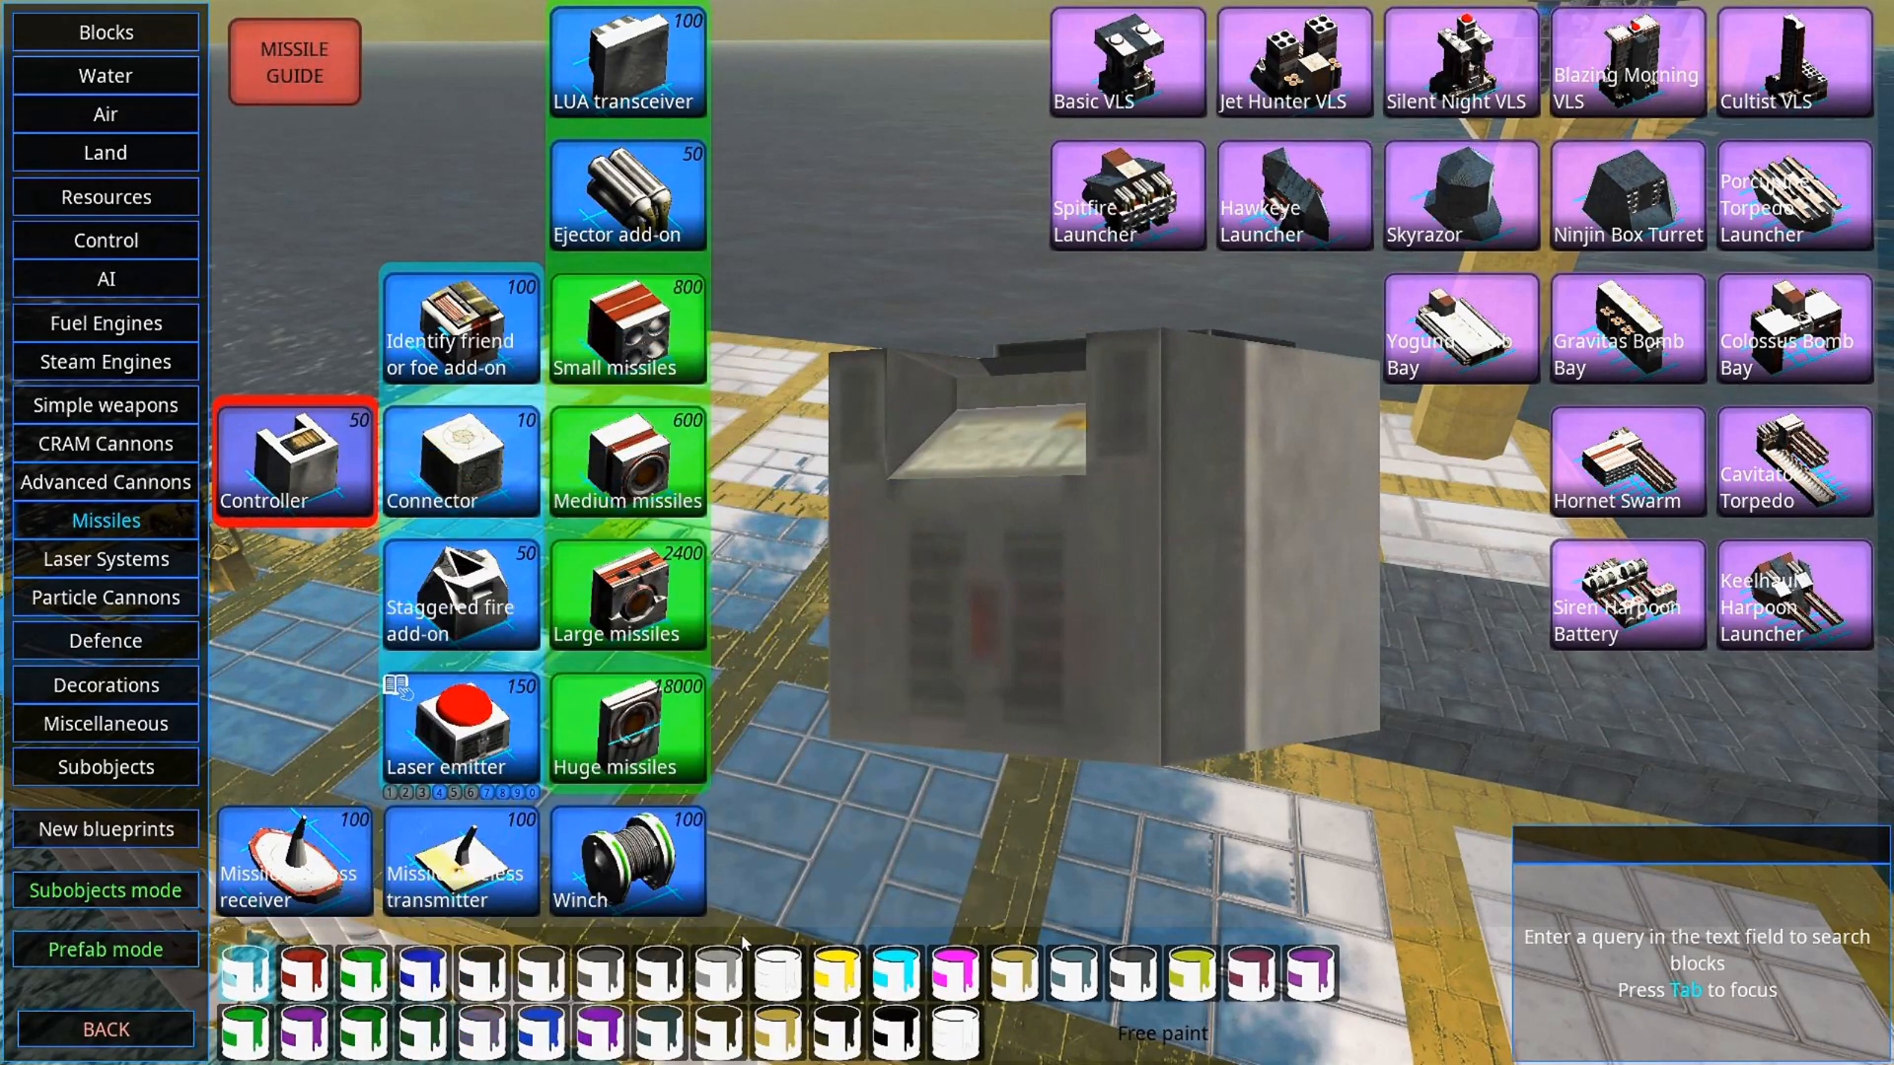
pyautogui.moveTo(627, 459)
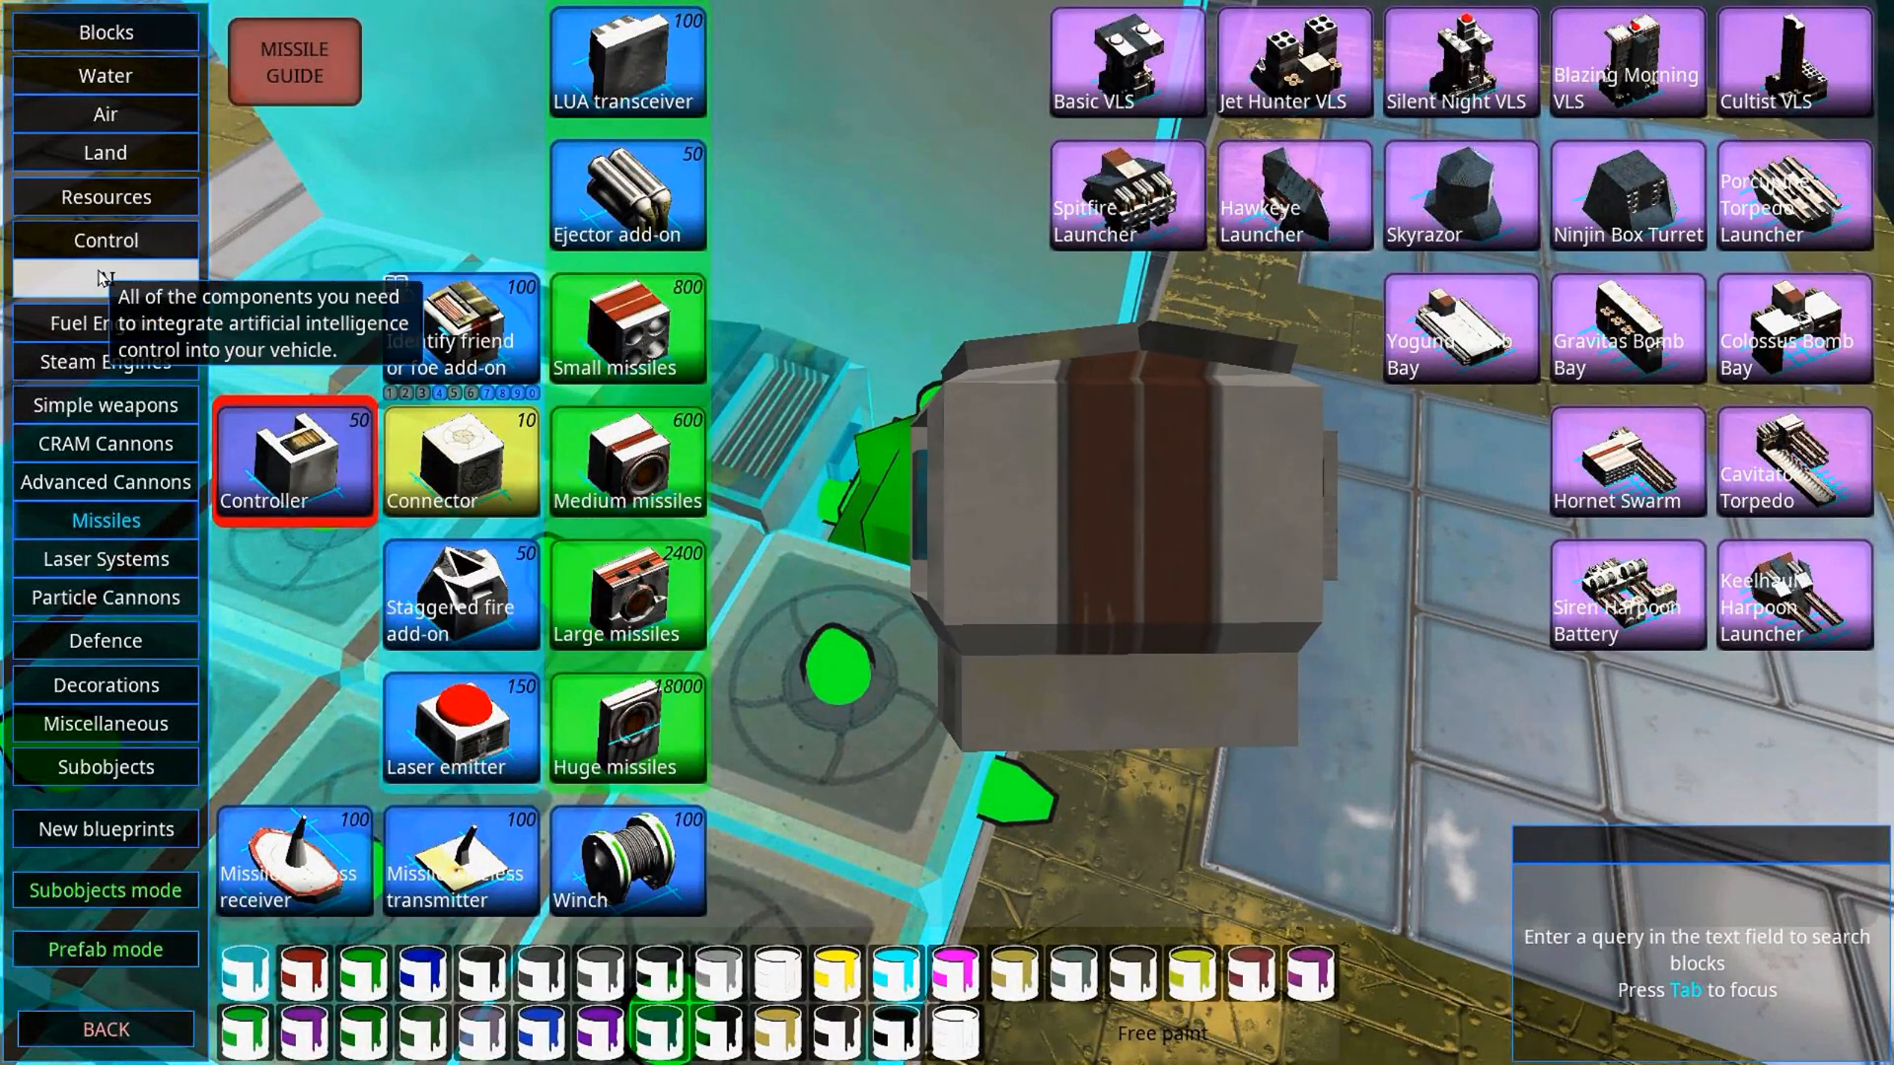
pyautogui.click(106, 279)
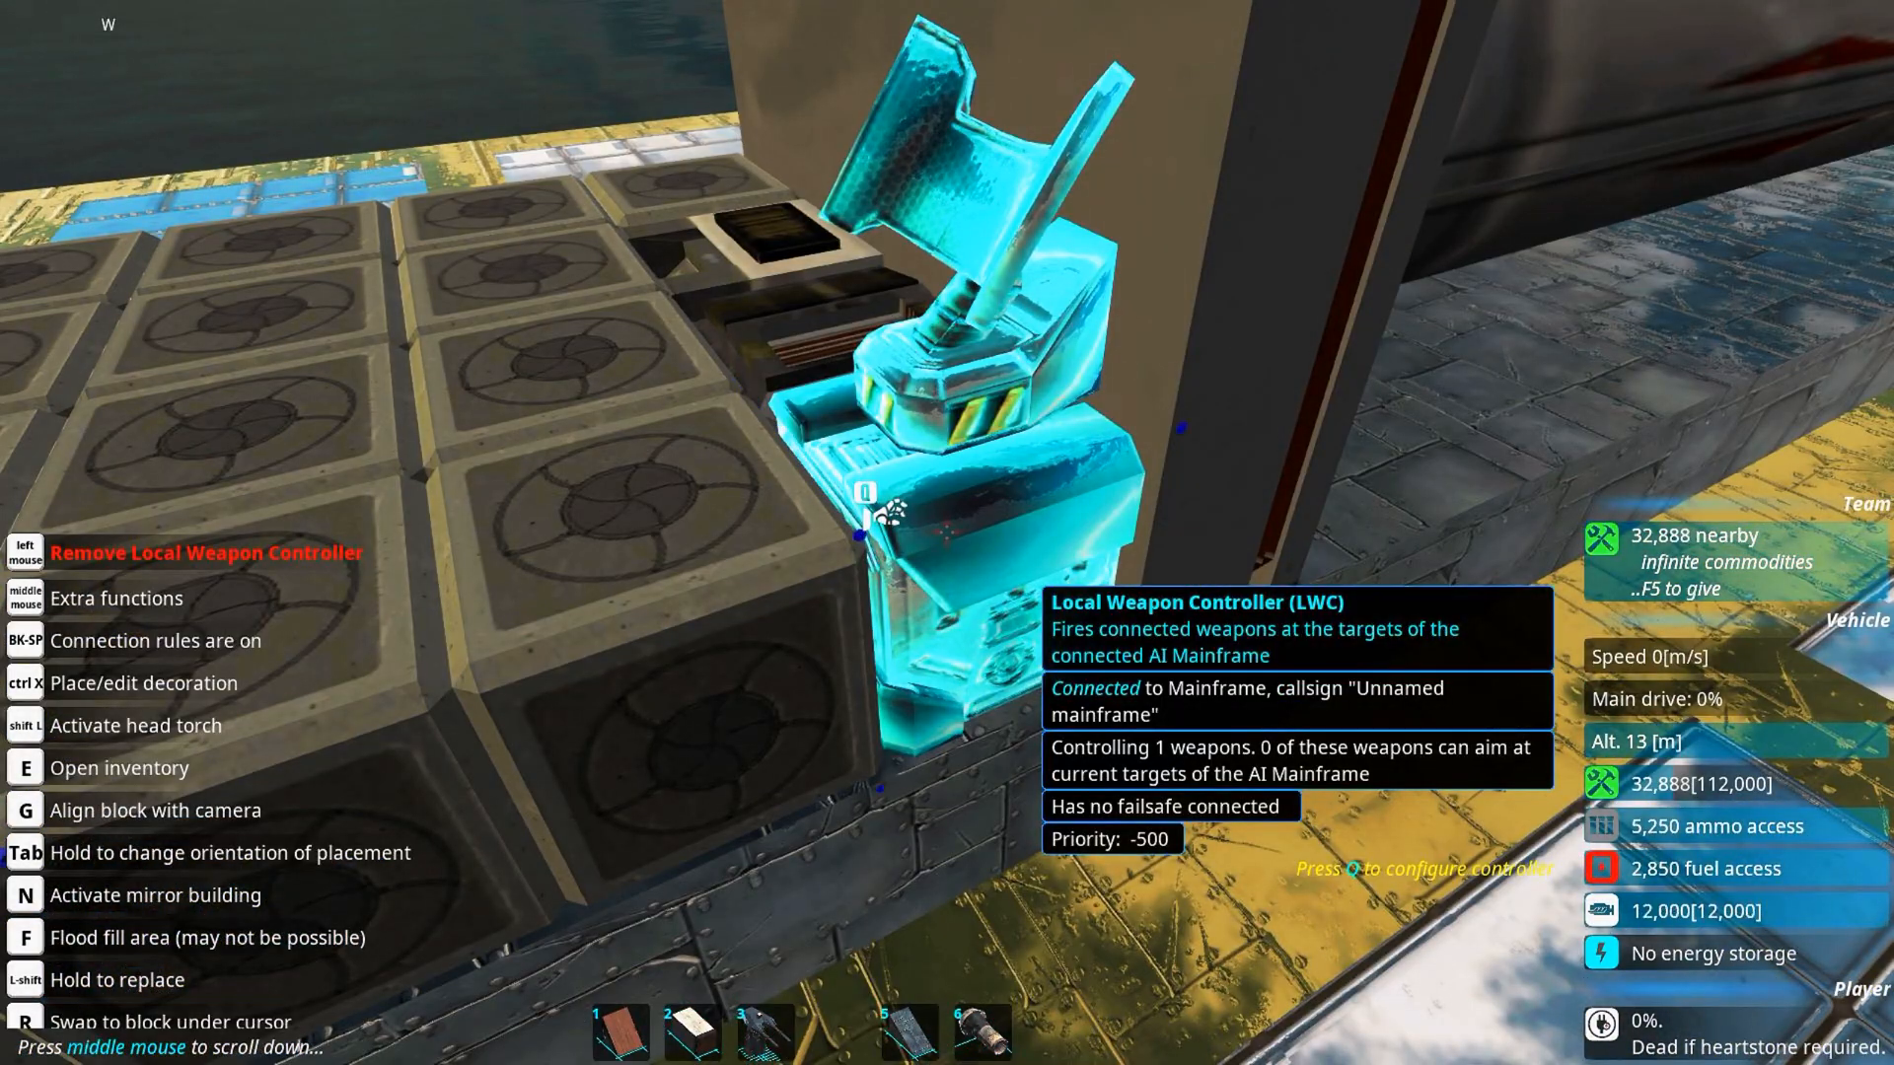
# Step: Cap the weapon controller's target altitude at 30 m and filter on sonar signatures
pyautogui.press('q')
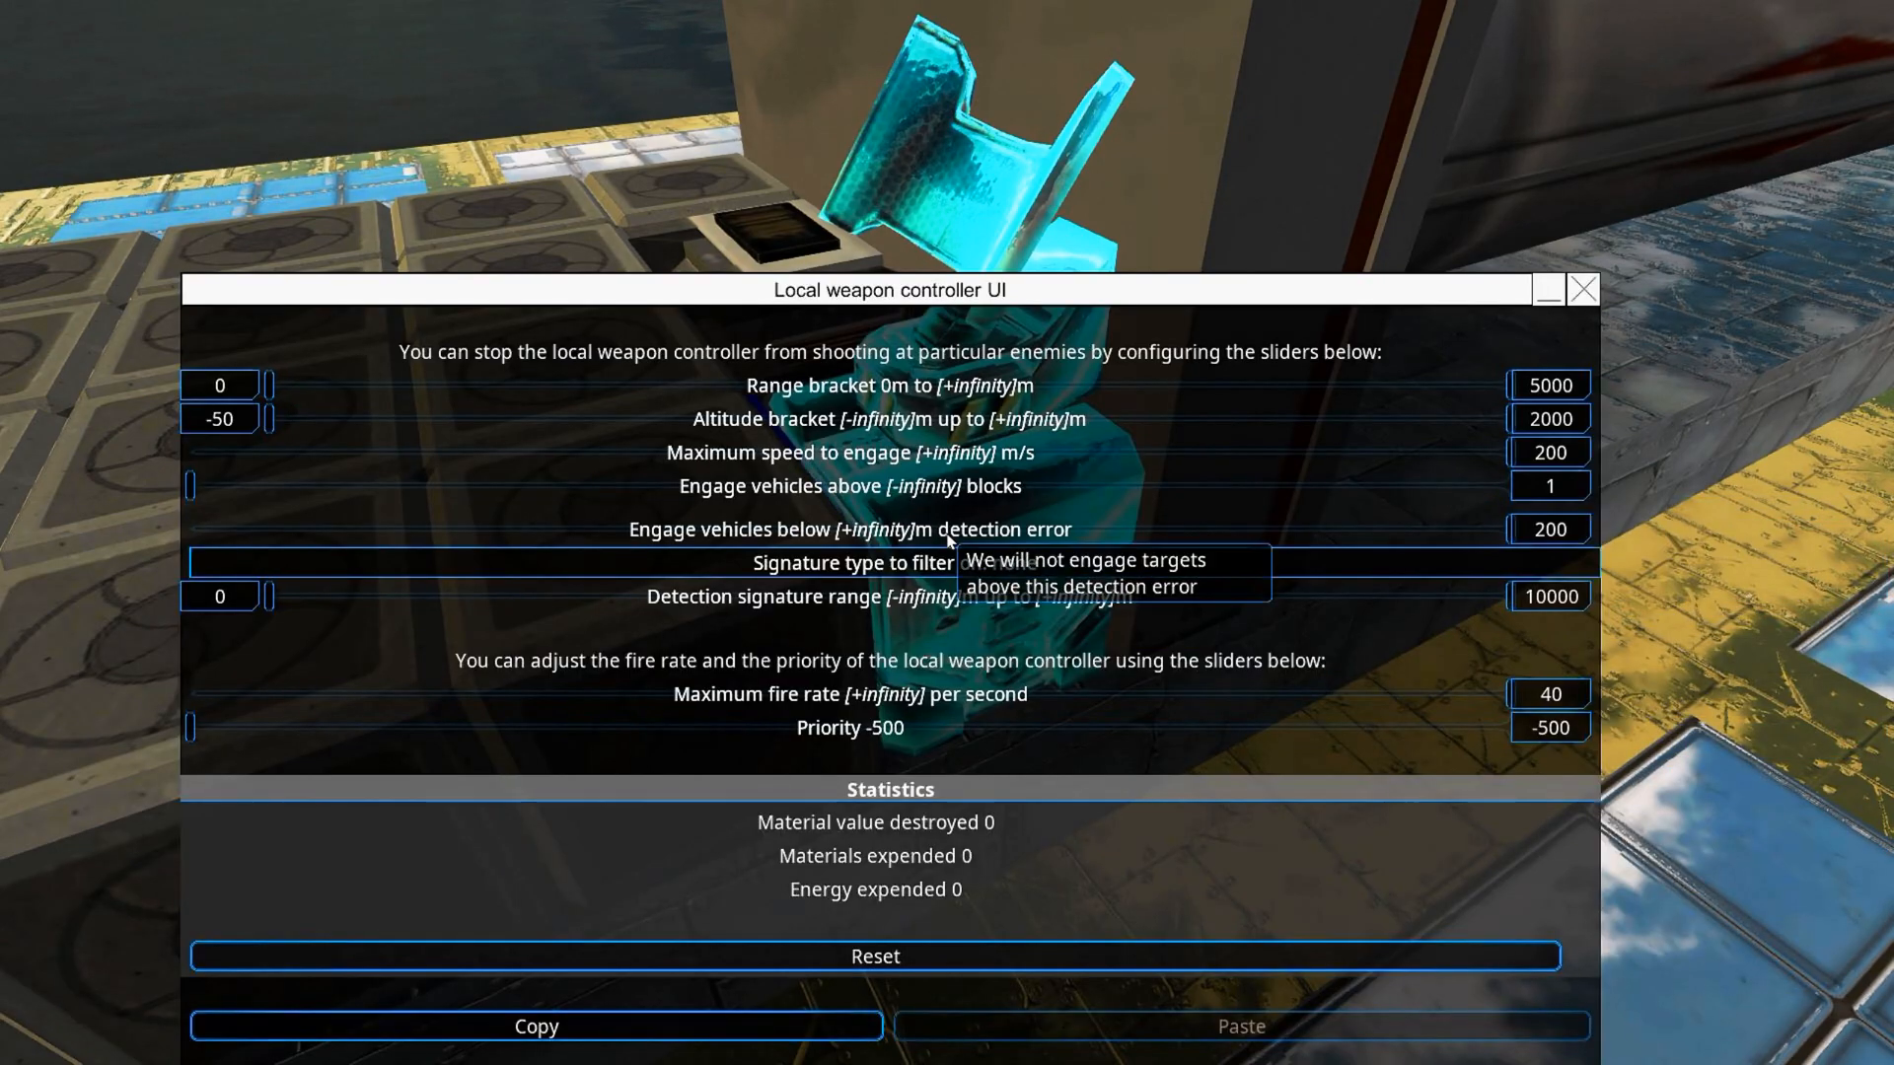
pyautogui.moveTo(1097, 424)
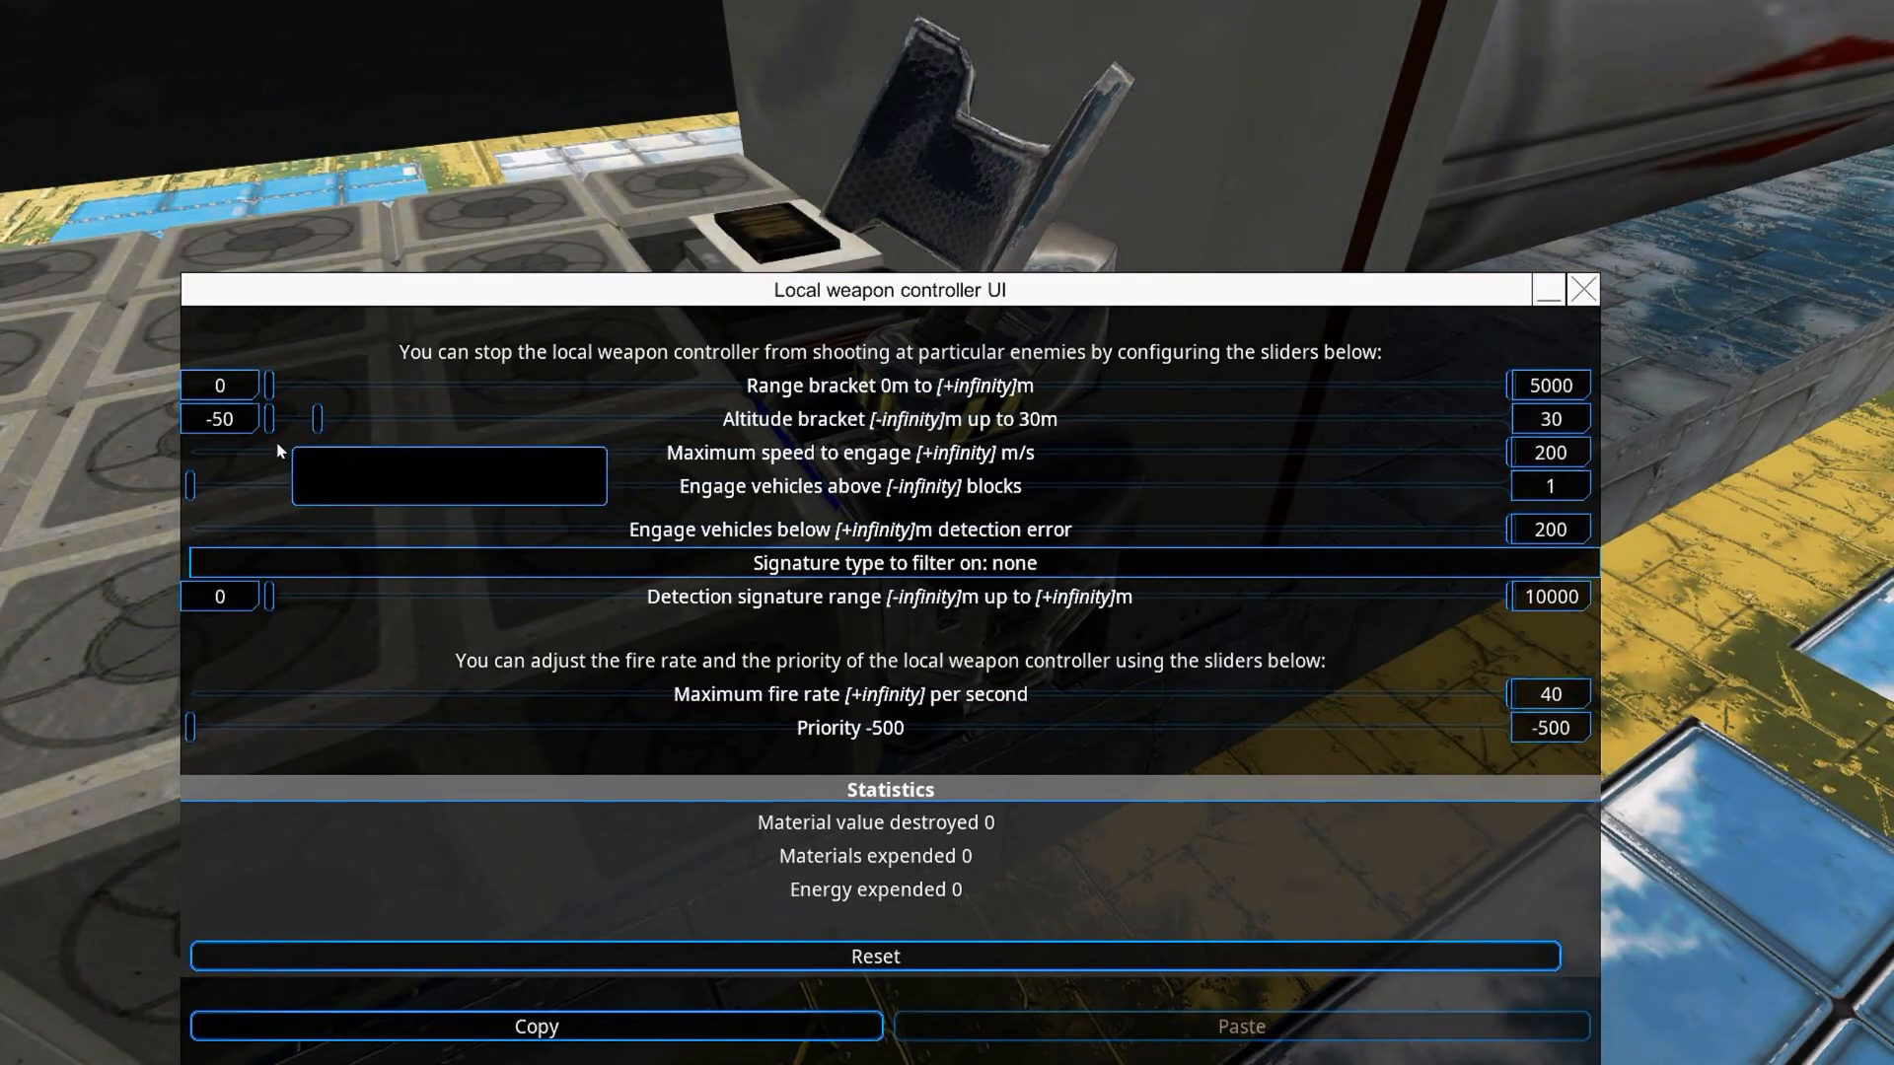
pyautogui.moveTo(334, 453)
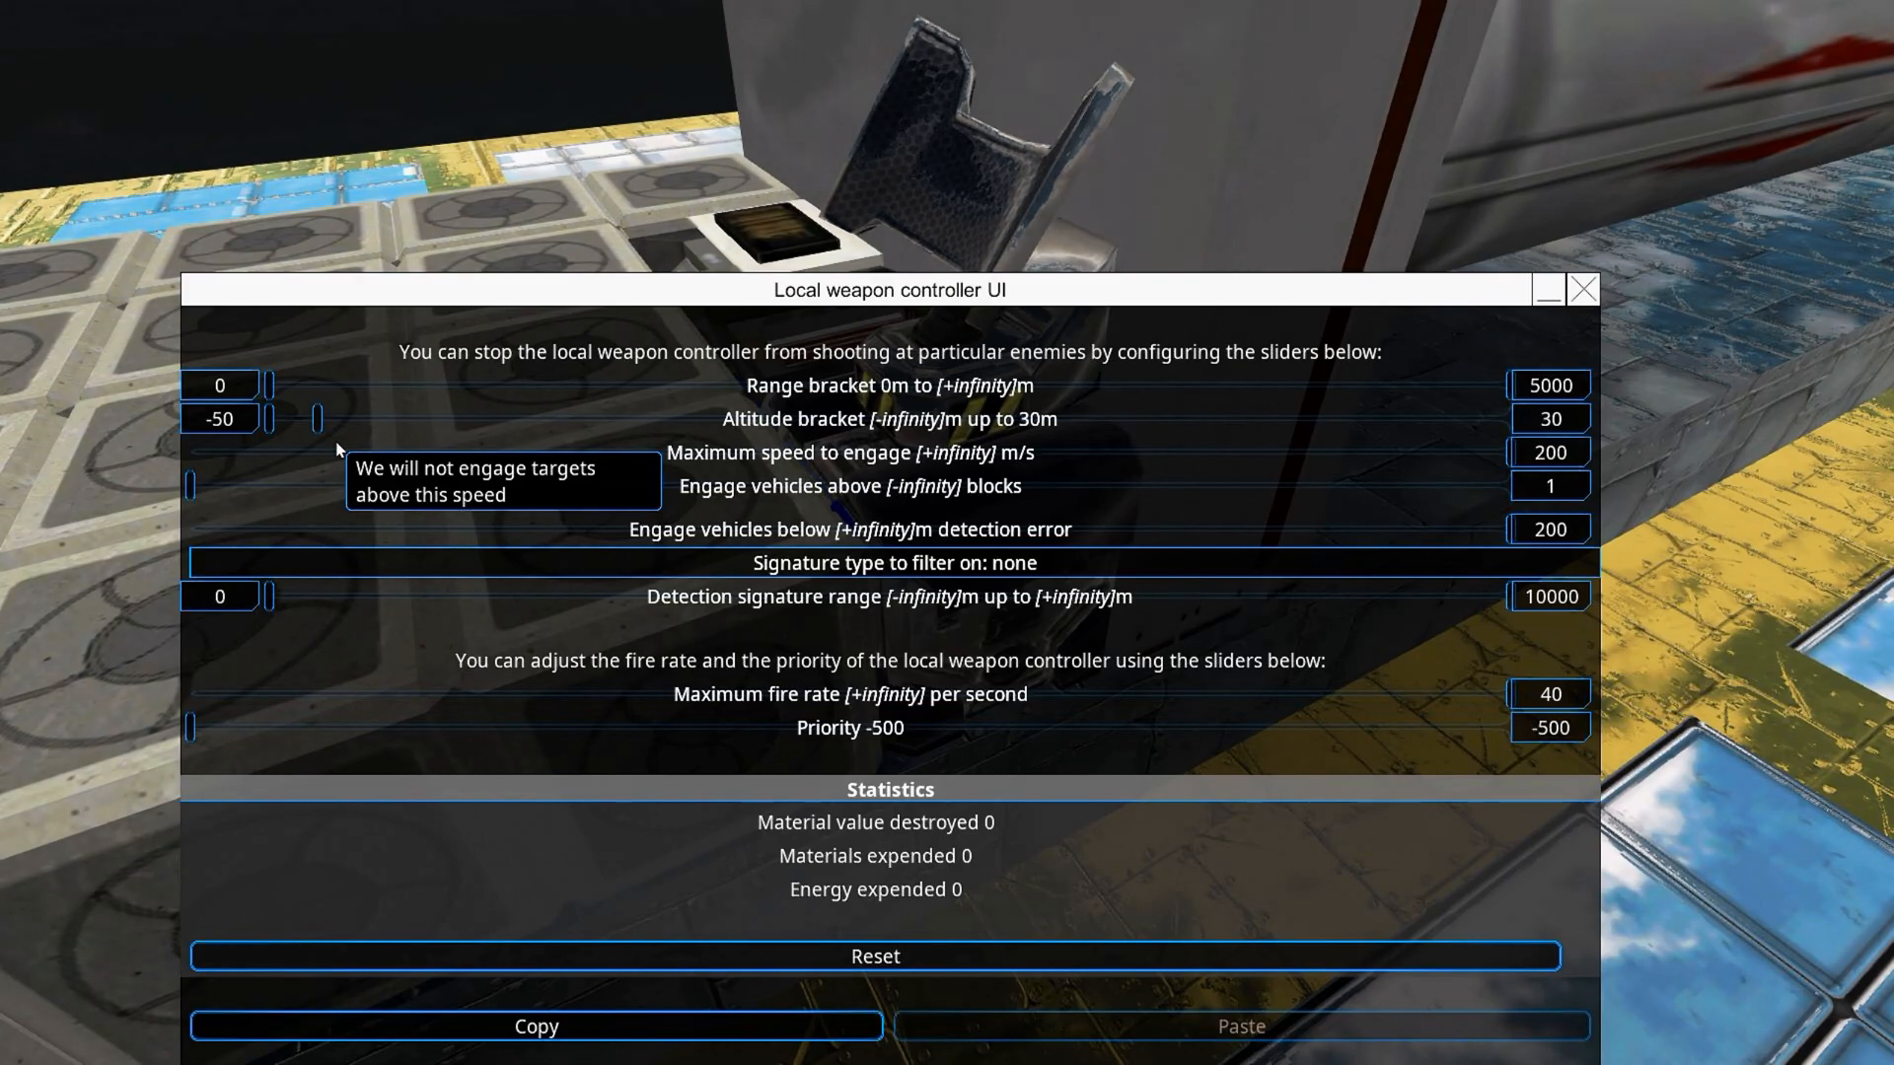
pyautogui.moveTo(806, 533)
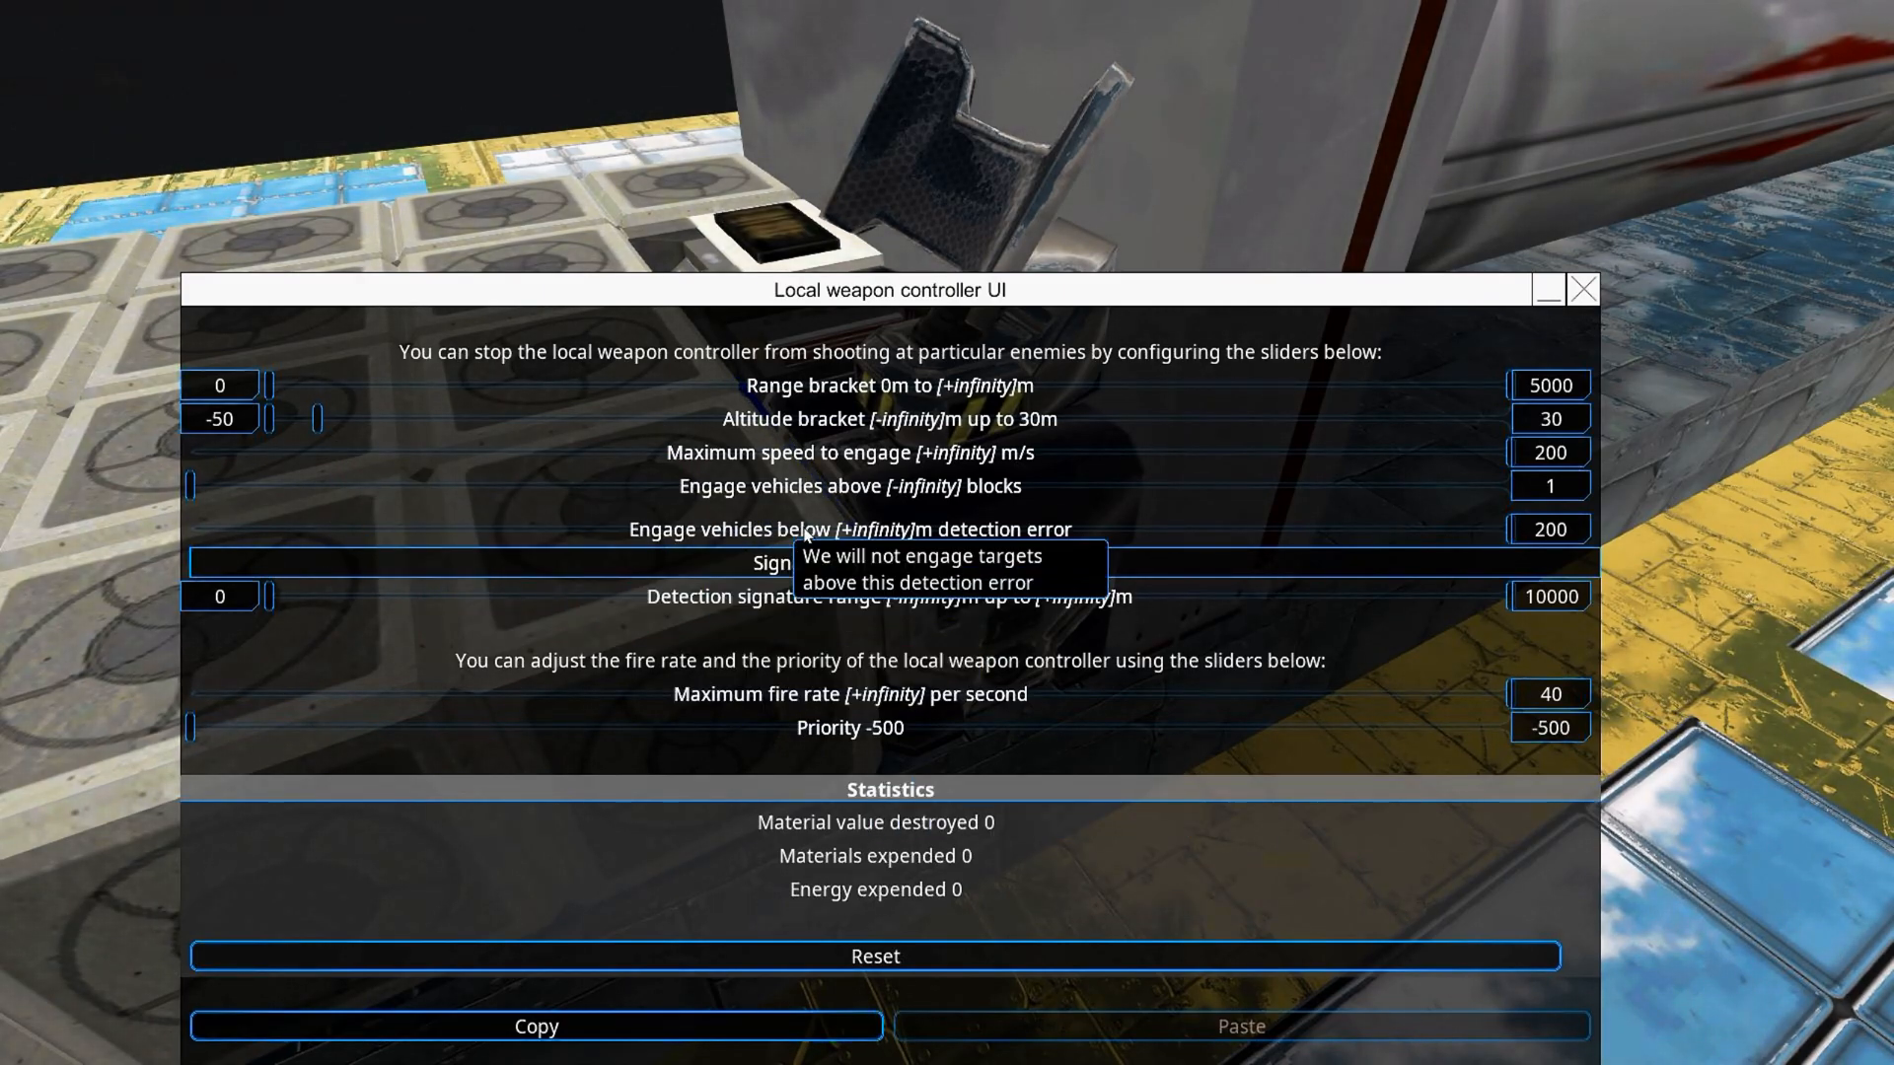
pyautogui.moveTo(990, 583)
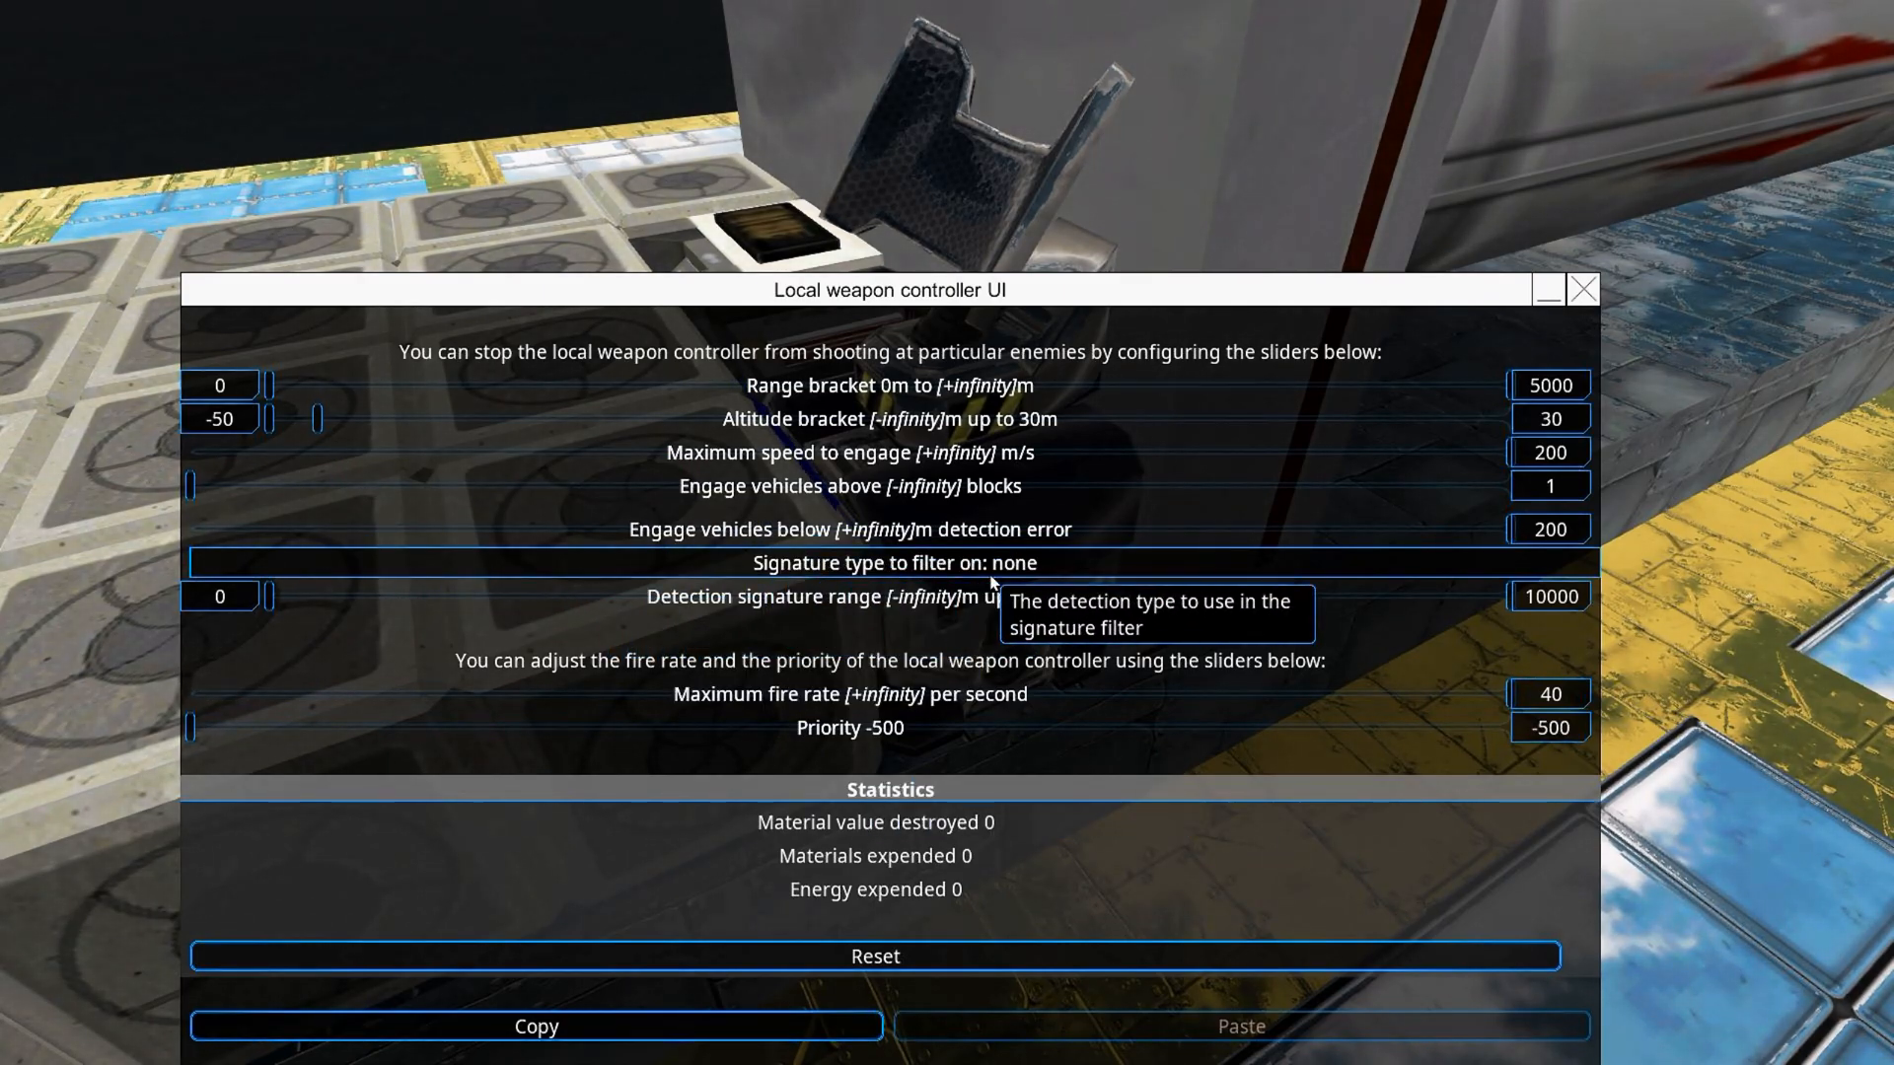
pyautogui.click(890, 572)
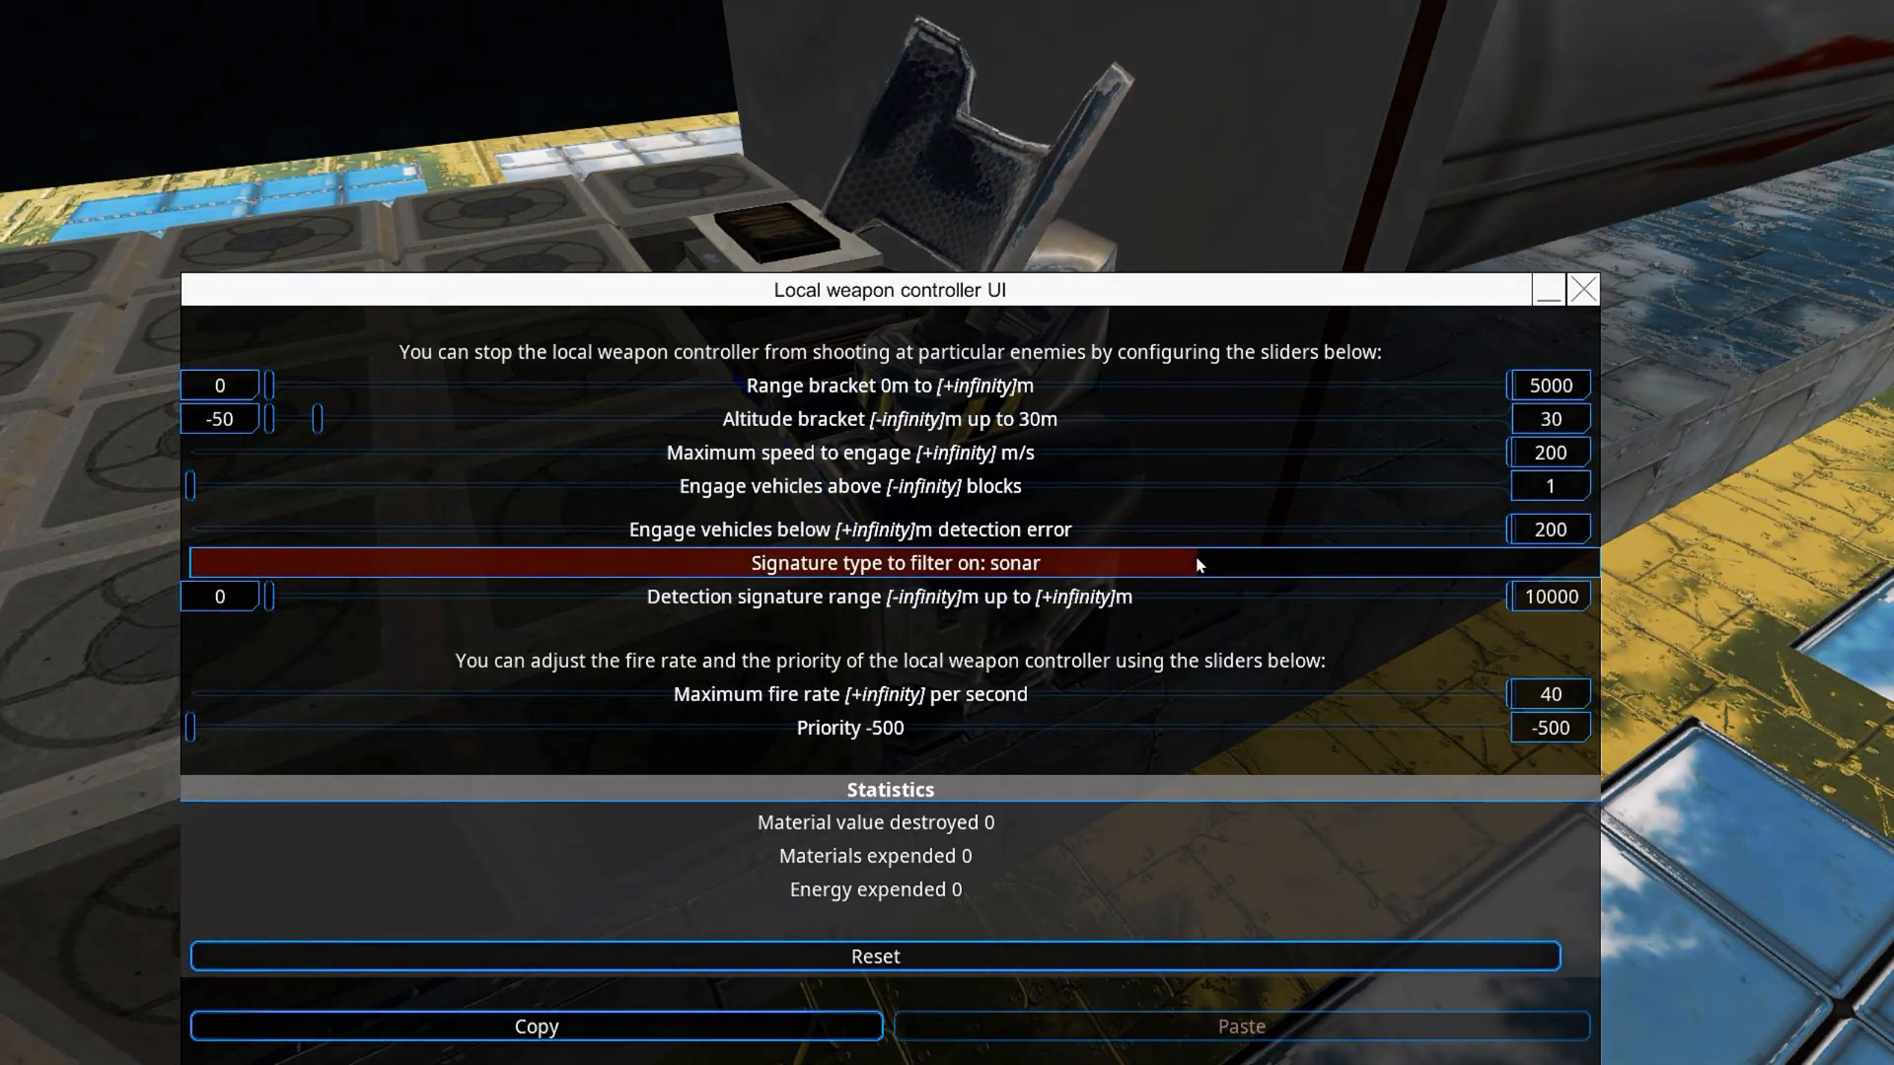
pyautogui.moveTo(1583, 289)
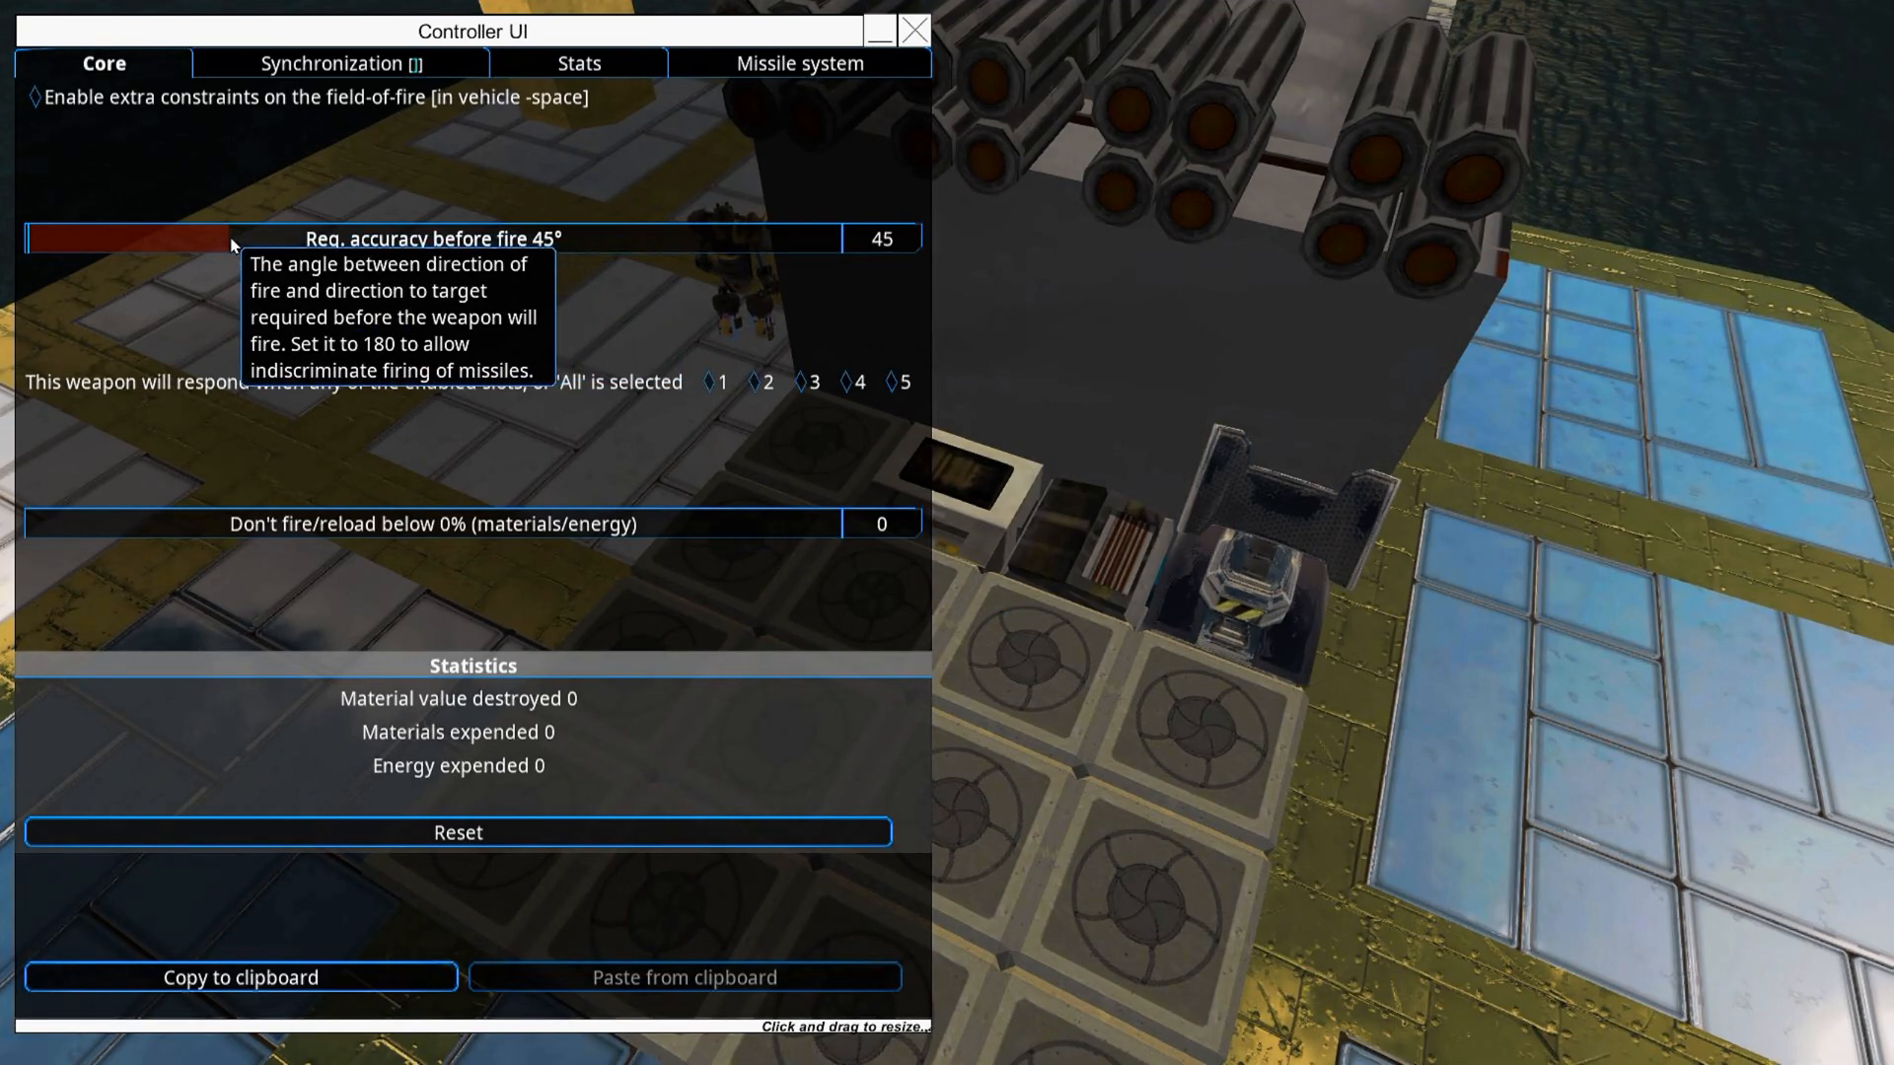
# Step: Set required accuracy before fire to 180° and bring up the Missile Editor
pyautogui.moveTo(236, 237); pyautogui.dragTo(833, 238)
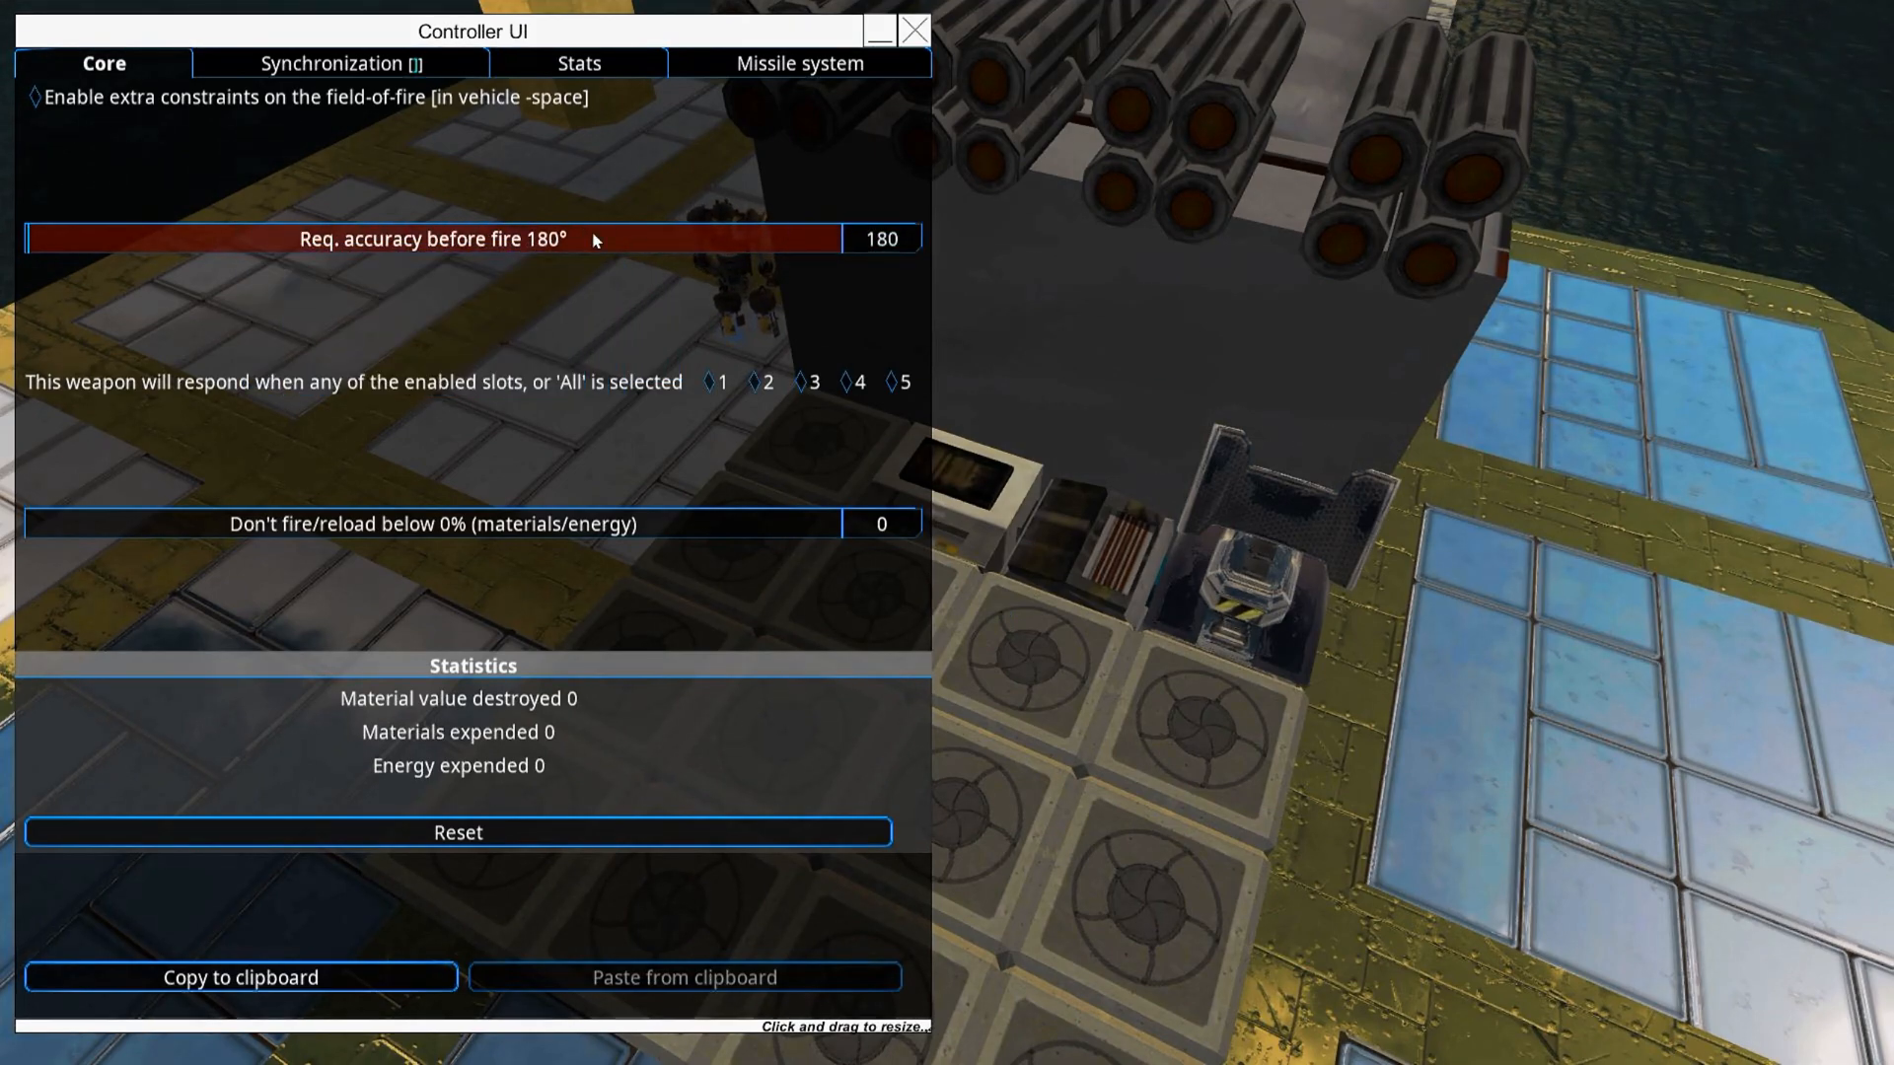
pyautogui.moveTo(577, 63)
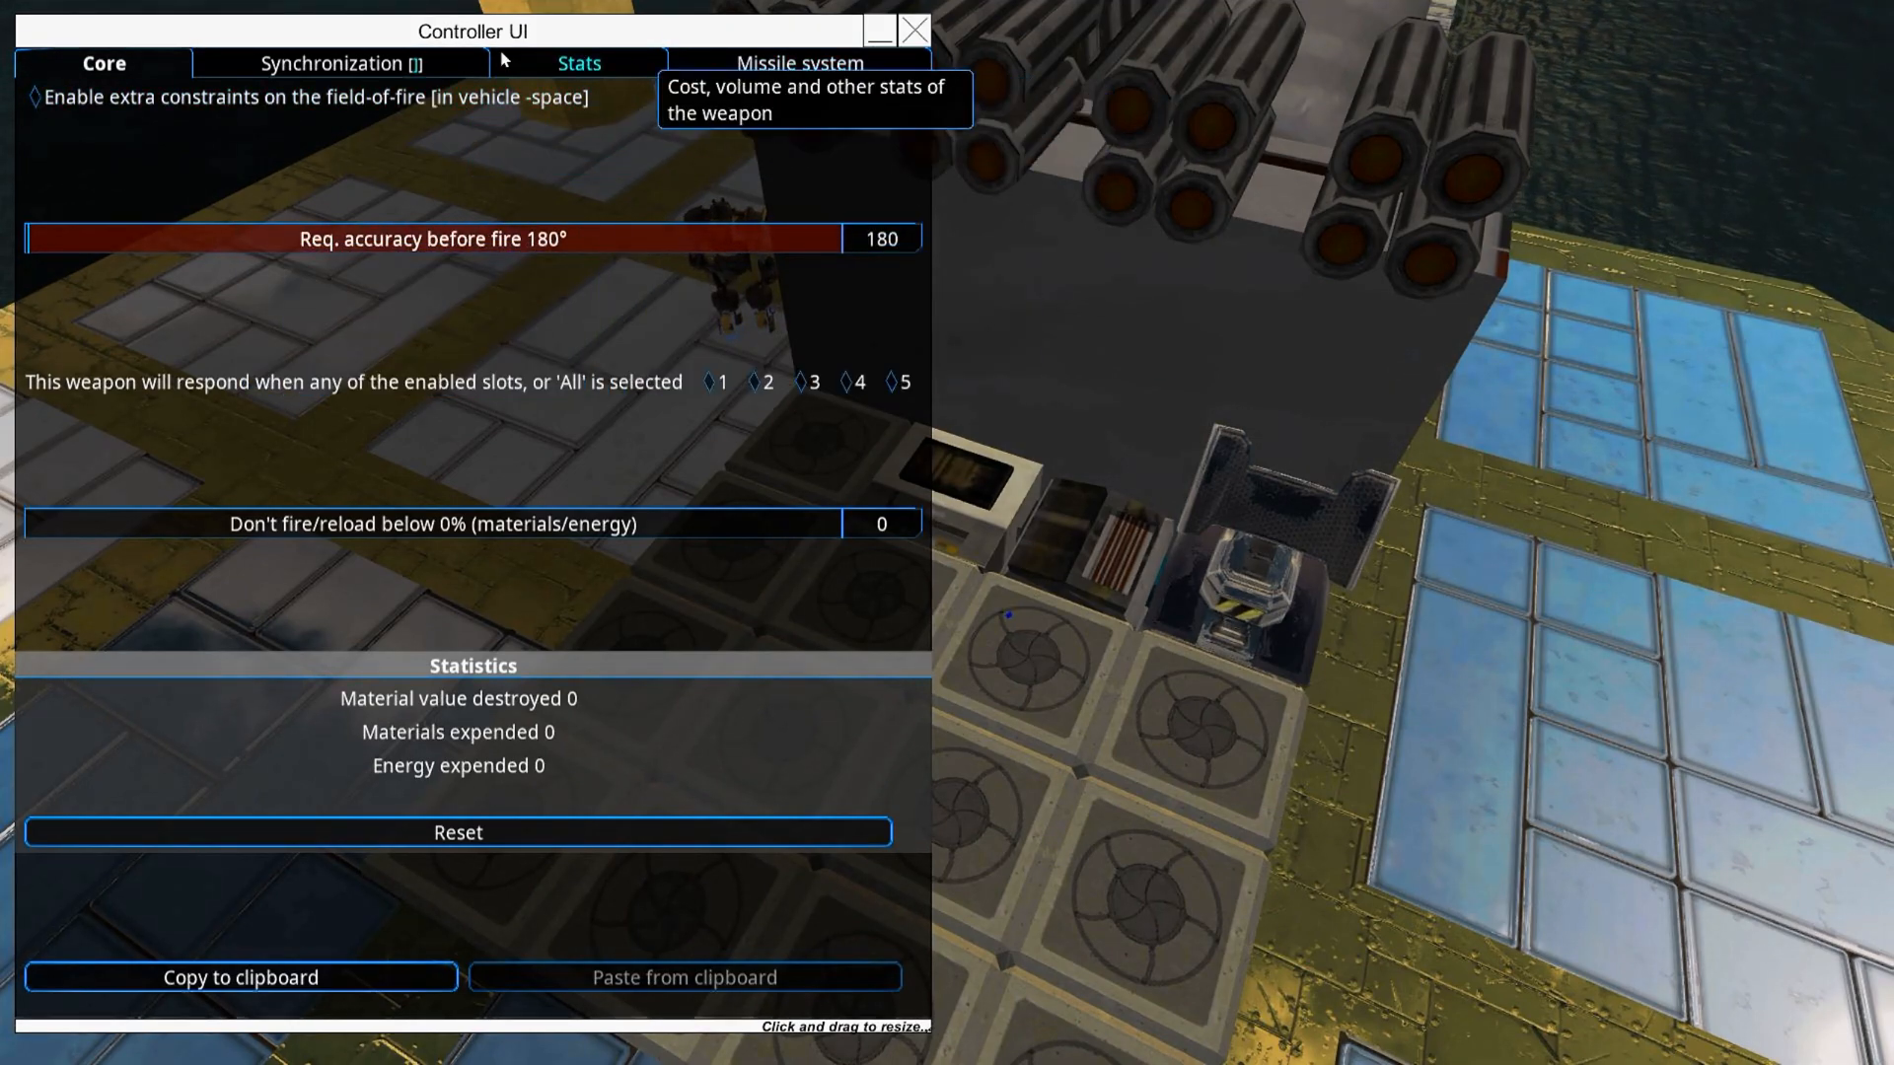
pyautogui.click(798, 63)
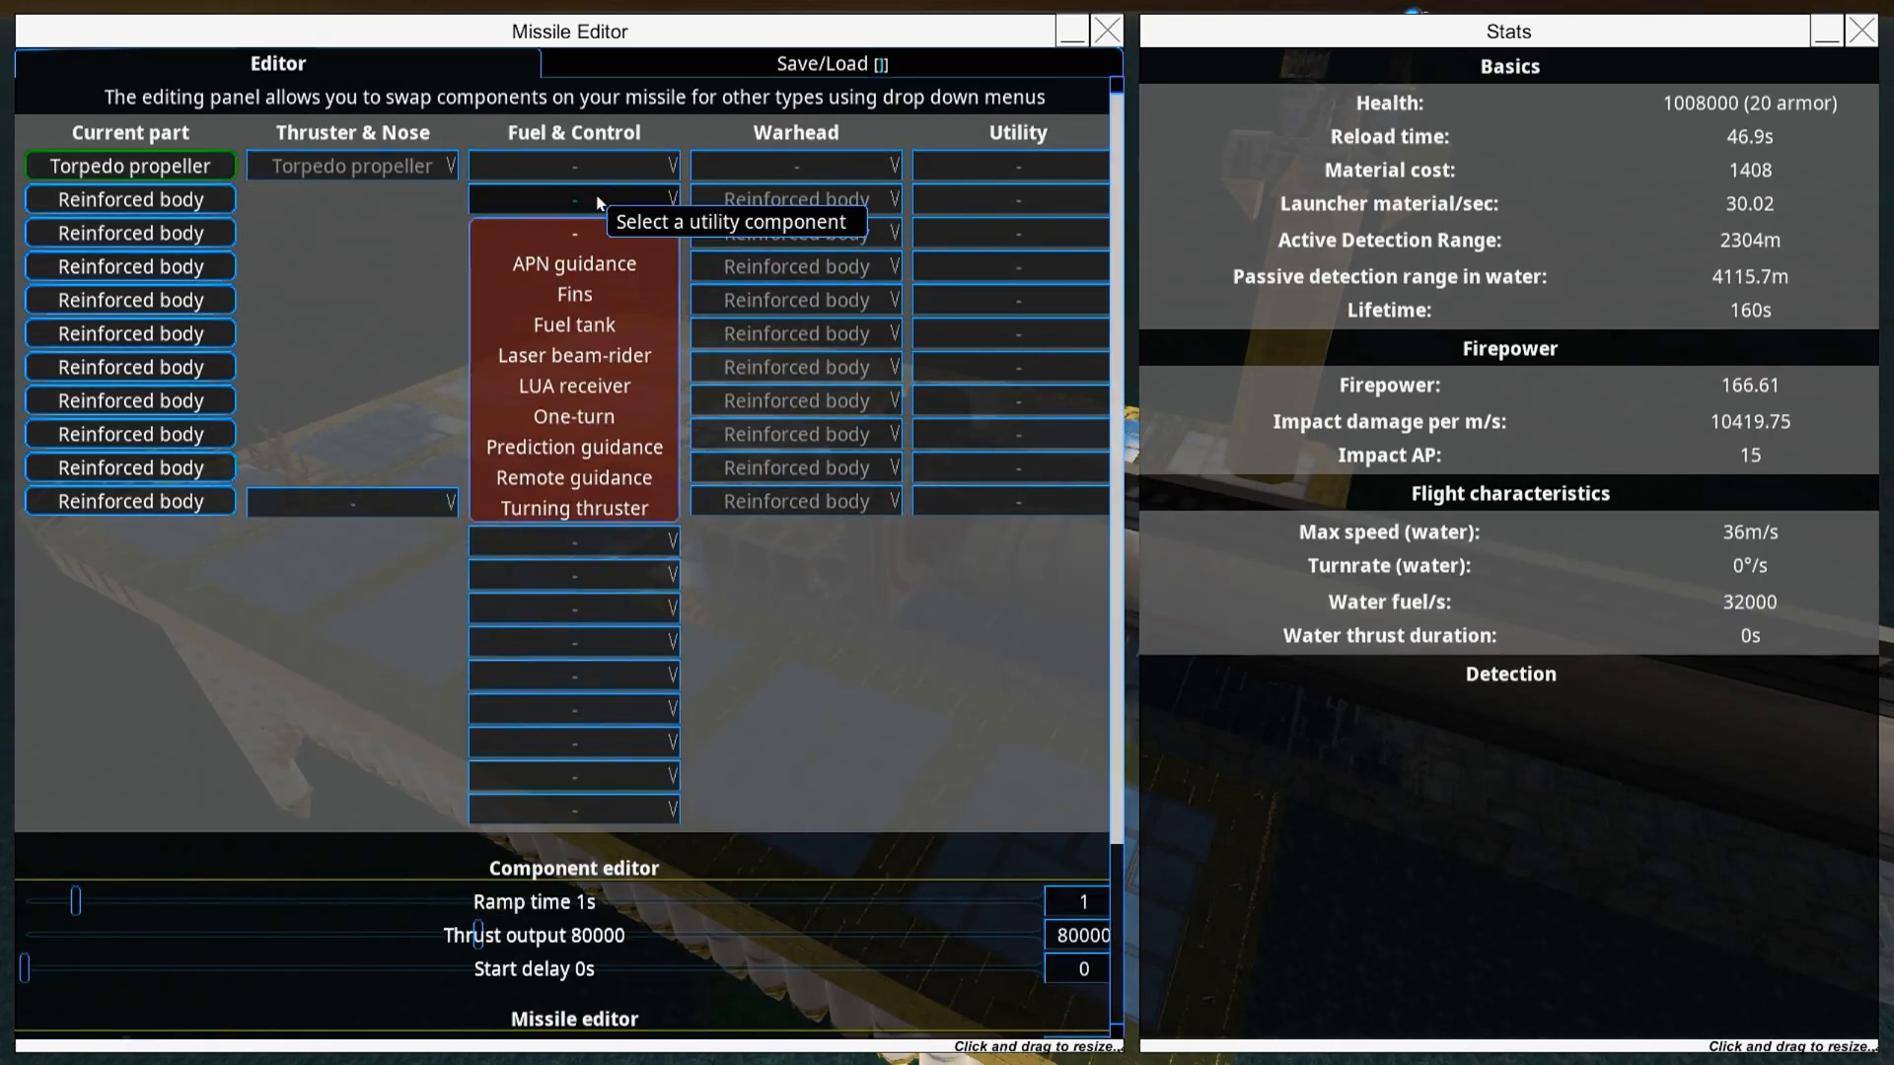
# Step: Make the second torpedo section fins and the fourth section a fuel tank
pyautogui.click(572, 294)
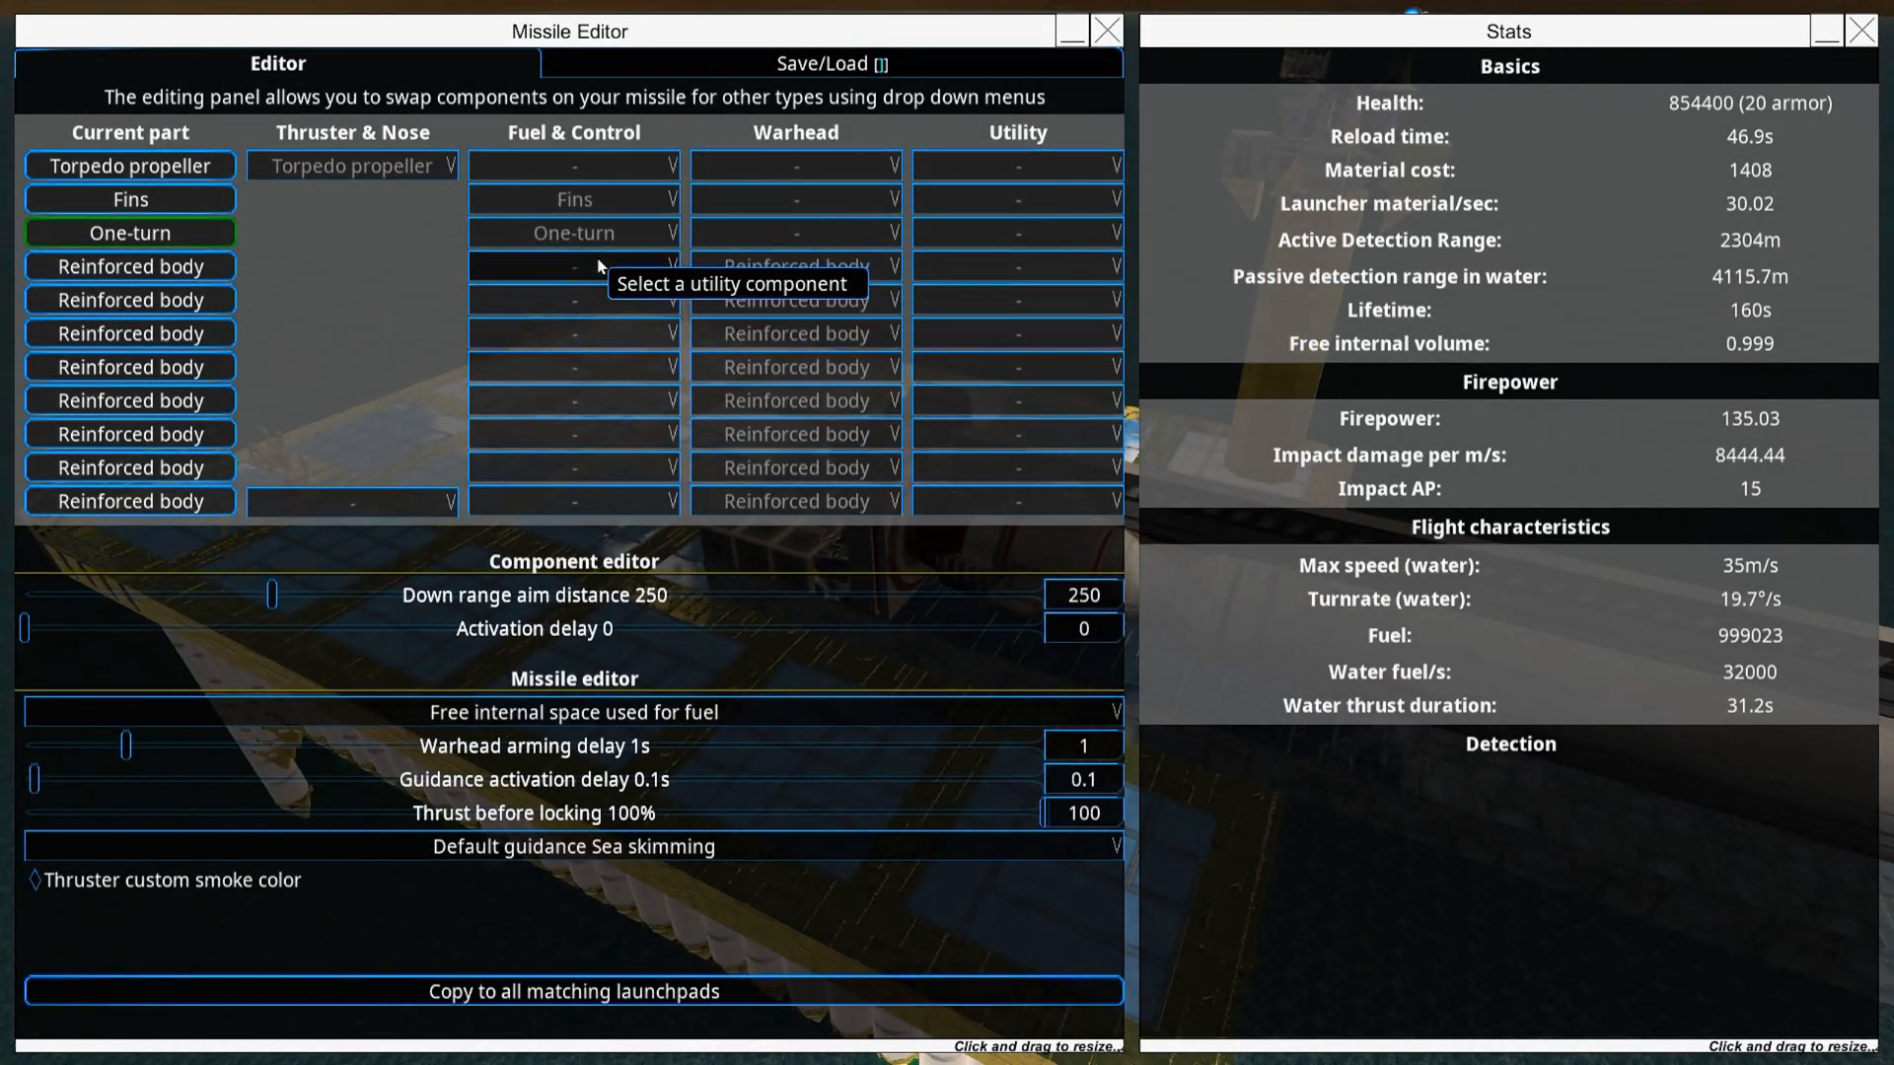
pyautogui.click(572, 265)
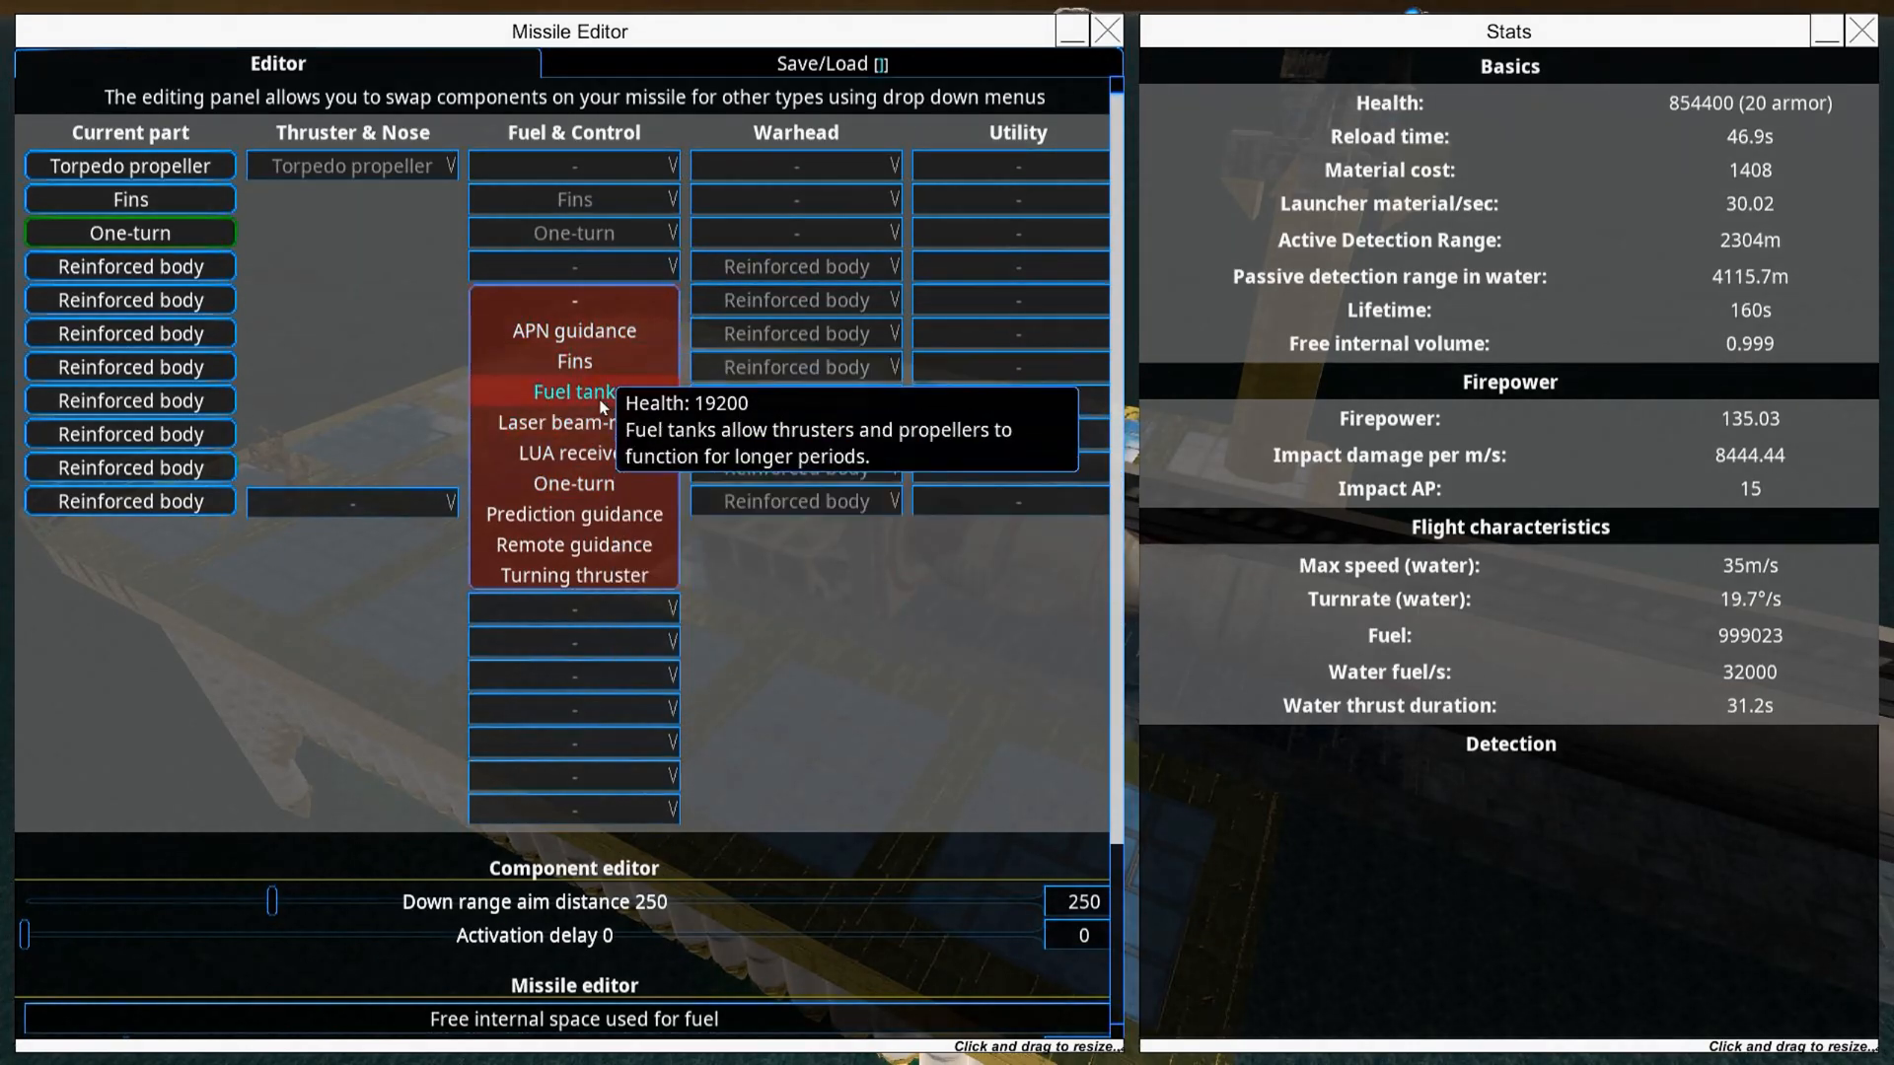
pyautogui.click(574, 391)
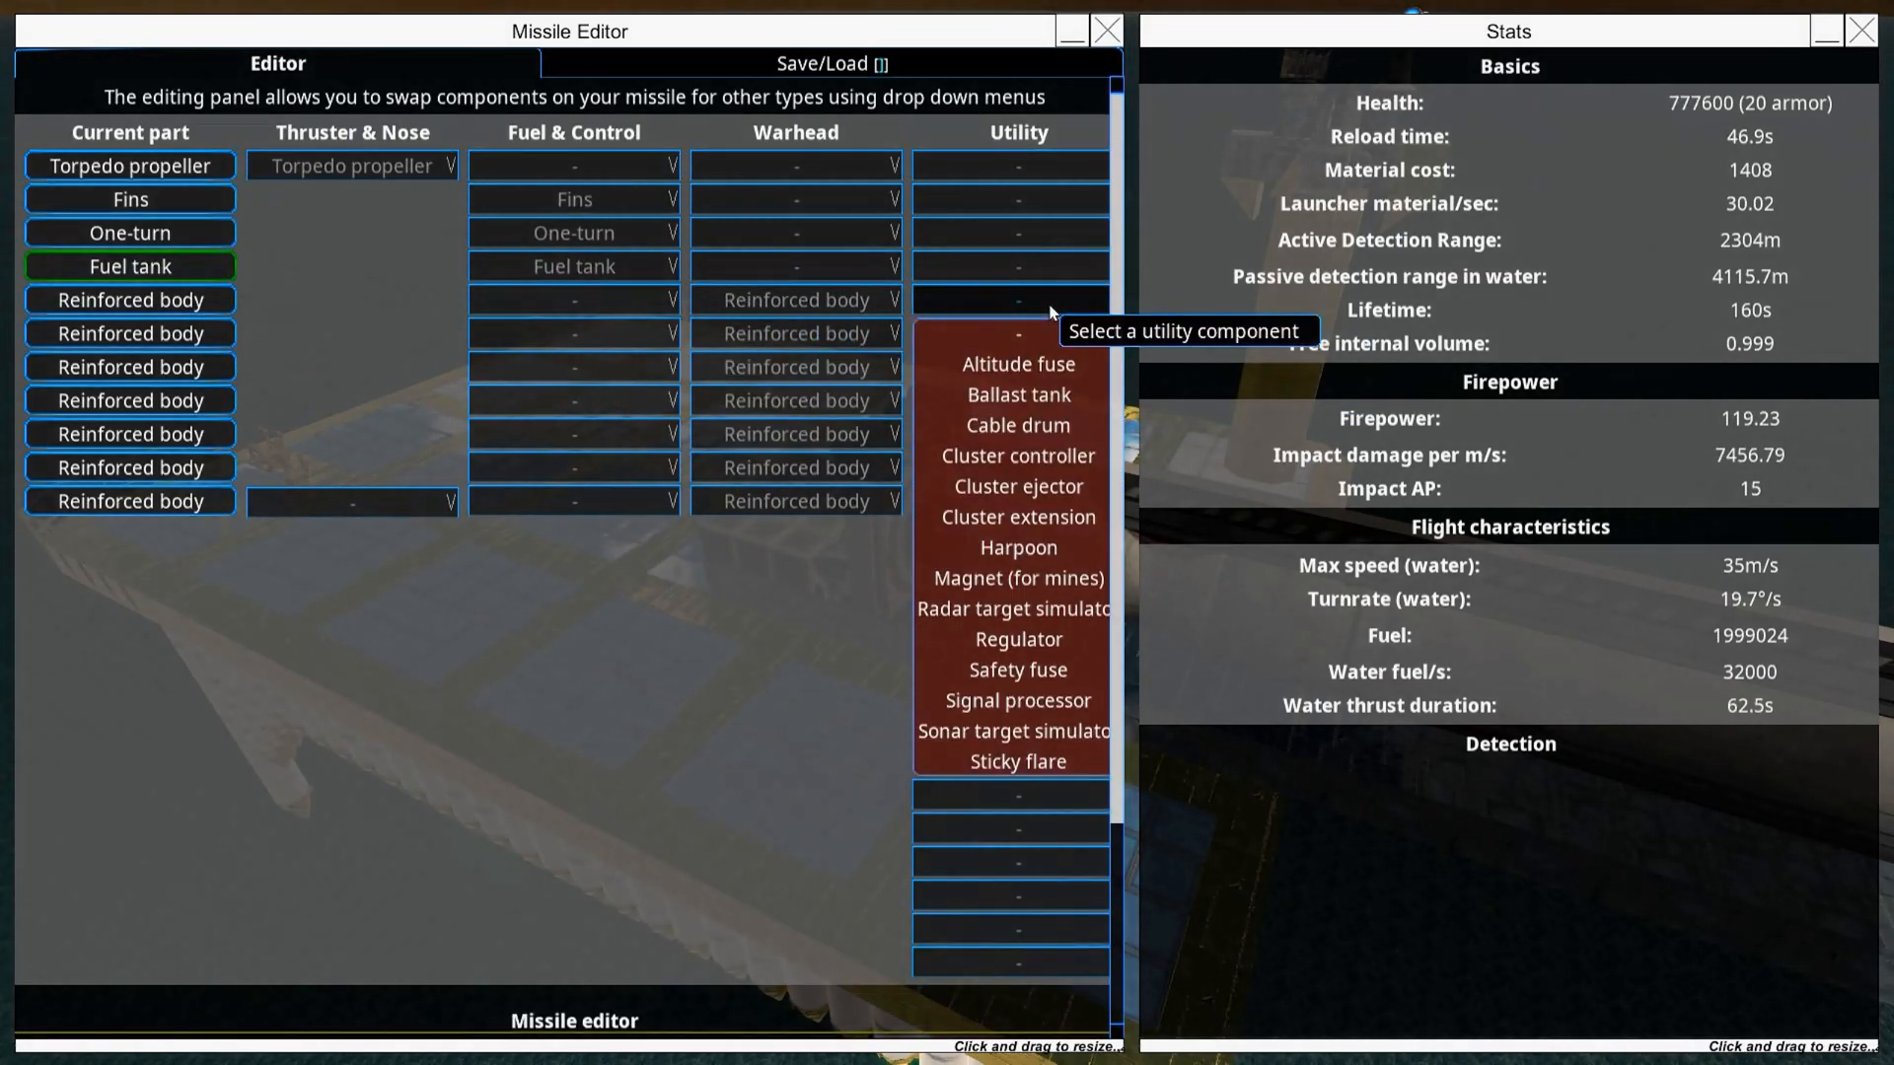
pyautogui.moveTo(1018, 456)
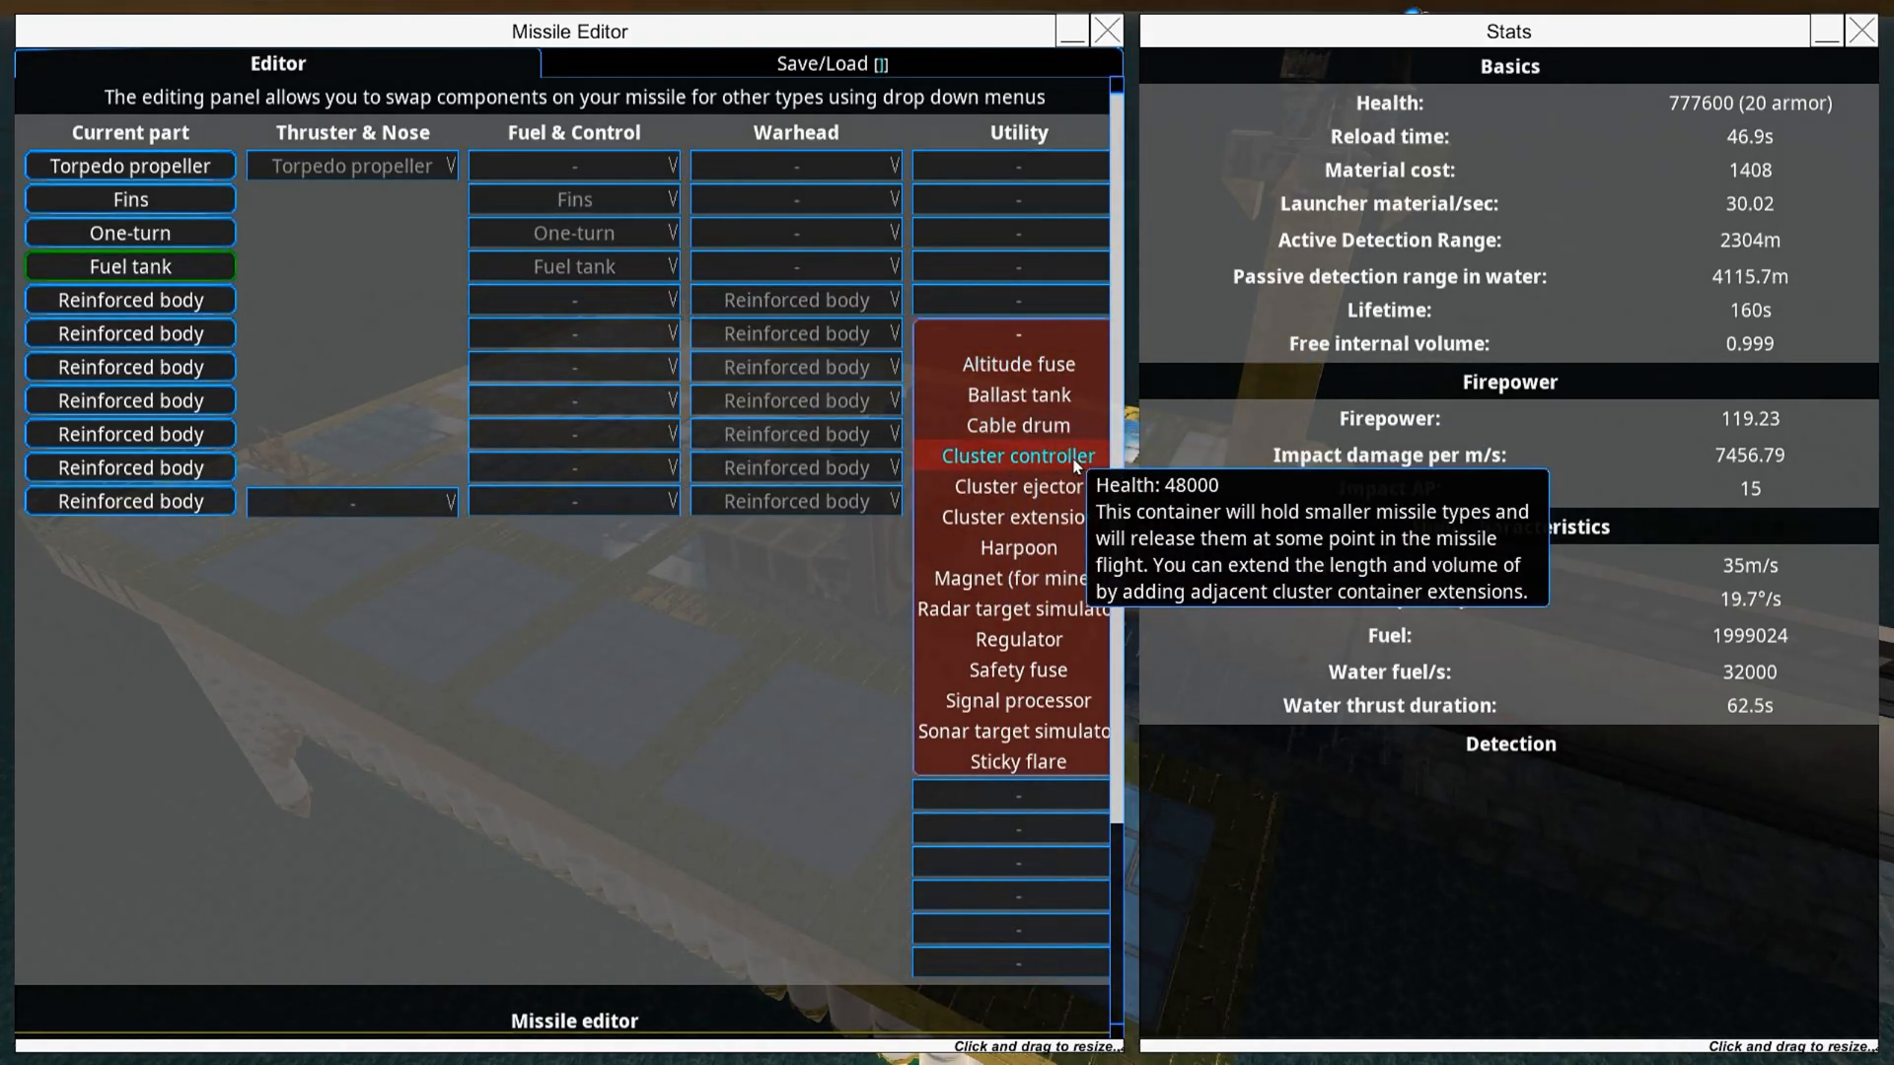
# Step: Make the fifth section a cluster controller and add a cluster extension section
pyautogui.click(1018, 456)
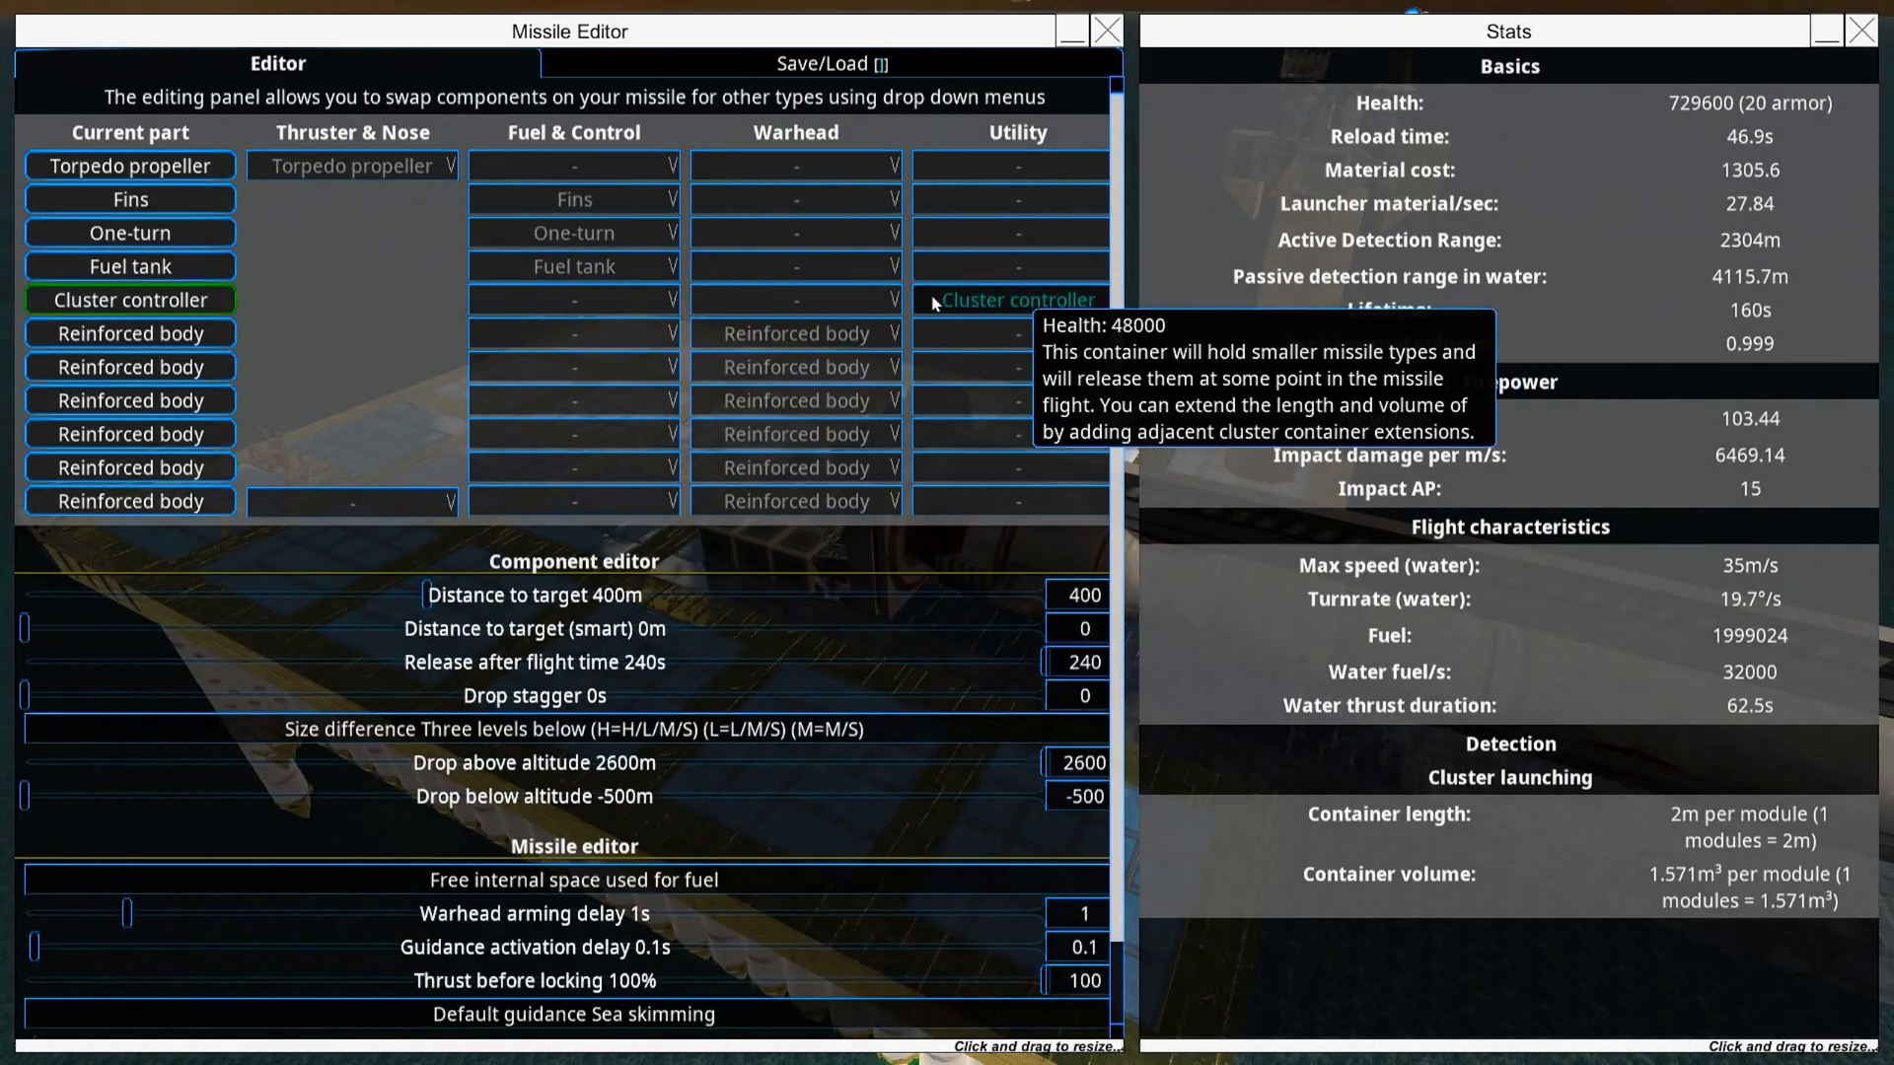
pyautogui.moveTo(1049, 344)
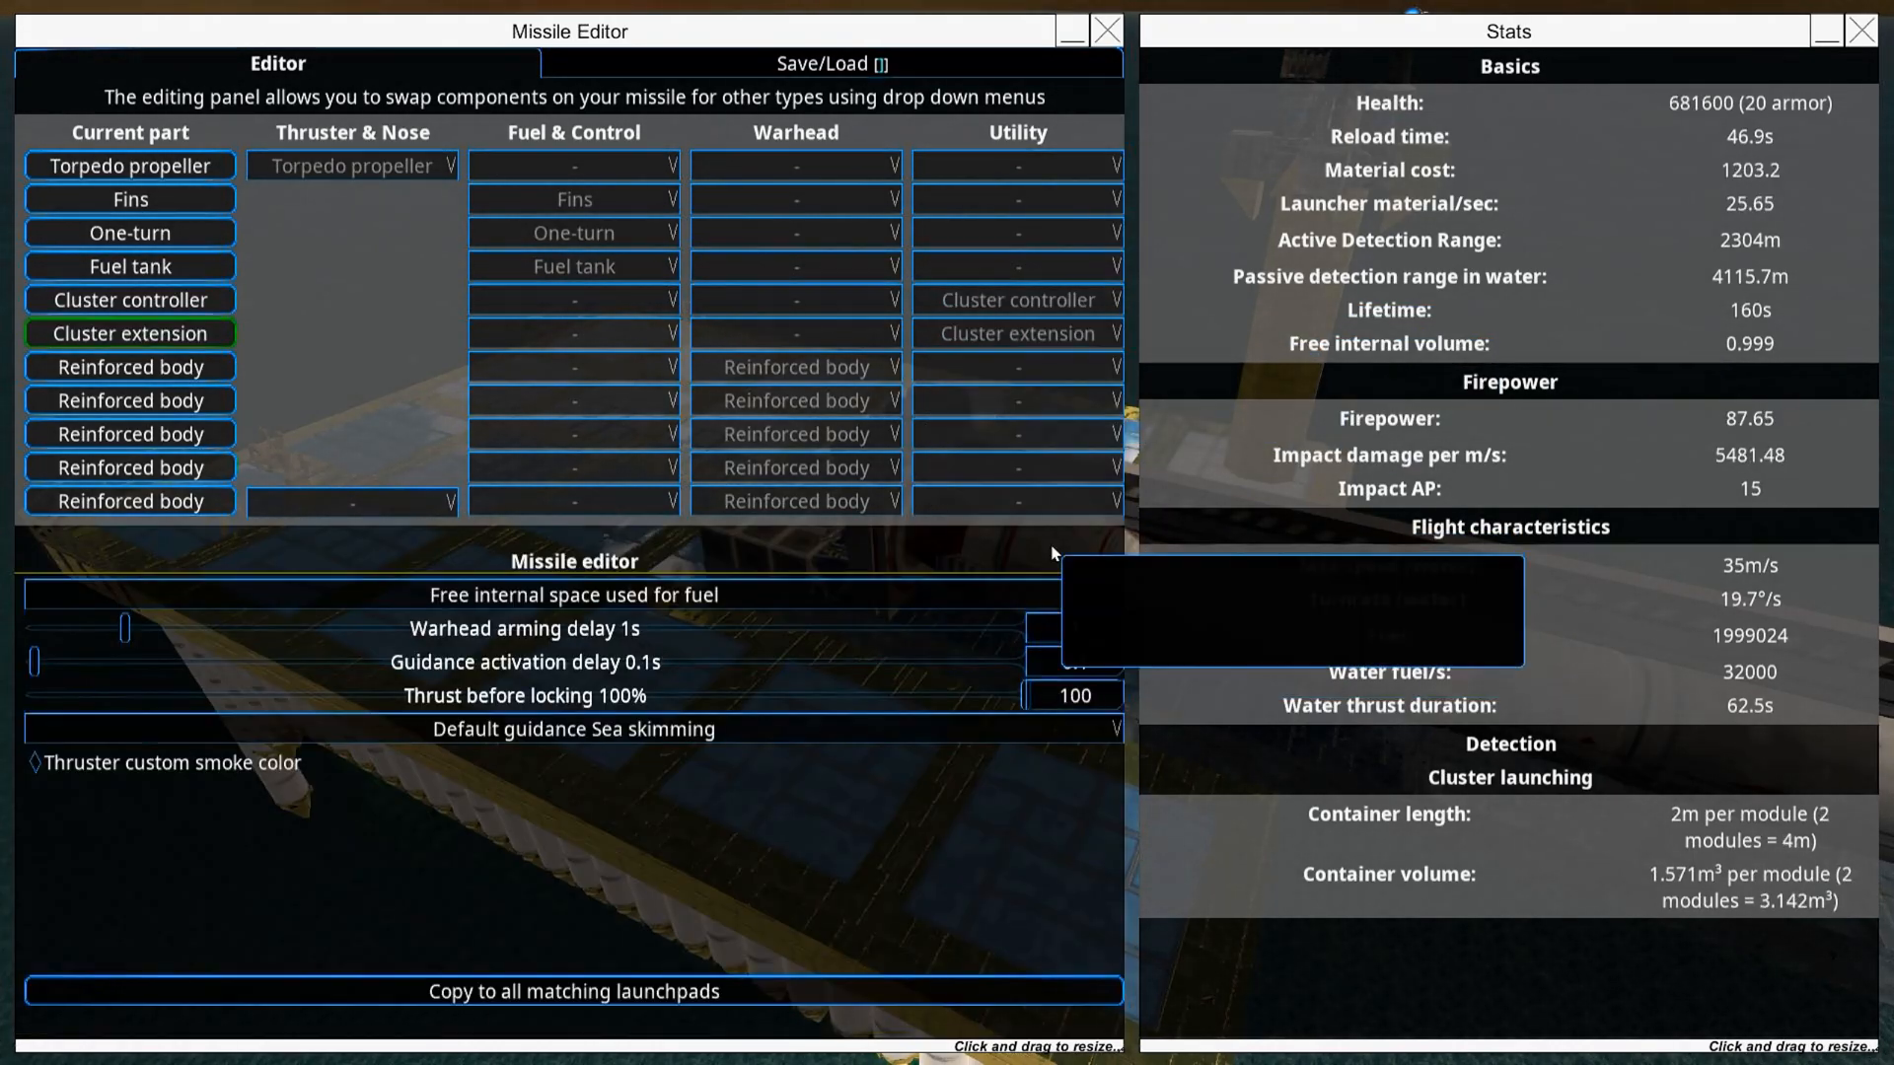
pyautogui.click(1016, 333)
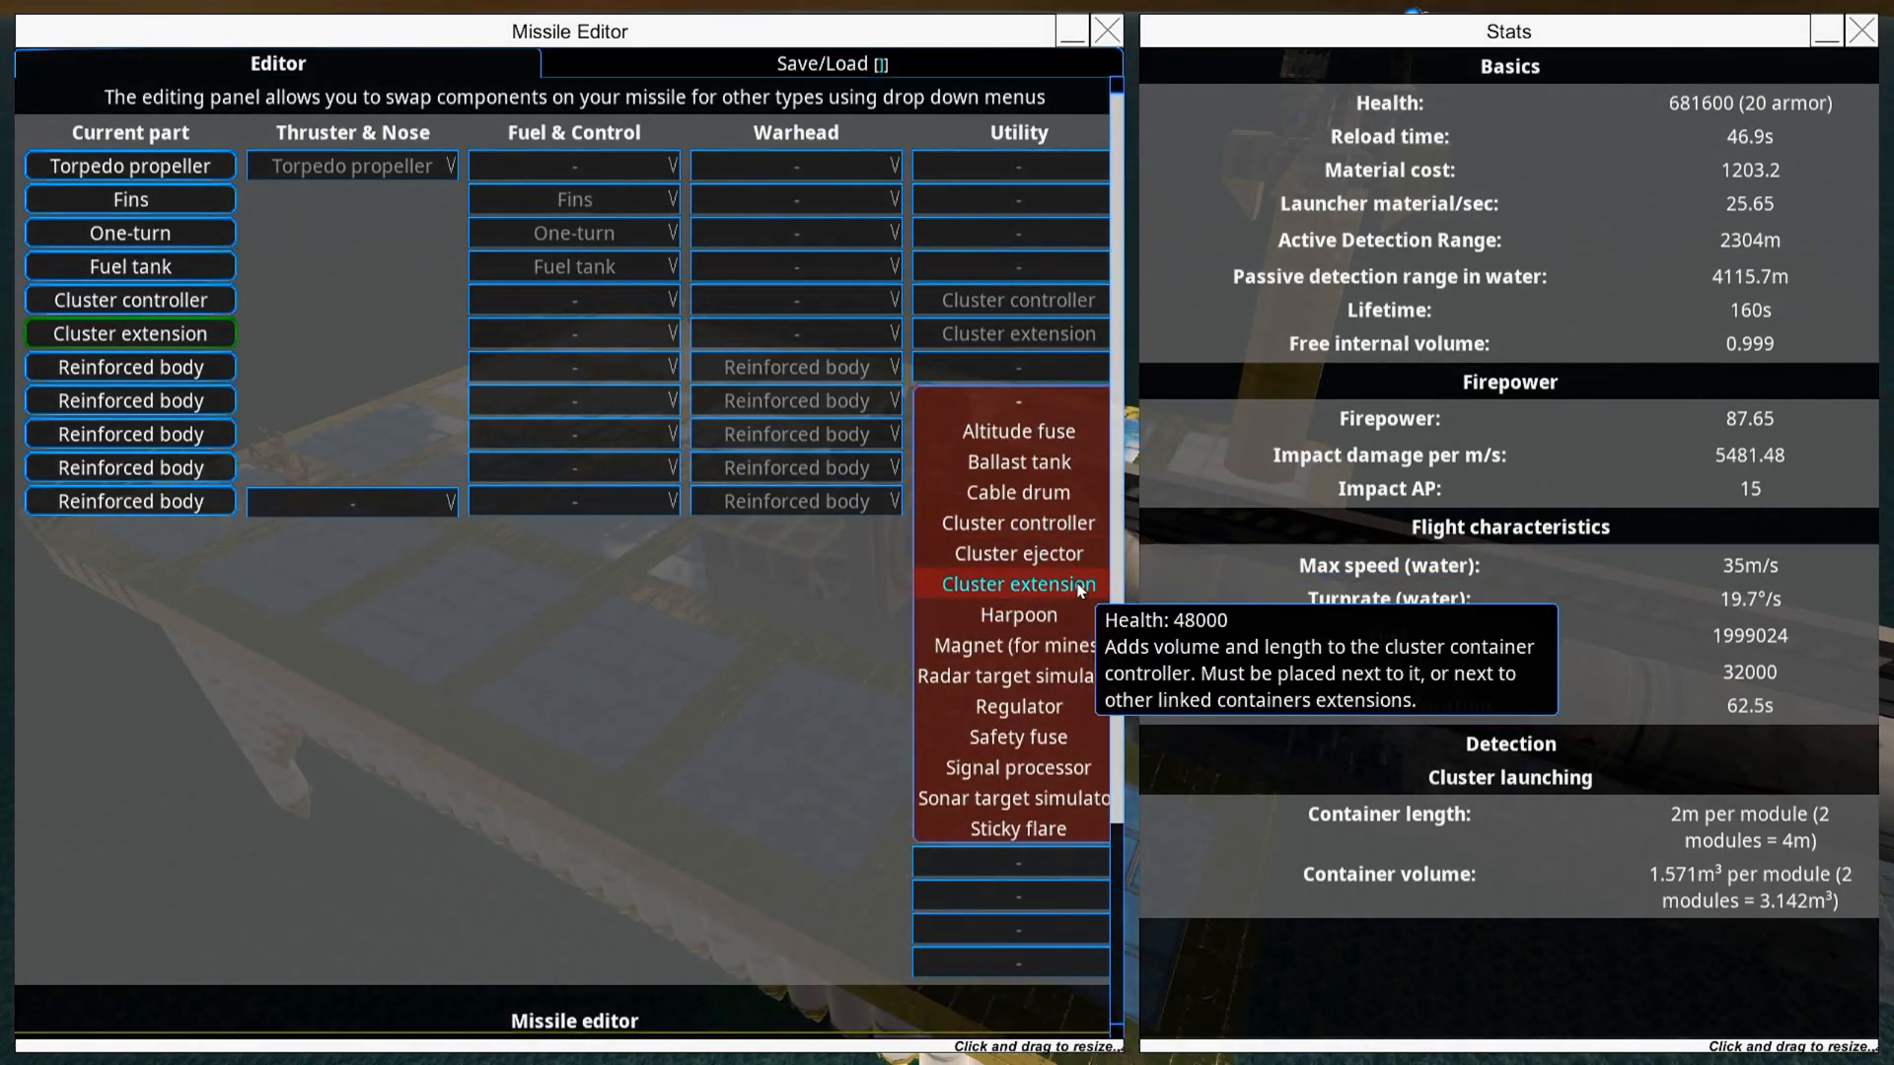
pyautogui.click(1016, 583)
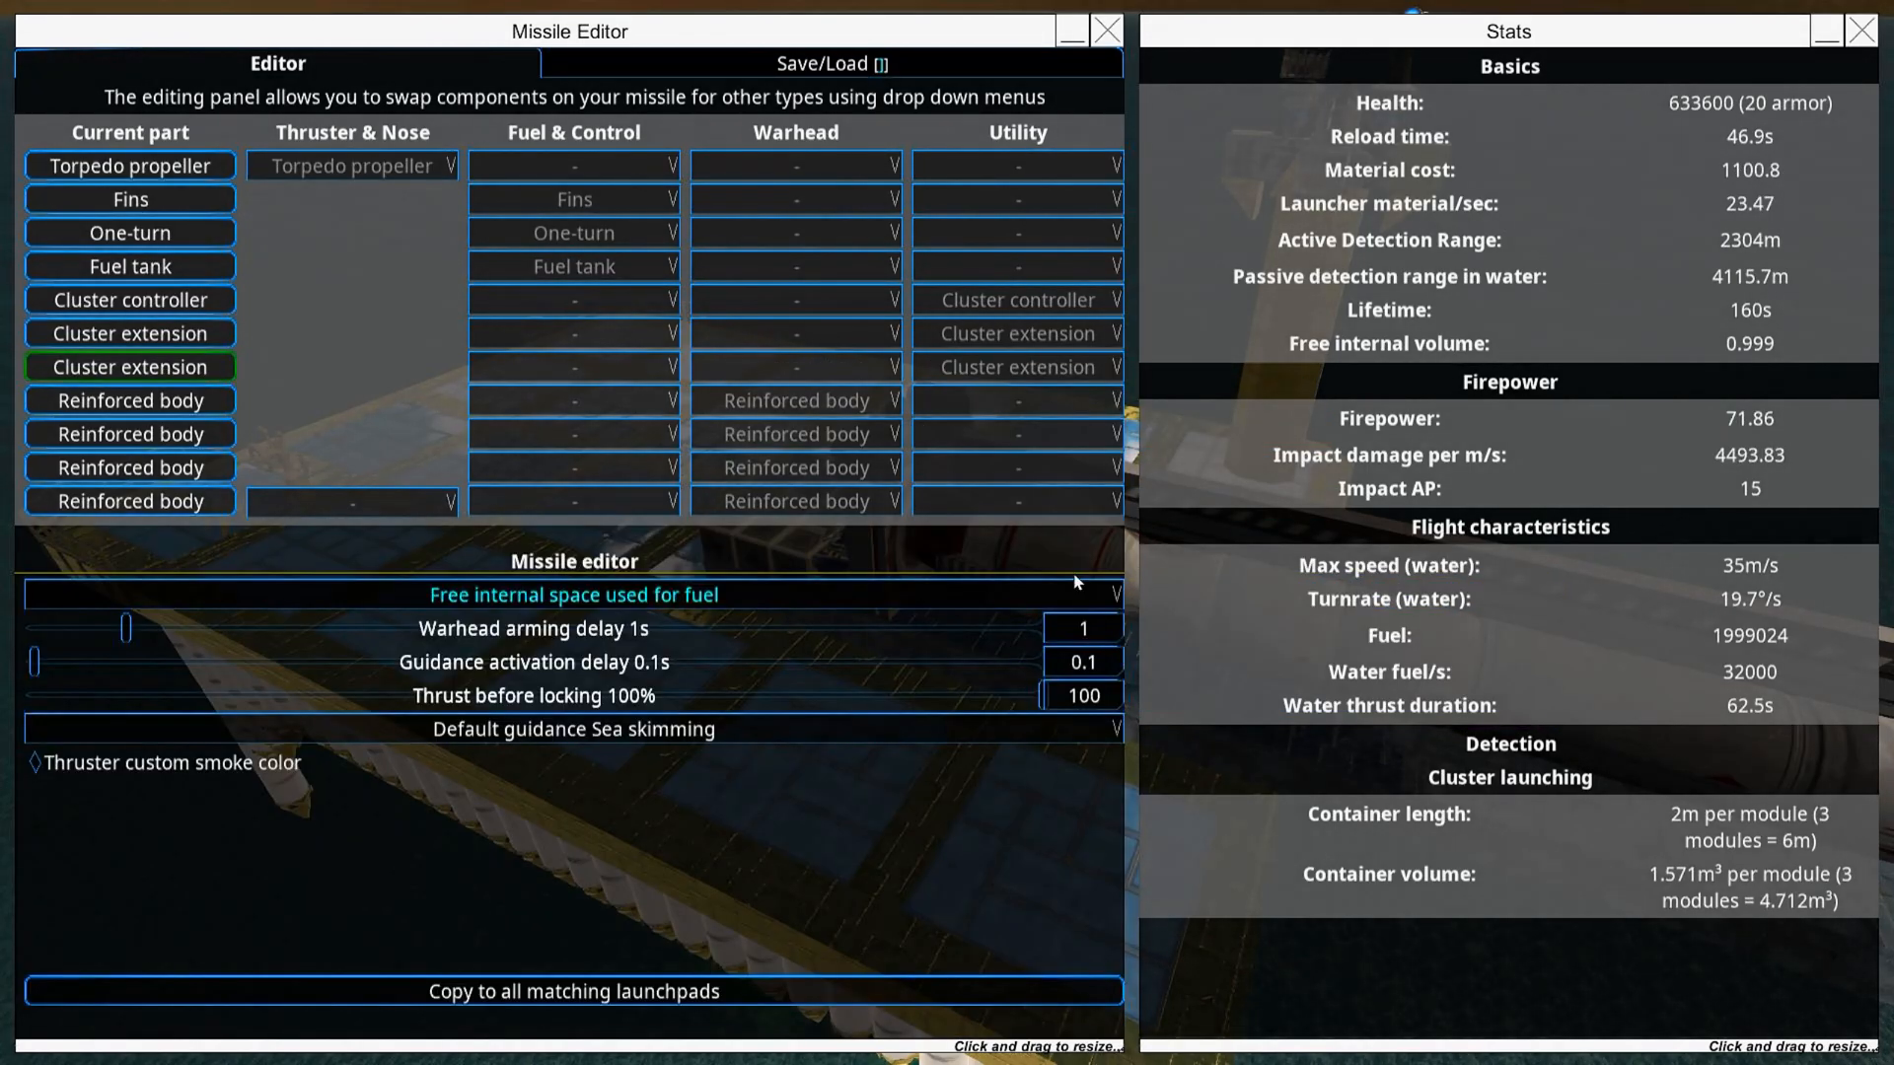
pyautogui.moveTo(1018, 300)
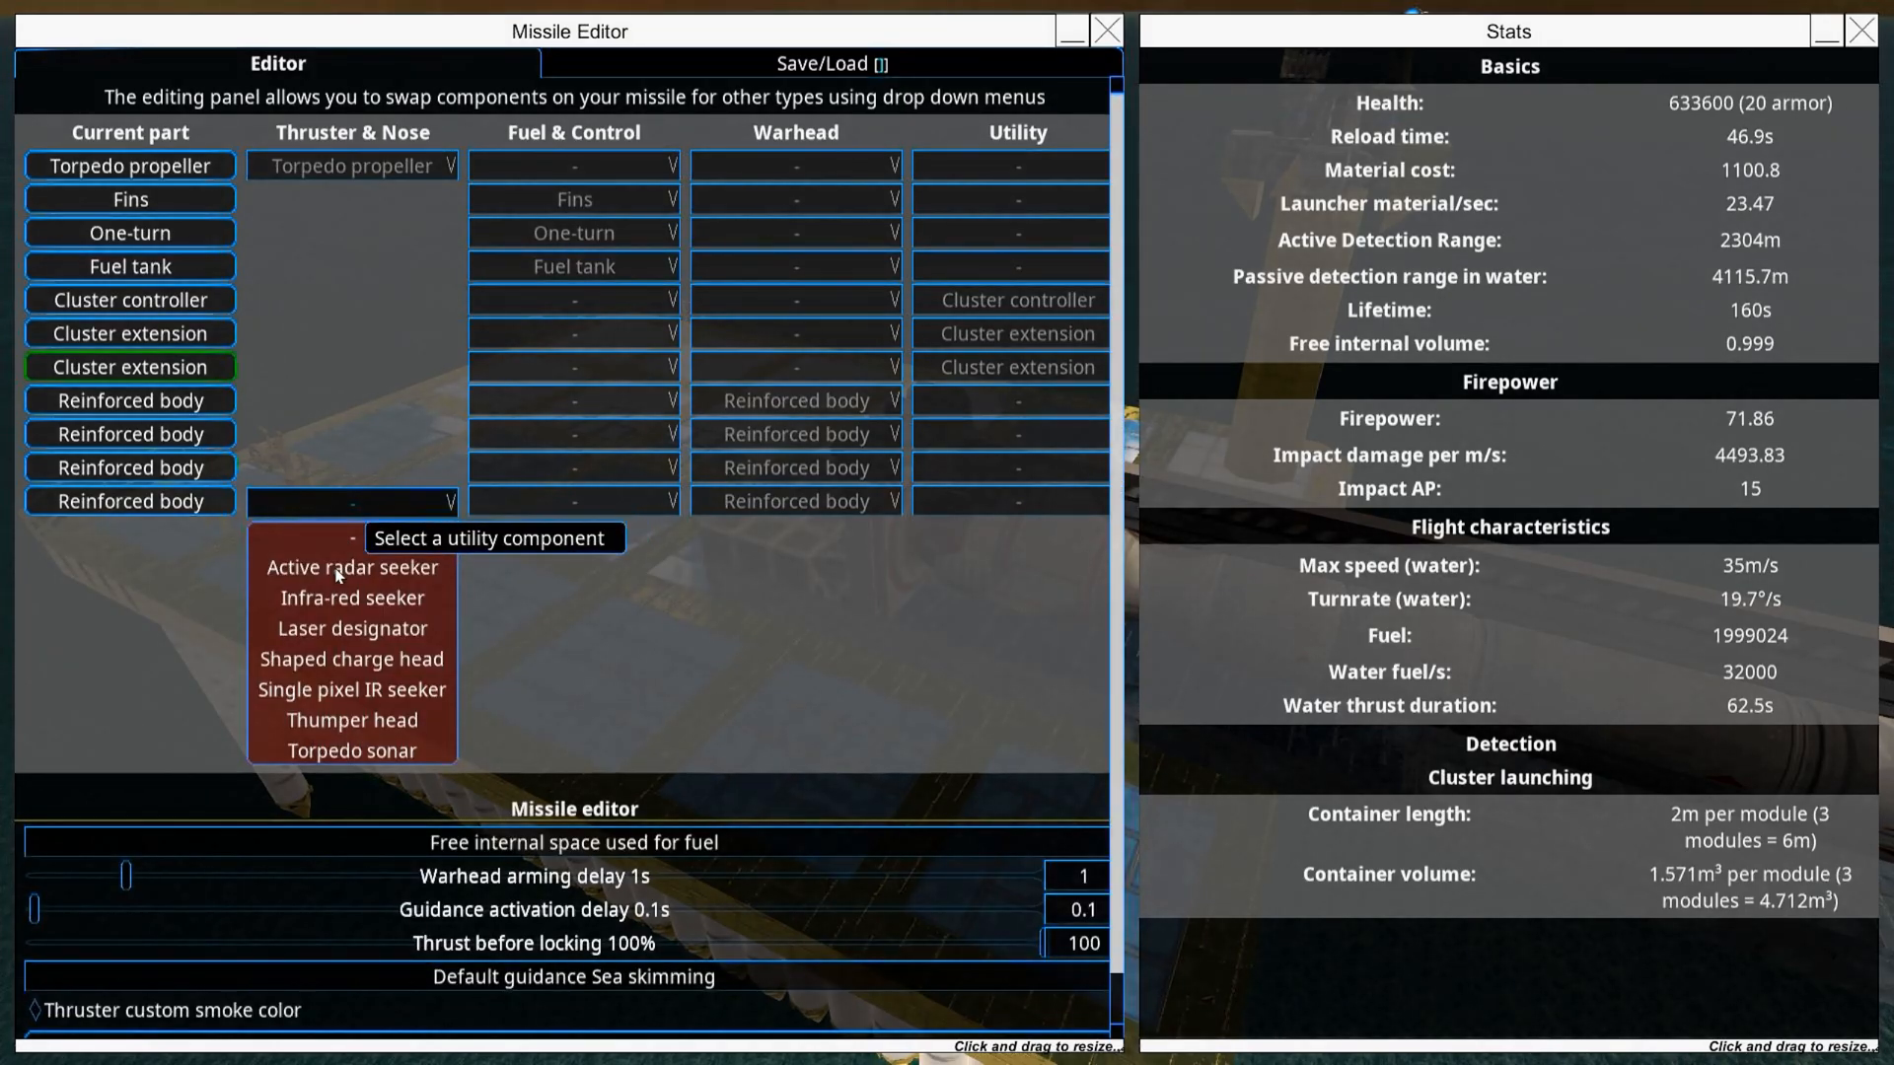
pyautogui.moveTo(351, 720)
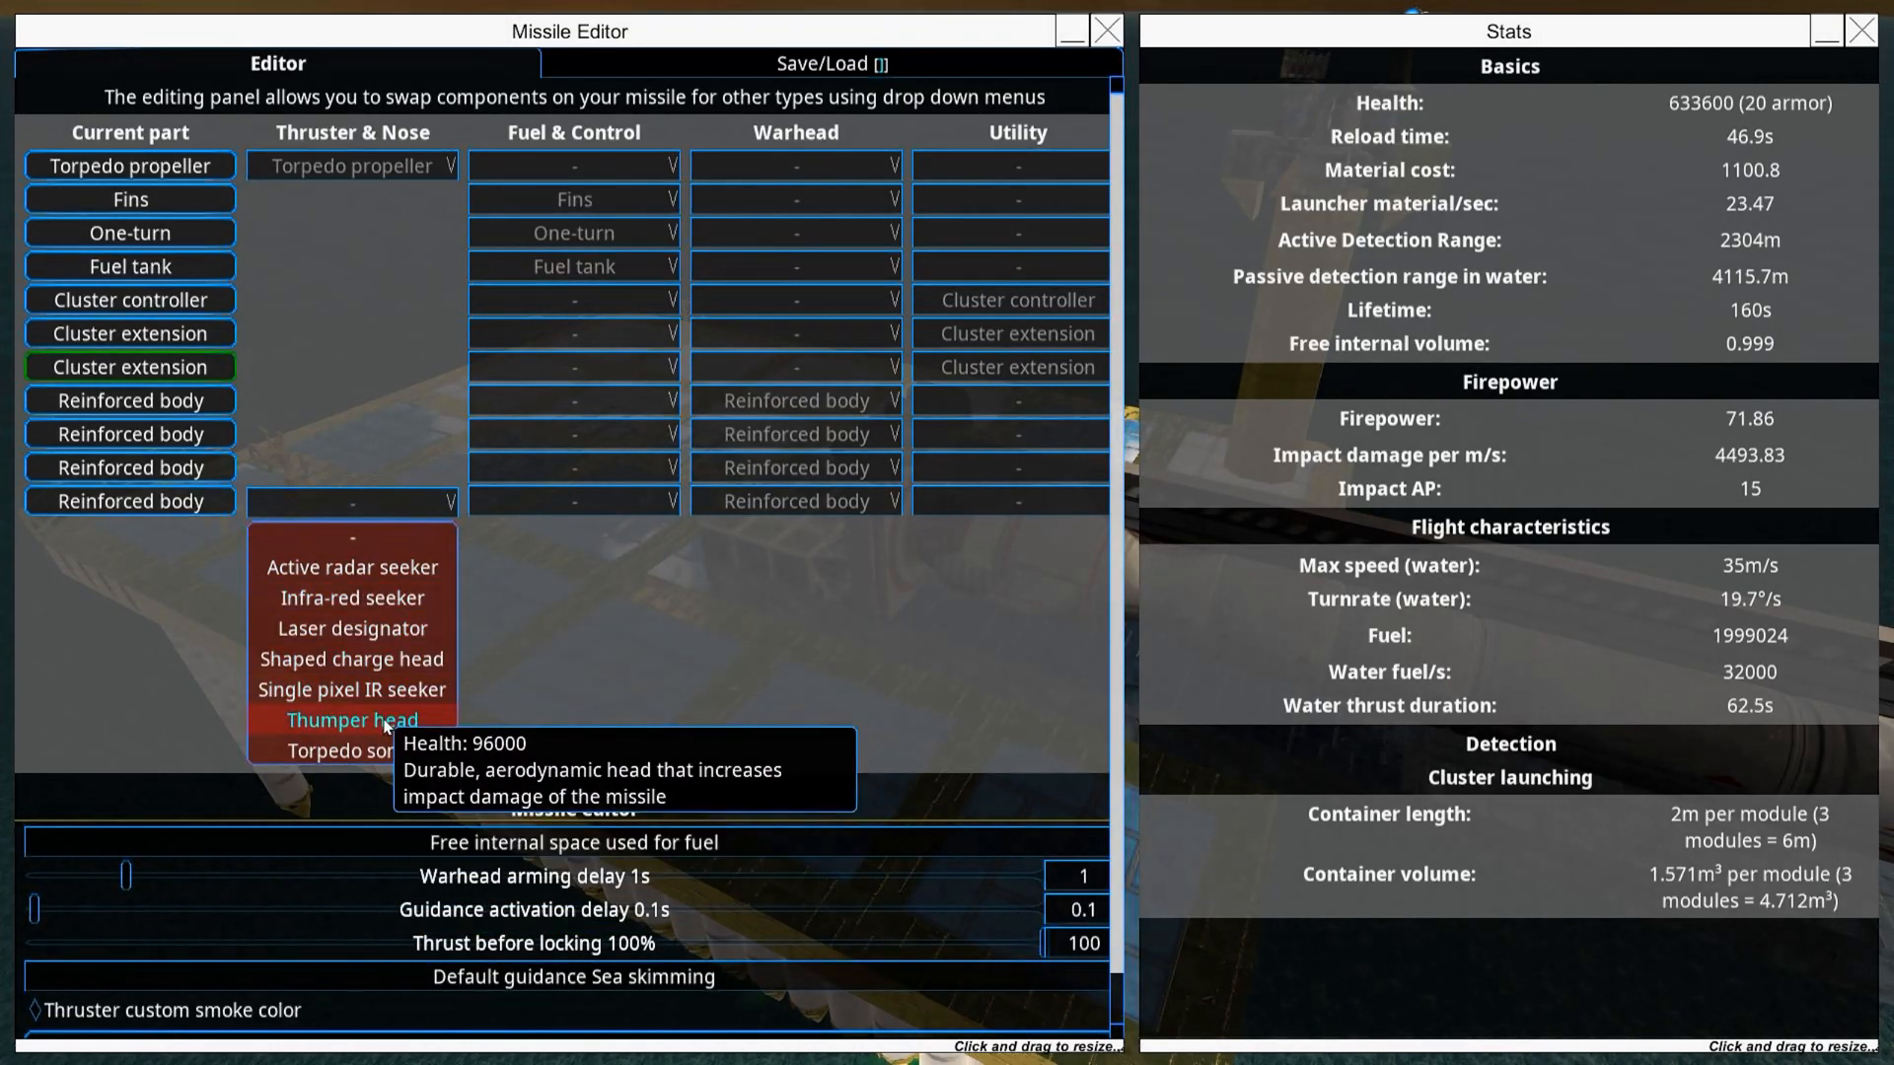
# Step: Fit the nose head, then turn reinforced bodies into two explosive warheads and a ballast tank
pyautogui.click(351, 750)
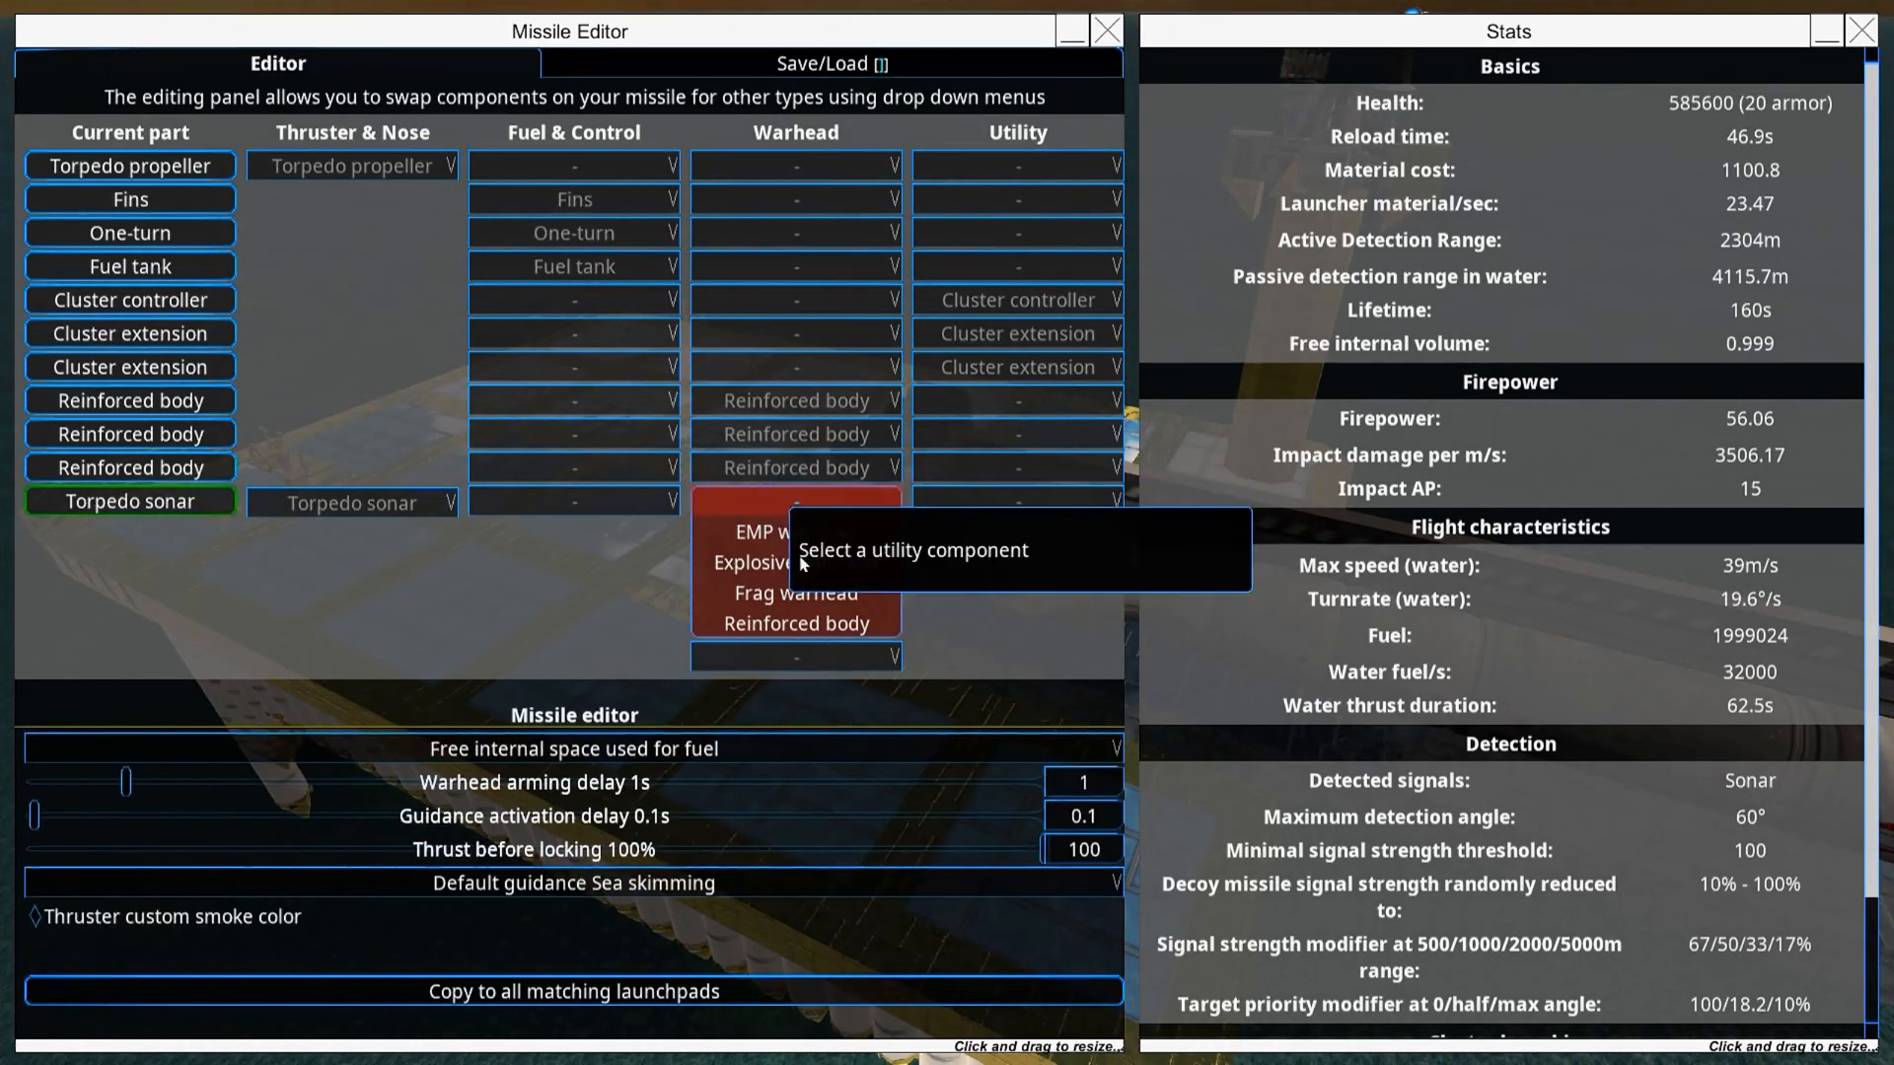
pyautogui.click(795, 499)
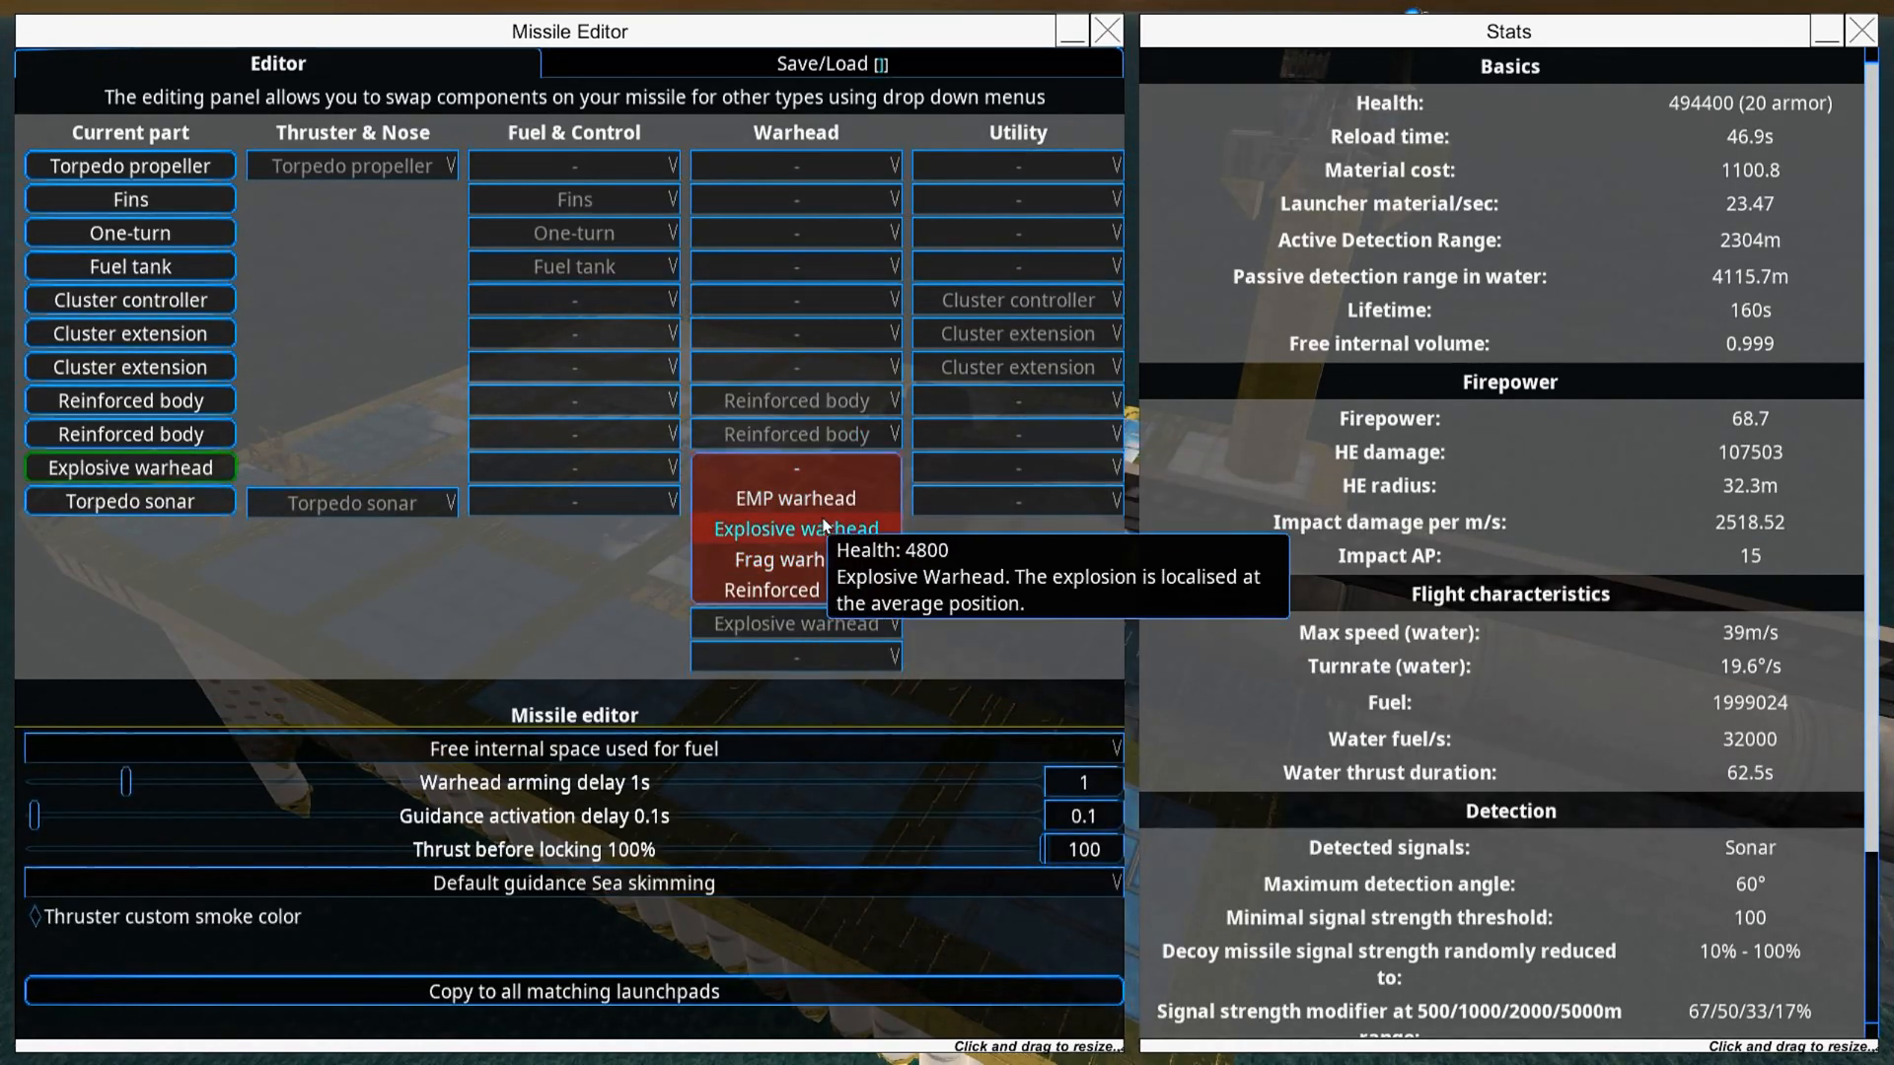
pyautogui.click(795, 528)
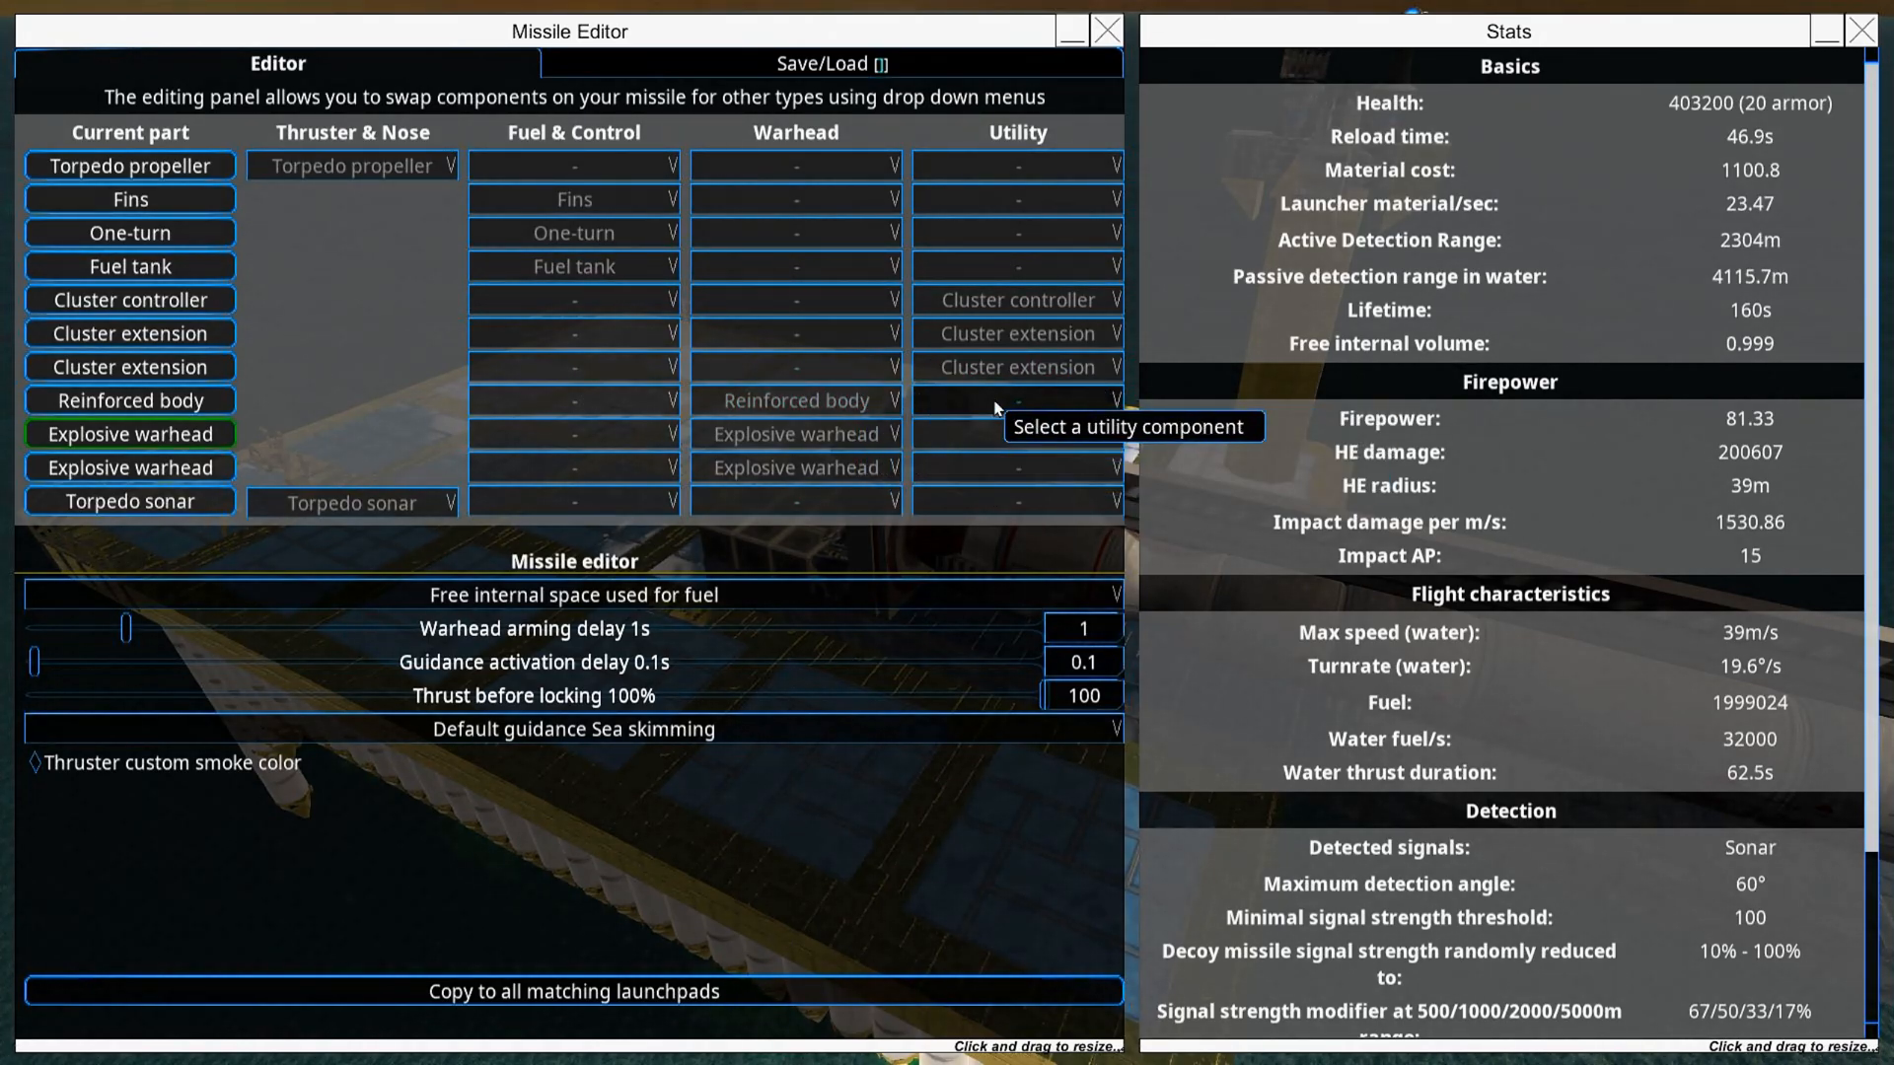
pyautogui.click(1016, 400)
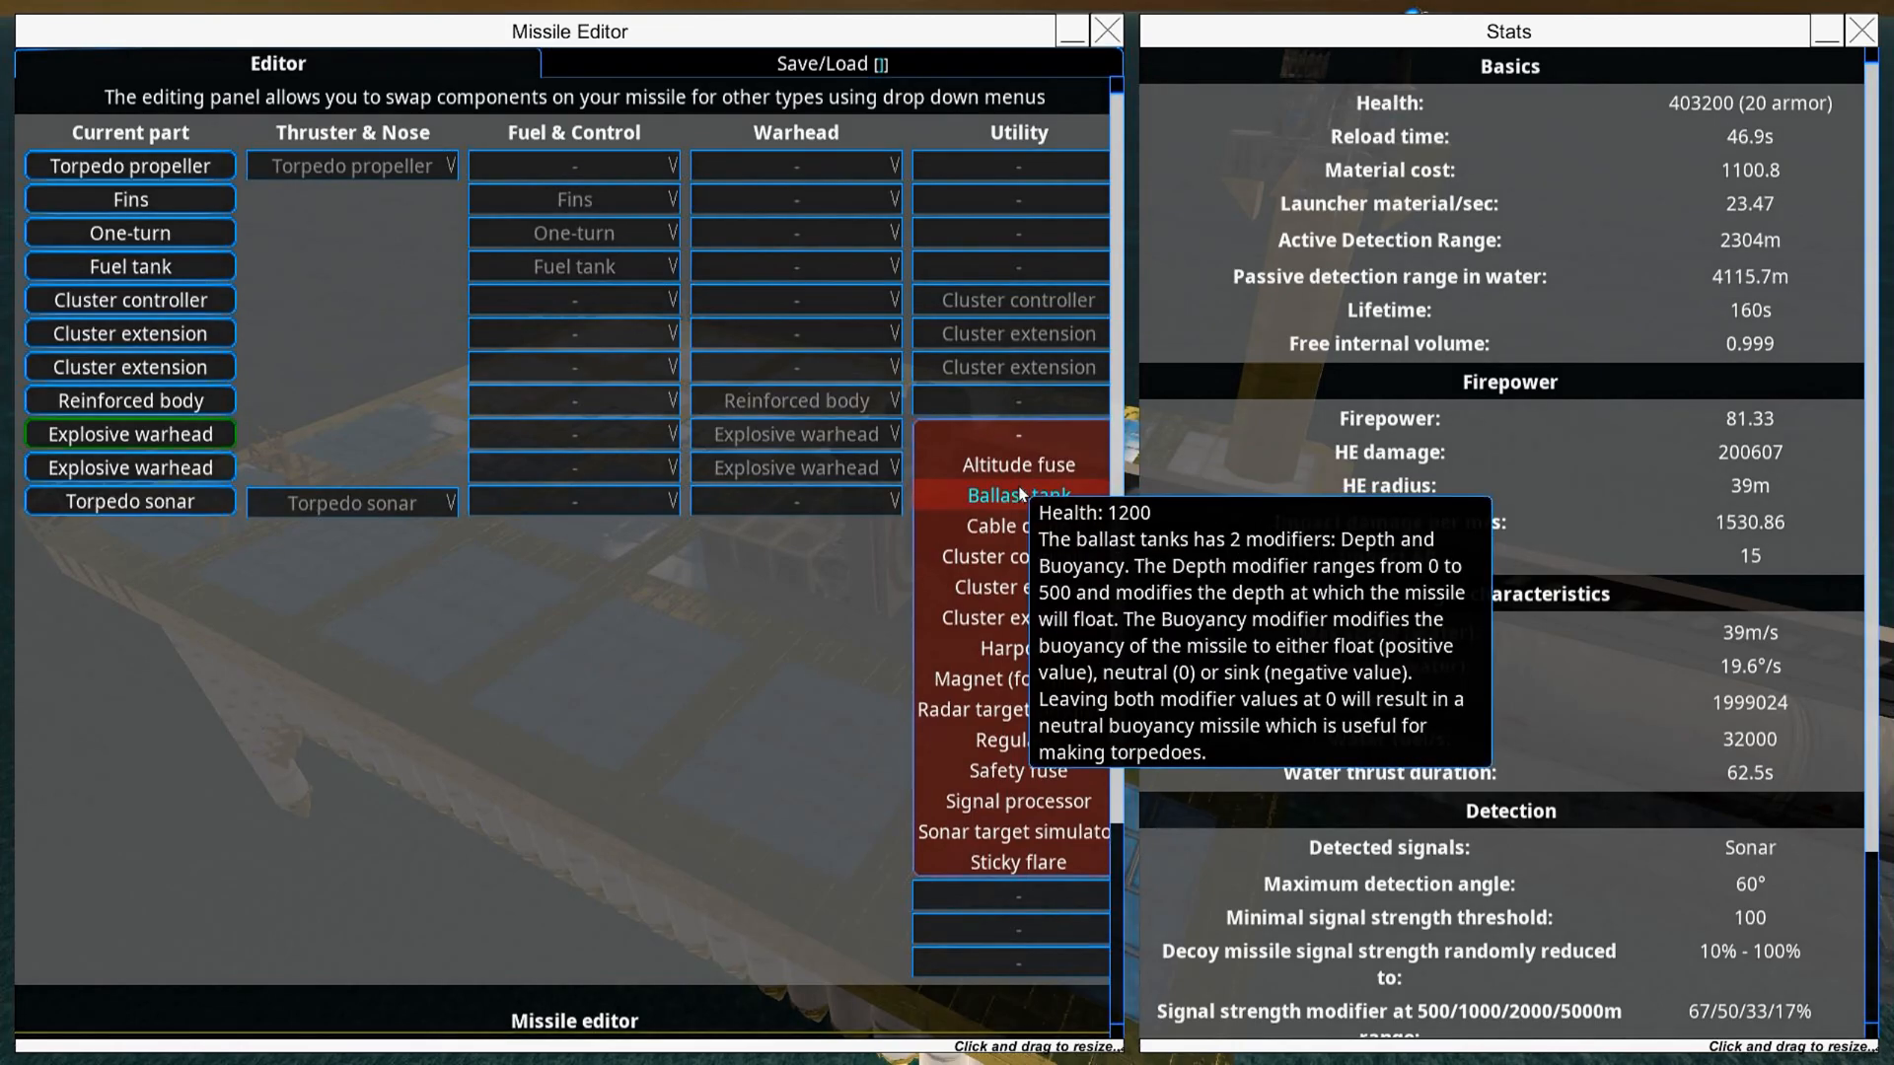
pyautogui.click(1017, 494)
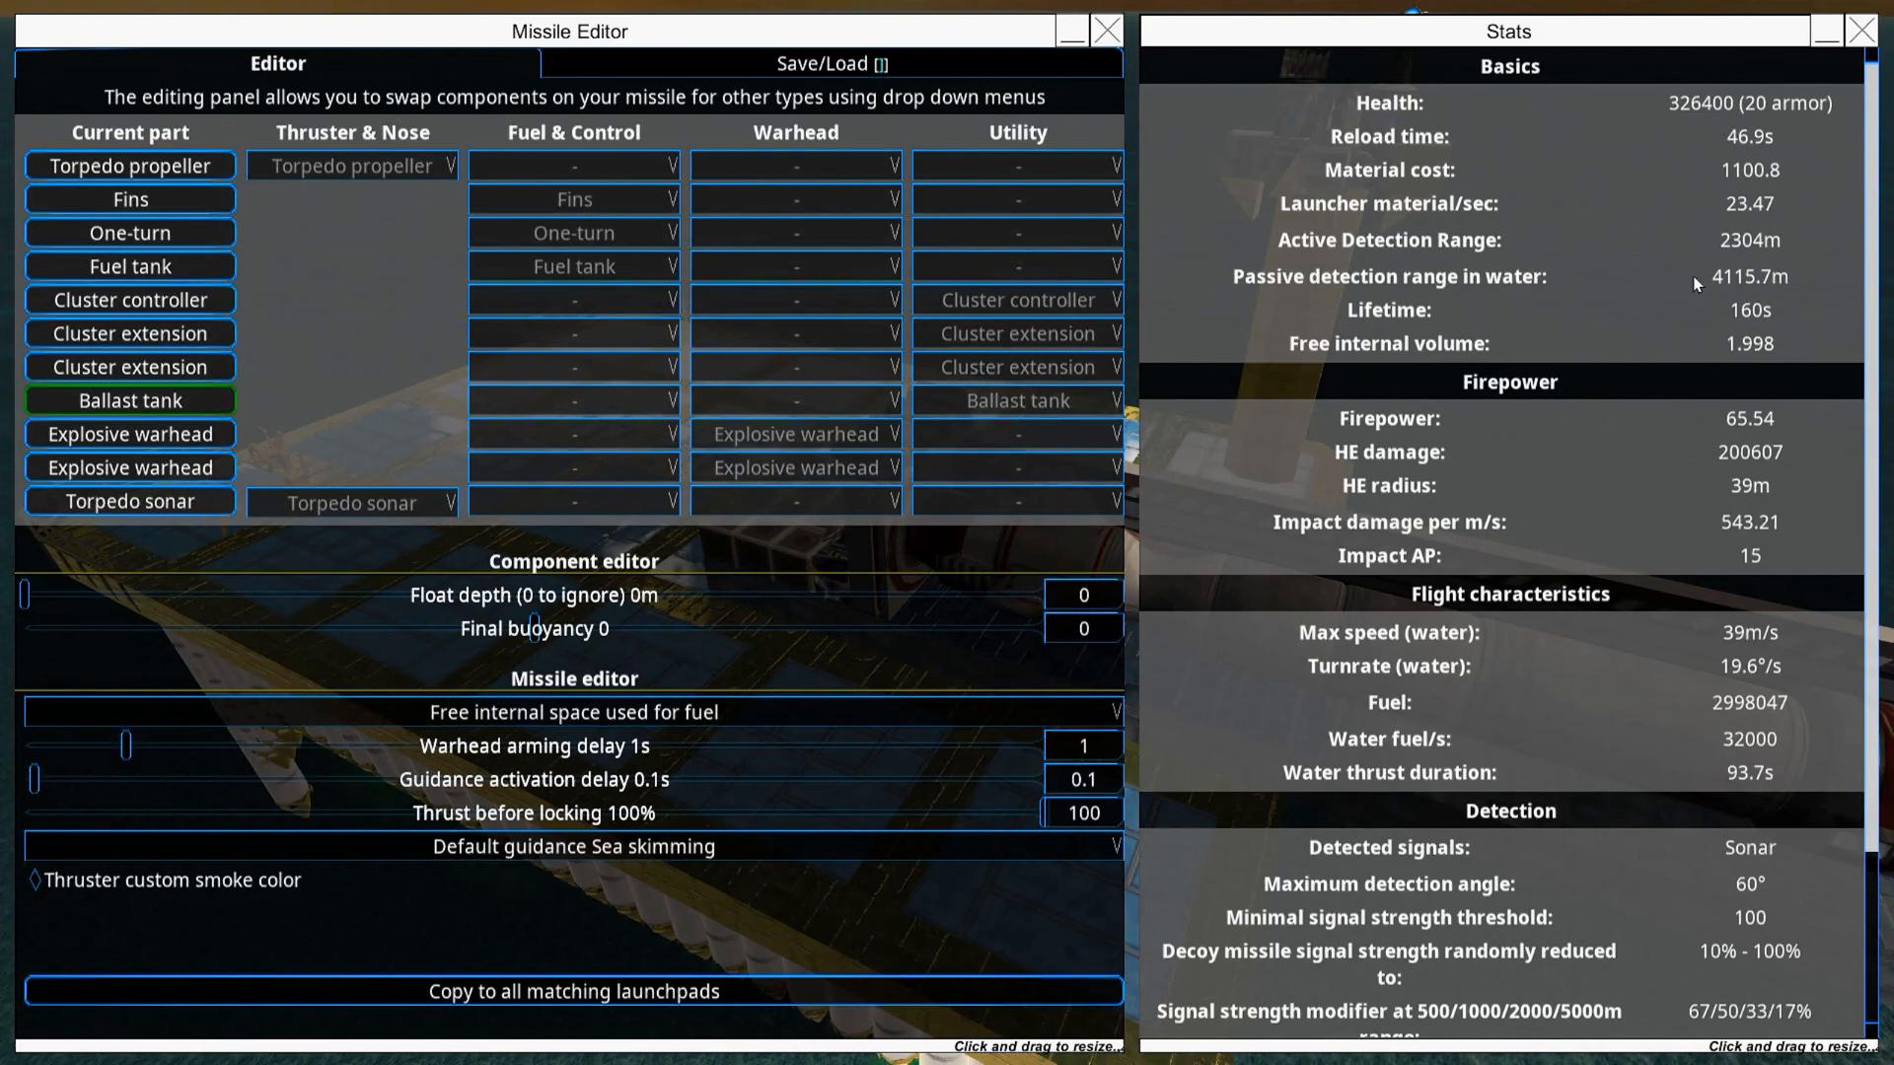
pyautogui.moveTo(1745, 324)
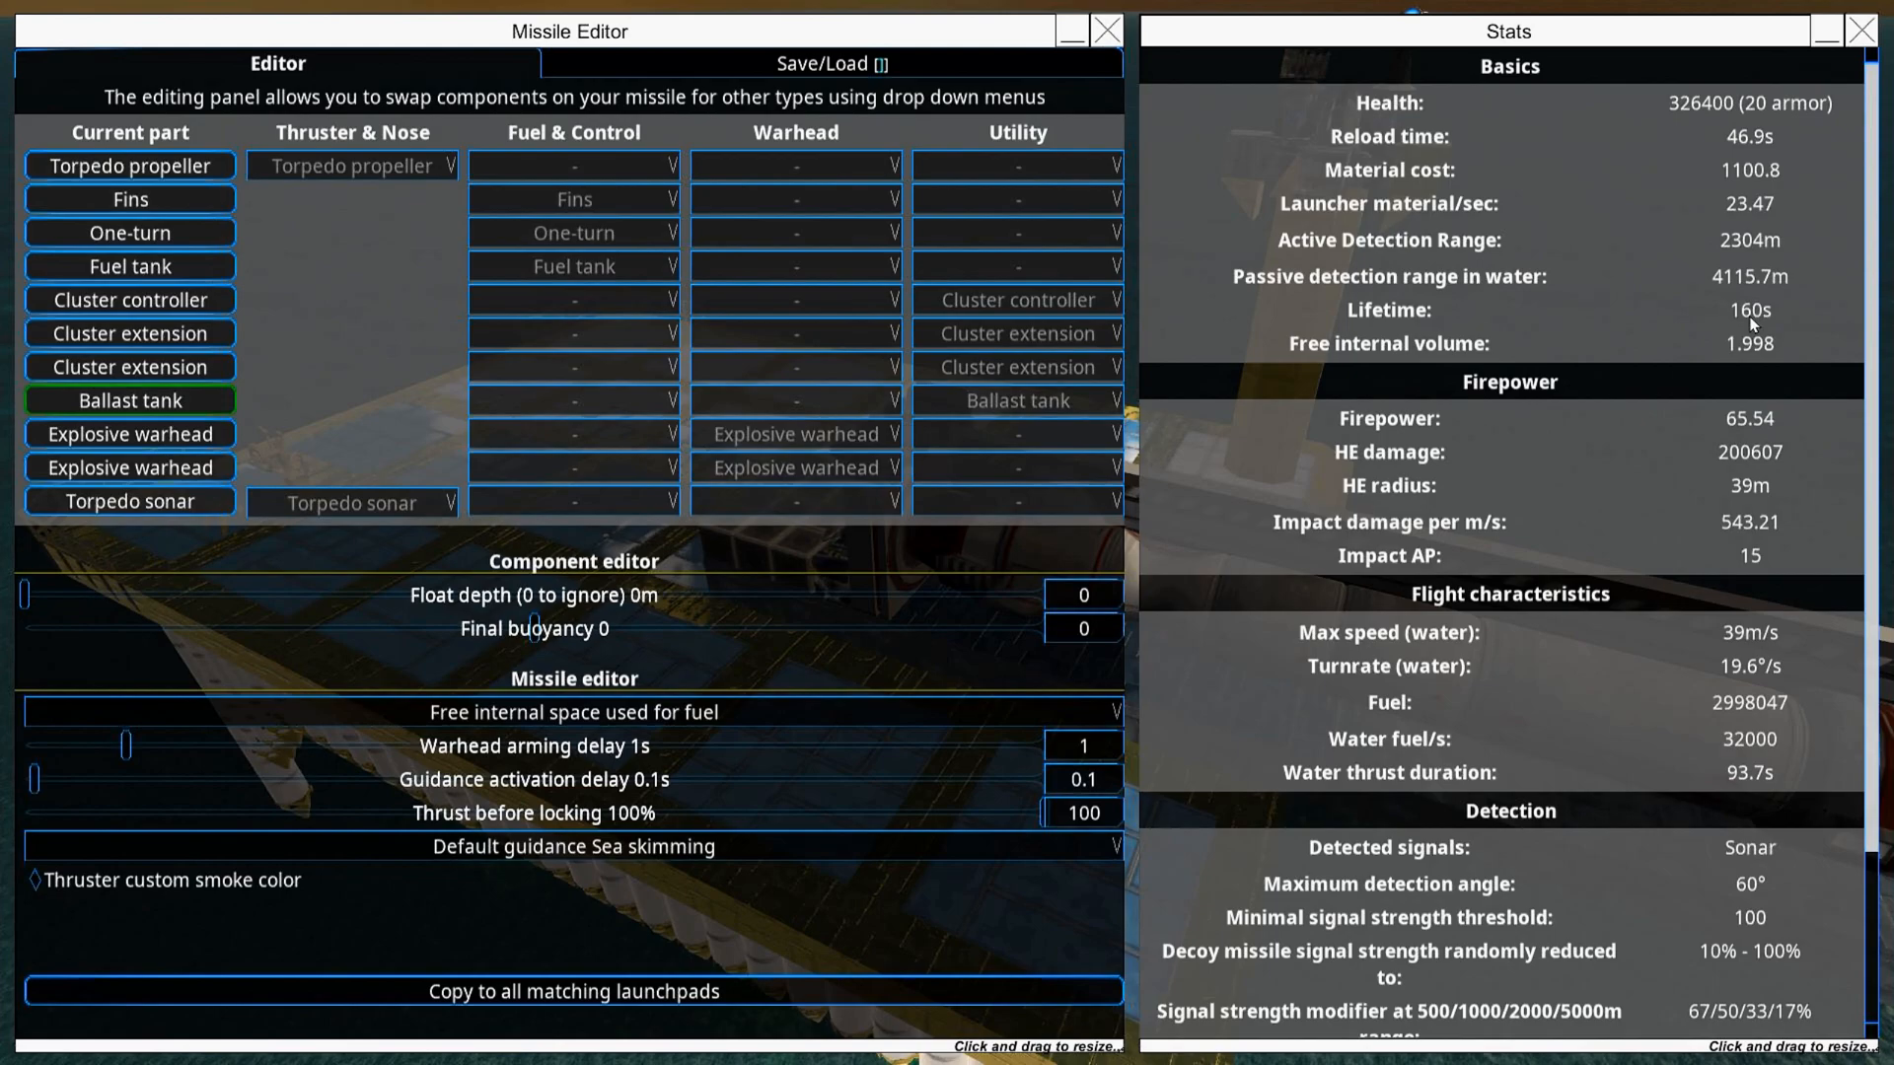
pyautogui.moveTo(1736, 783)
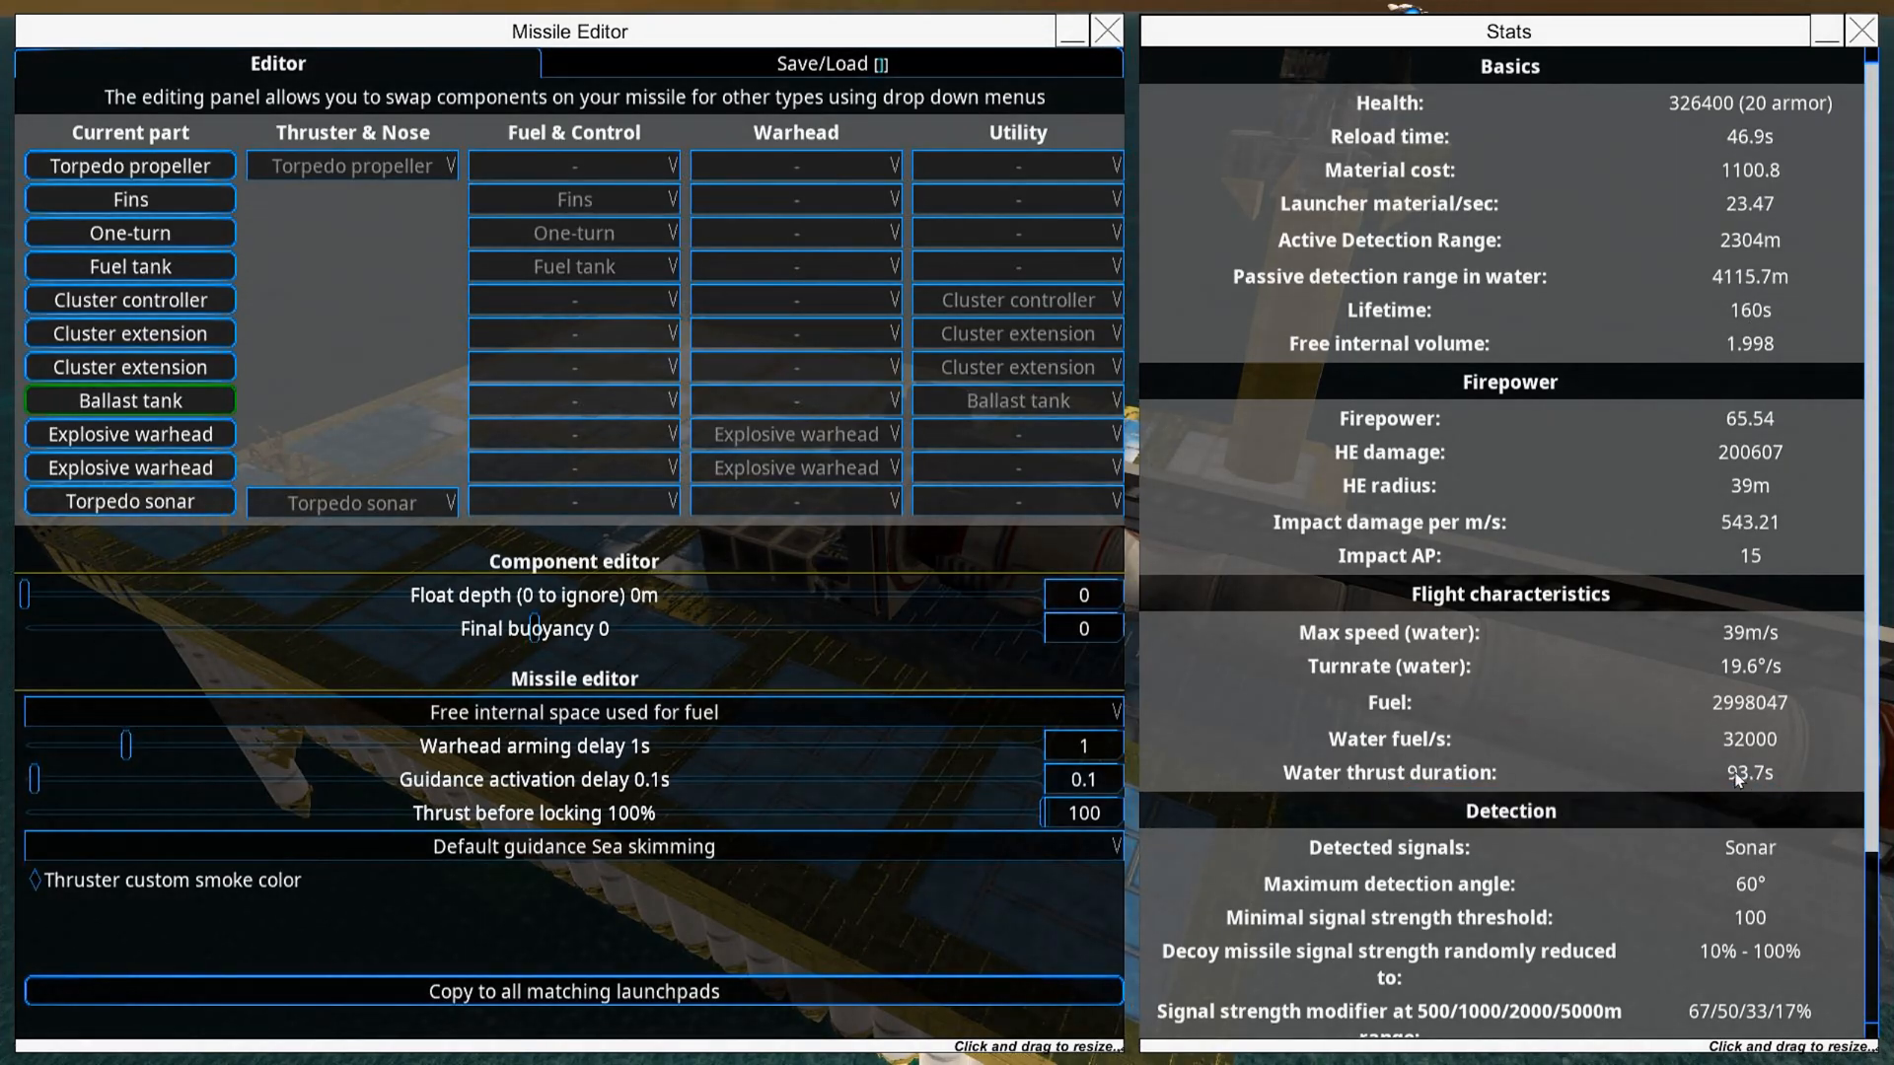
pyautogui.moveTo(1758, 791)
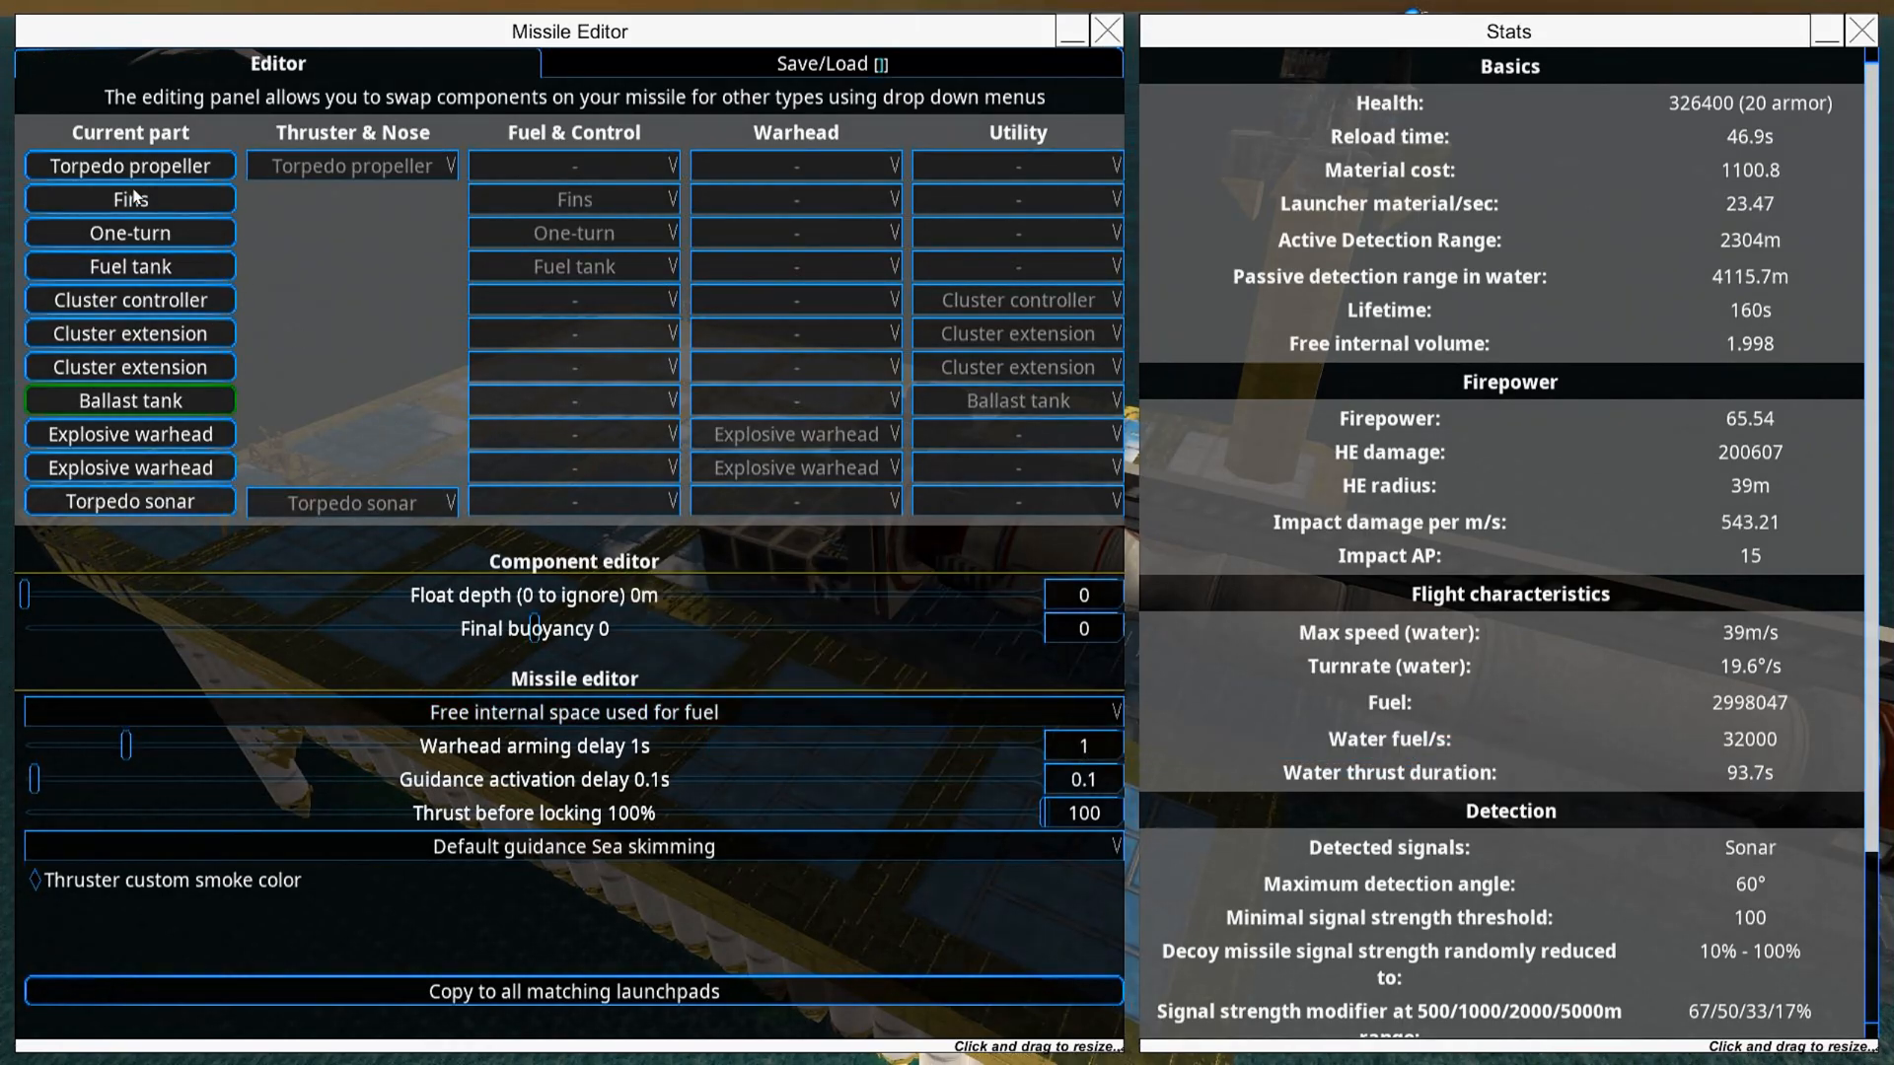
# Step: Give the torpedo propeller a 5 s warhead arming delay and straight firing-line default guidance
pyautogui.click(128, 165)
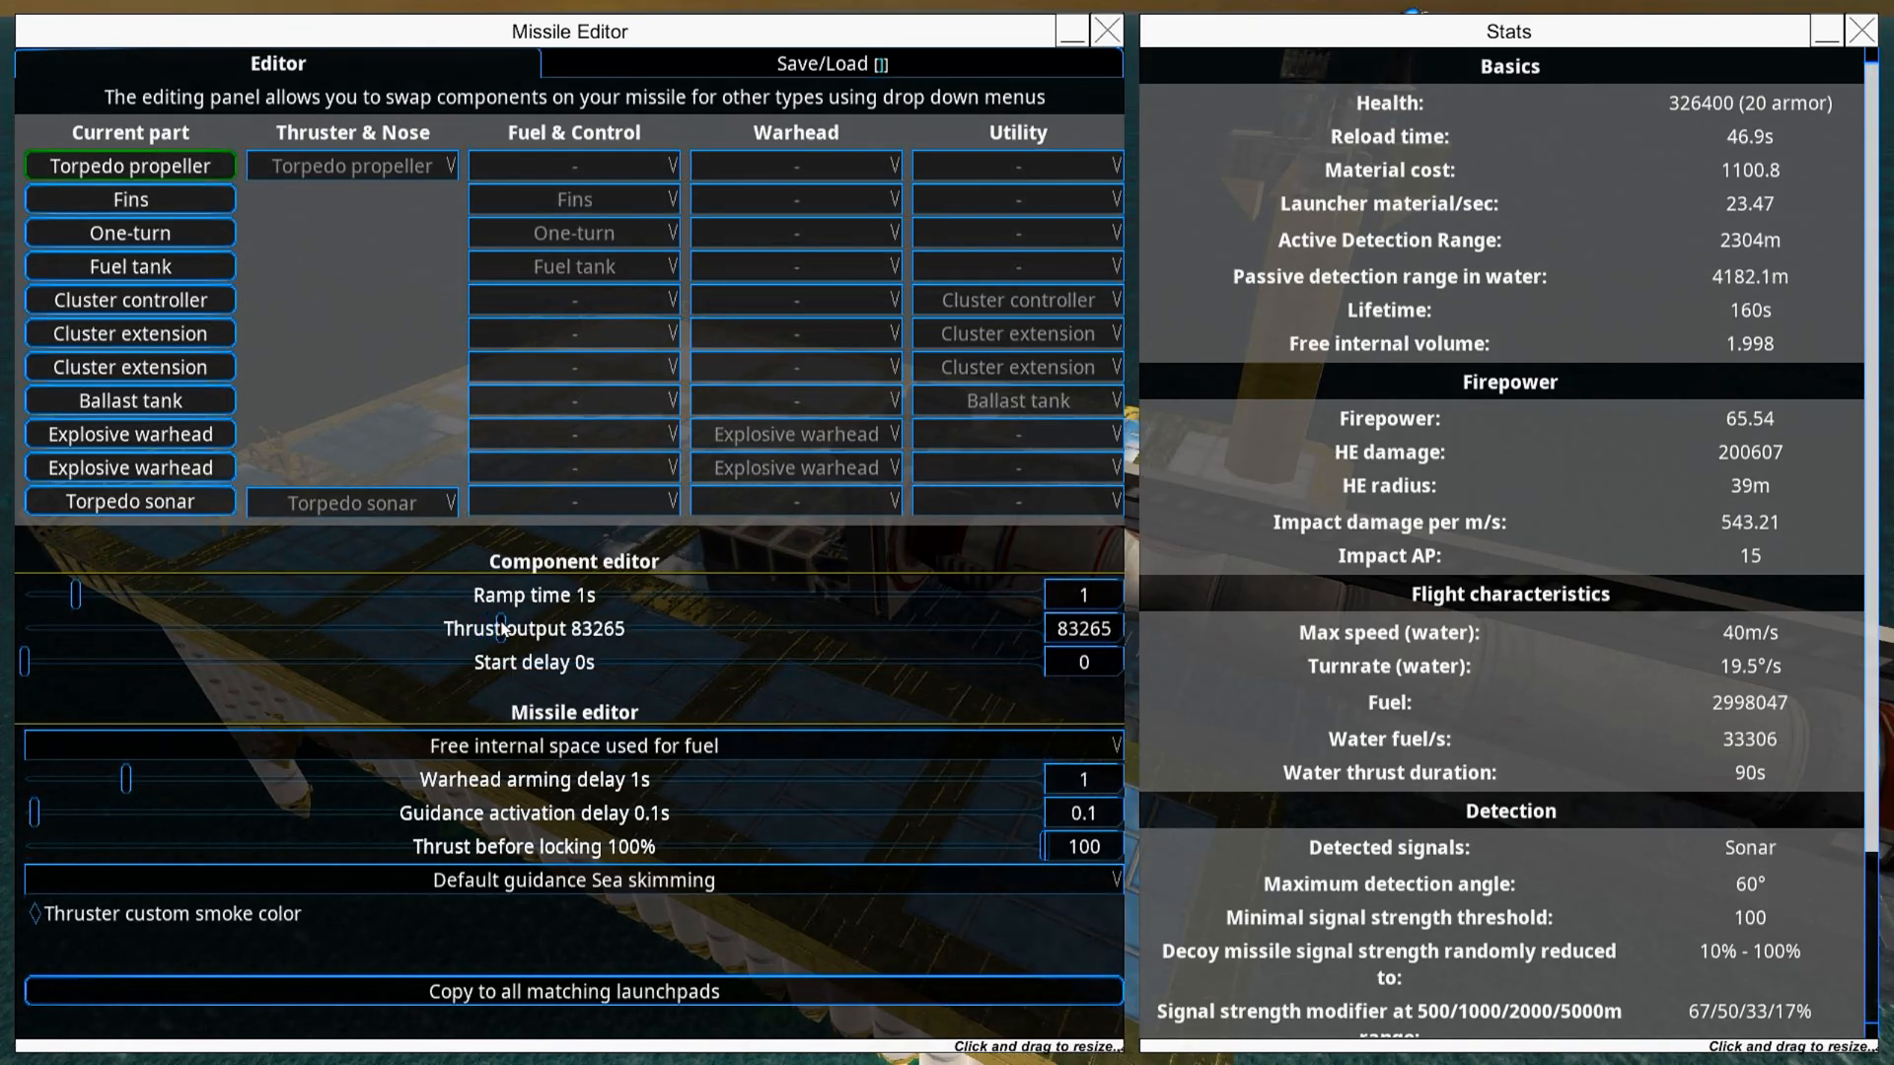
pyautogui.scroll(-3)
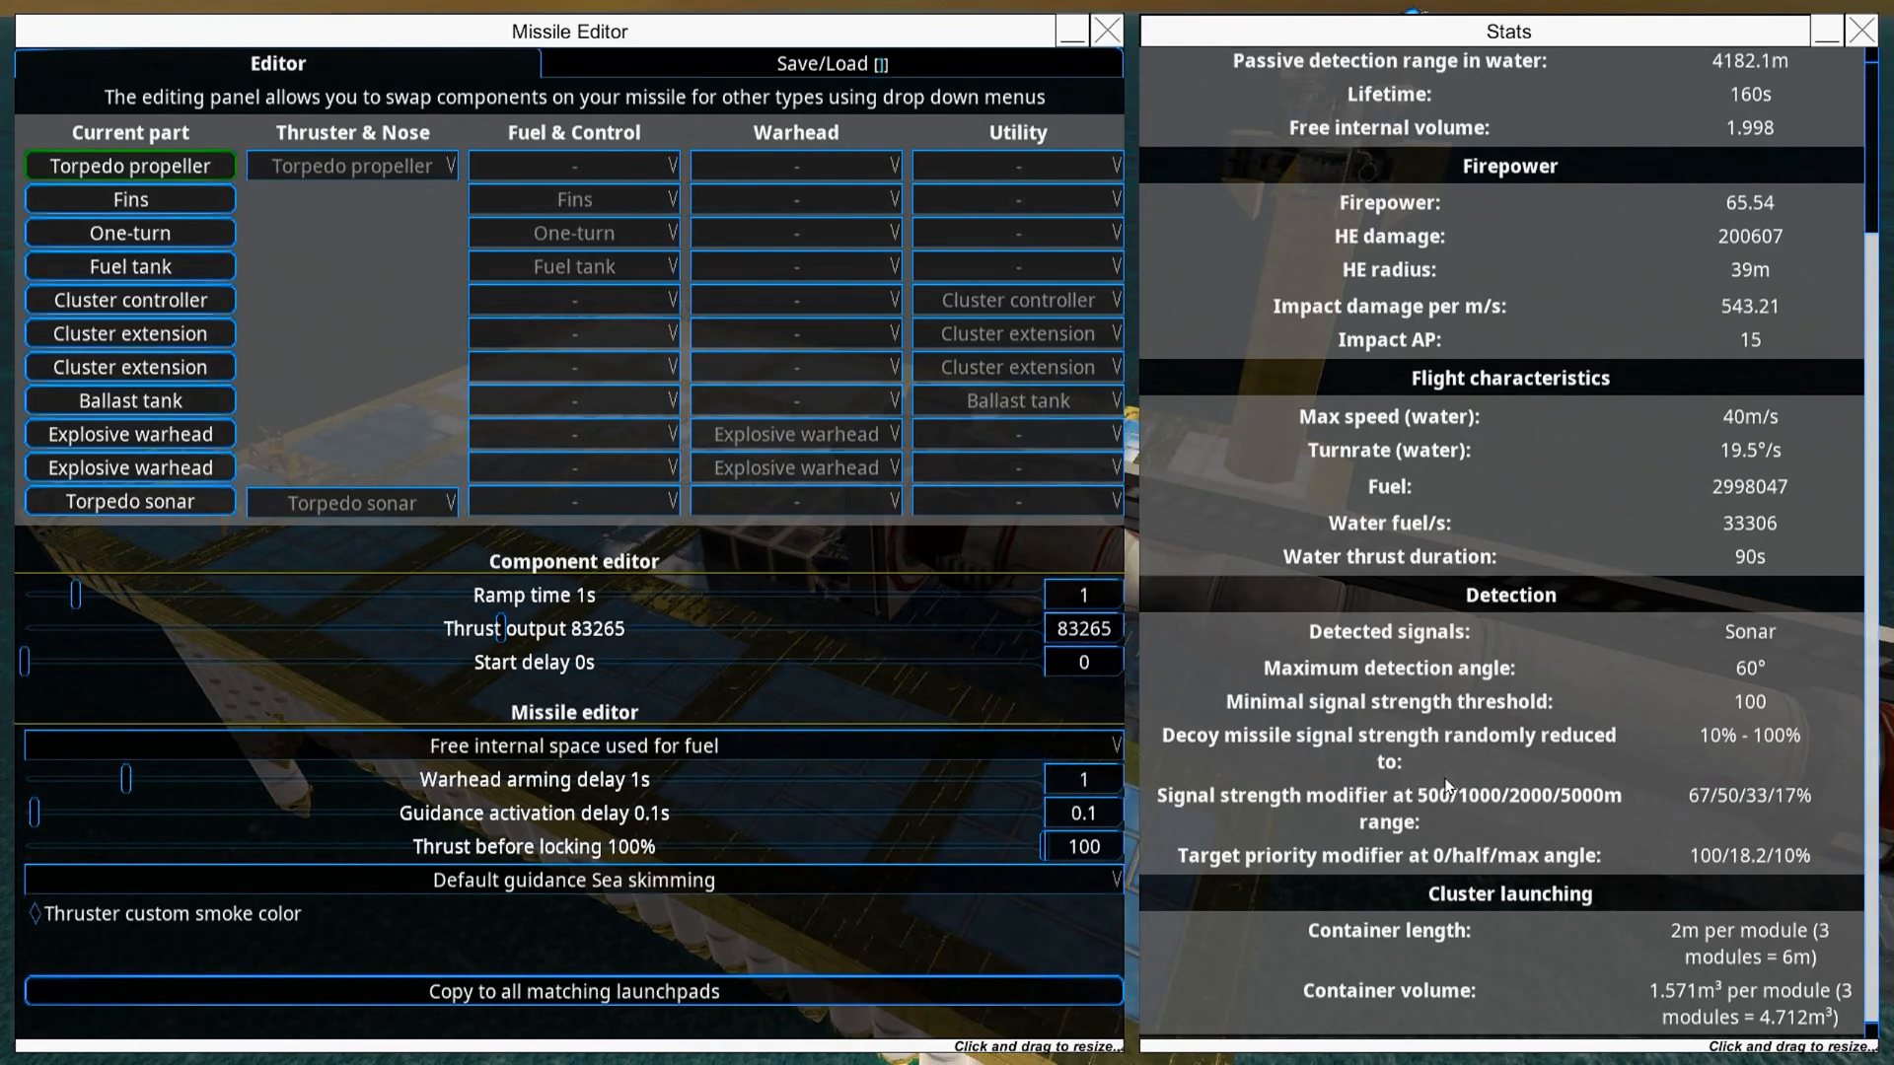
pyautogui.moveTo(903, 850)
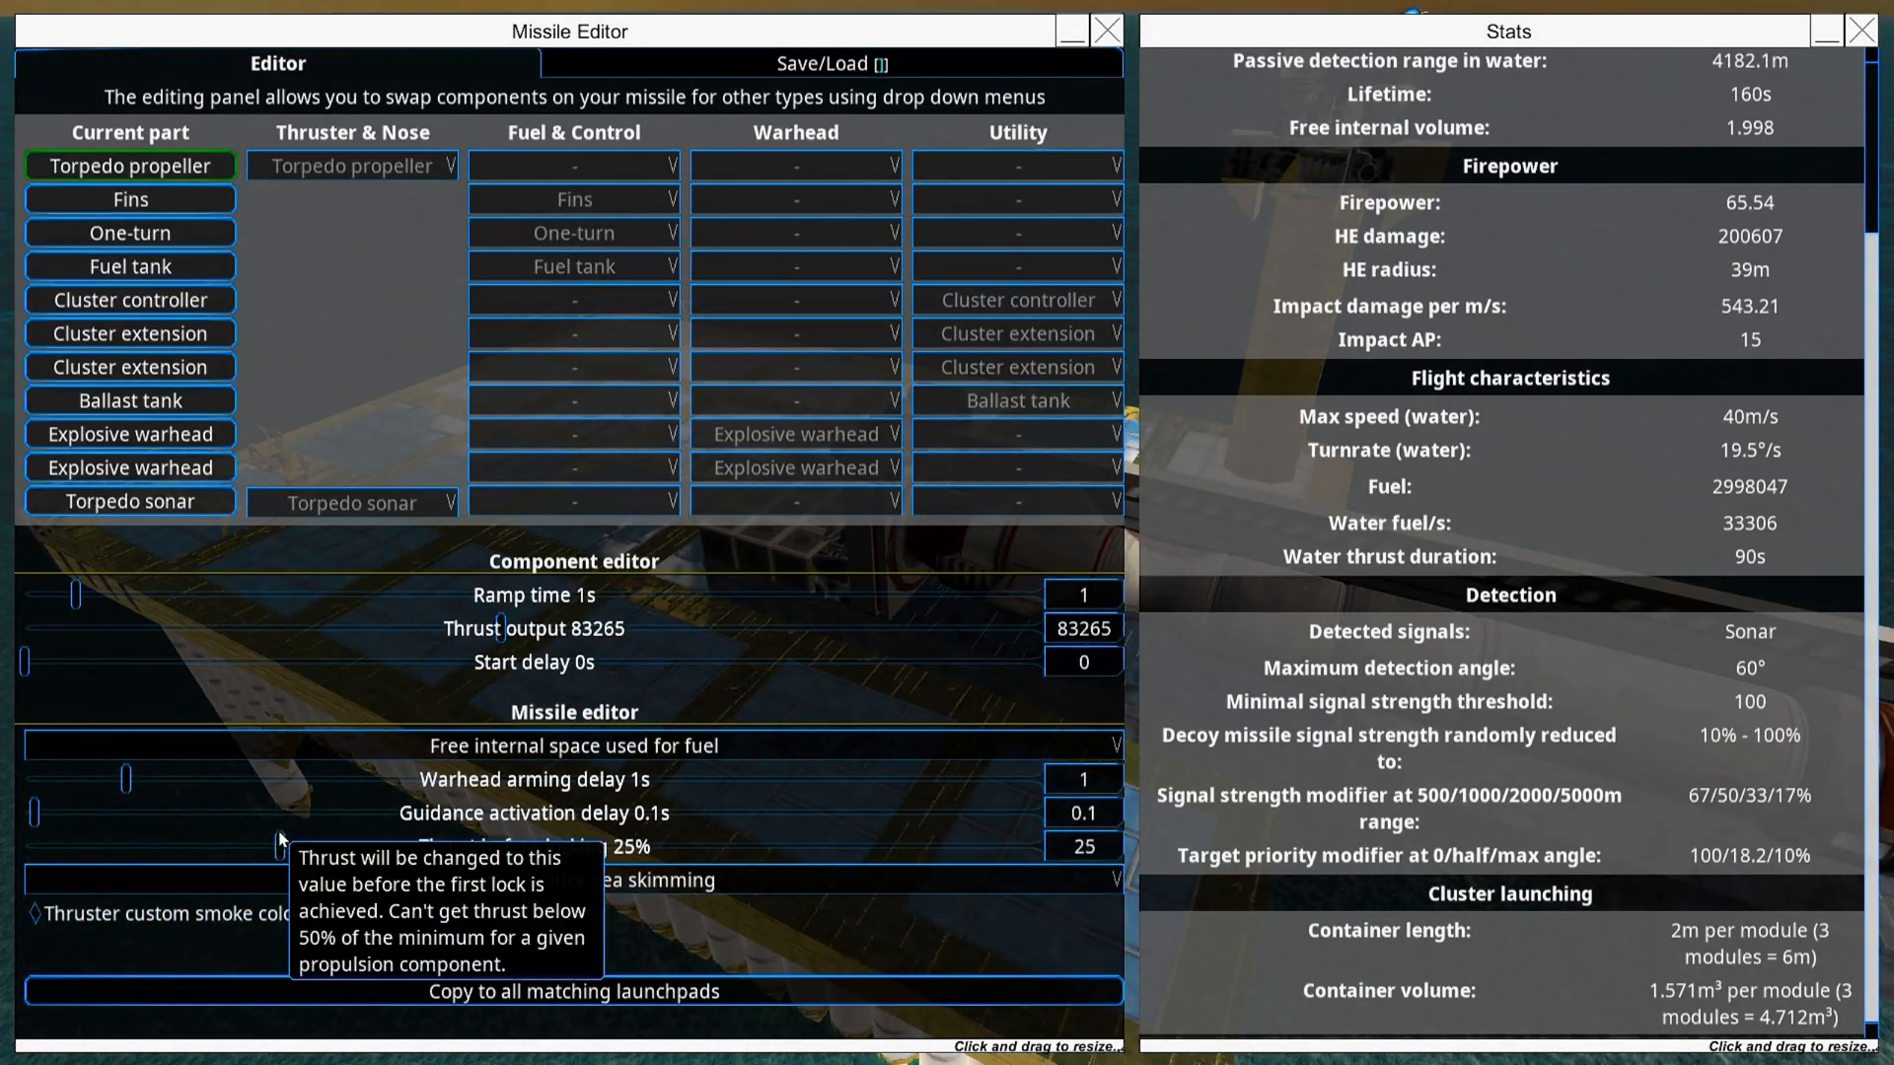
pyautogui.moveTo(124, 779)
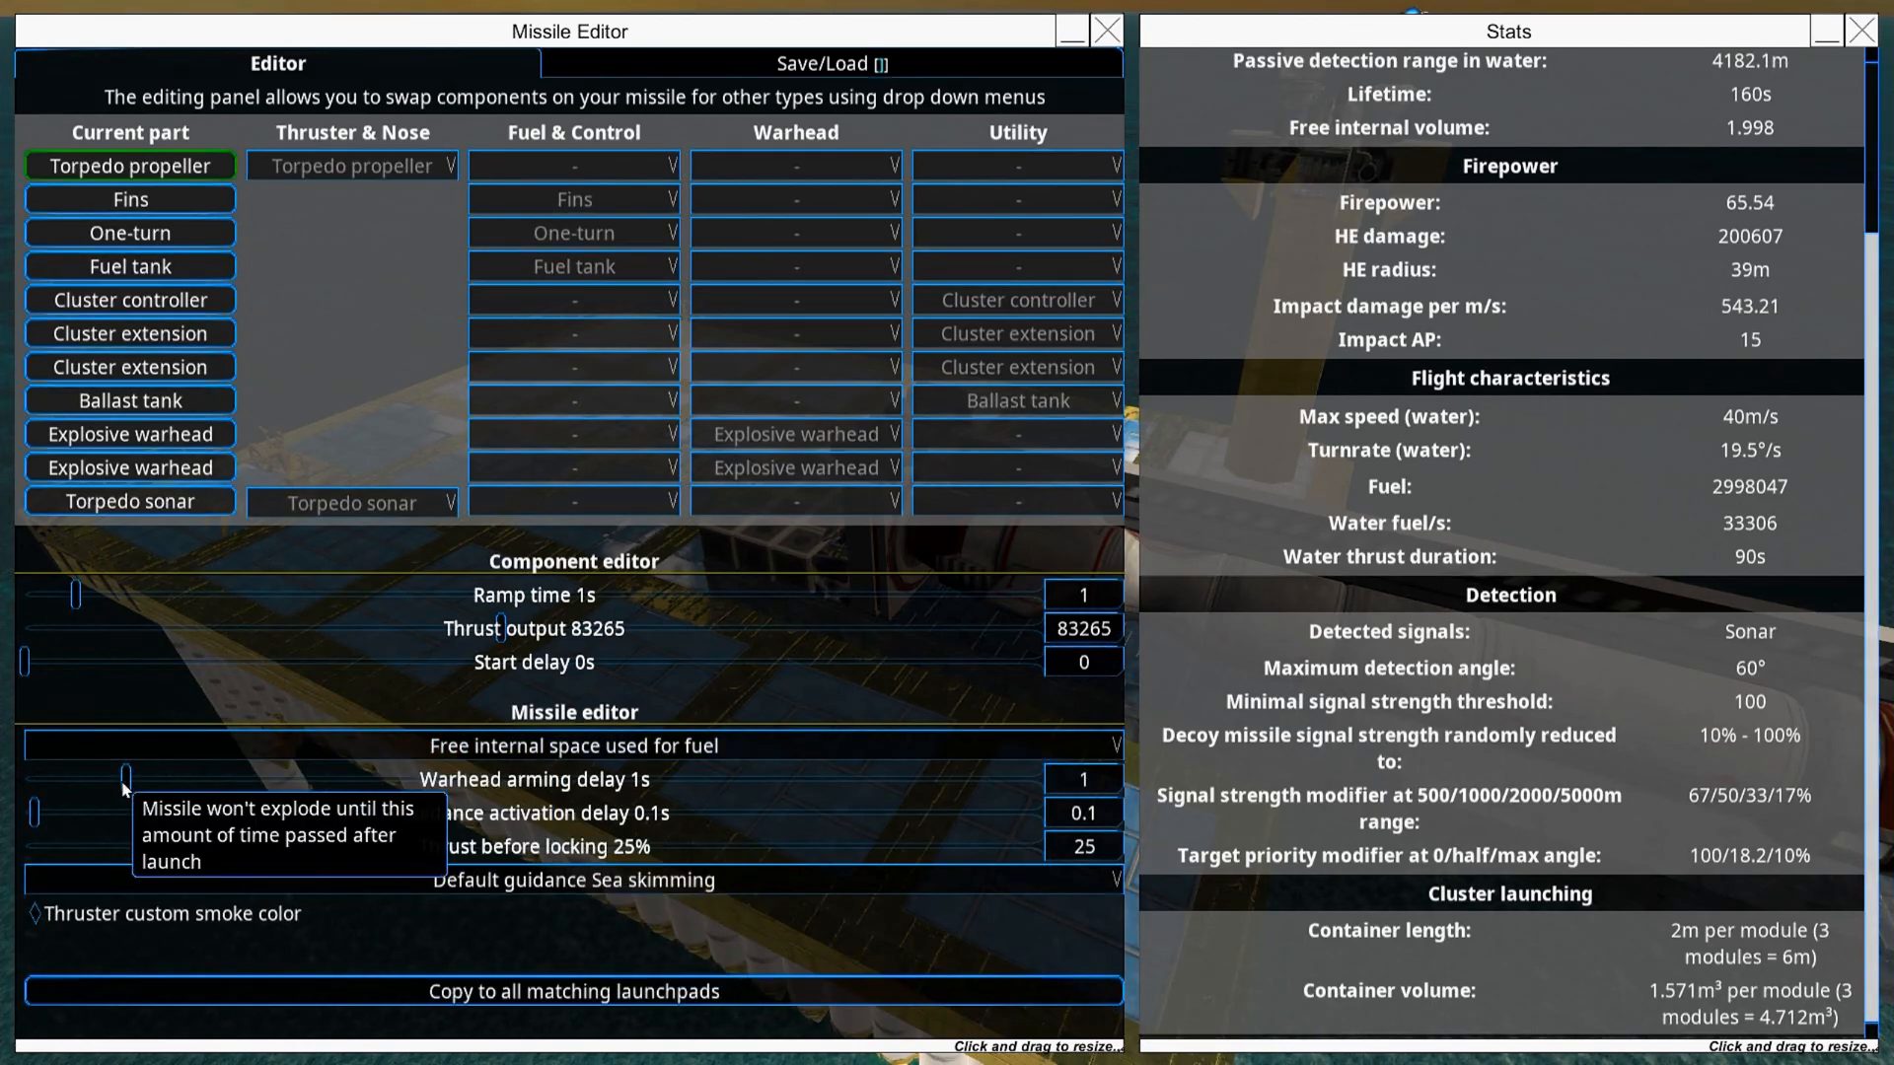
pyautogui.moveTo(125, 779); pyautogui.dragTo(350, 779)
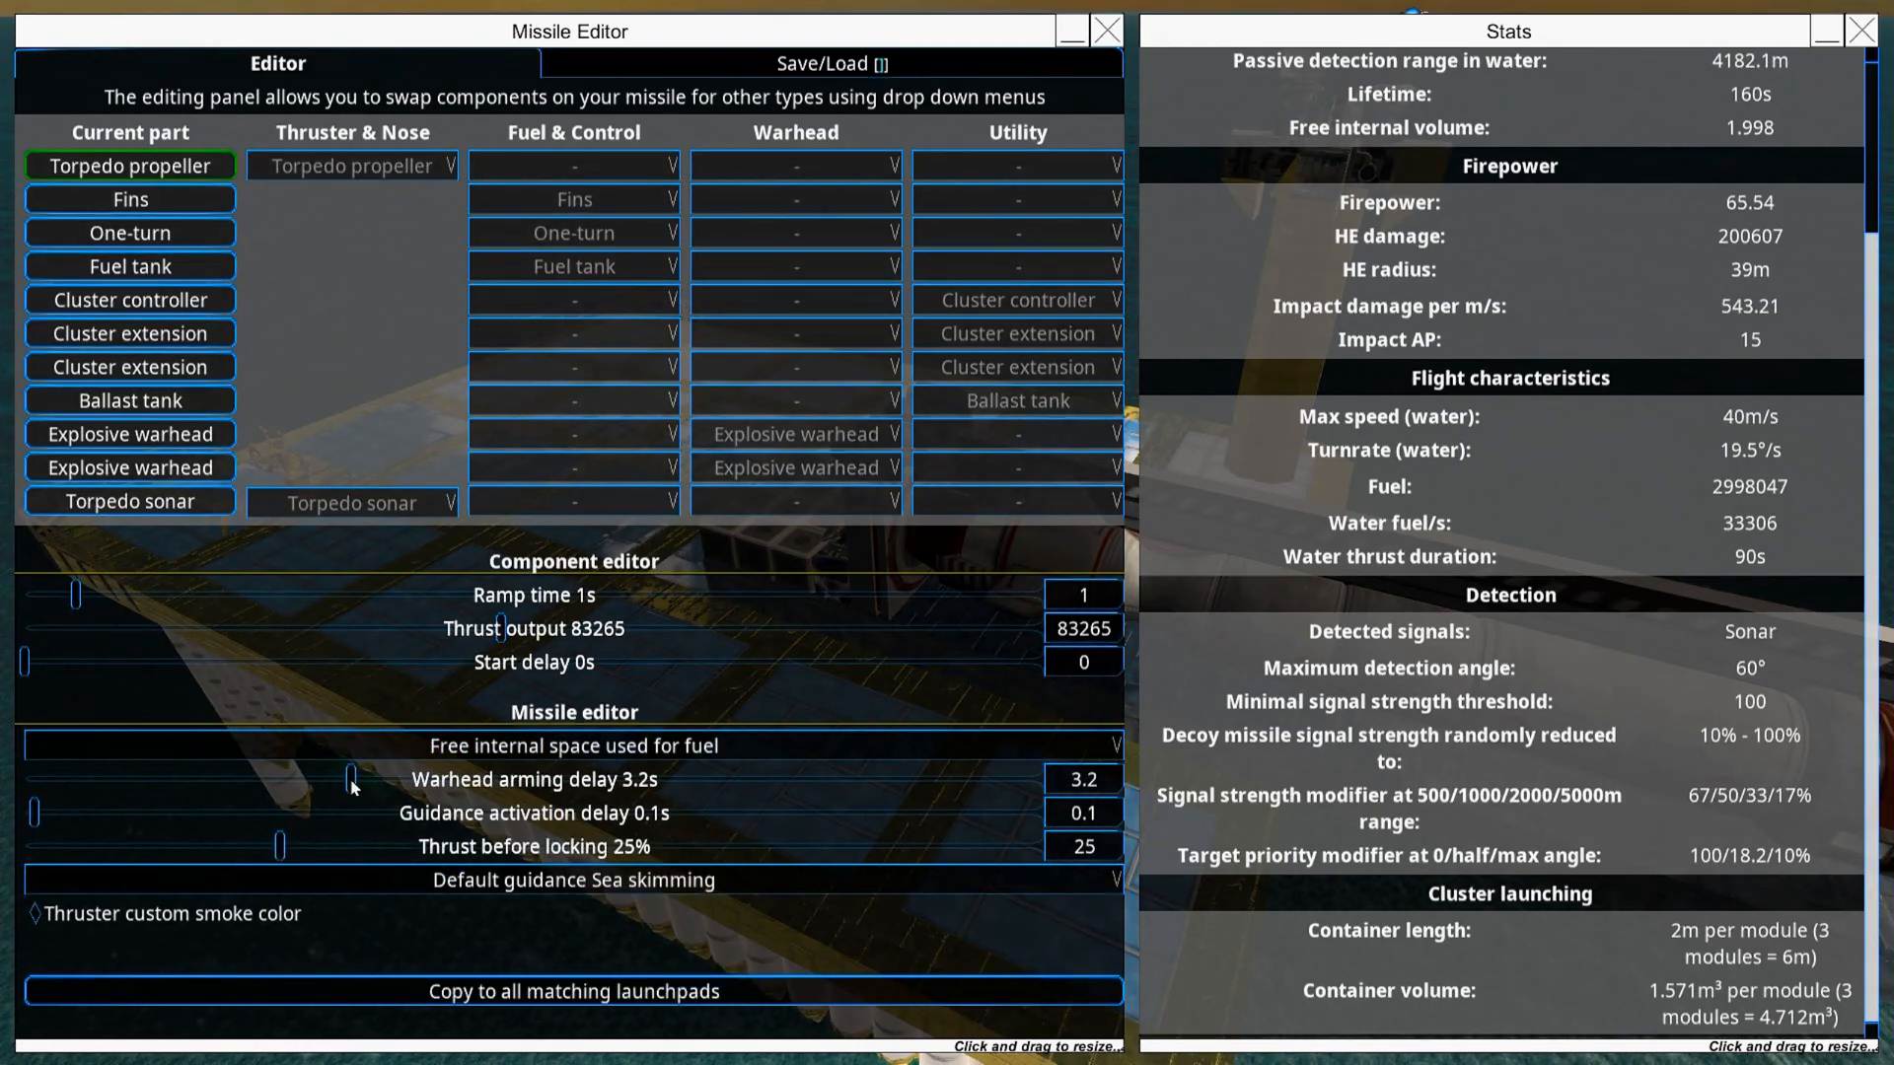
pyautogui.moveTo(351, 779); pyautogui.dragTo(524, 779)
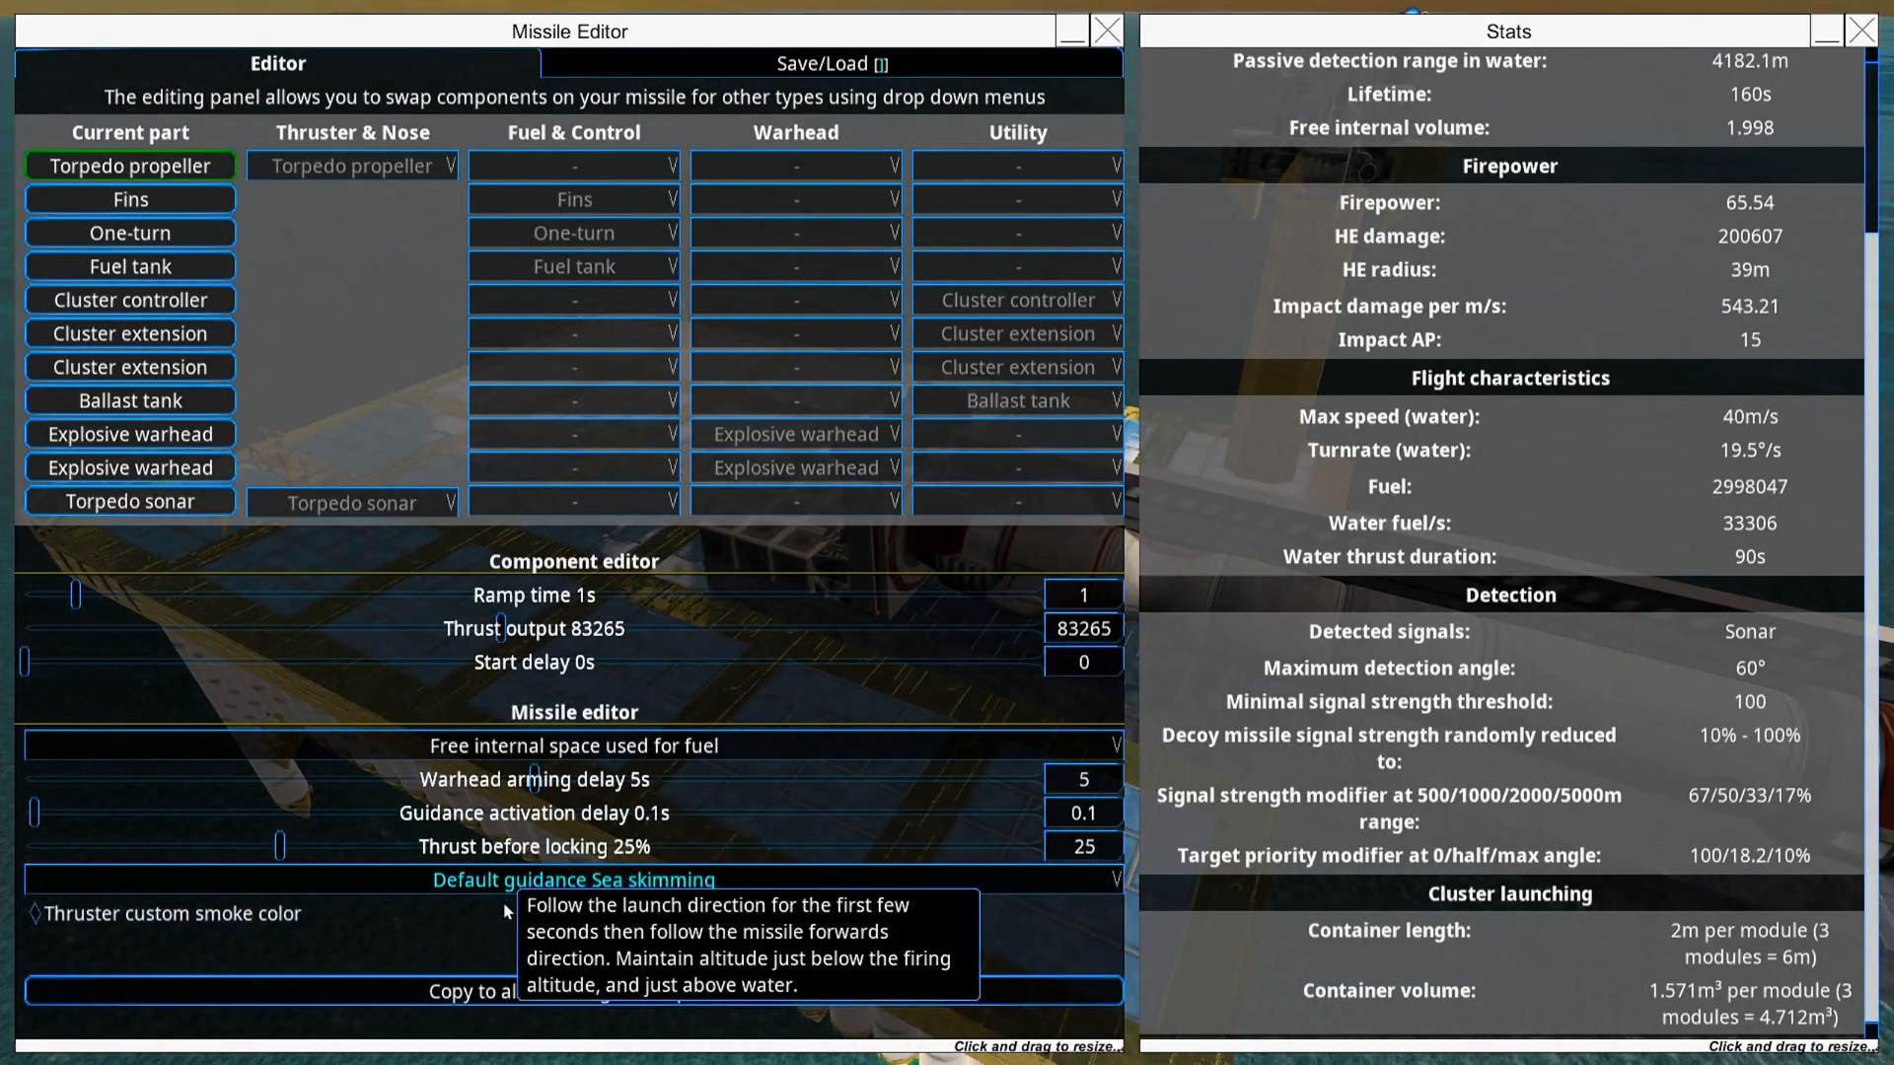
pyautogui.click(569, 879)
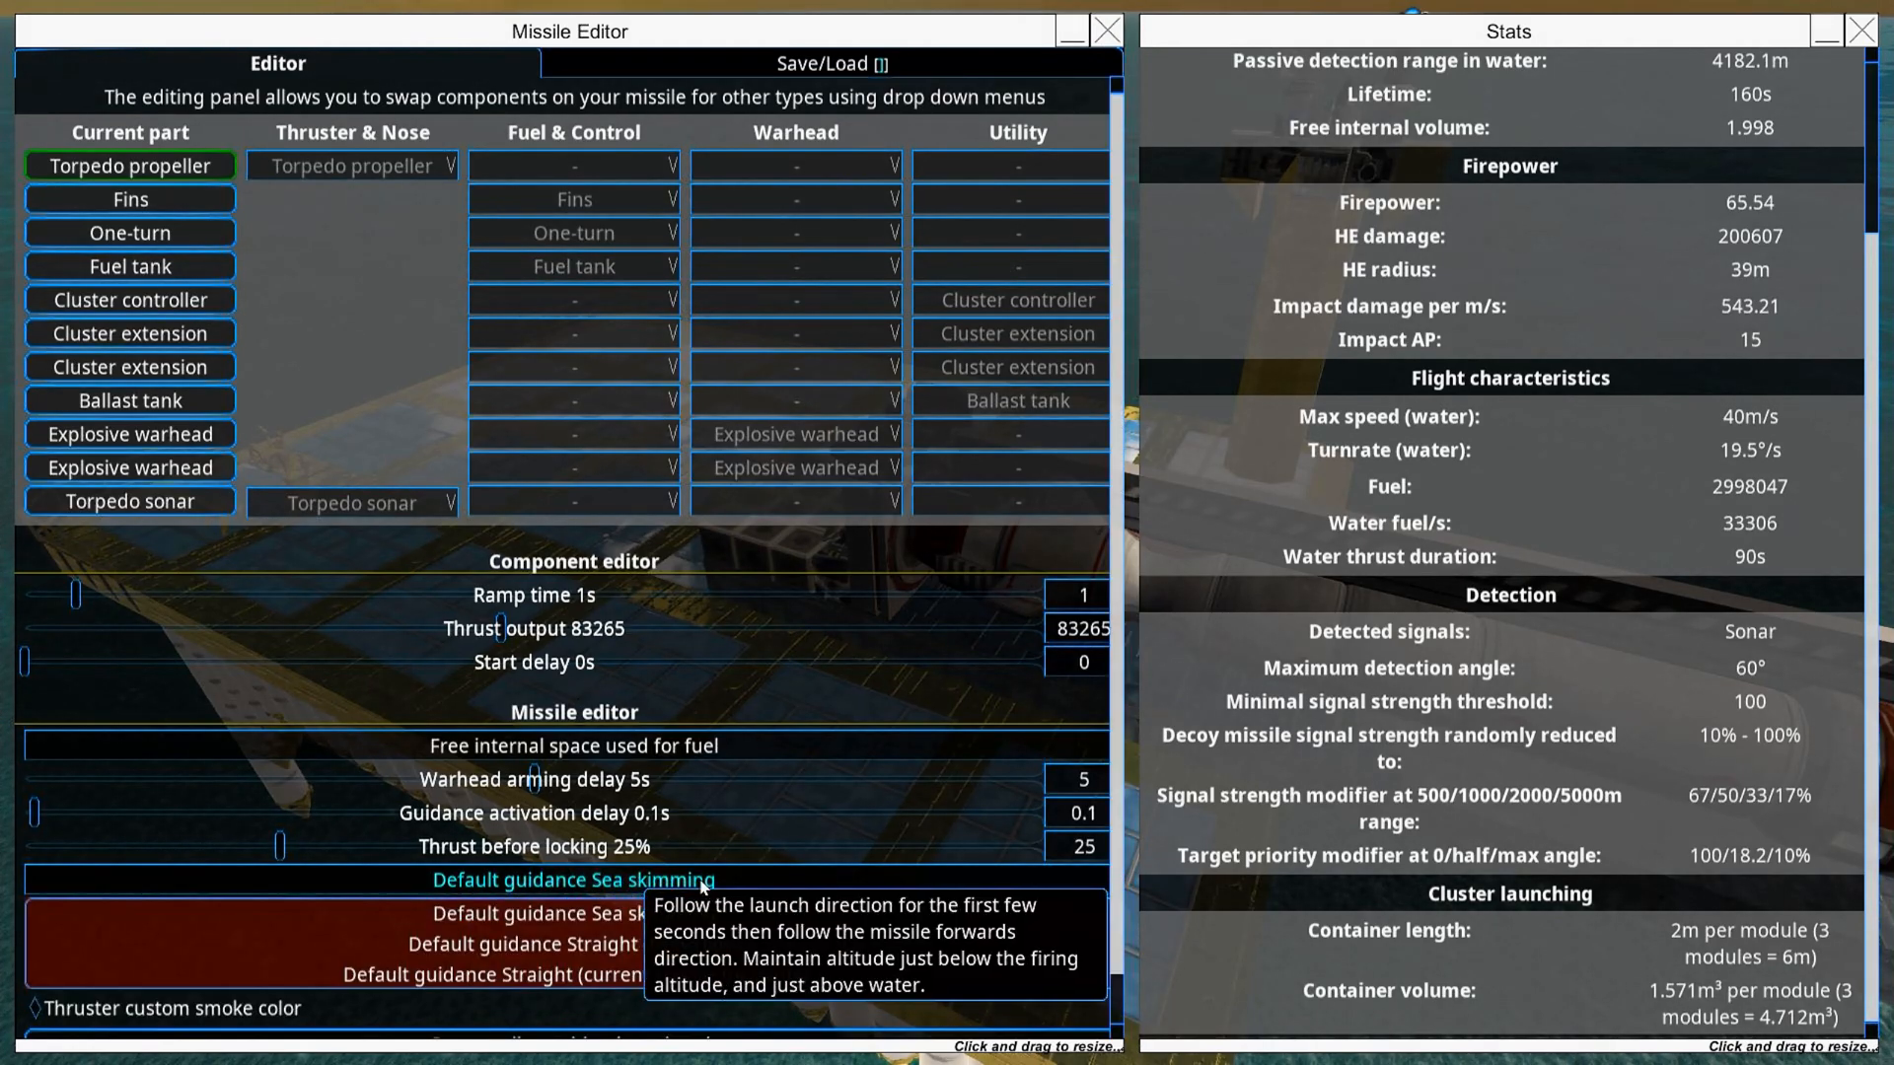
pyautogui.moveTo(574, 945)
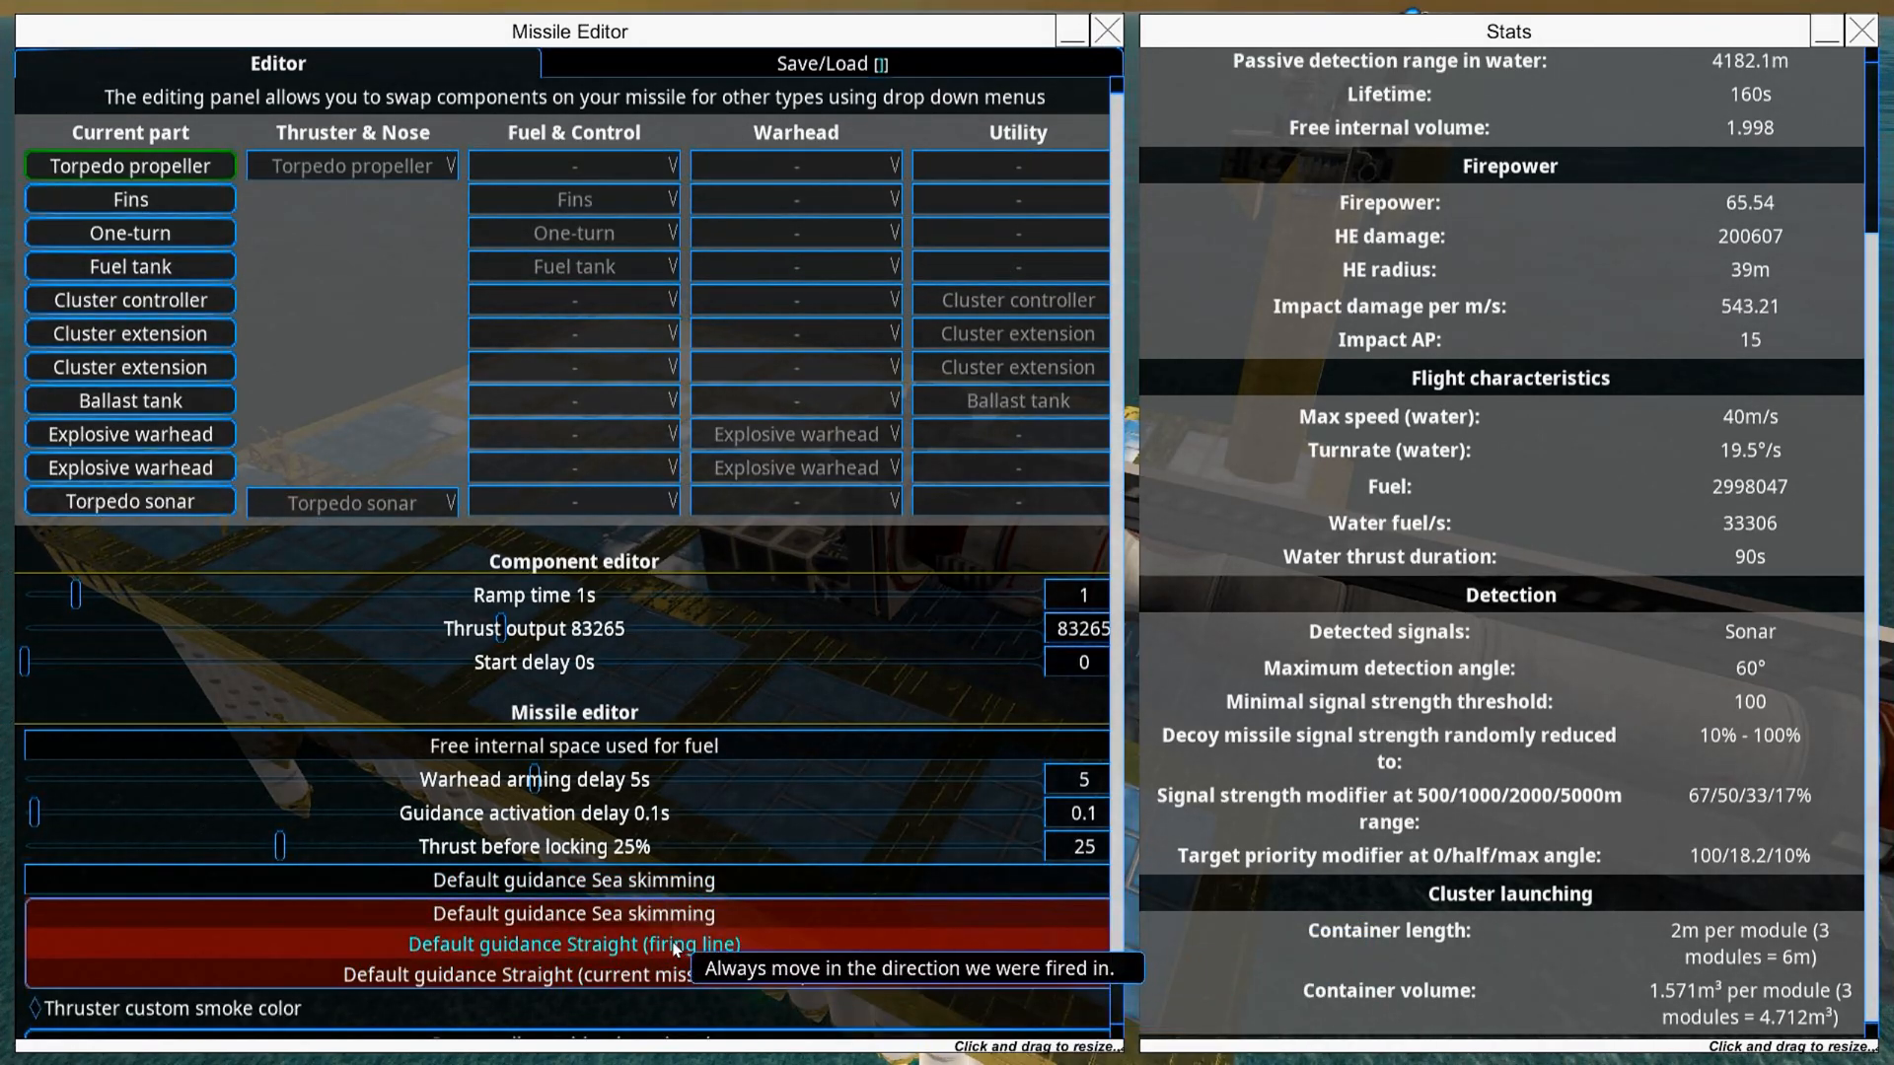
pyautogui.moveTo(730, 952)
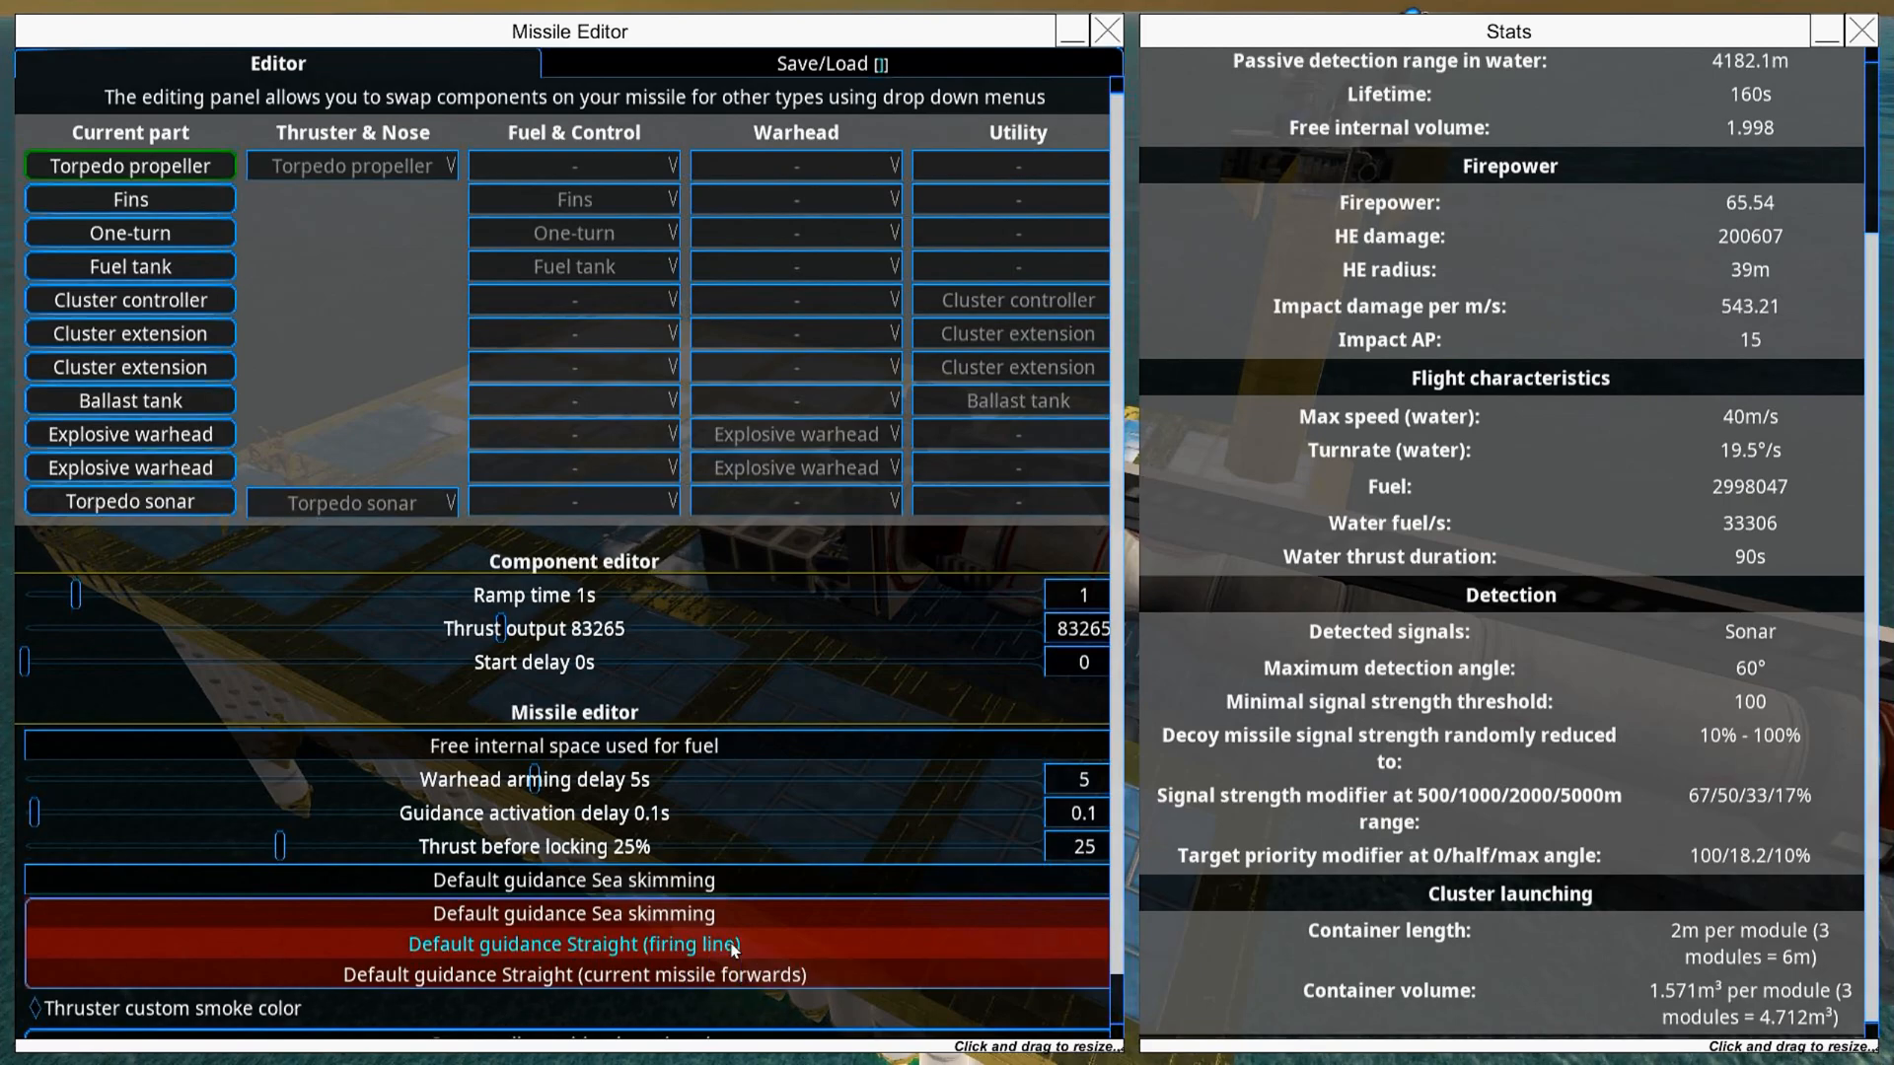
pyautogui.click(574, 943)
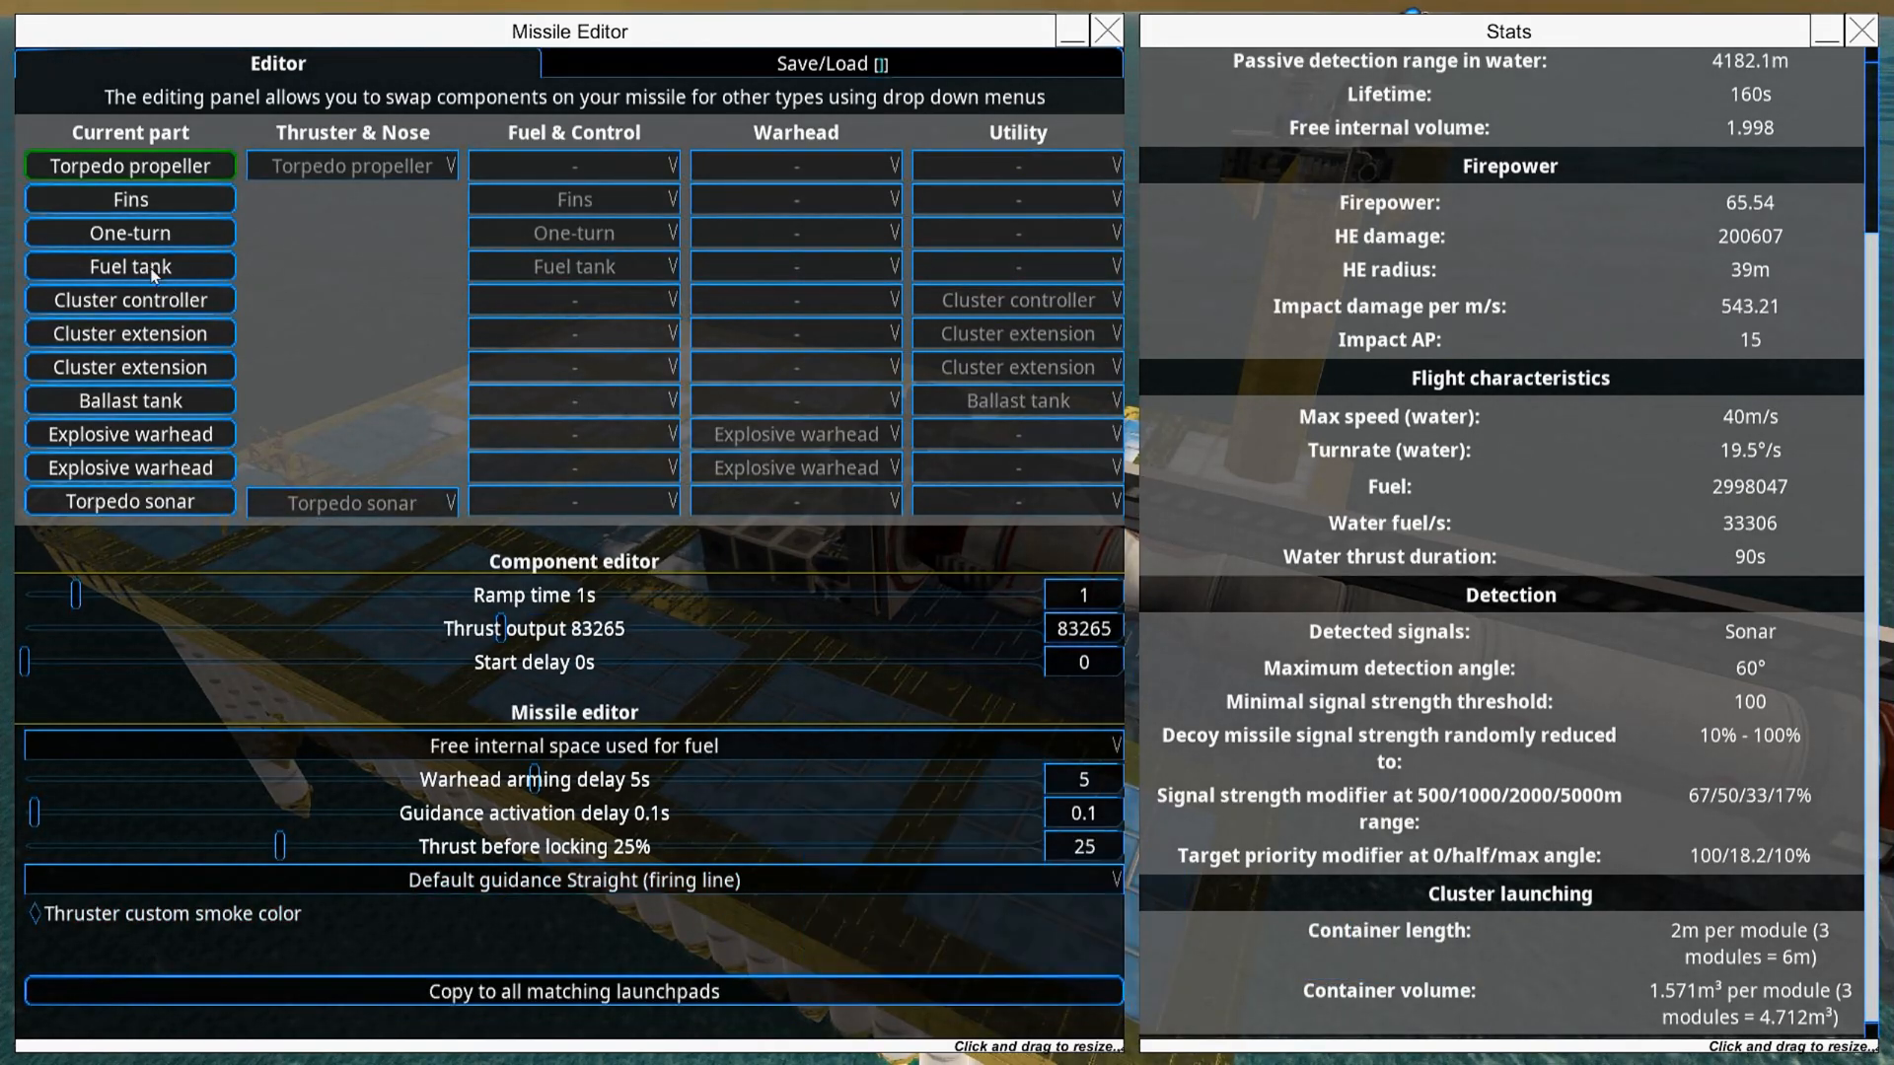
pyautogui.moveTo(129, 266)
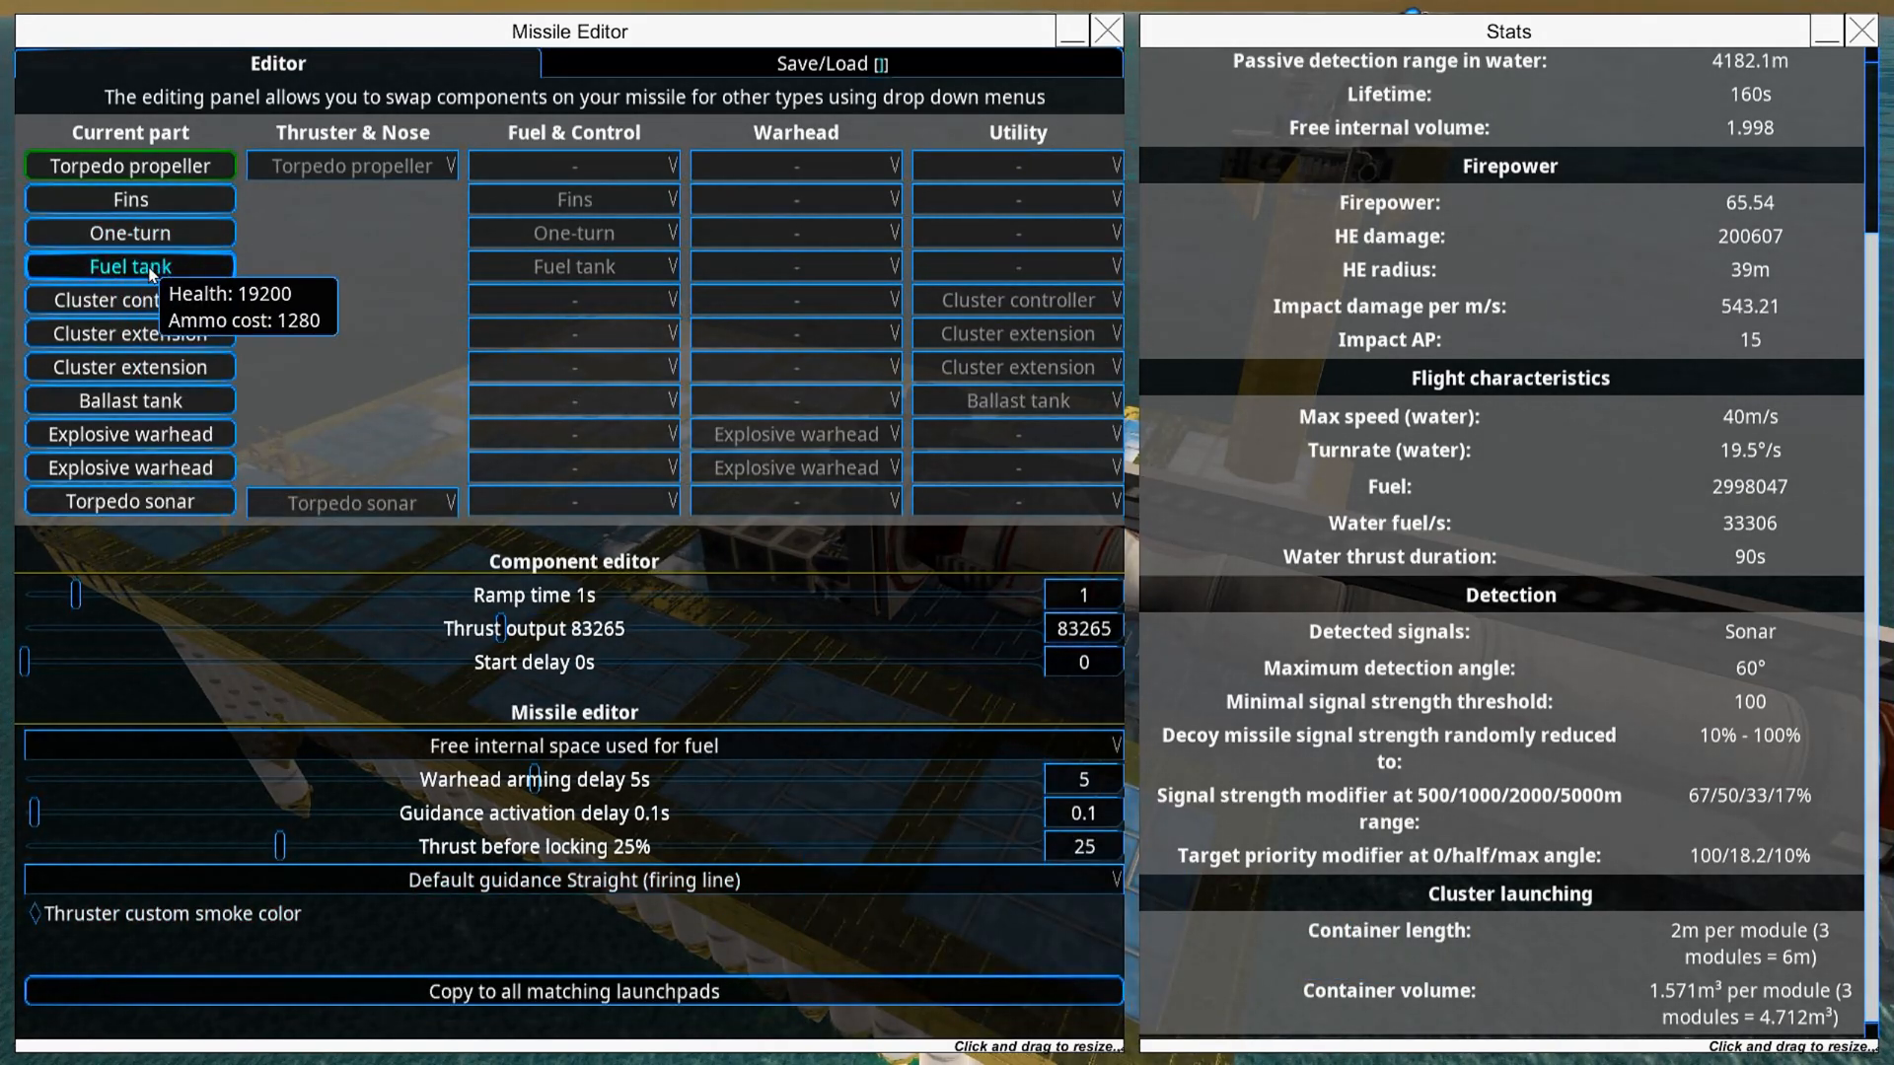
# Step: Set the ballast tank's float depth slider to 30 m
pyautogui.click(129, 400)
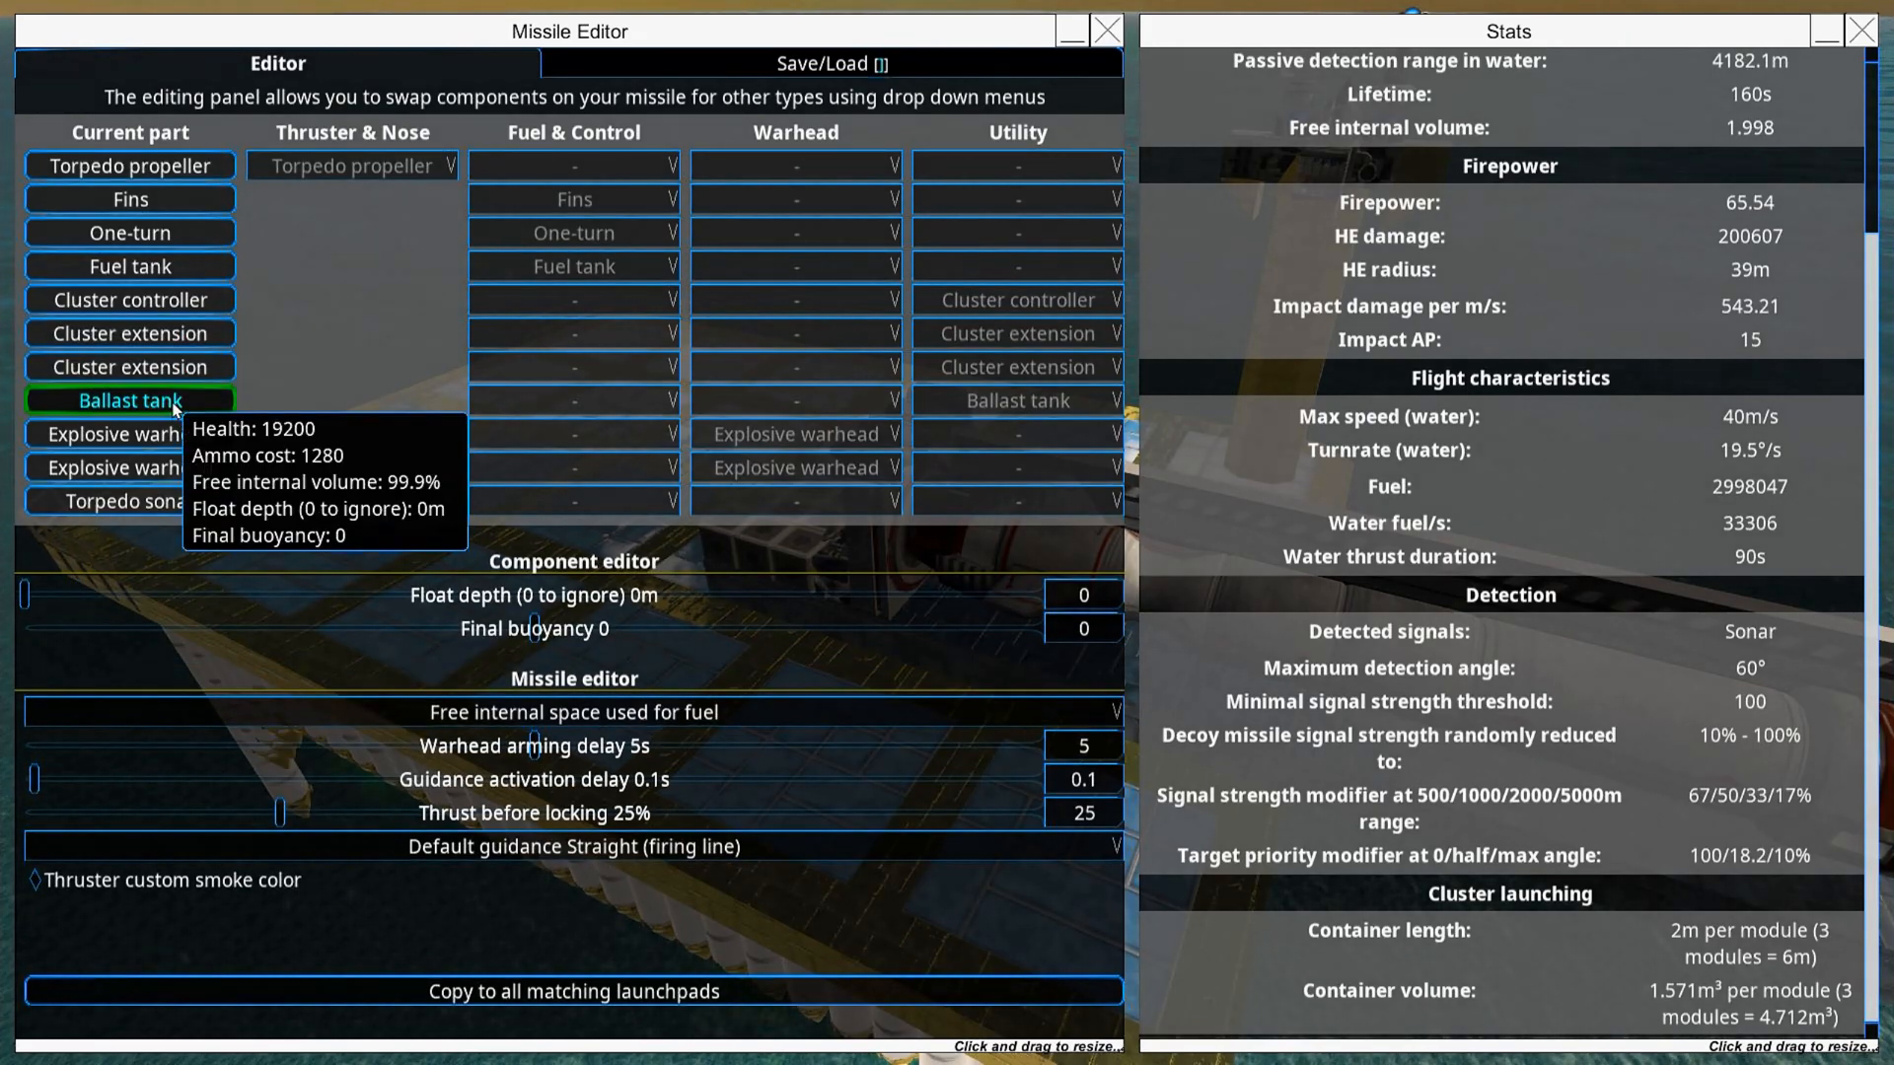
pyautogui.moveTo(574, 746)
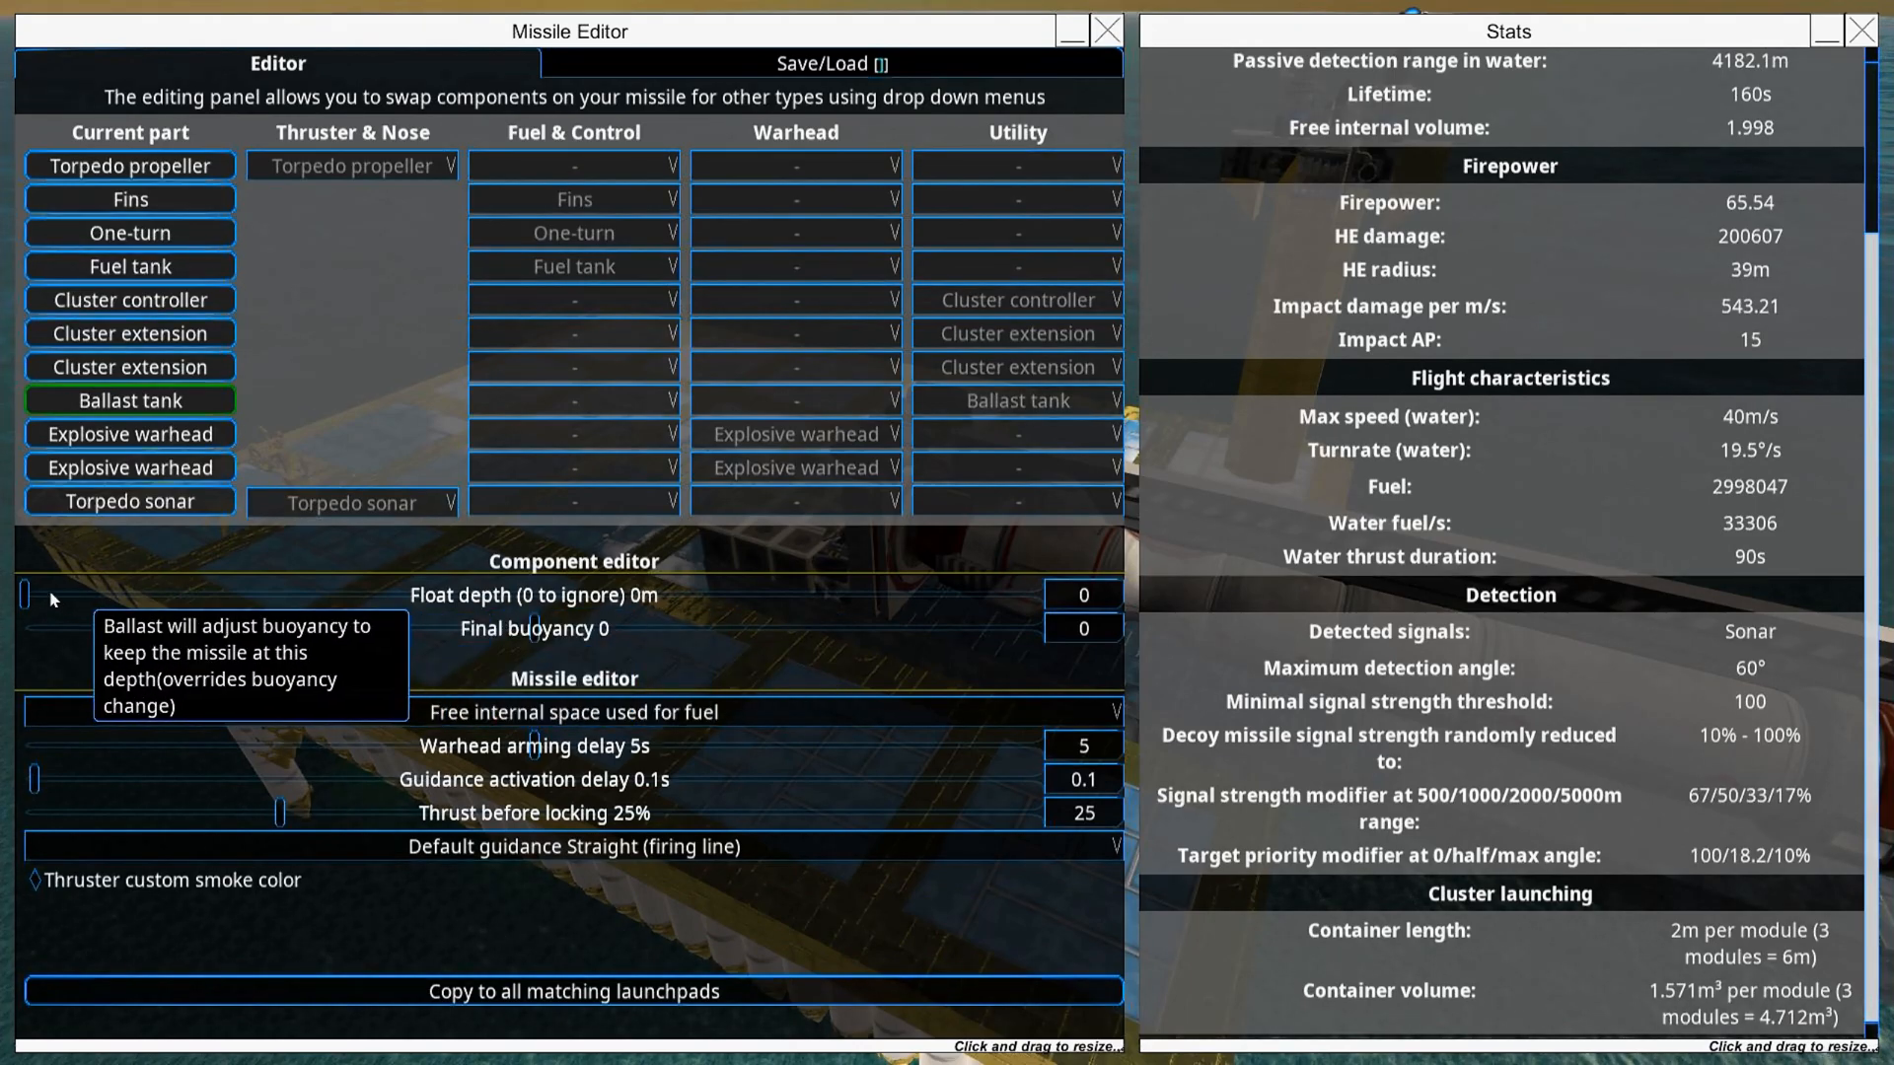
pyautogui.moveTo(20, 594); pyautogui.dragTo(107, 594)
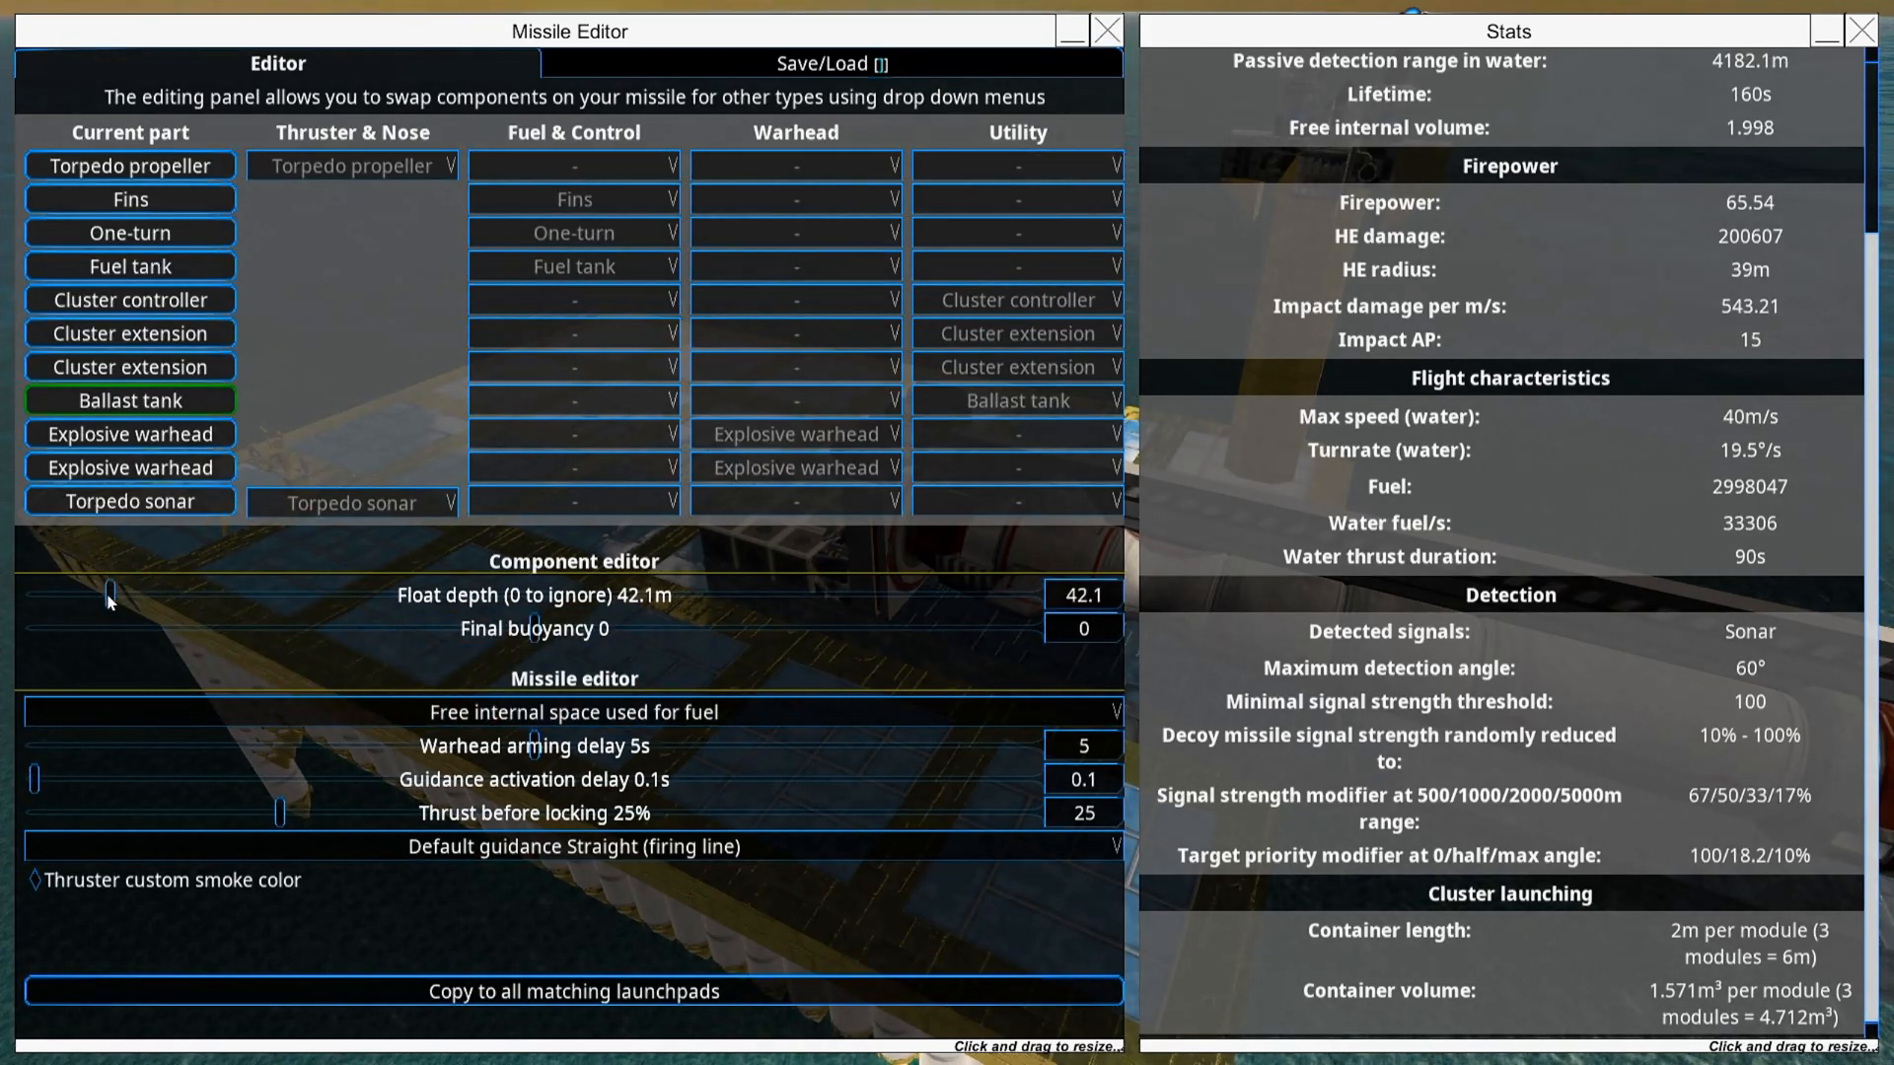
pyautogui.moveTo(109, 593); pyautogui.dragTo(90, 593)
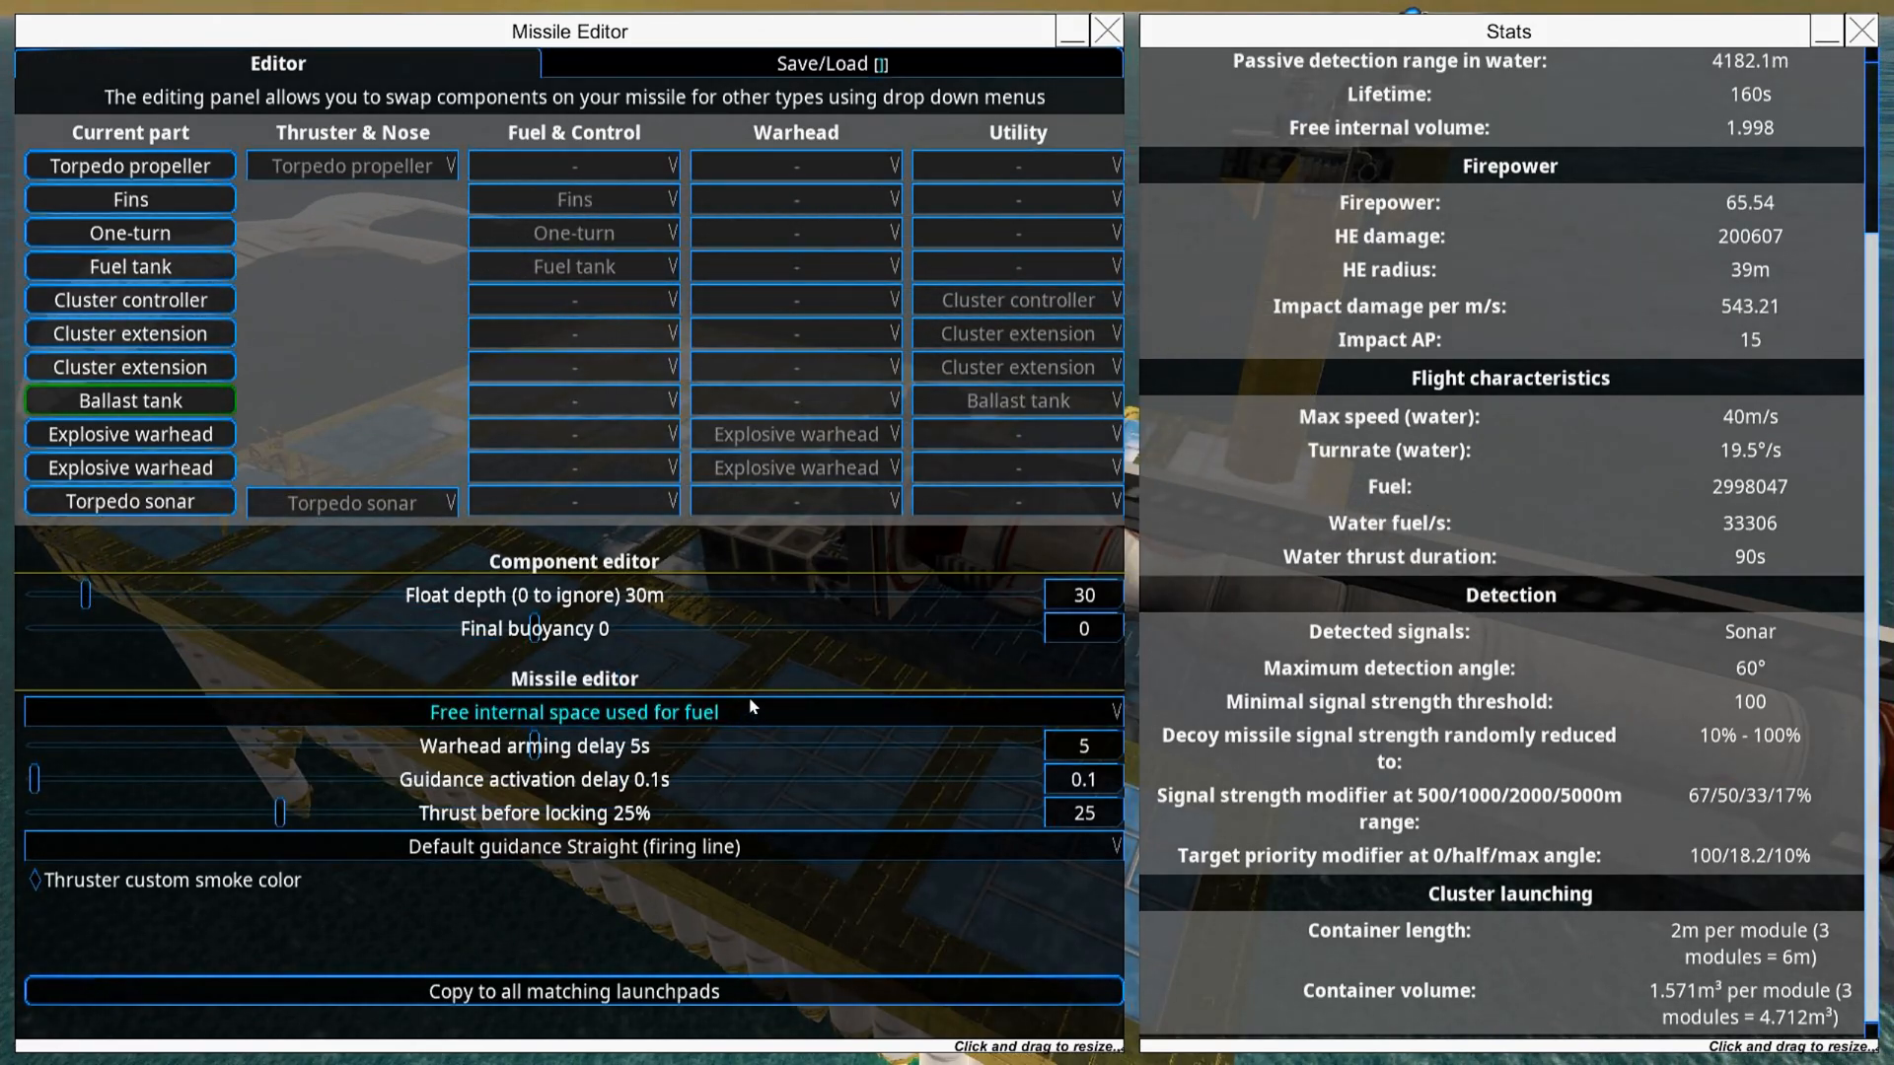
pyautogui.moveTo(827, 687)
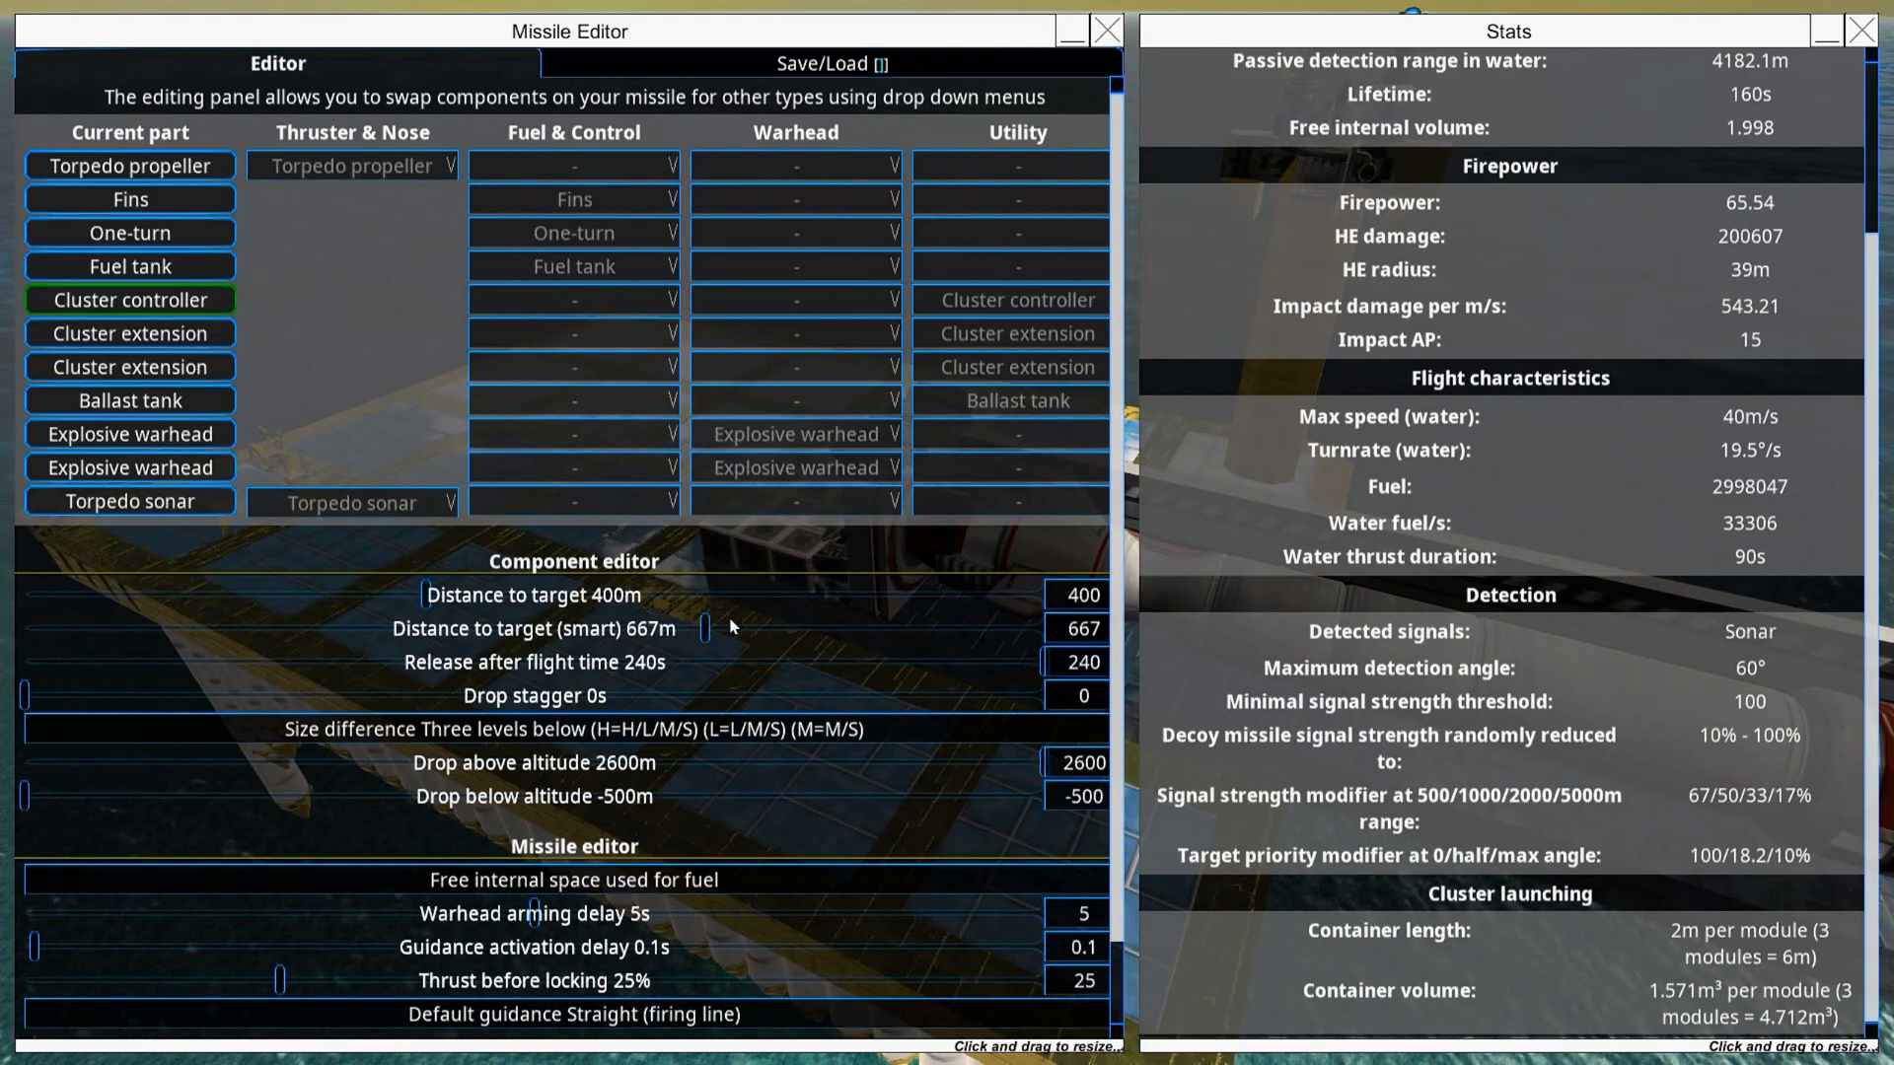
# Step: Adjust the cluster controller's smart distance-to-target release to 790 m and a second slider
pyautogui.moveTo(706, 628); pyautogui.dragTo(829, 628)
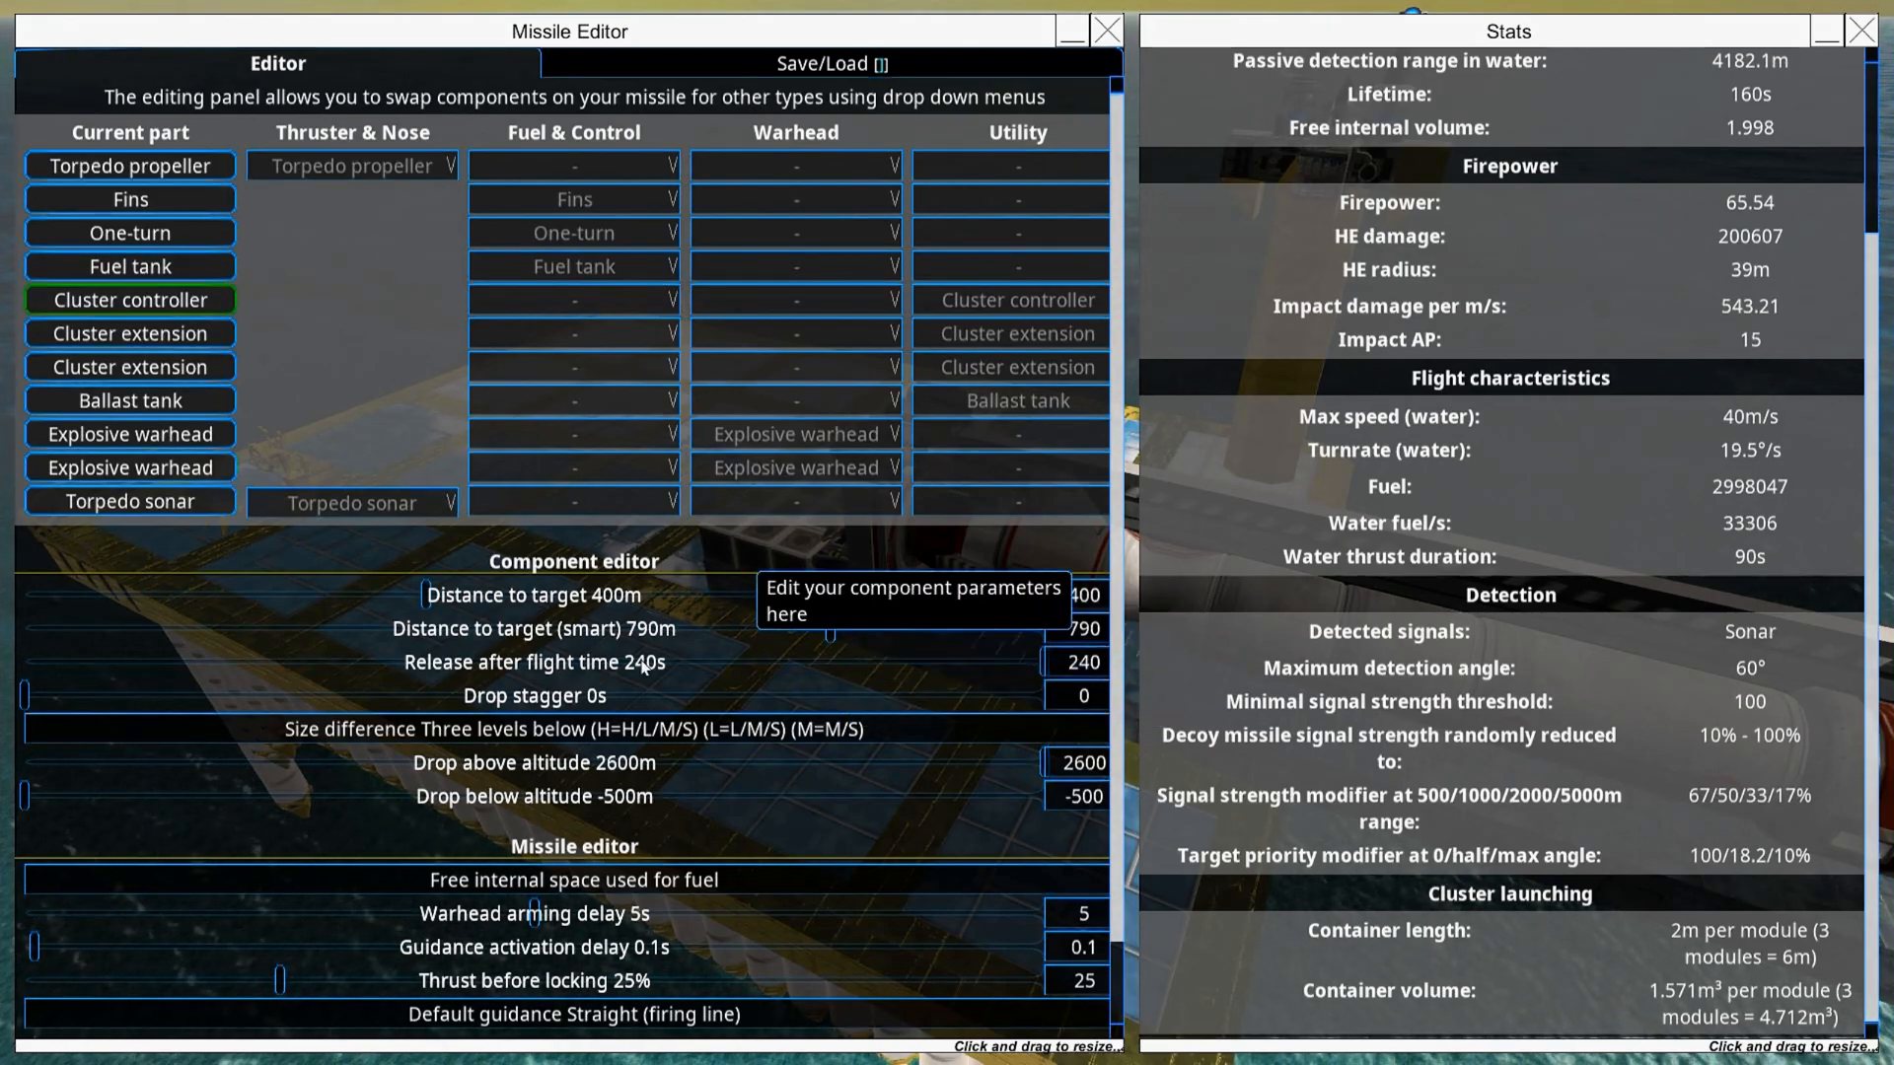
pyautogui.moveTo(943, 656)
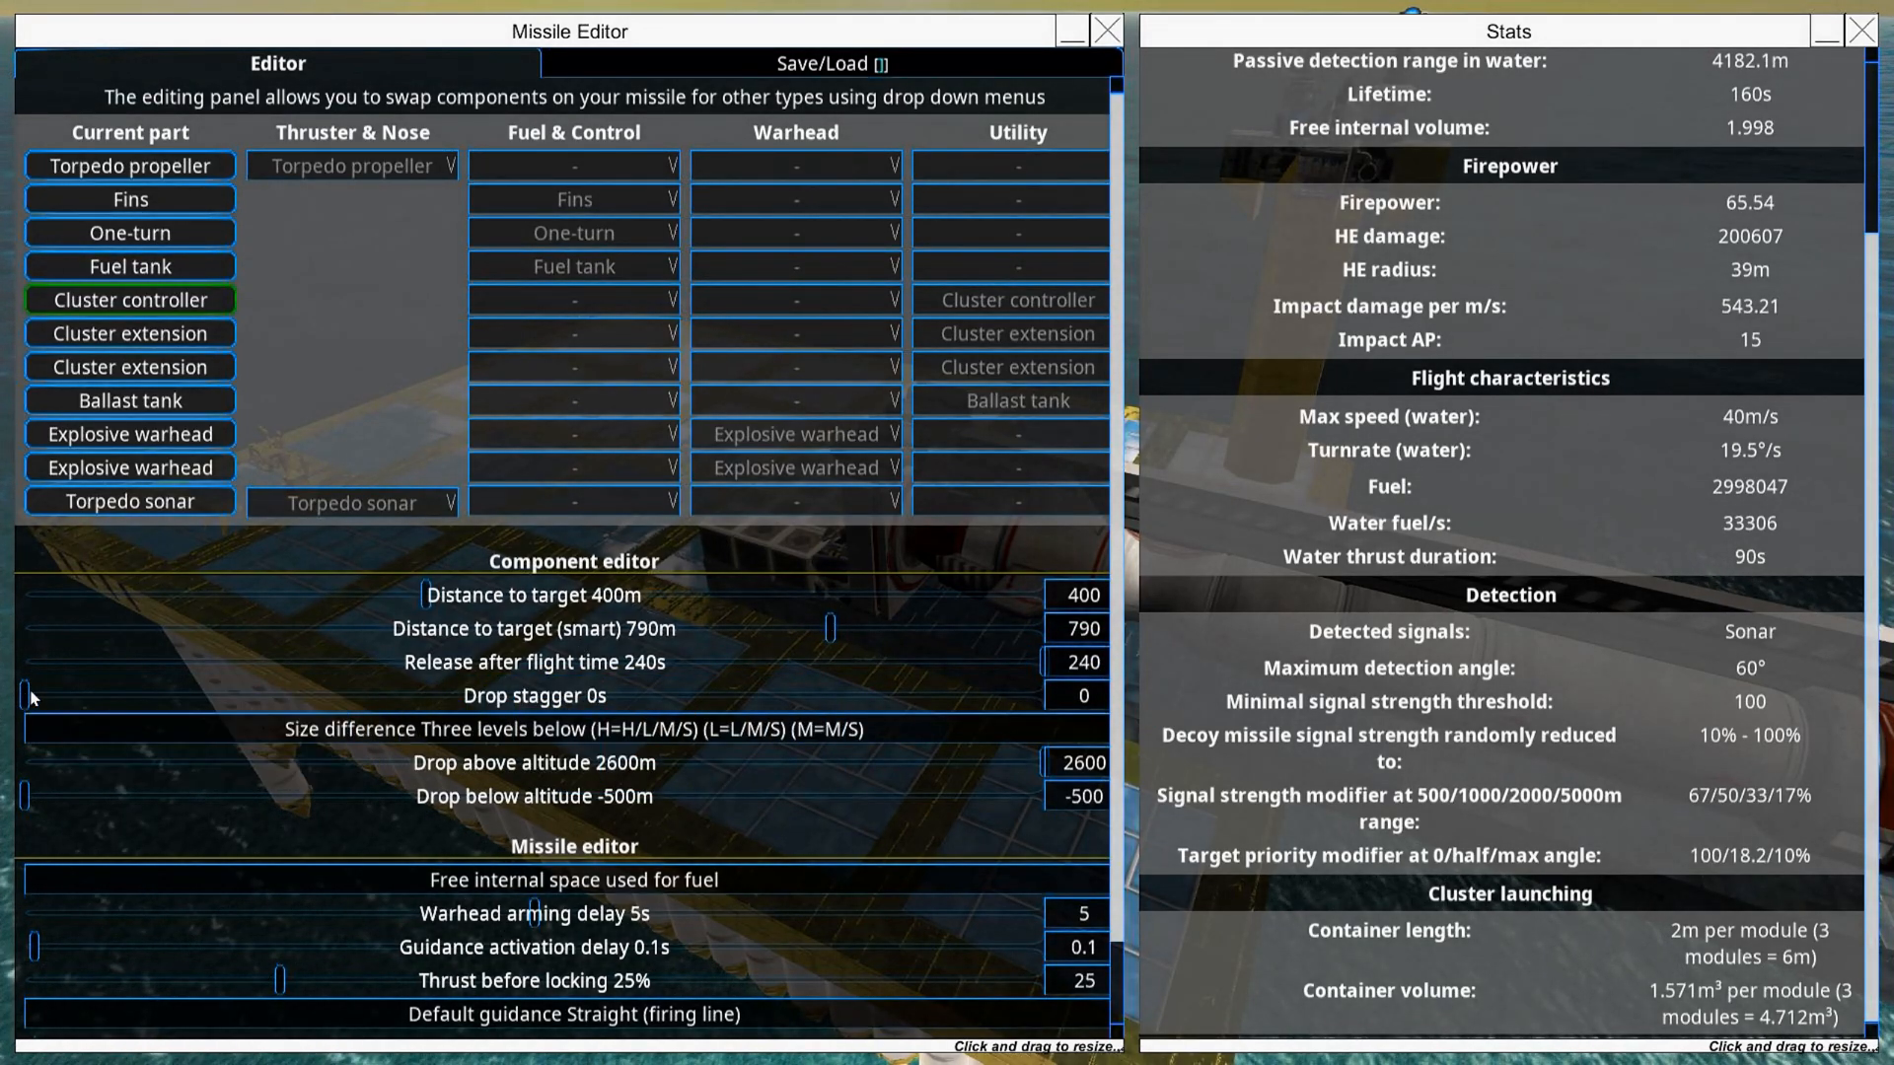
pyautogui.moveTo(24, 696); pyautogui.dragTo(79, 696)
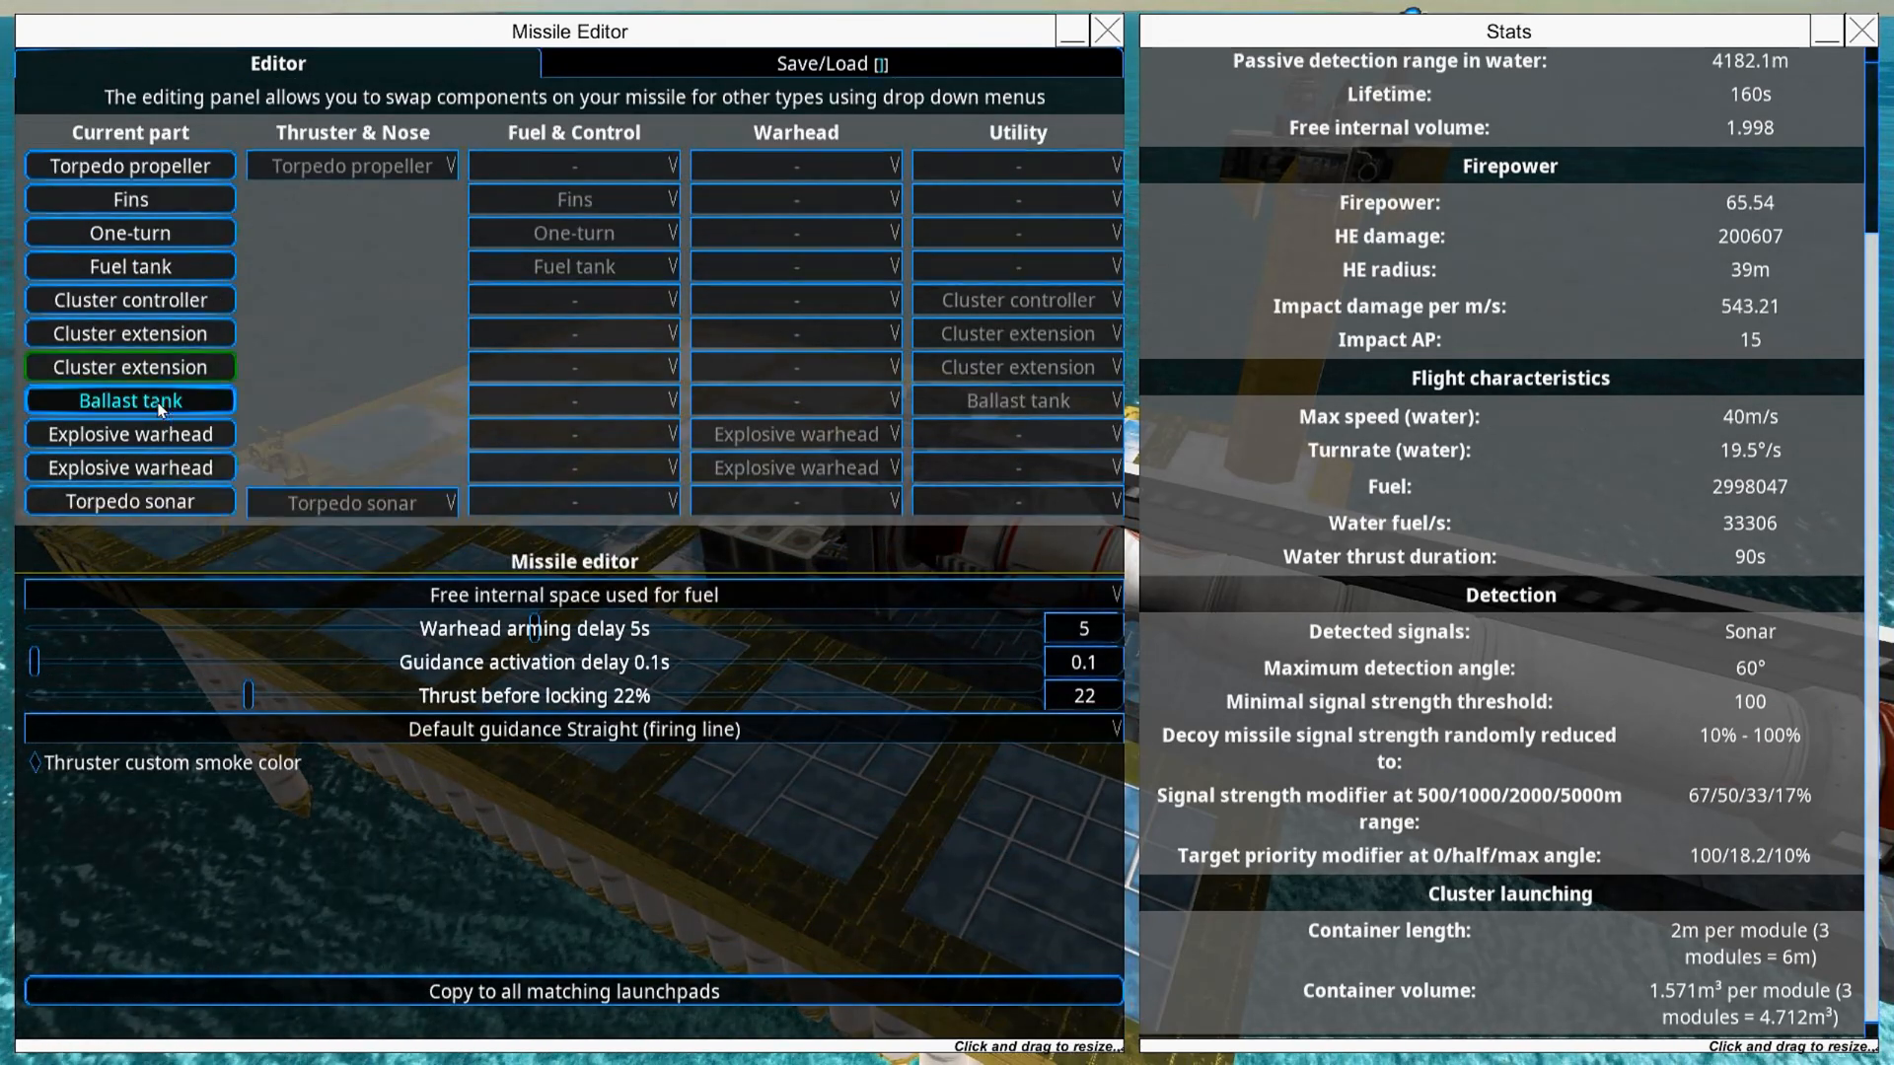
pyautogui.moveTo(128, 501)
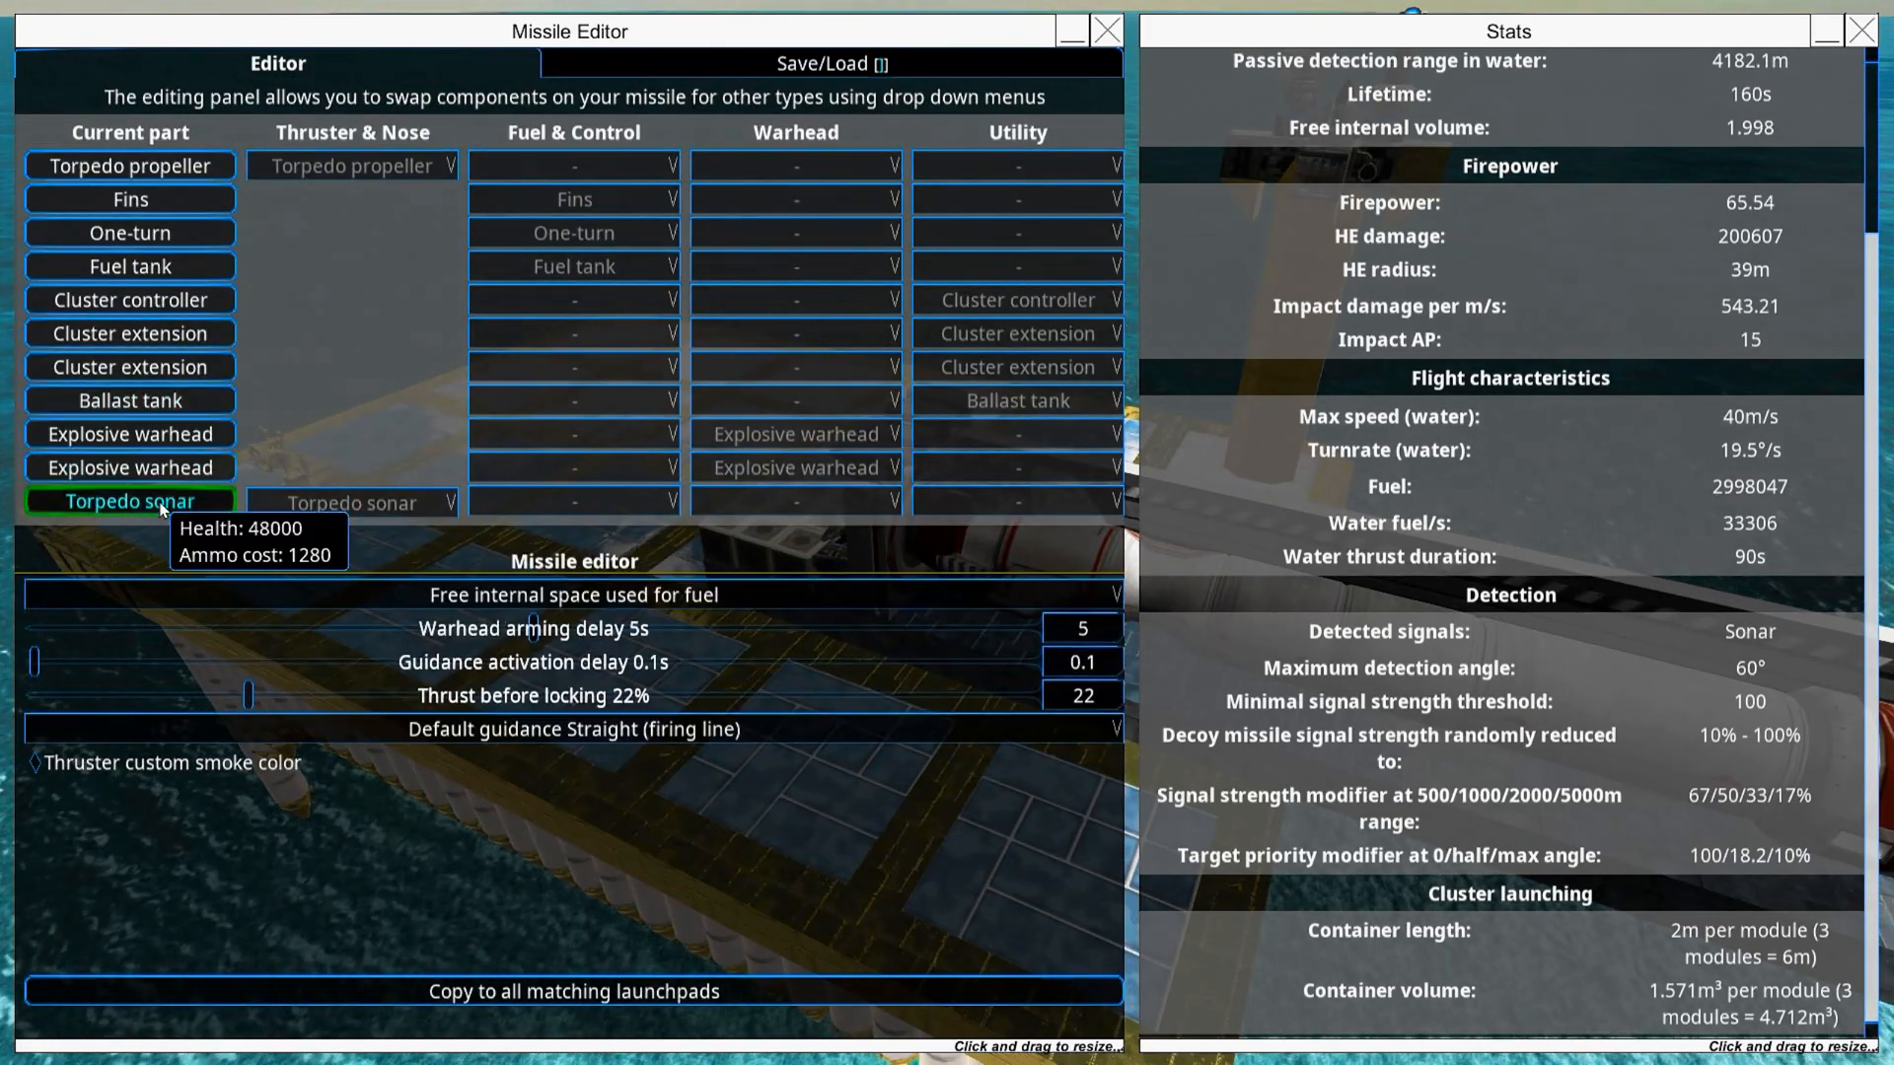
pyautogui.moveTo(731, 591)
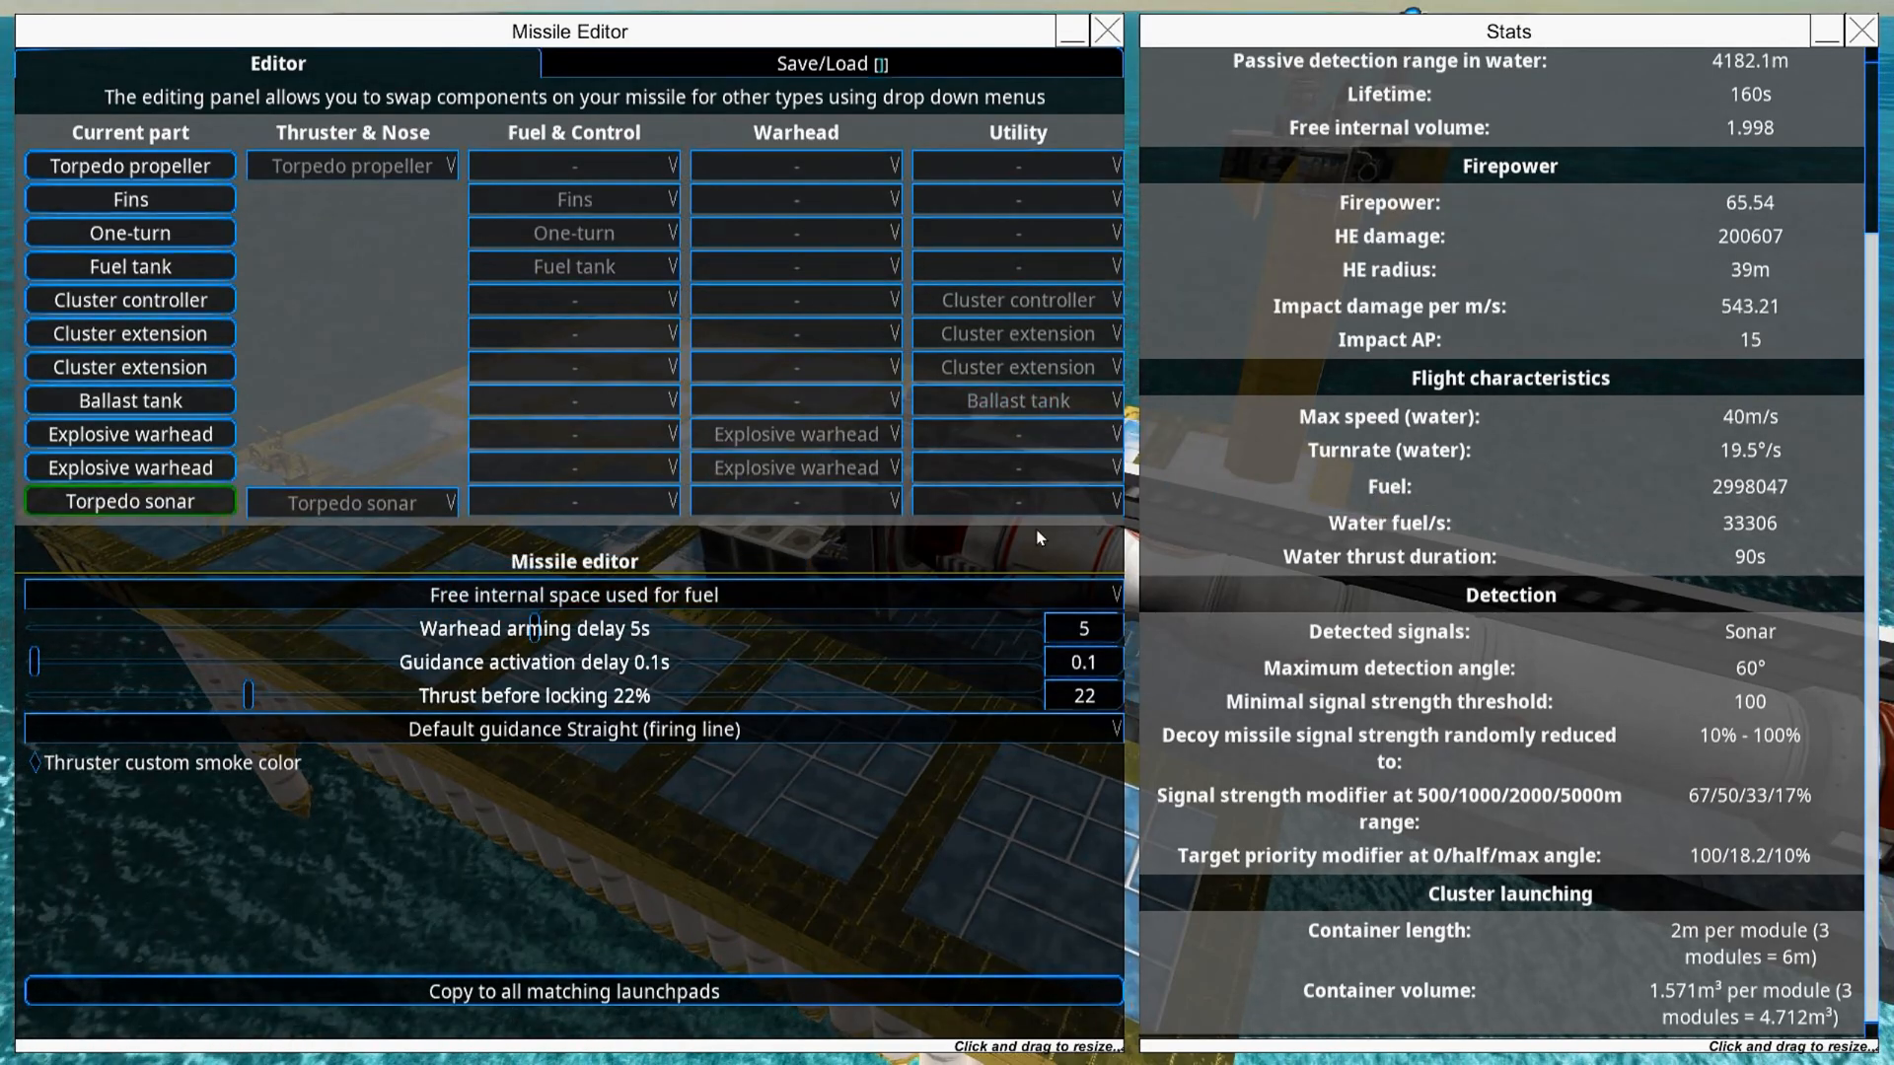
pyautogui.moveTo(1016, 265)
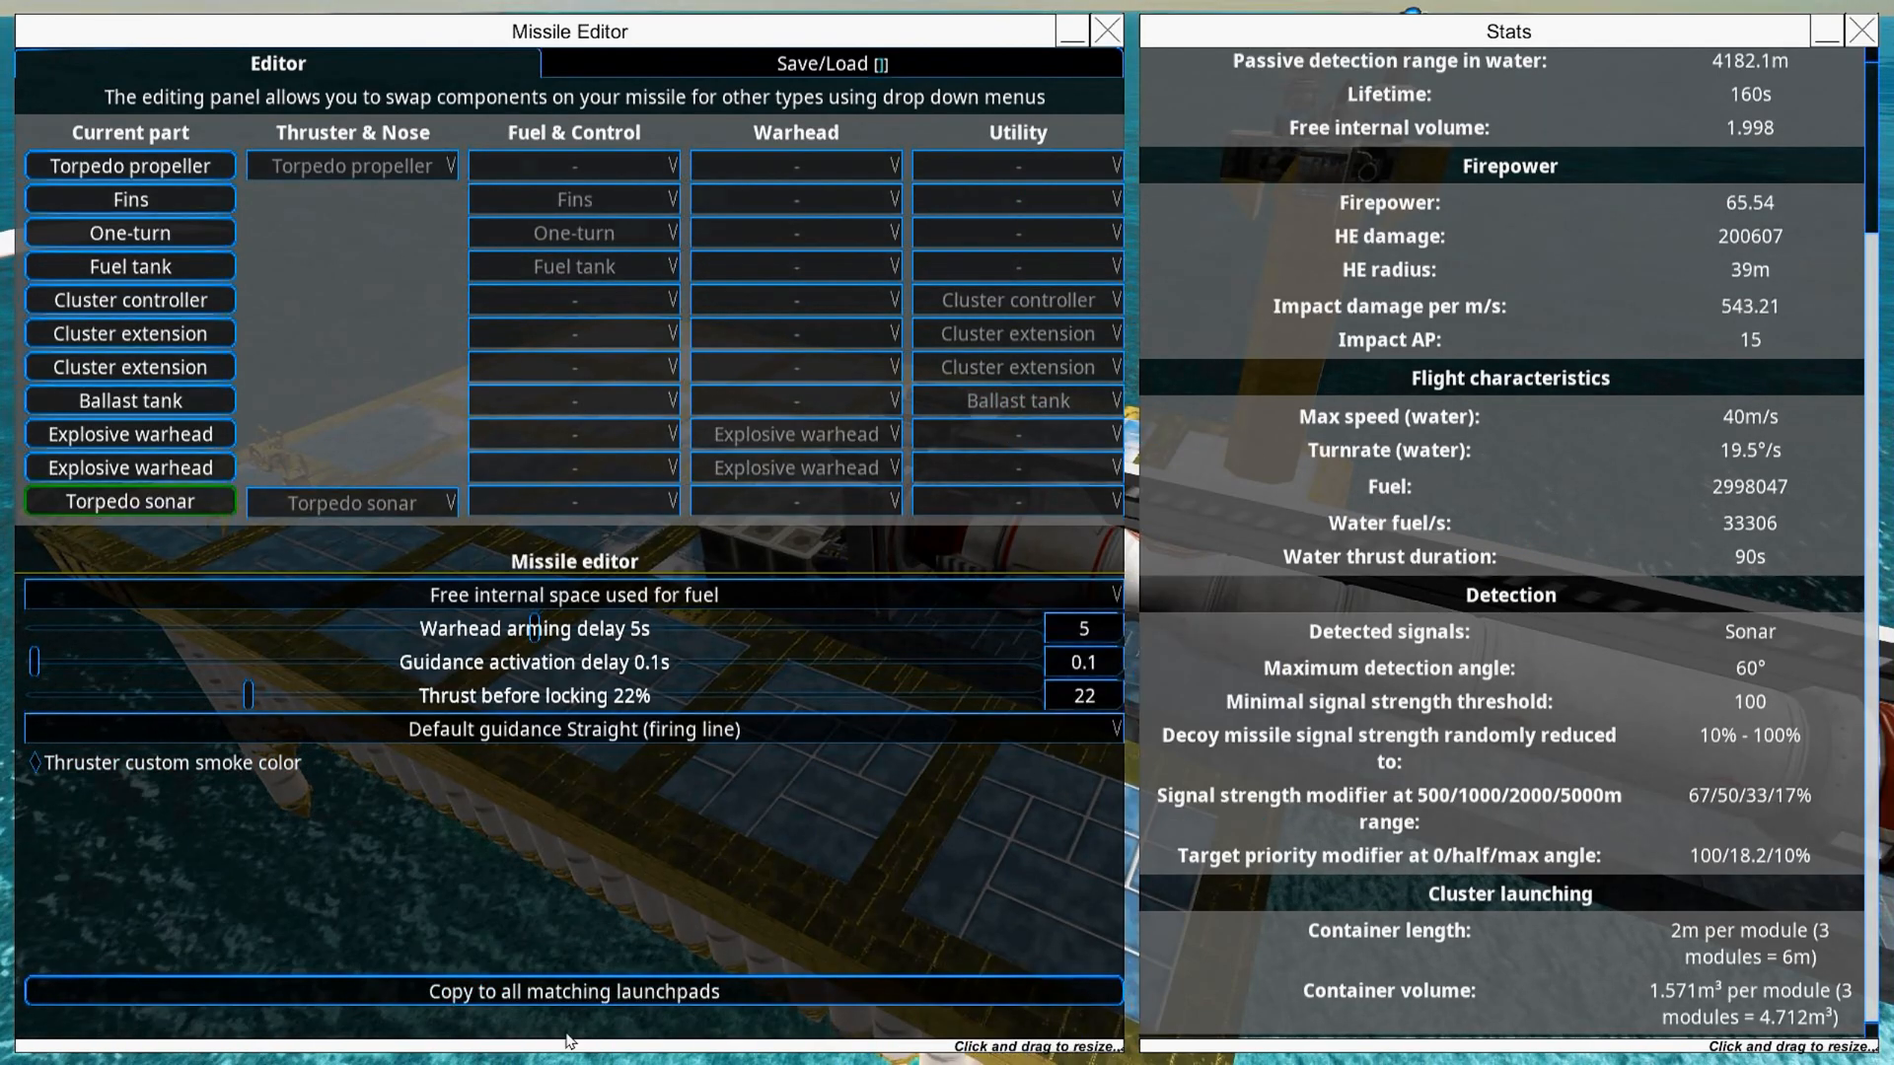
pyautogui.moveTo(1134, 50)
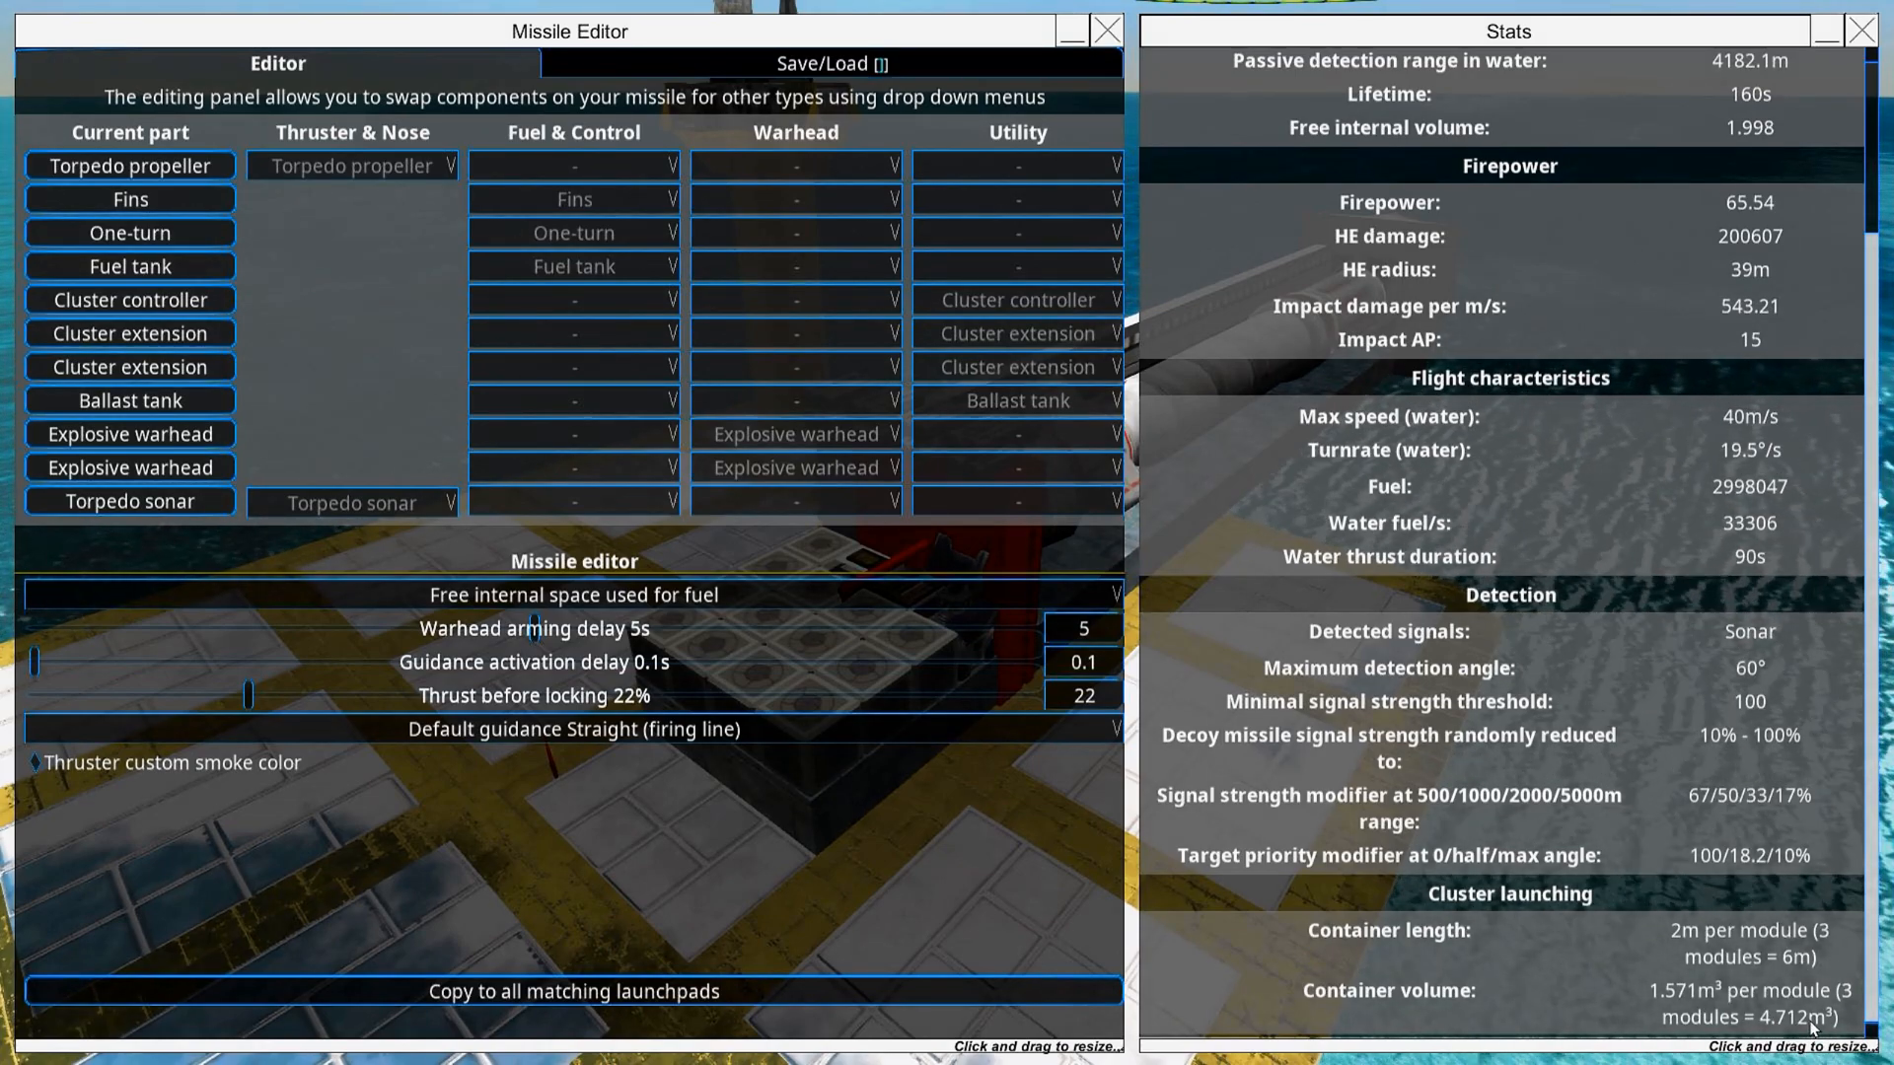
pyautogui.moveTo(1494, 930)
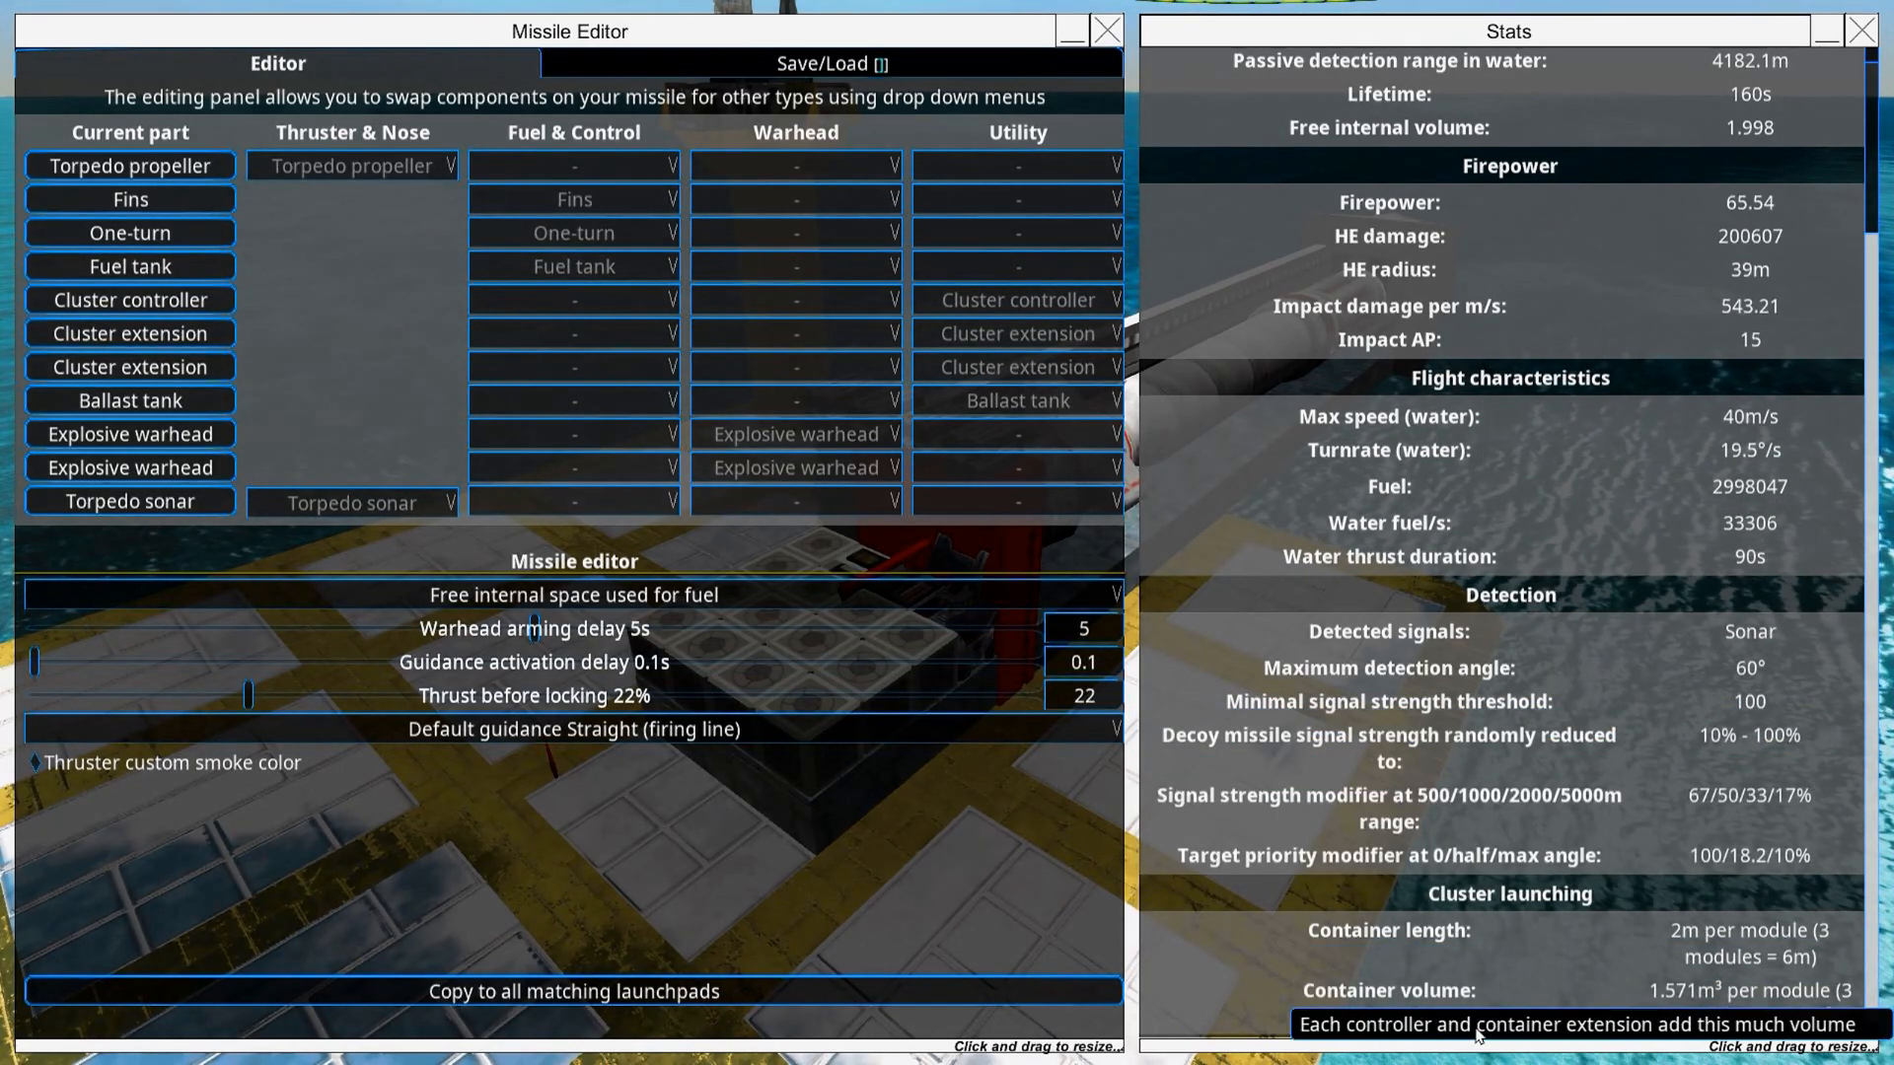
pyautogui.moveTo(967, 823)
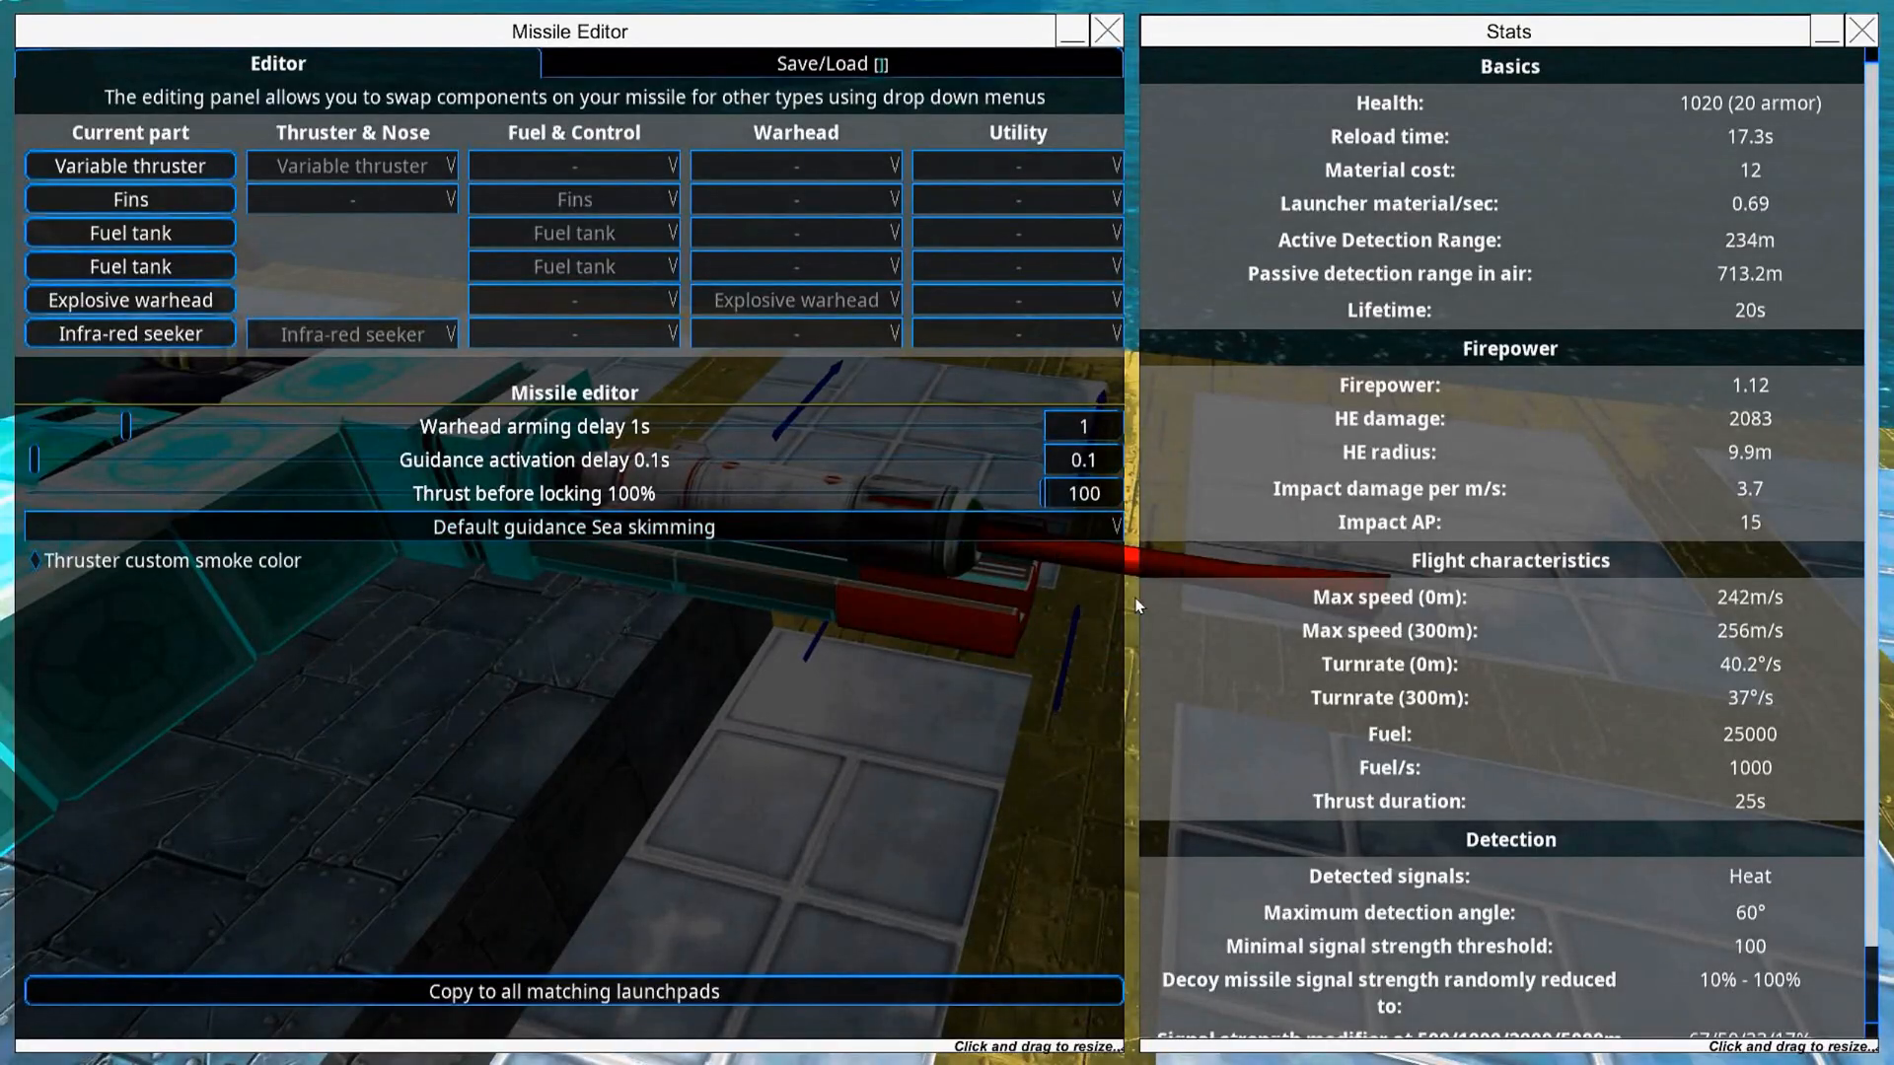
# Step: Turn the munition's first part into a cluster ejector
pyautogui.scroll(-3)
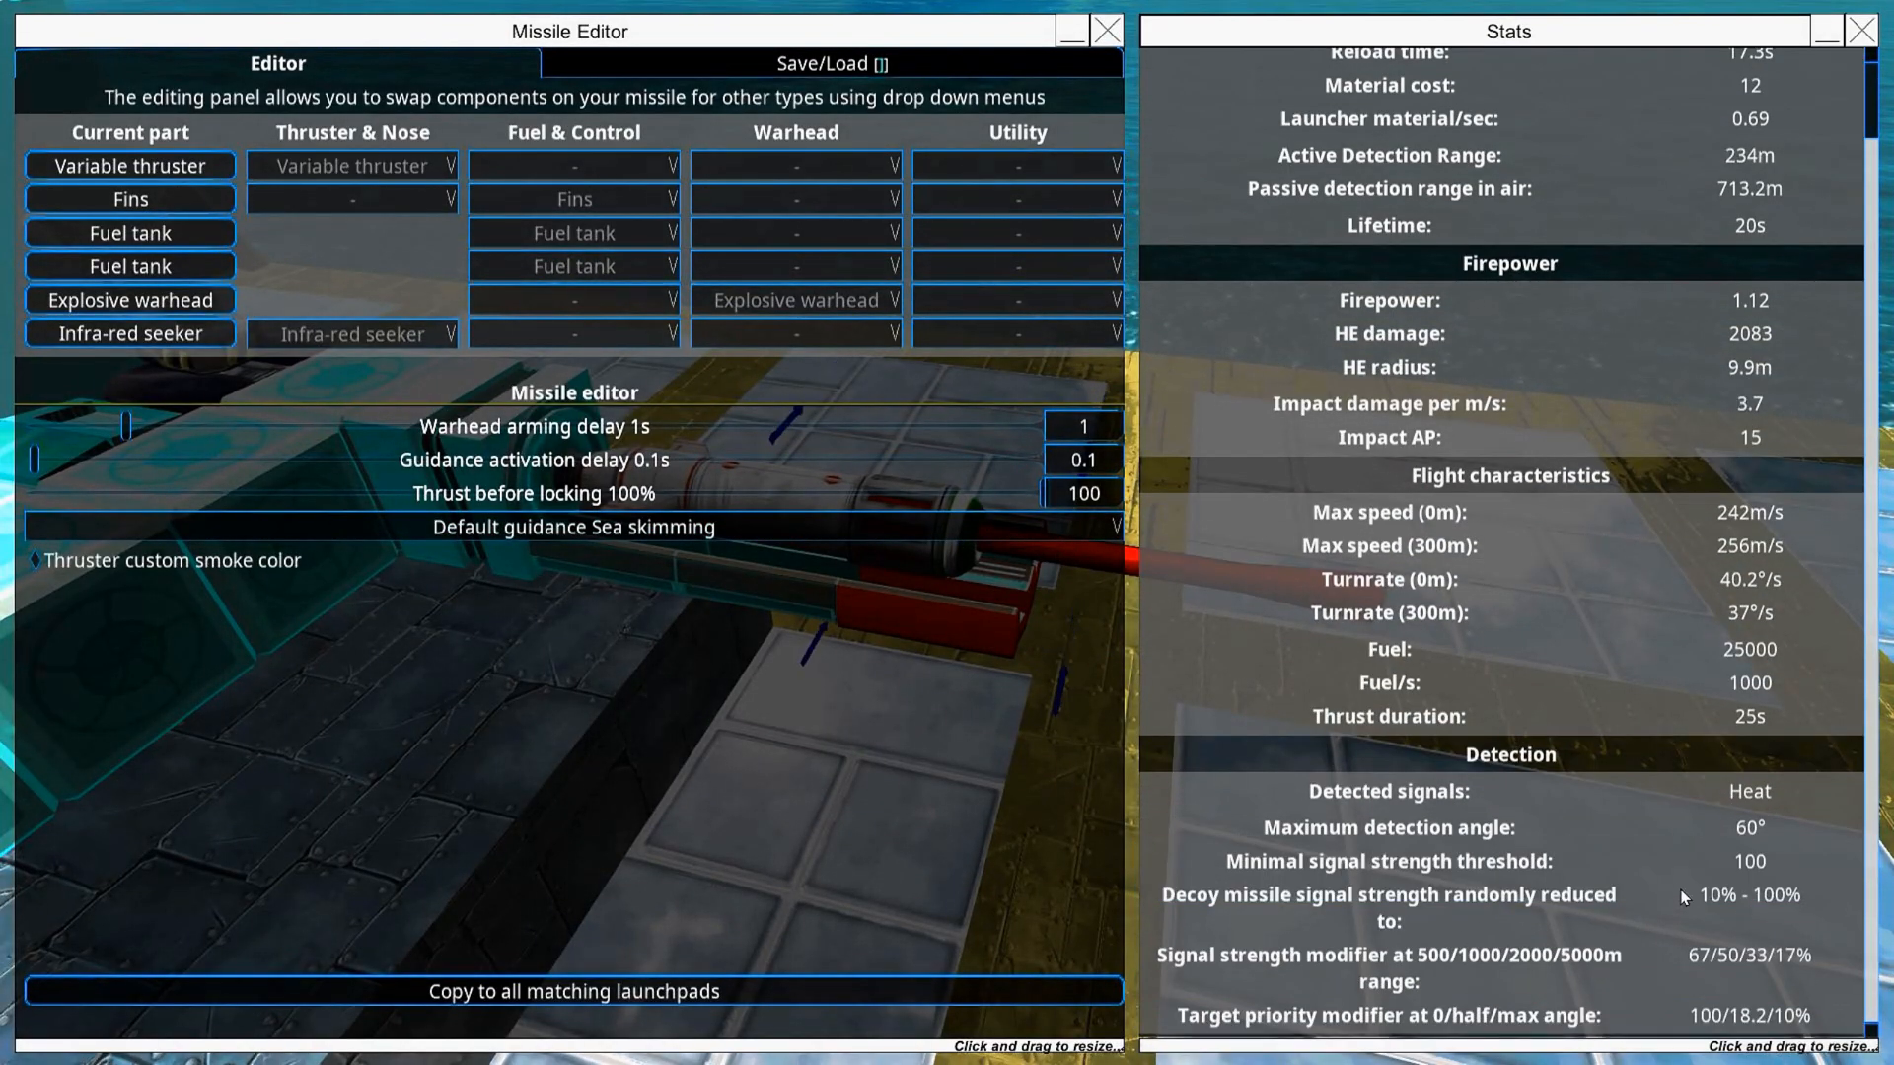
pyautogui.click(1015, 166)
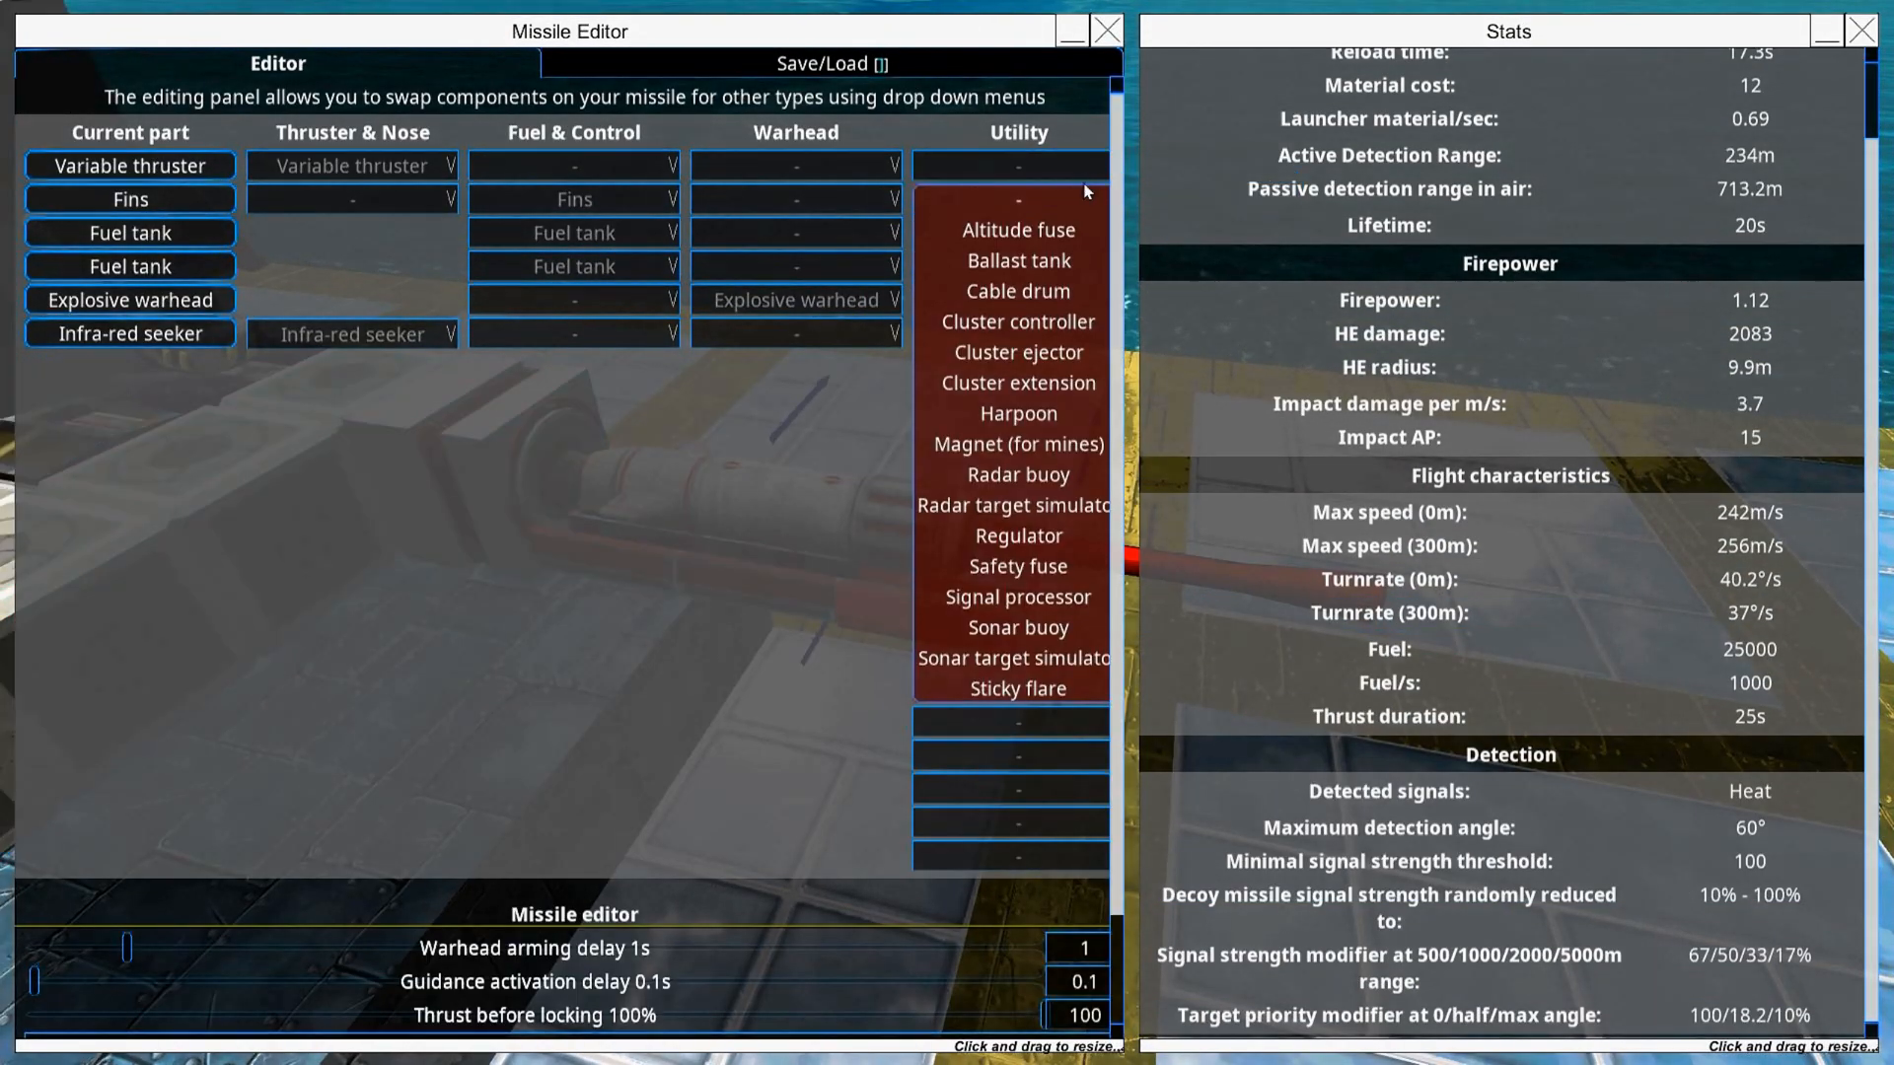
pyautogui.click(1017, 353)
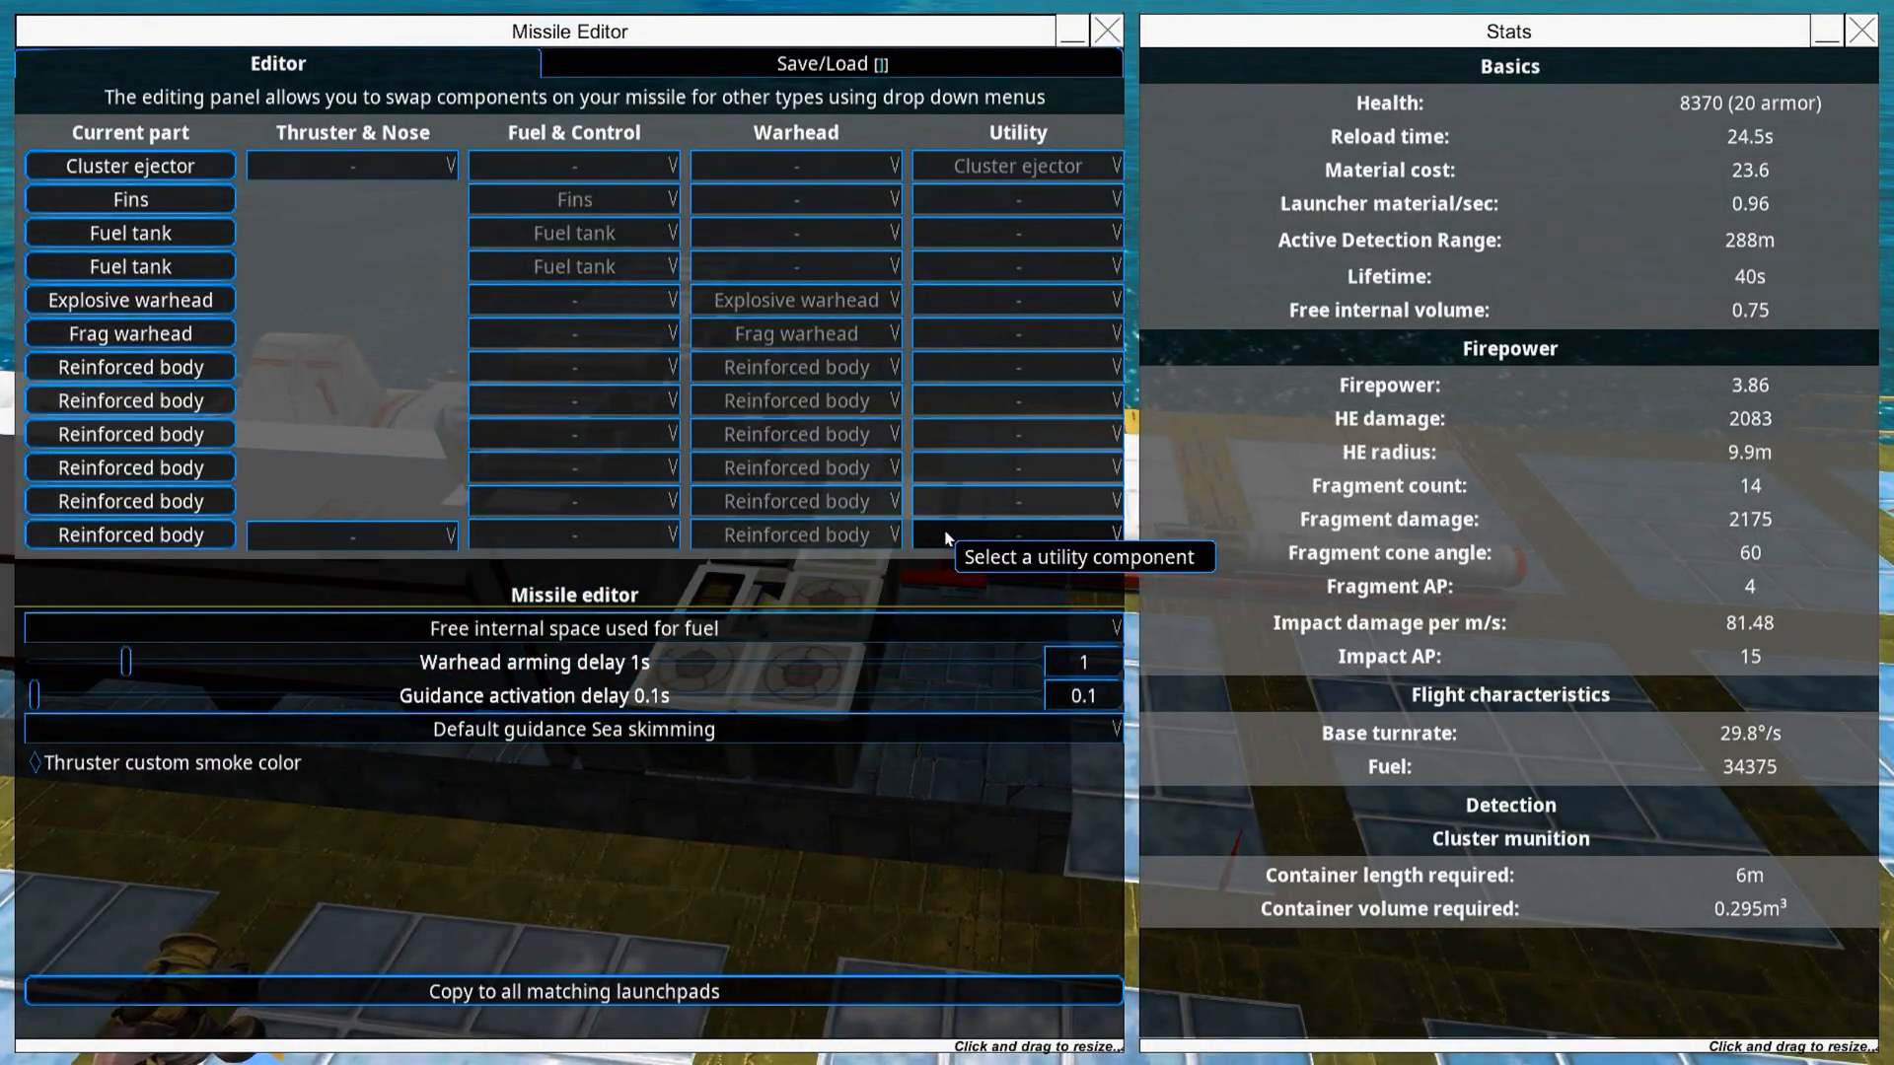
pyautogui.moveTo(273, 139)
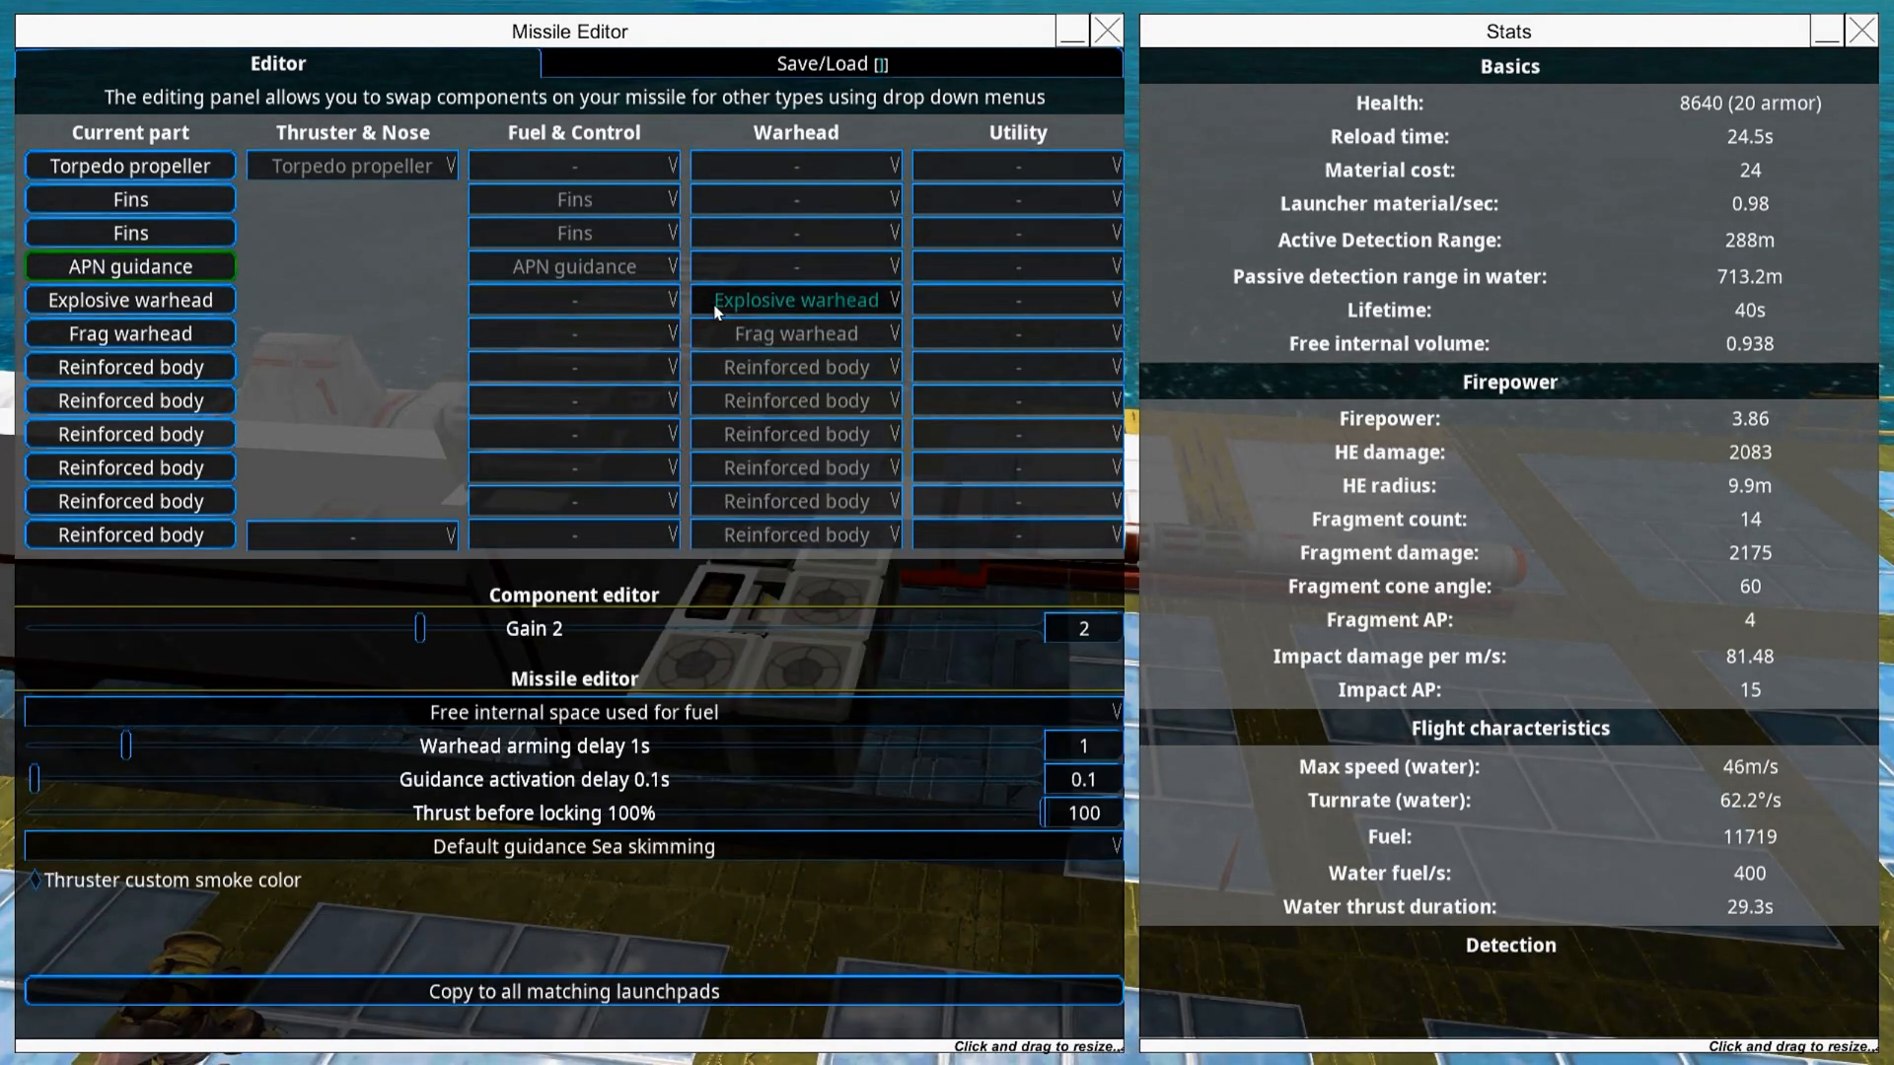
# Step: Swap in a torpedo sonar nose, a cluster ejector and a fuel tank
pyautogui.click(351, 535)
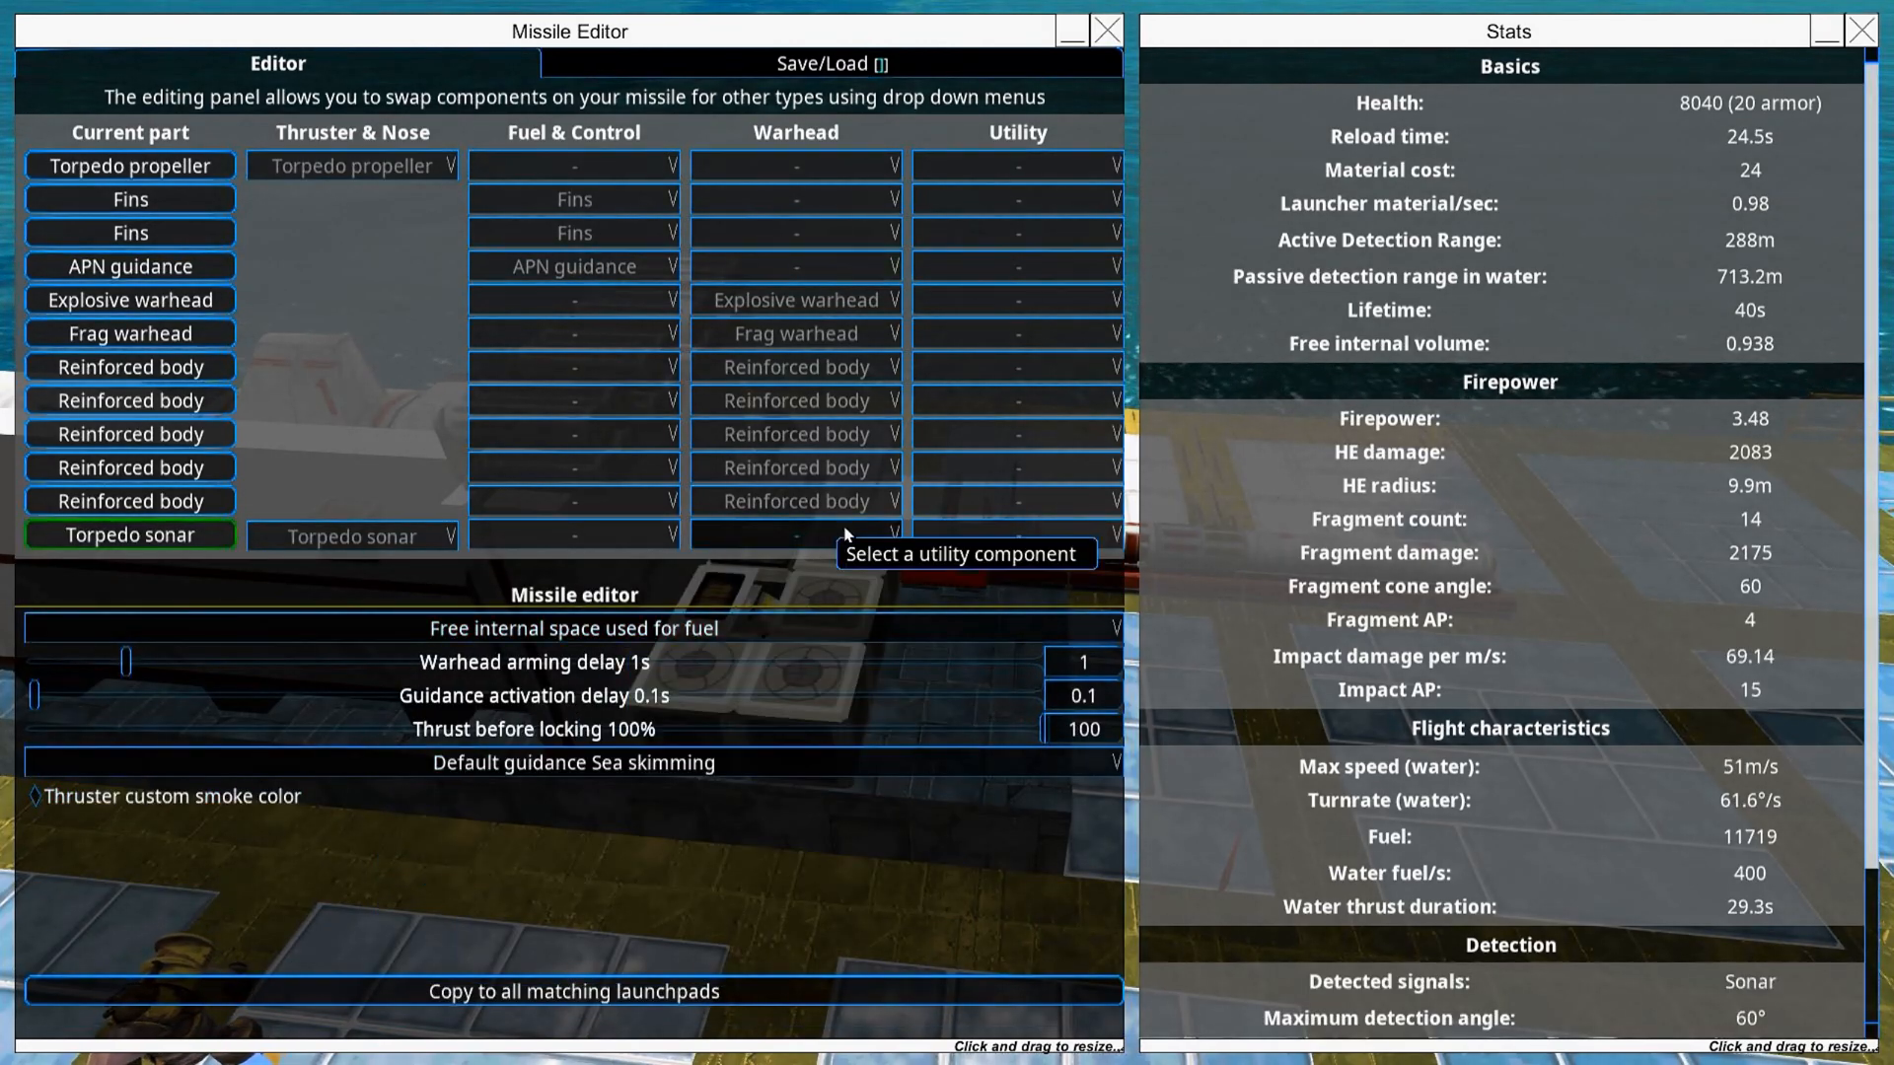
pyautogui.click(1016, 300)
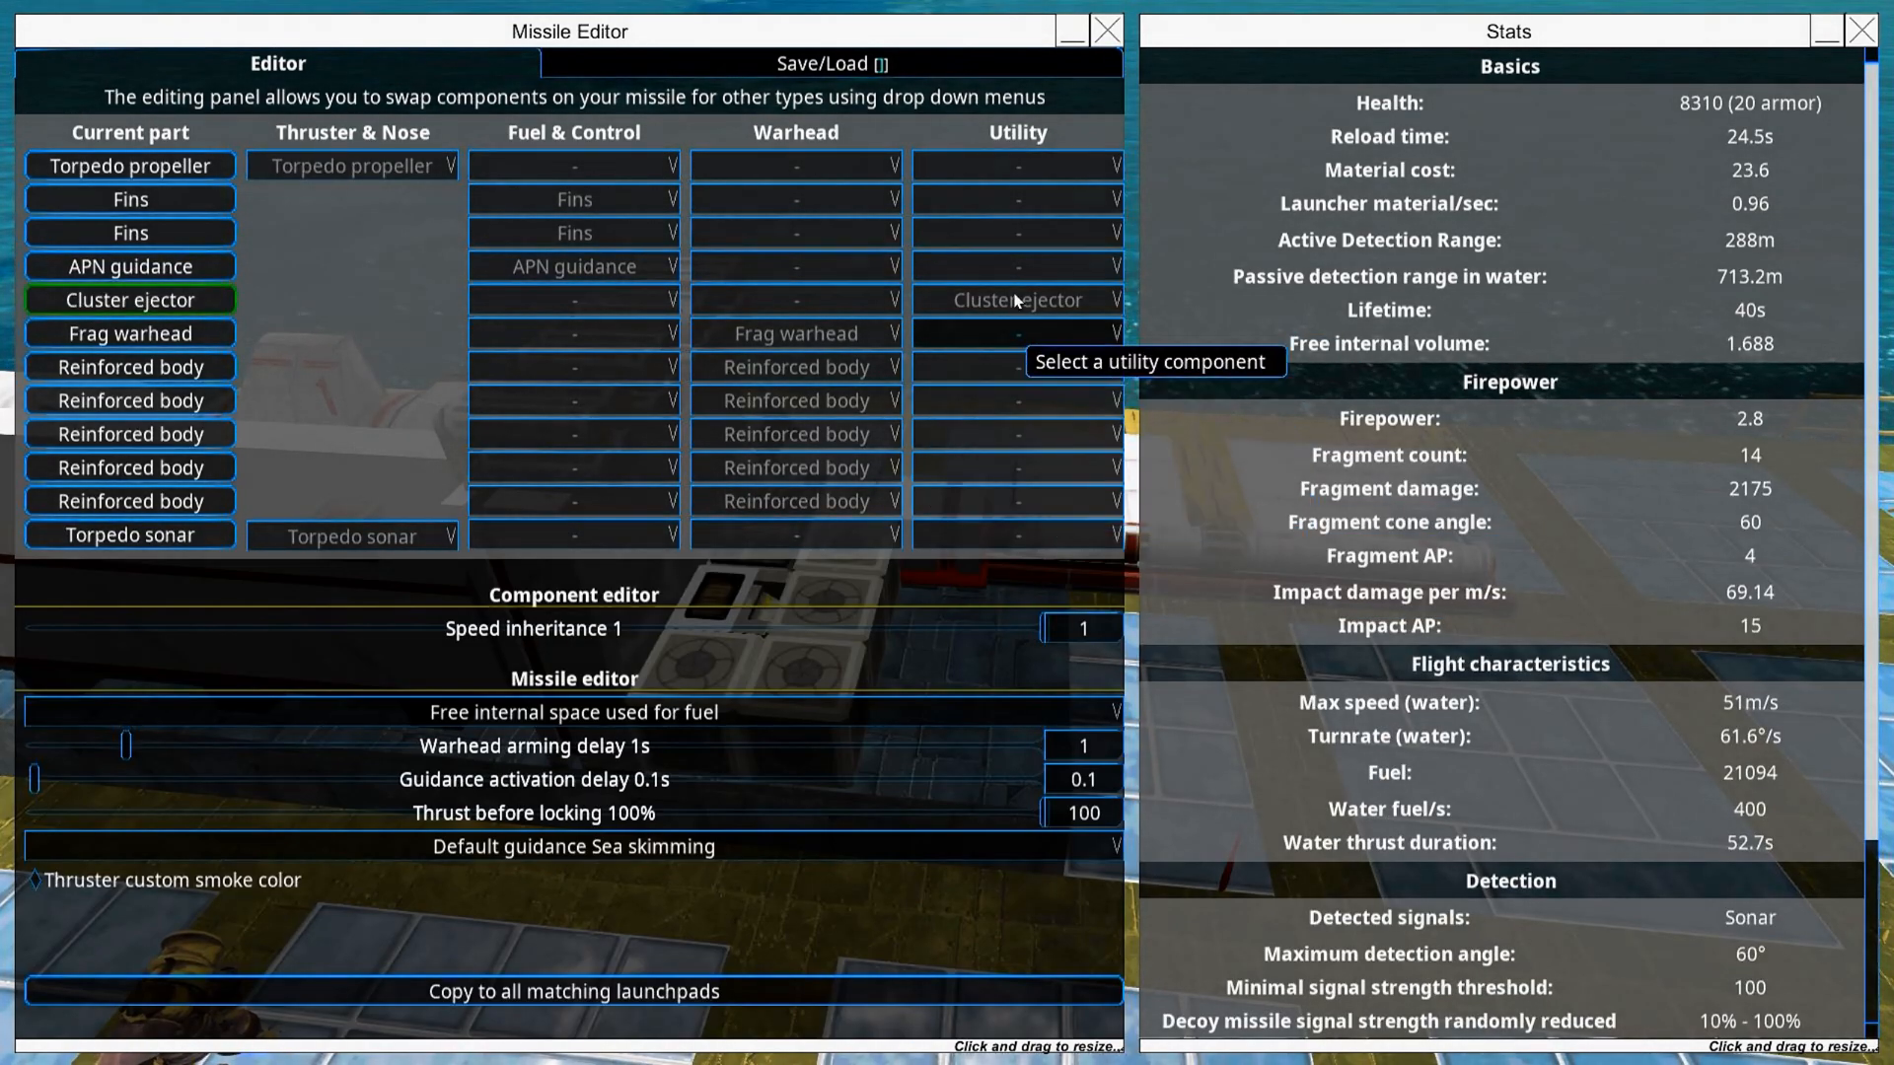
pyautogui.moveTo(1019, 300)
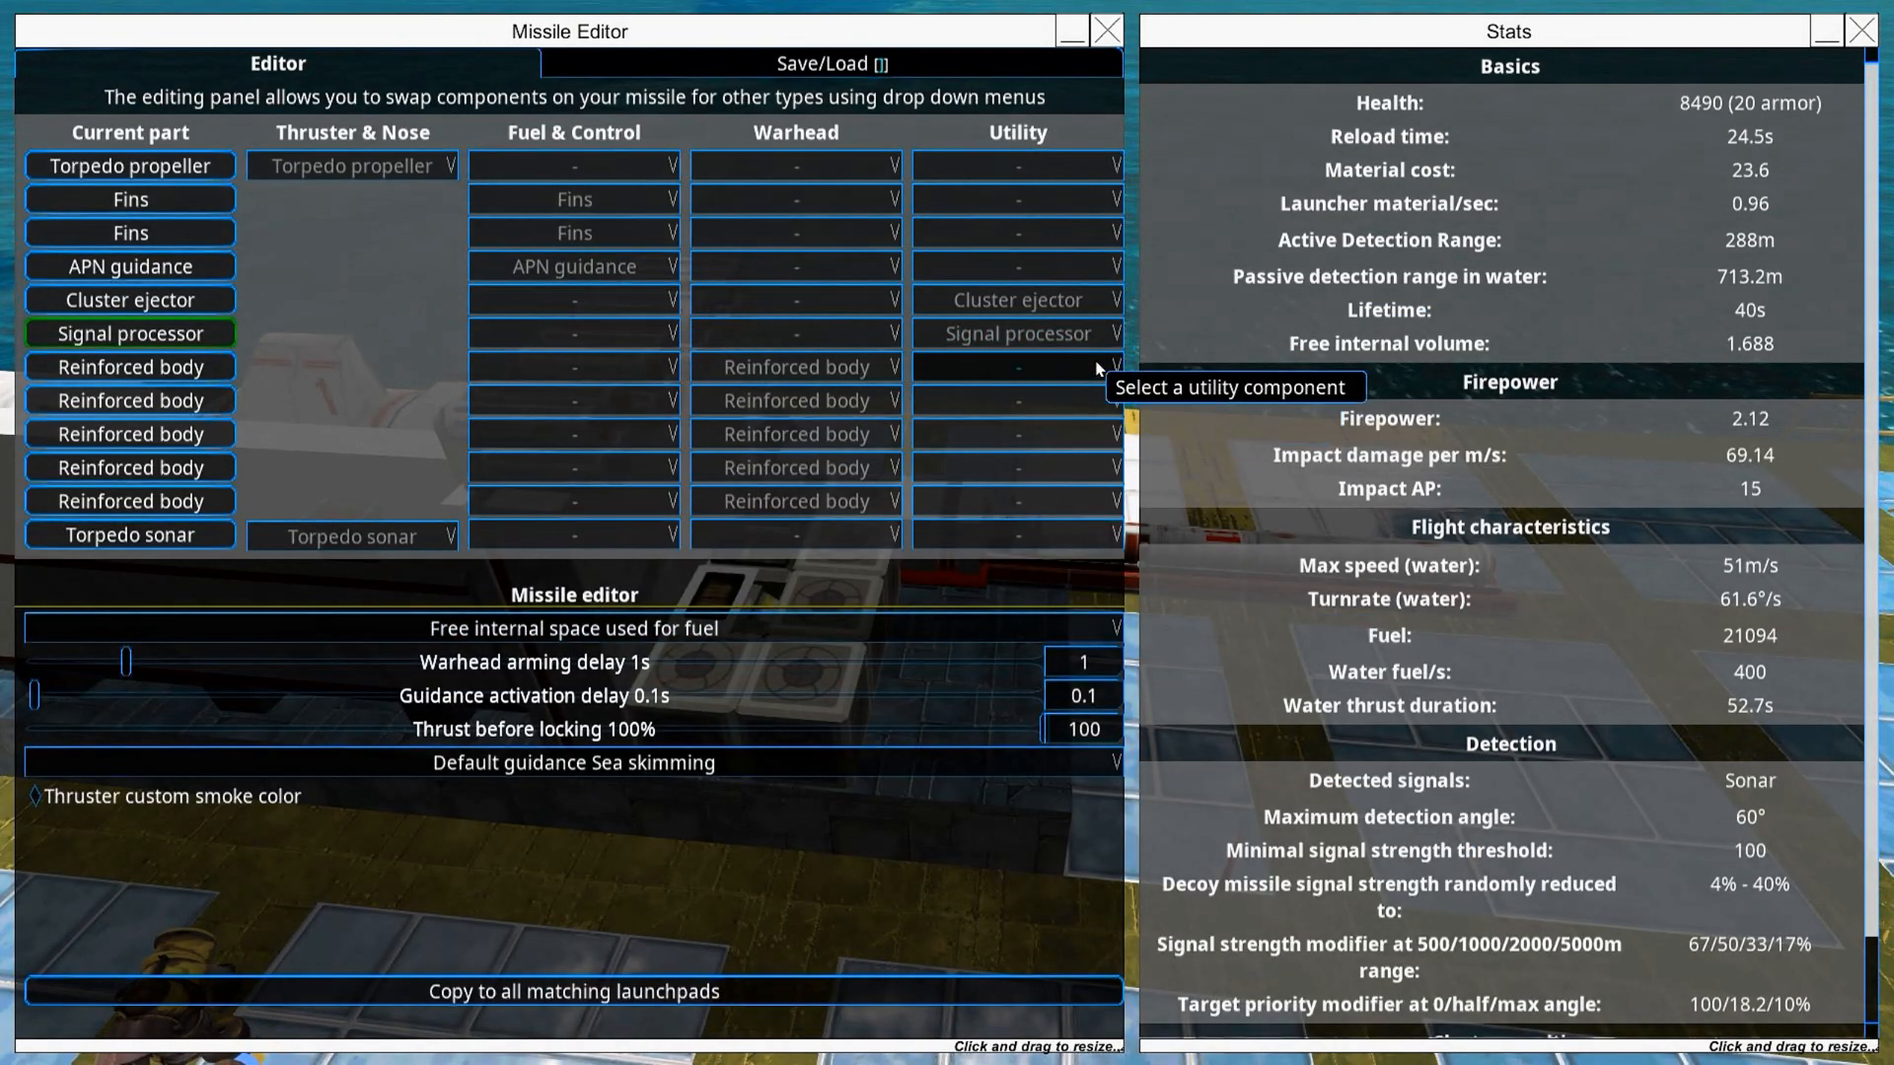
pyautogui.moveTo(875, 553)
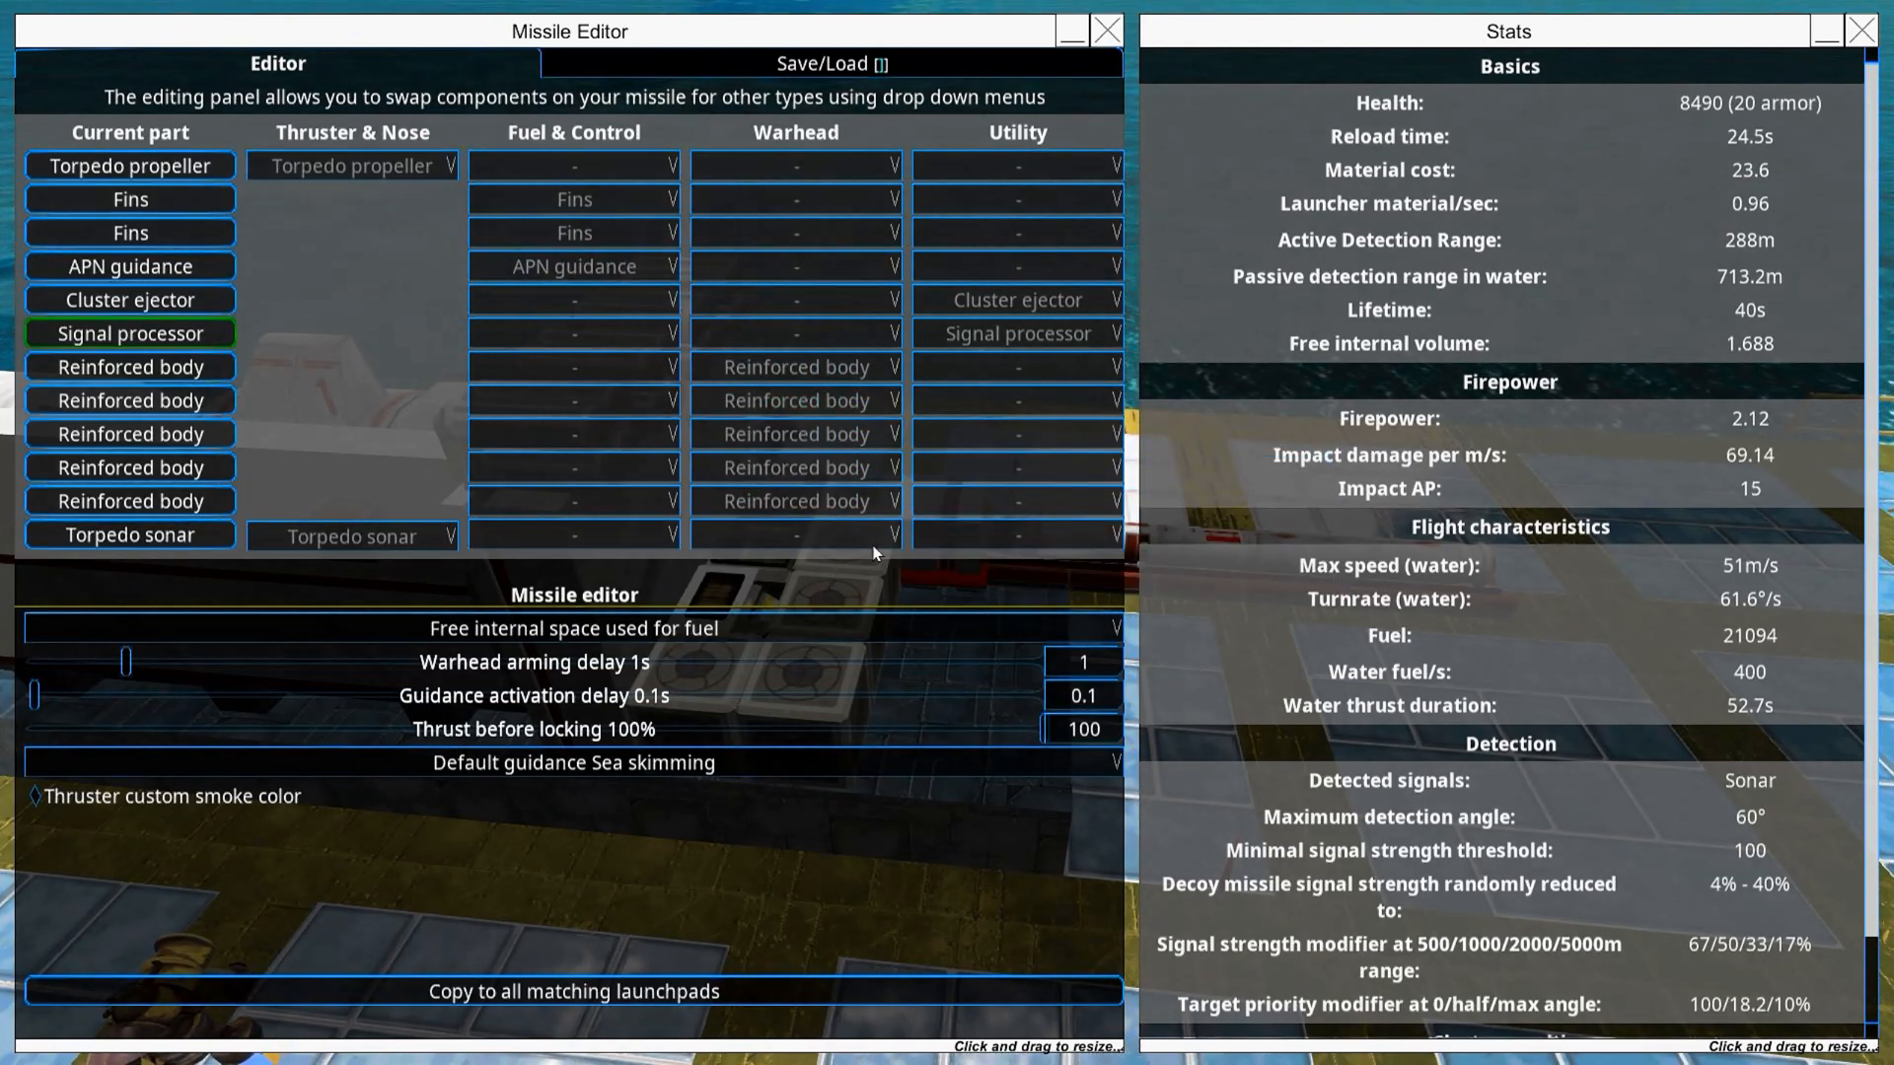
pyautogui.click(795, 501)
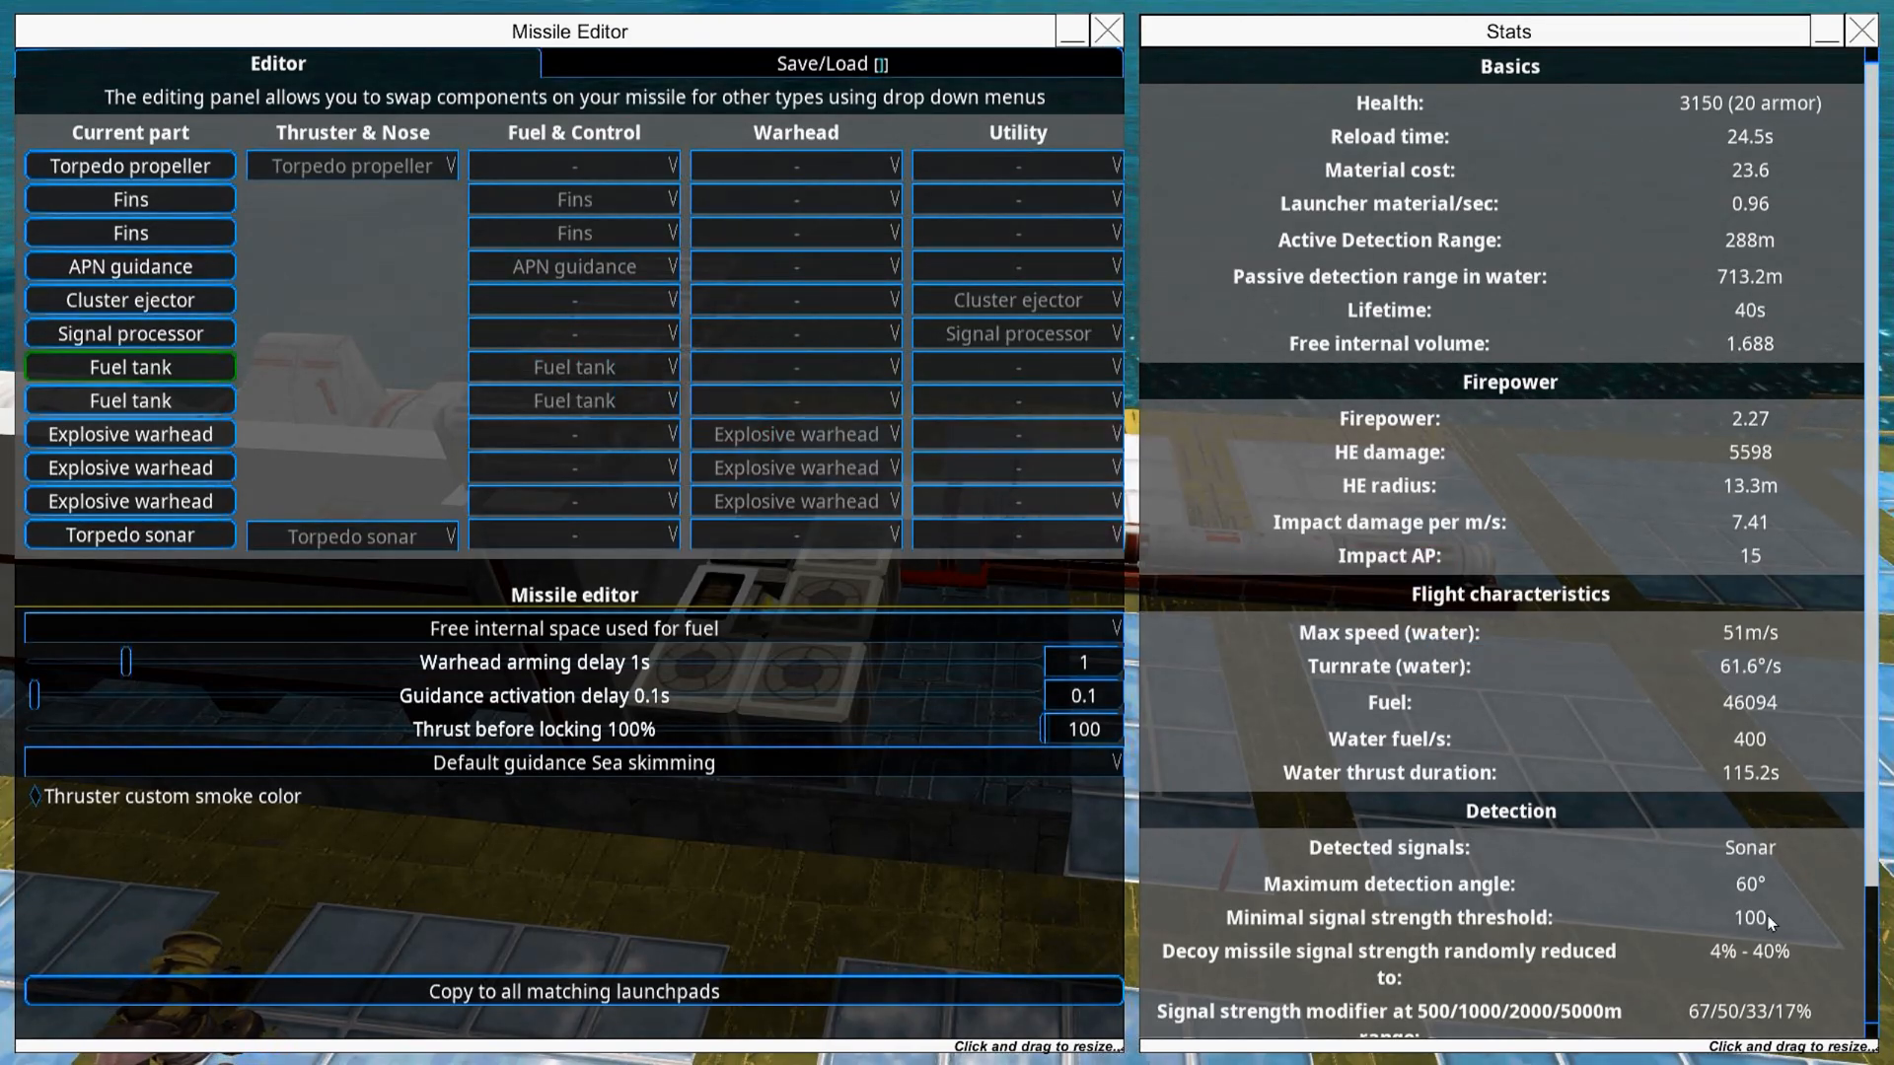
pyautogui.moveTo(1820, 786)
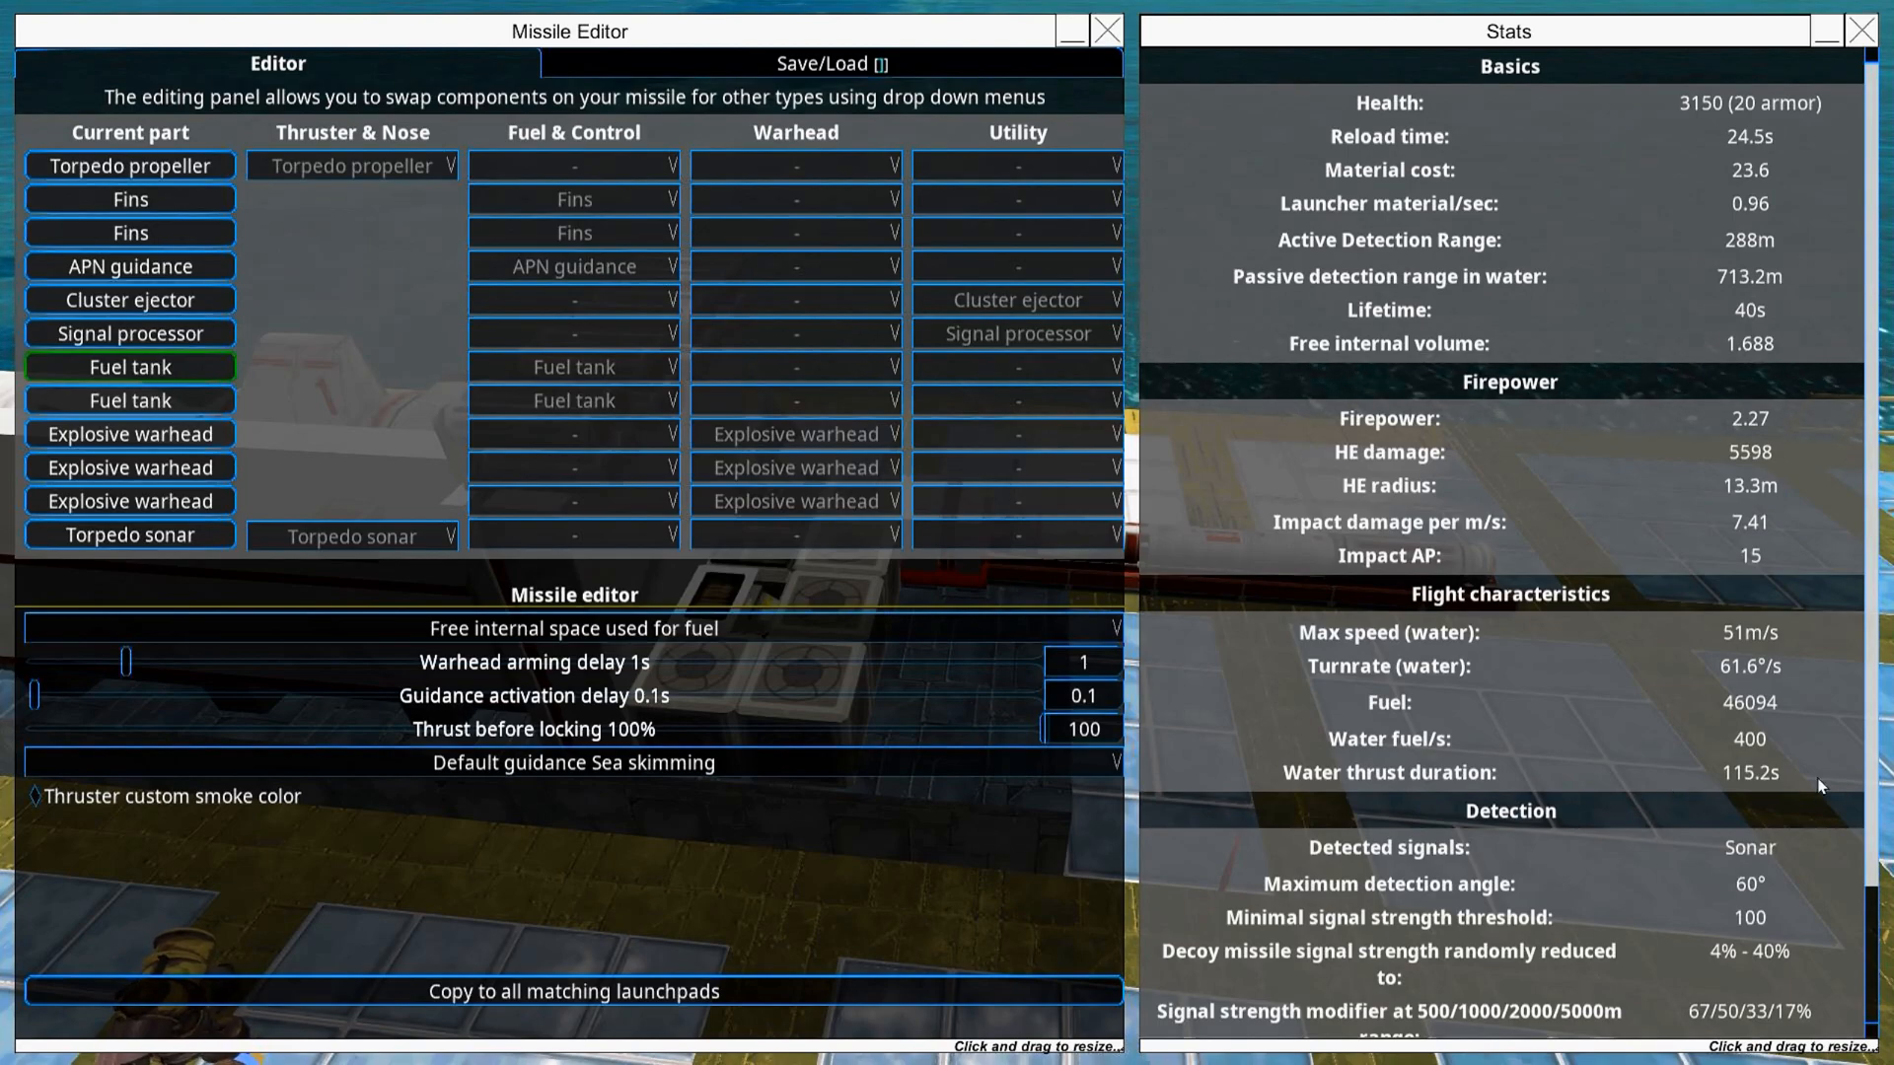
pyautogui.moveTo(245, 226)
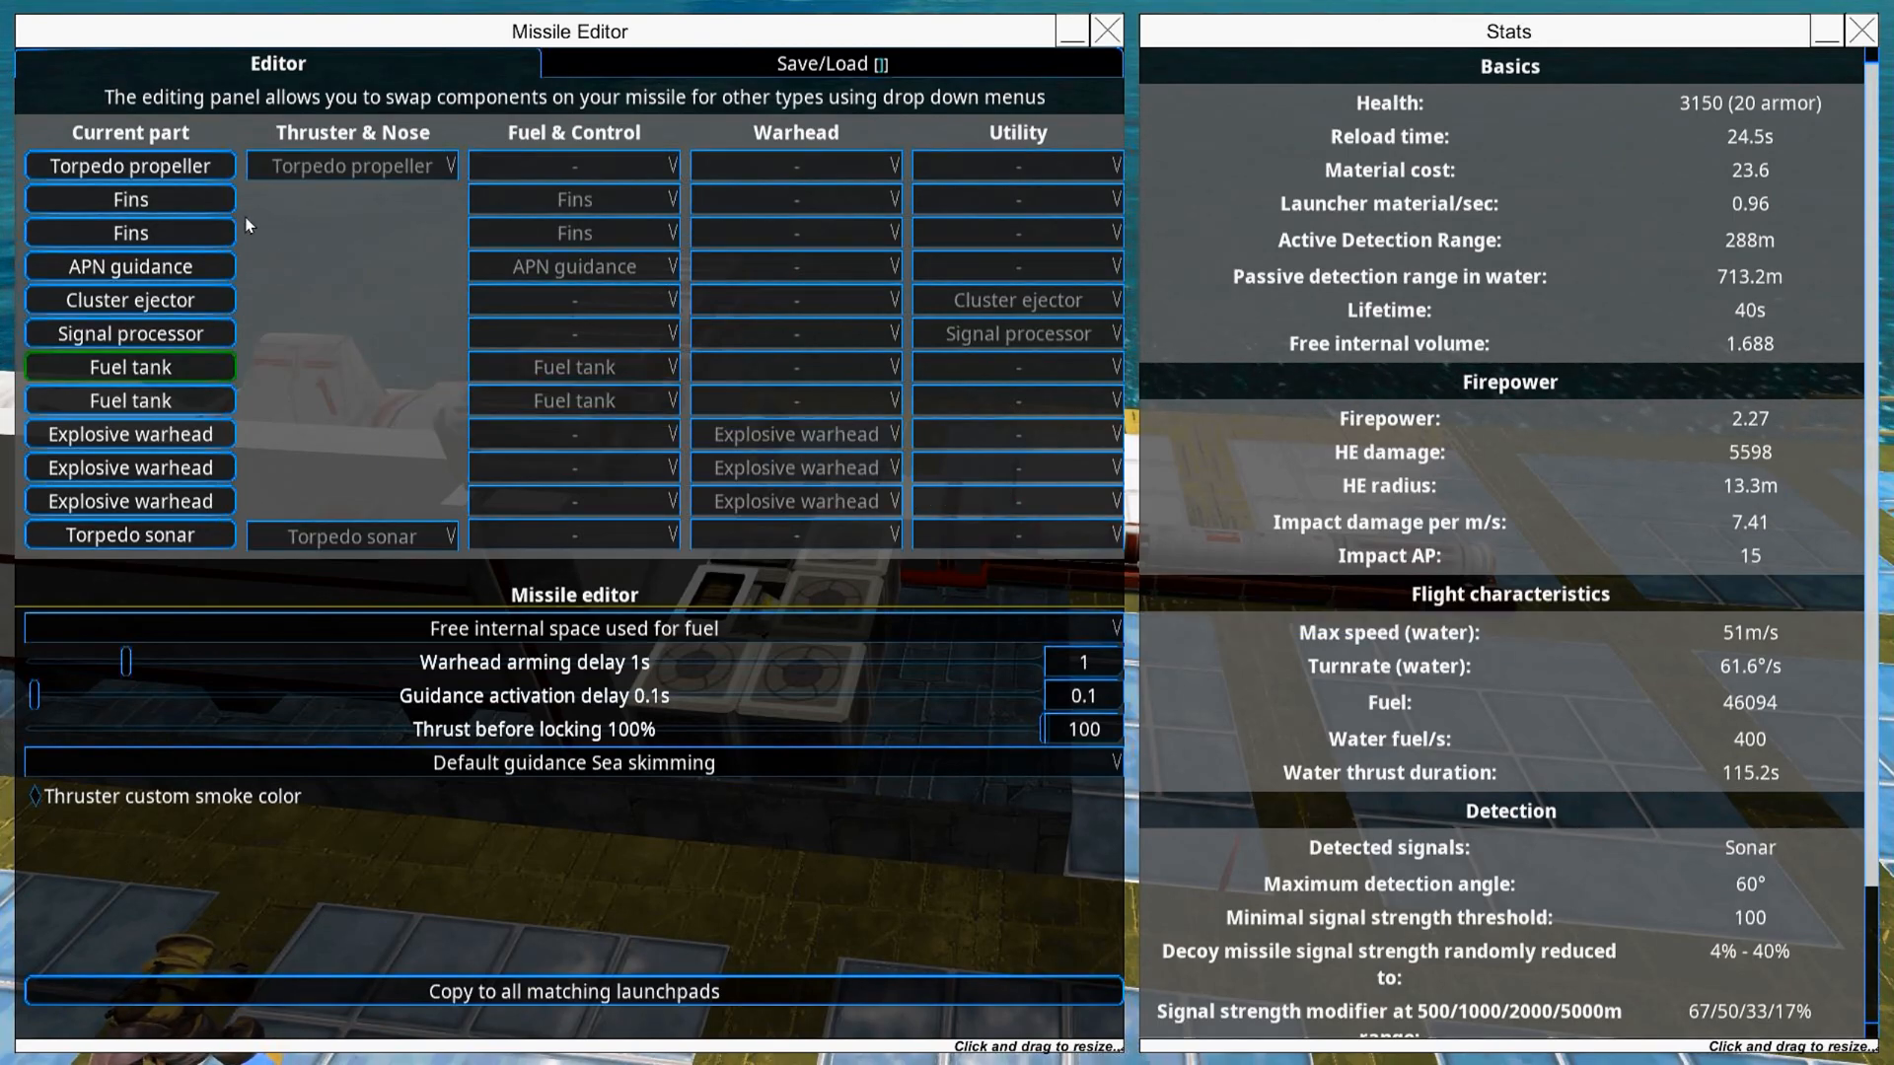
# Step: Select the torpedo propeller to view its settings, showing 2000 thrust output
pyautogui.click(129, 166)
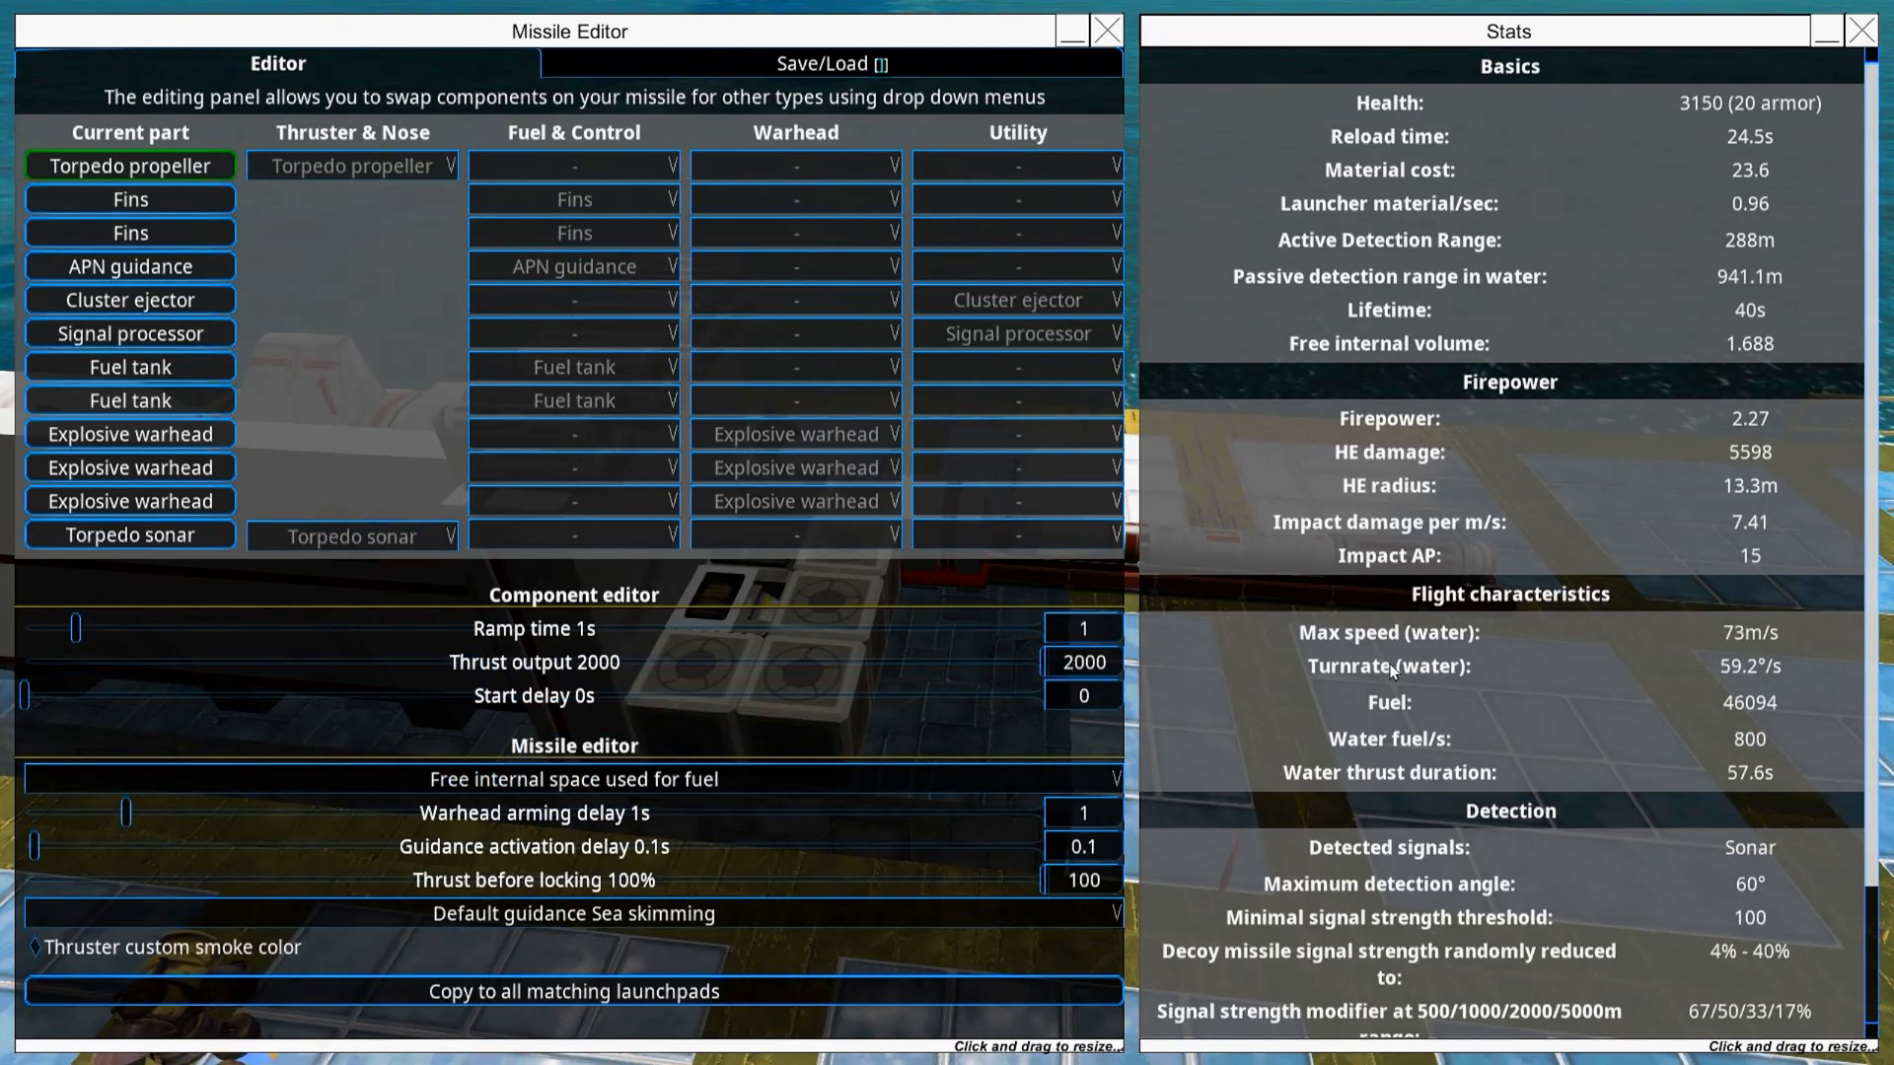
pyautogui.moveTo(1723, 376)
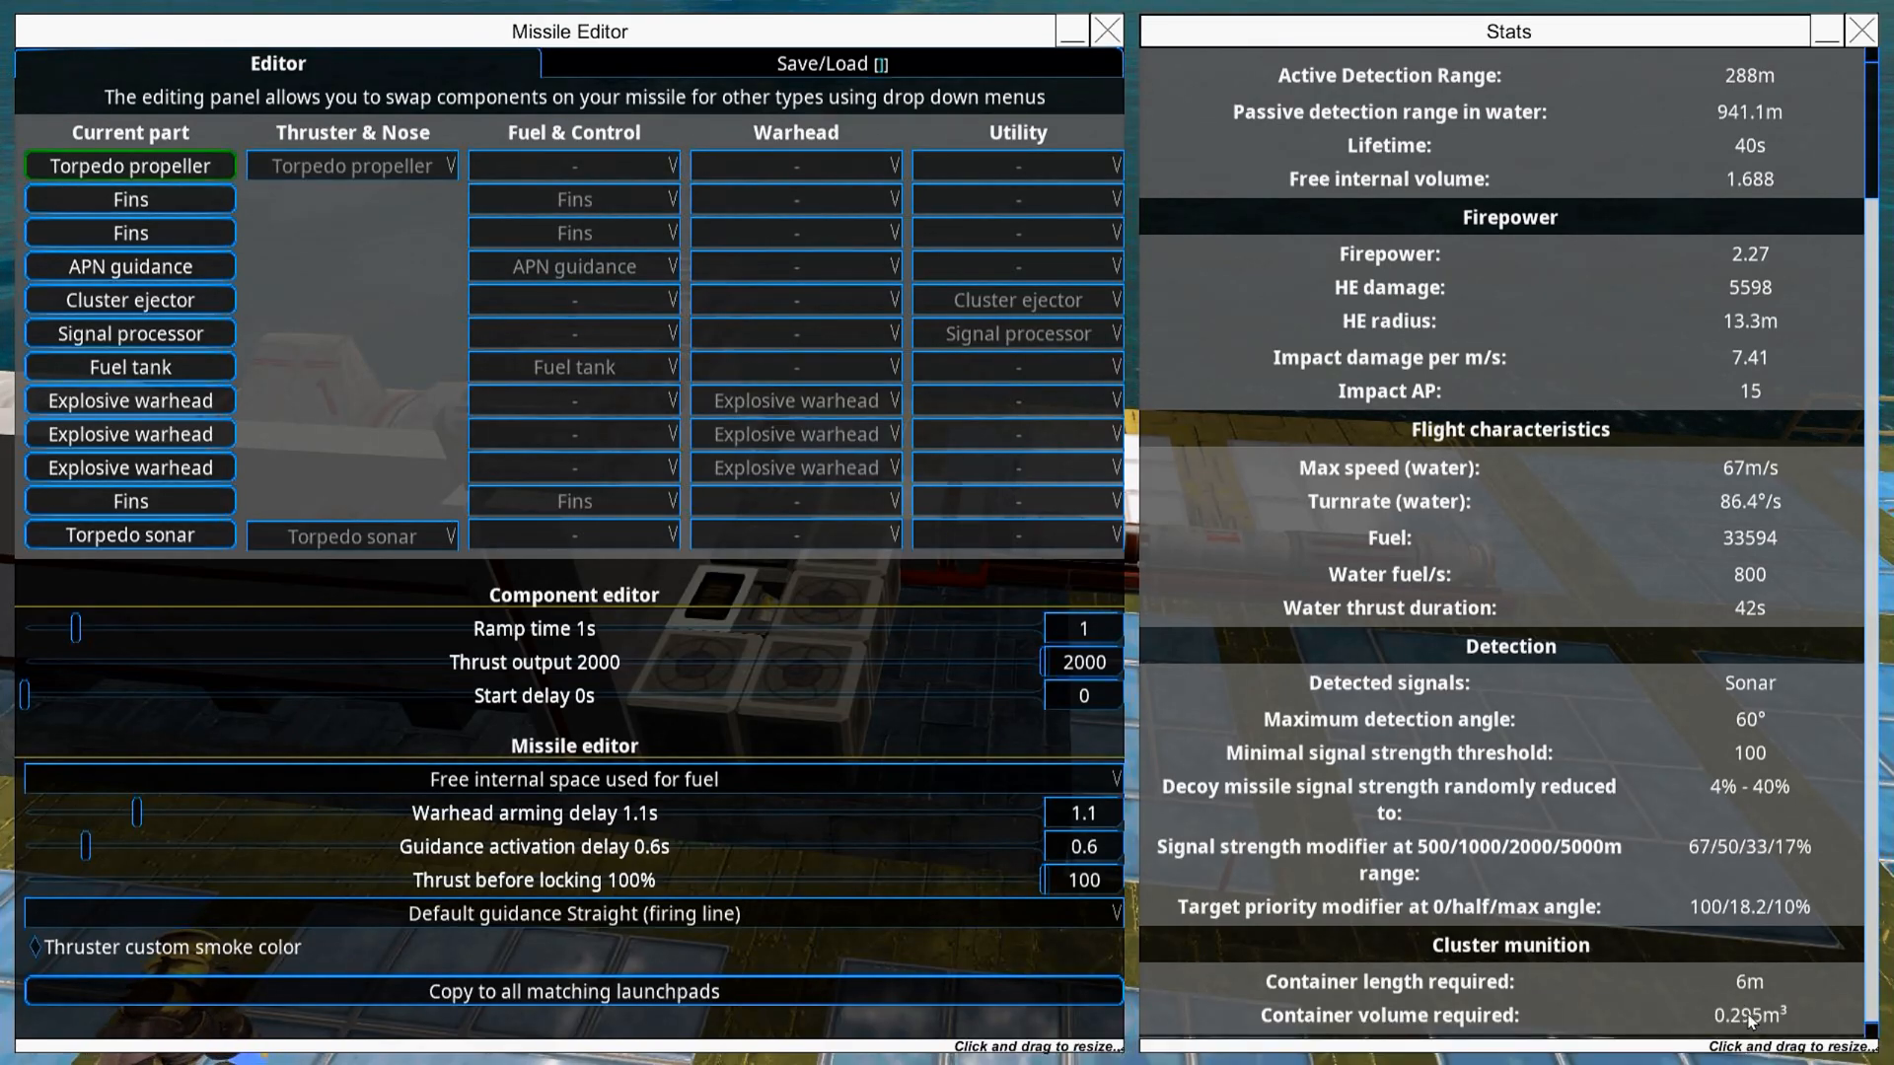
pyautogui.moveTo(1511, 973)
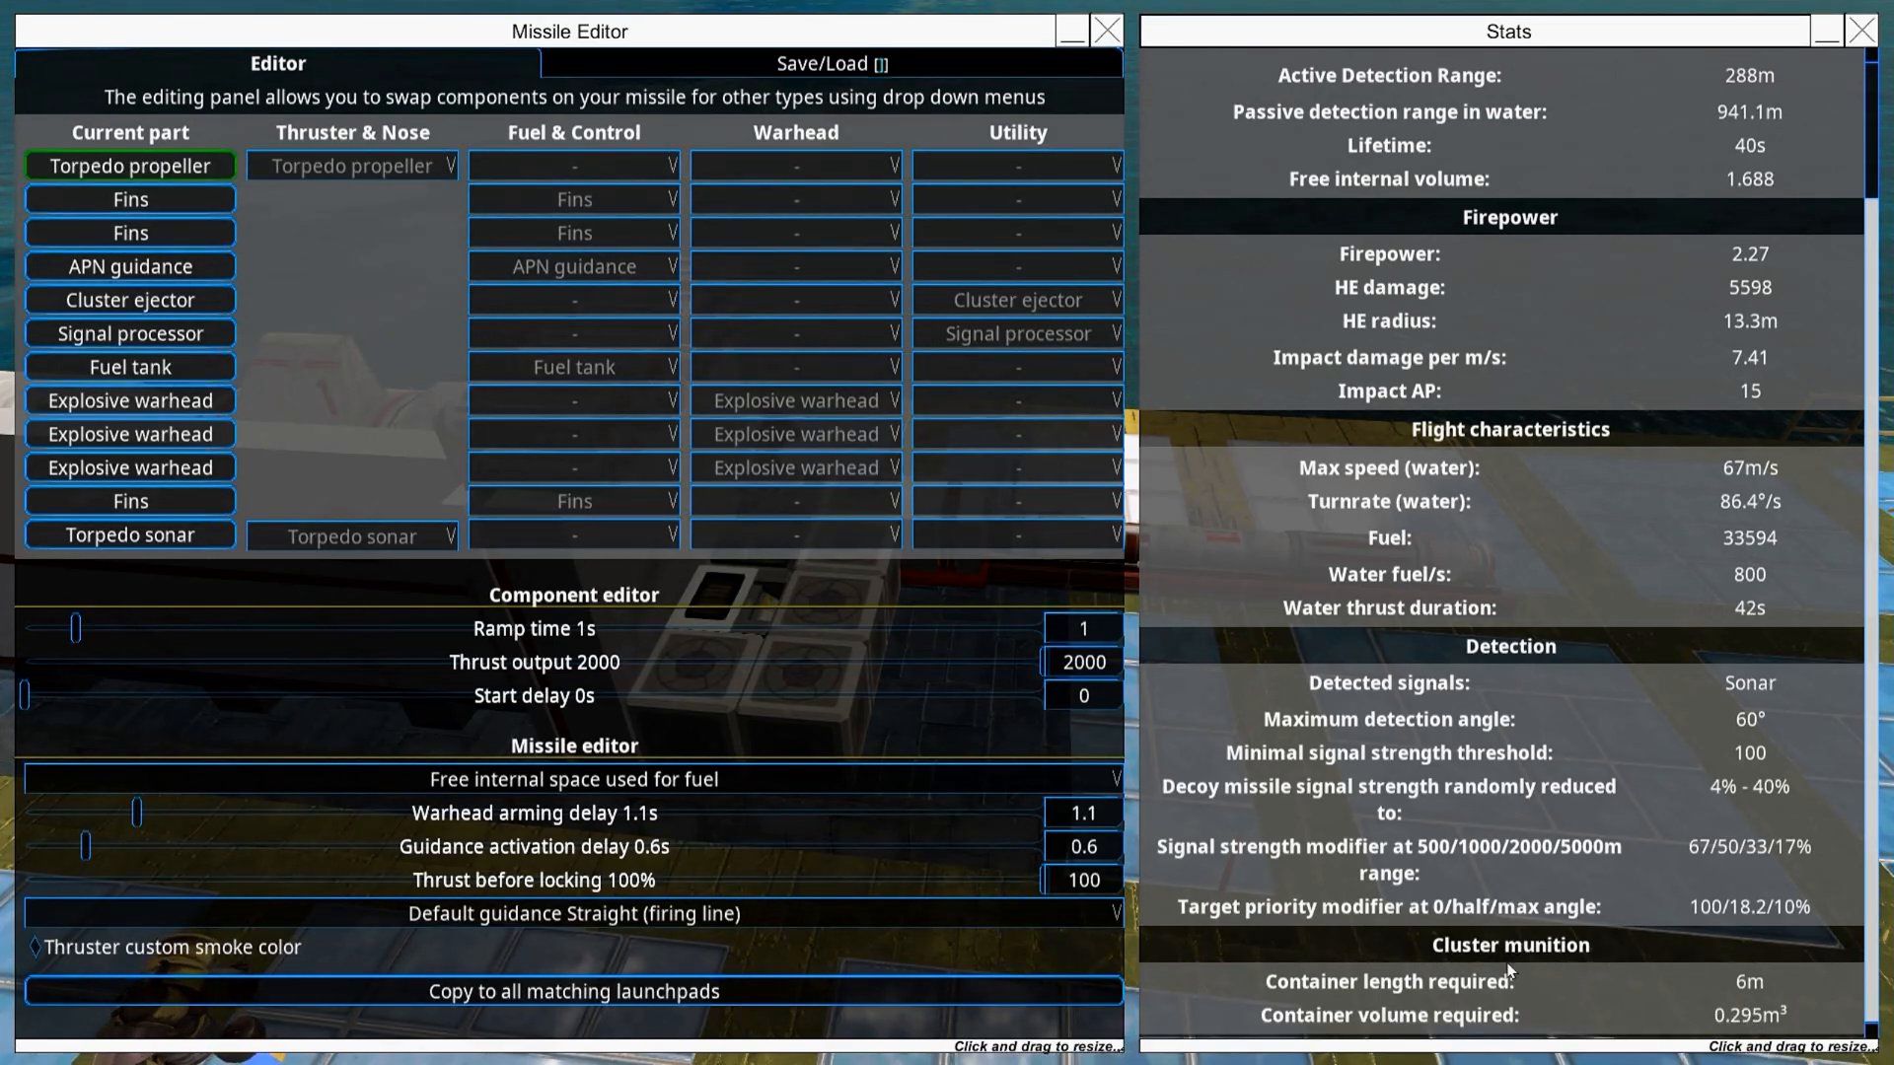